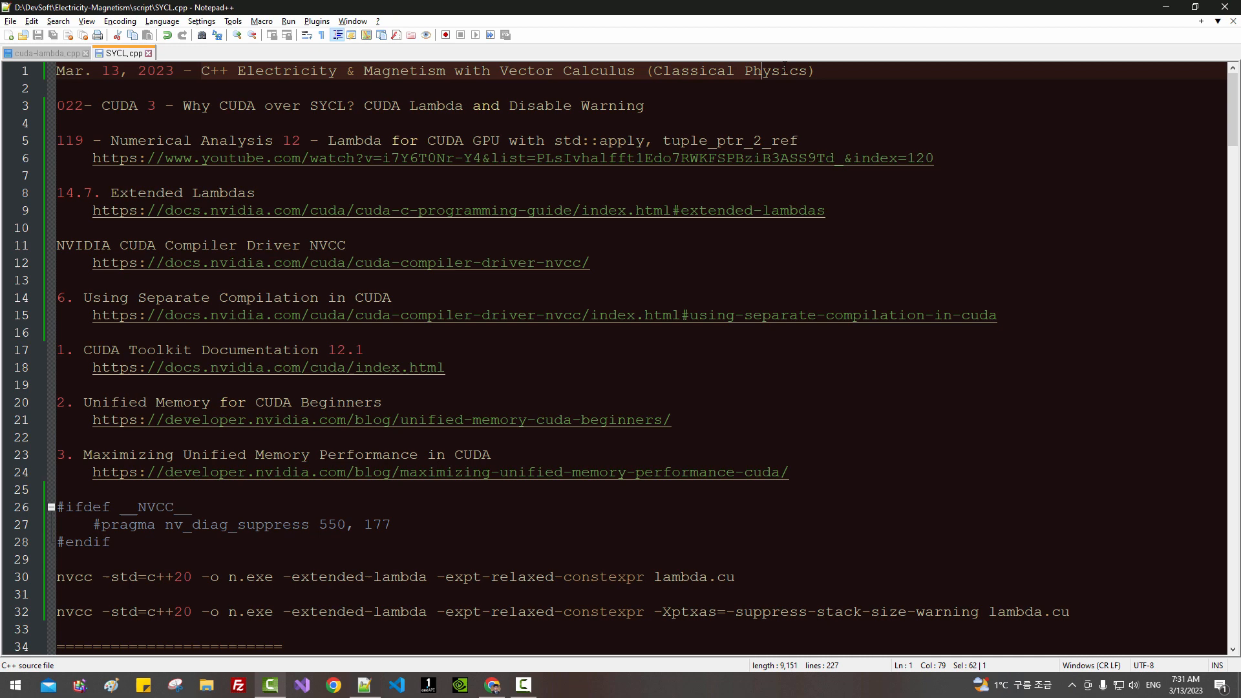
# - Select the episode number and title text in the video heading
pyautogui.doubleClick(149, 106)
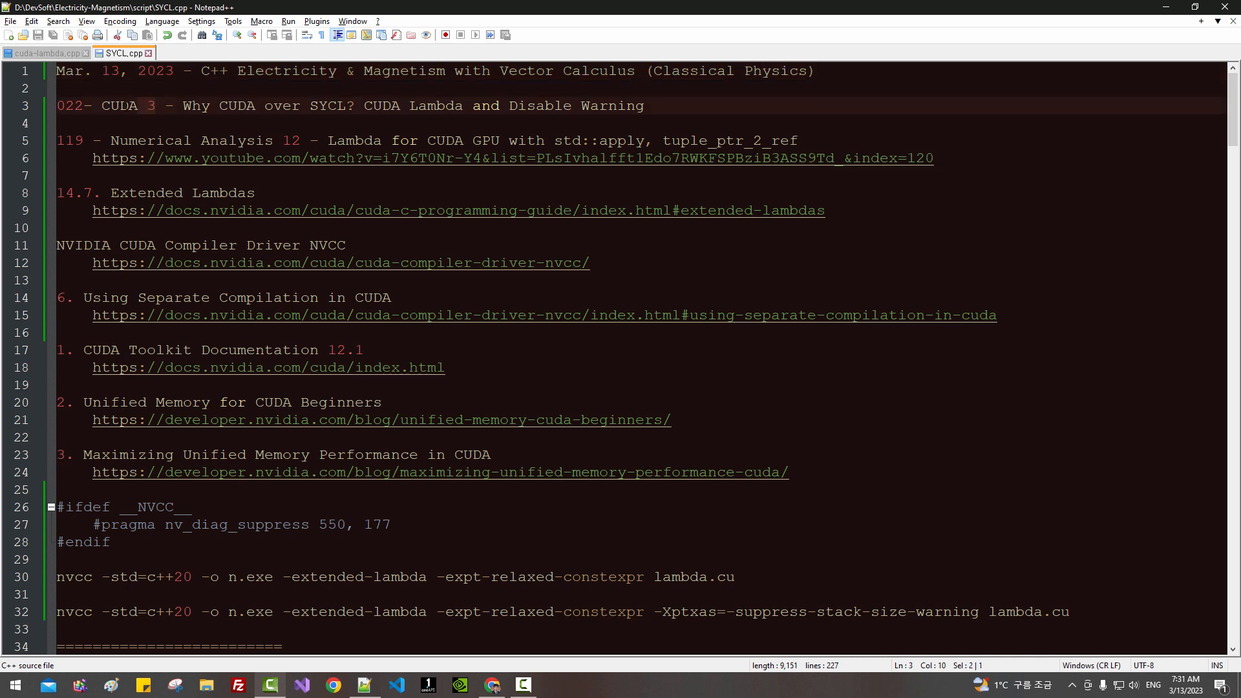
pyautogui.click(182, 106)
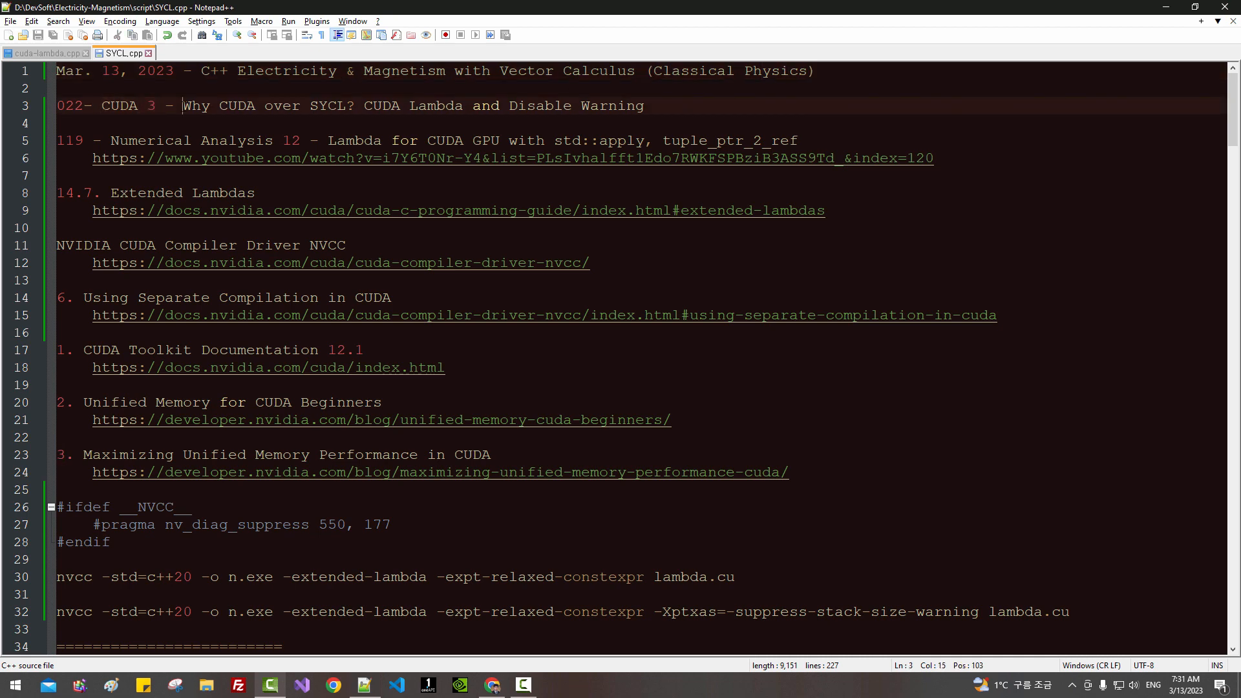
pyautogui.moveTo(182, 105); pyautogui.dragTo(332, 105)
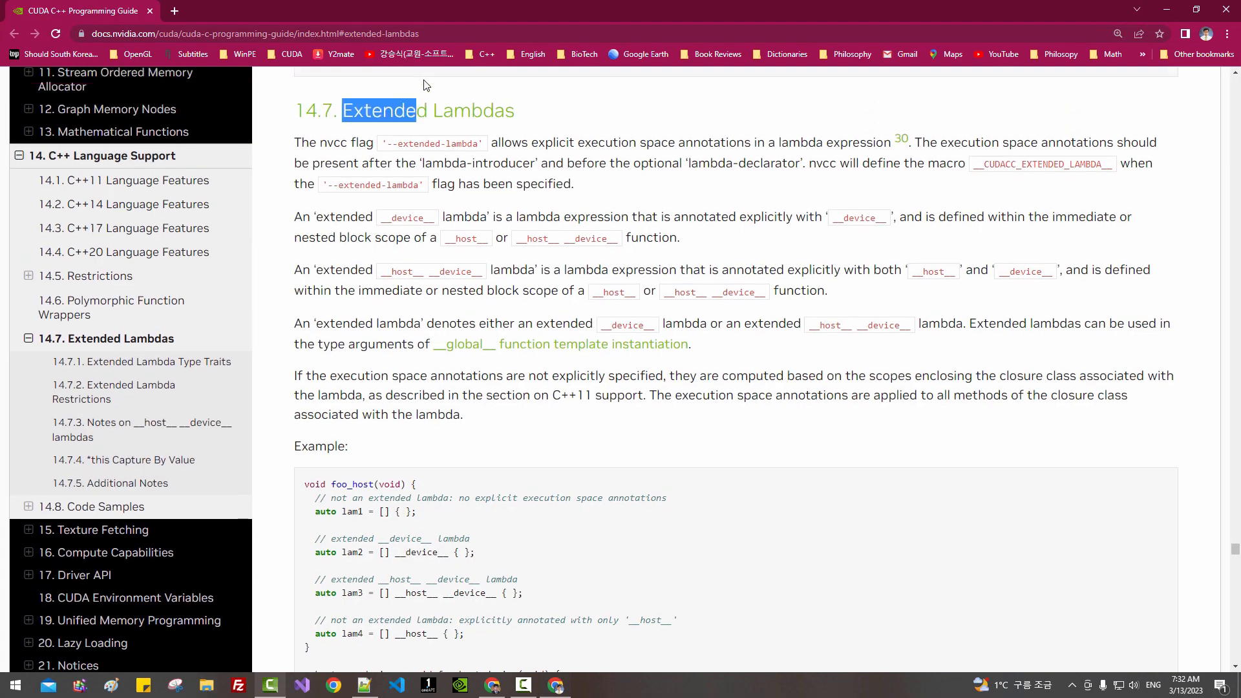
# - Scroll down through section 14.7 Extended Lambdas in the CUDA guide
pyautogui.scroll(-3)
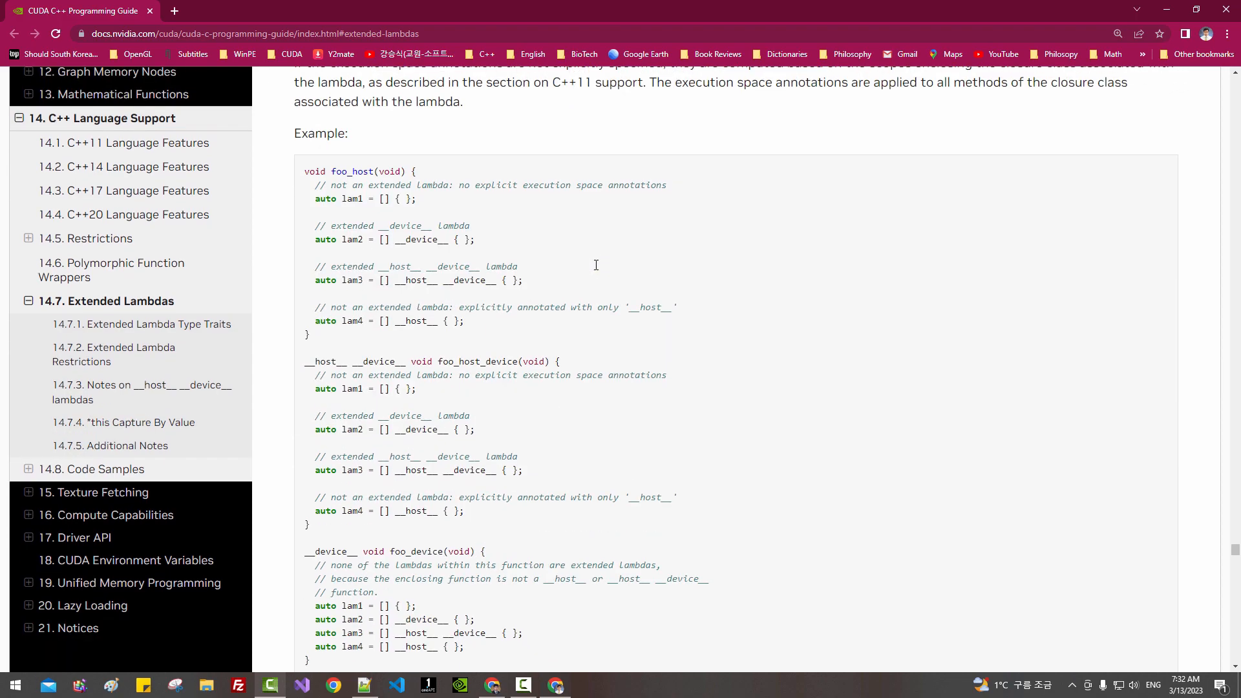
pyautogui.scroll(-3)
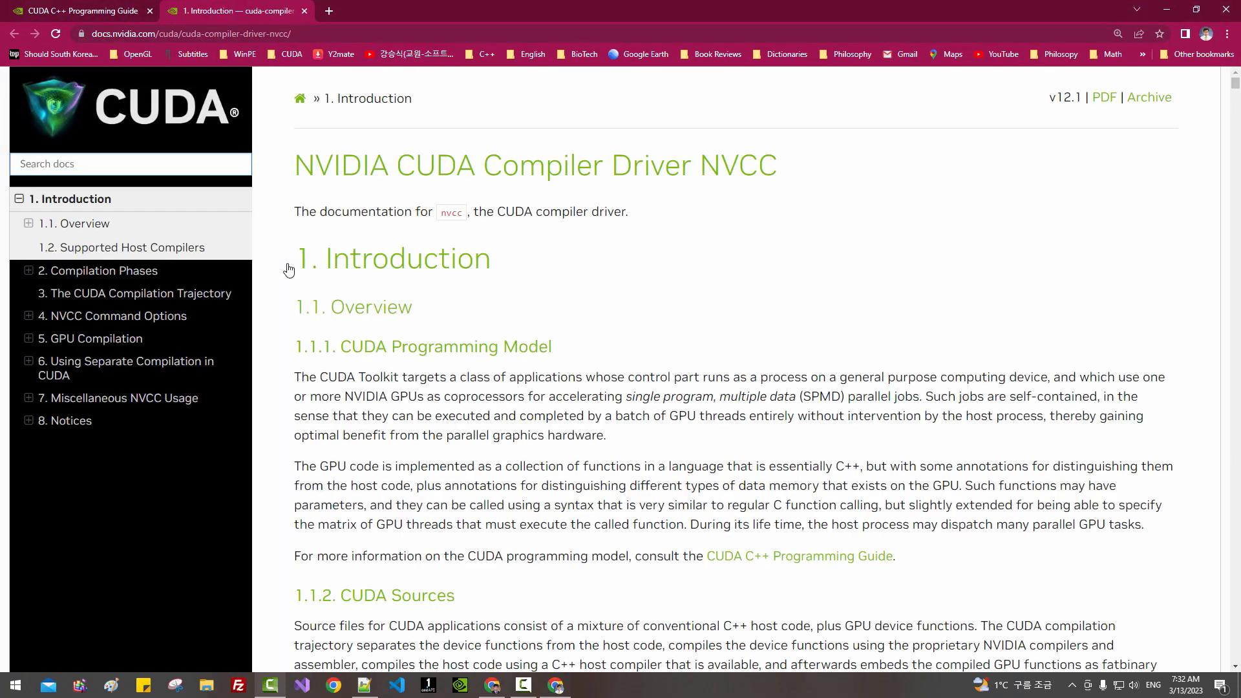
pyautogui.scroll(-3)
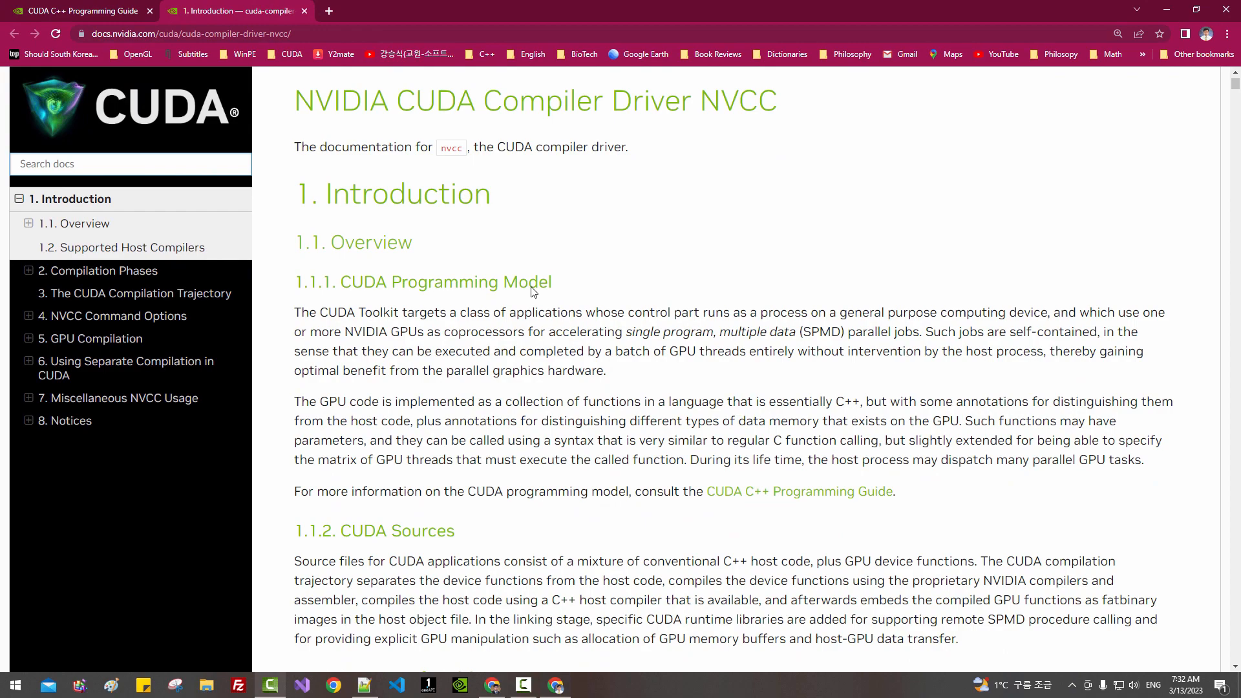
pyautogui.scroll(-3)
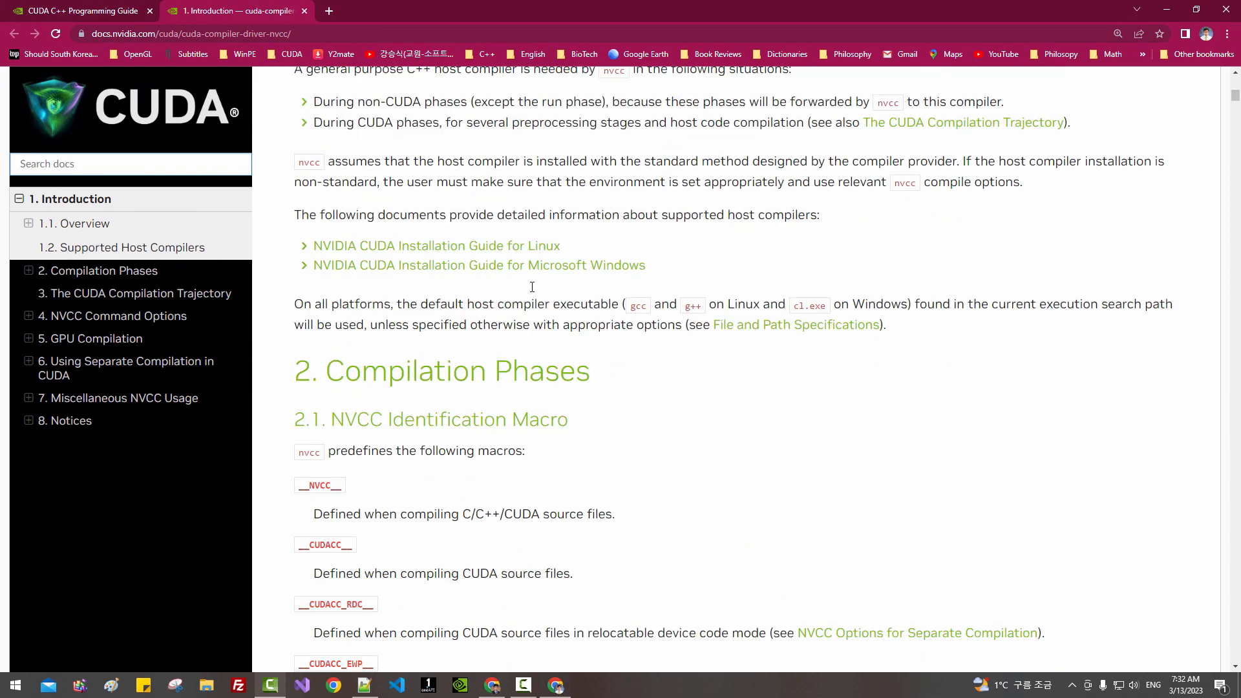
pyautogui.scroll(-3)
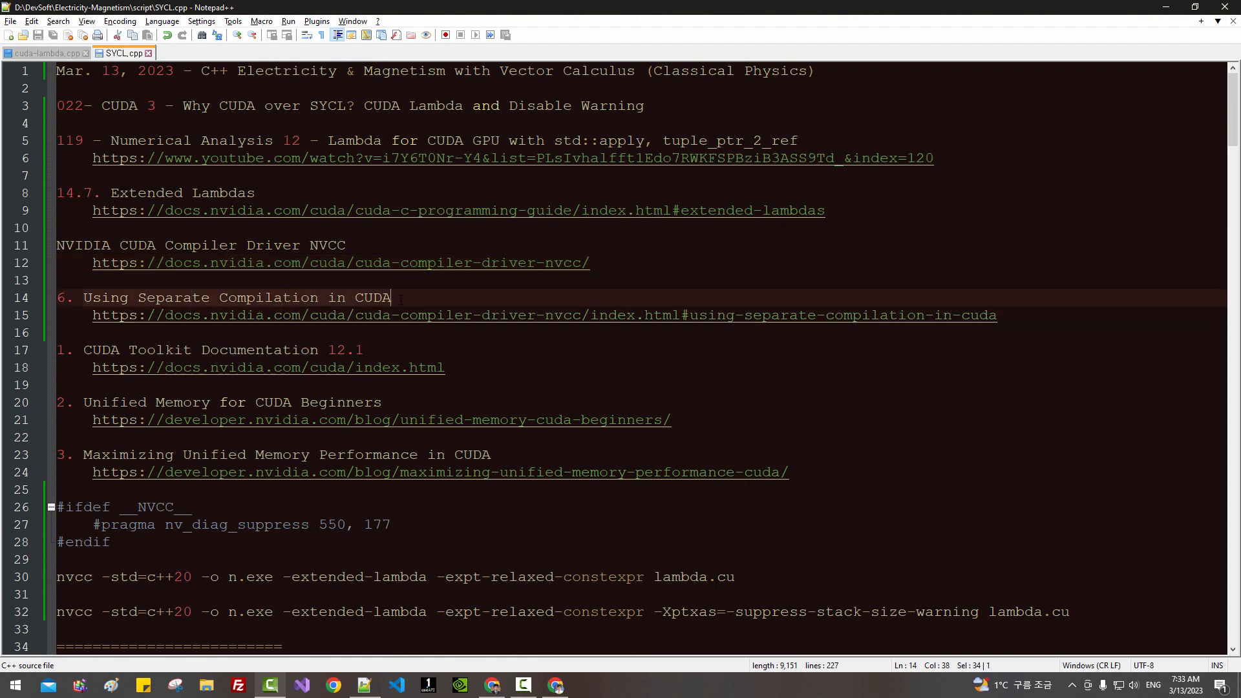
pyautogui.click(199, 349)
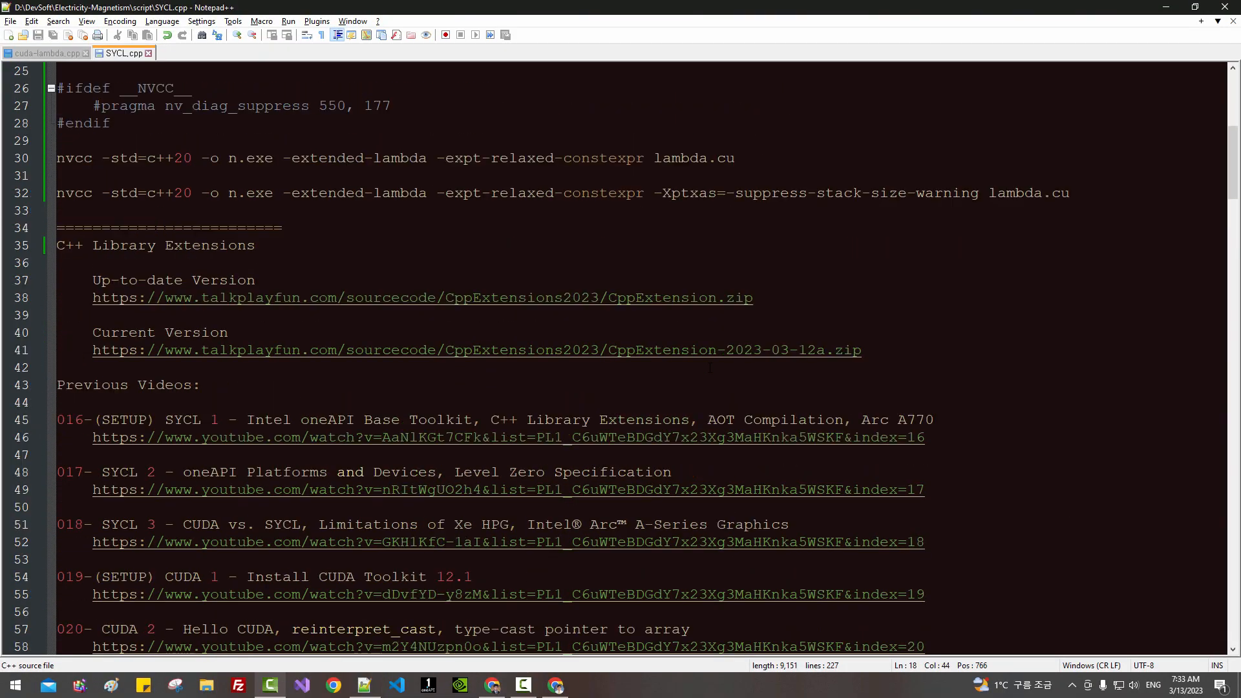
pyautogui.scroll(-3)
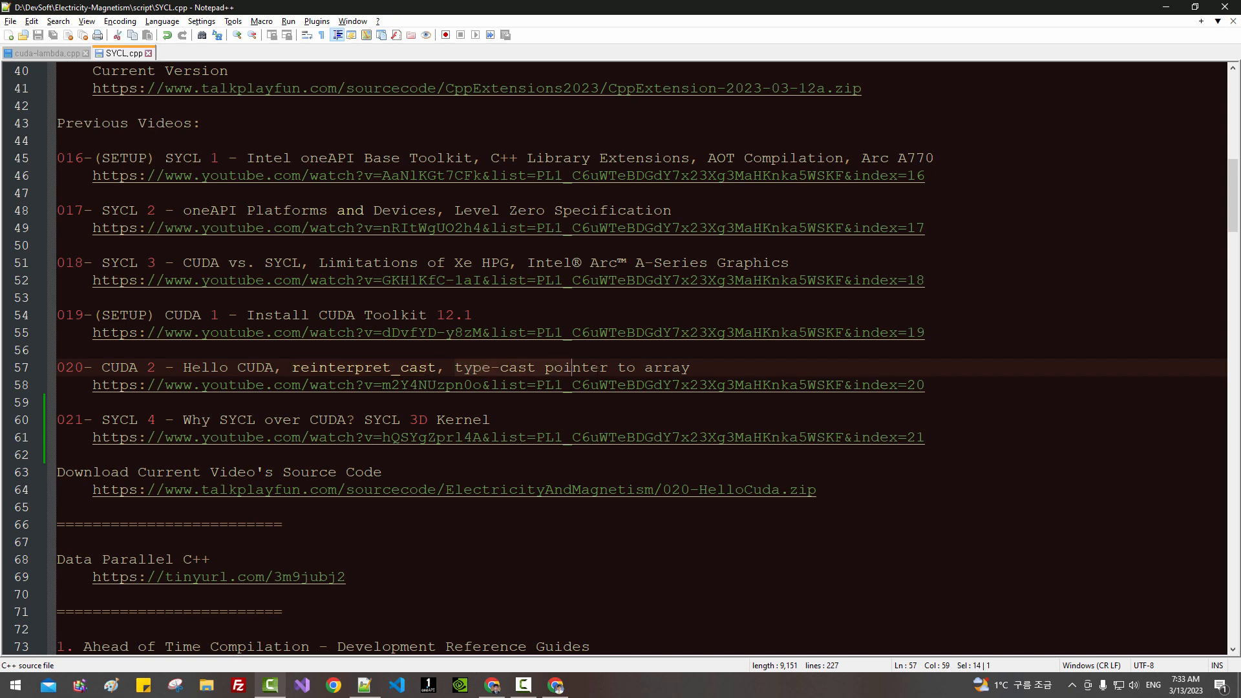
pyautogui.click(502, 385)
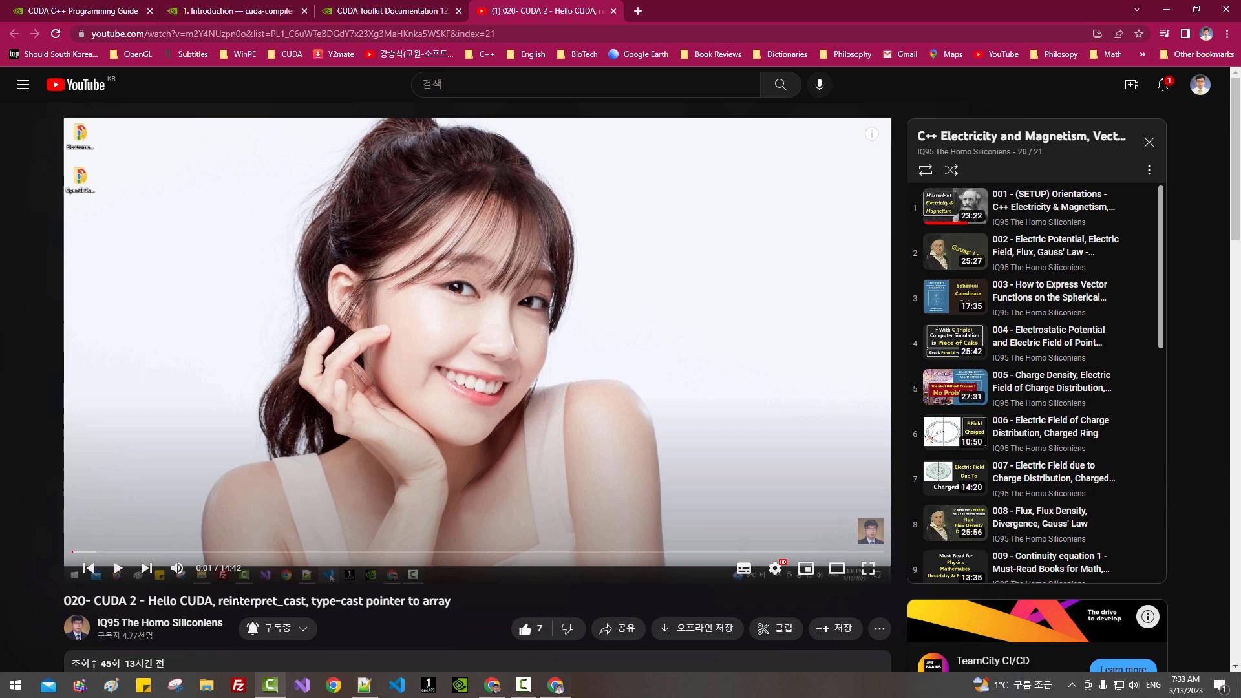
# - Scroll down to the expanded description of the 020 Hello CUDA video
pyautogui.scroll(-3)
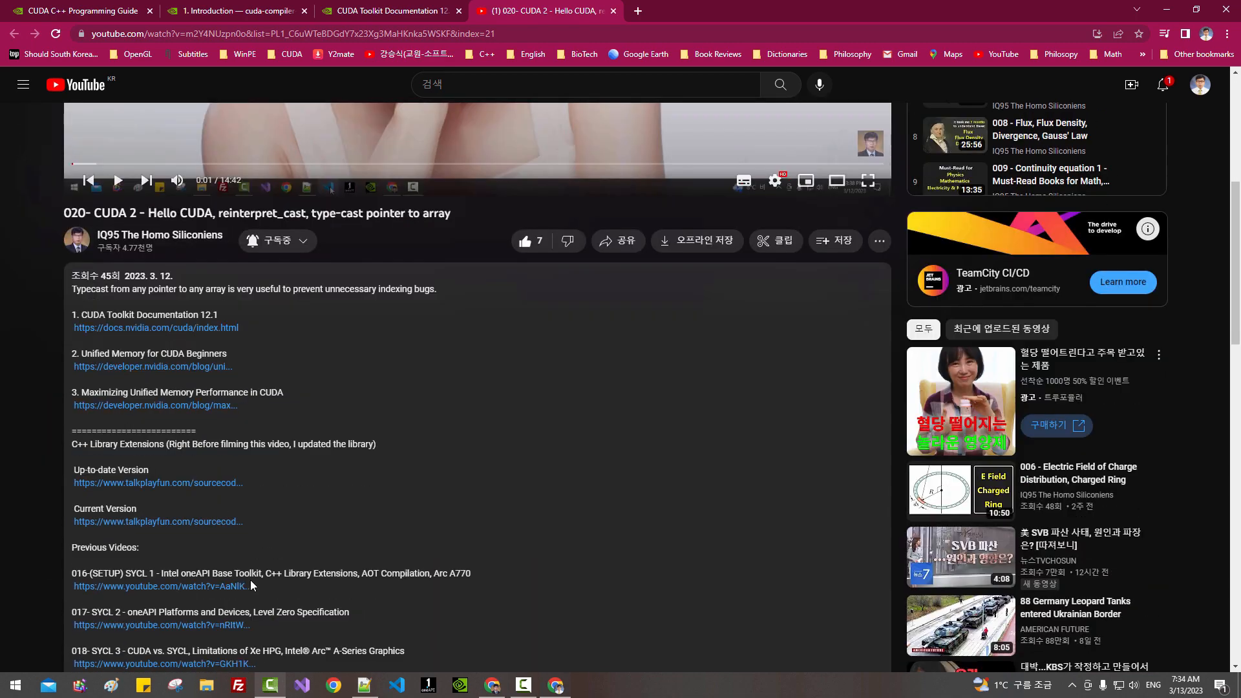
pyautogui.scroll(-3)
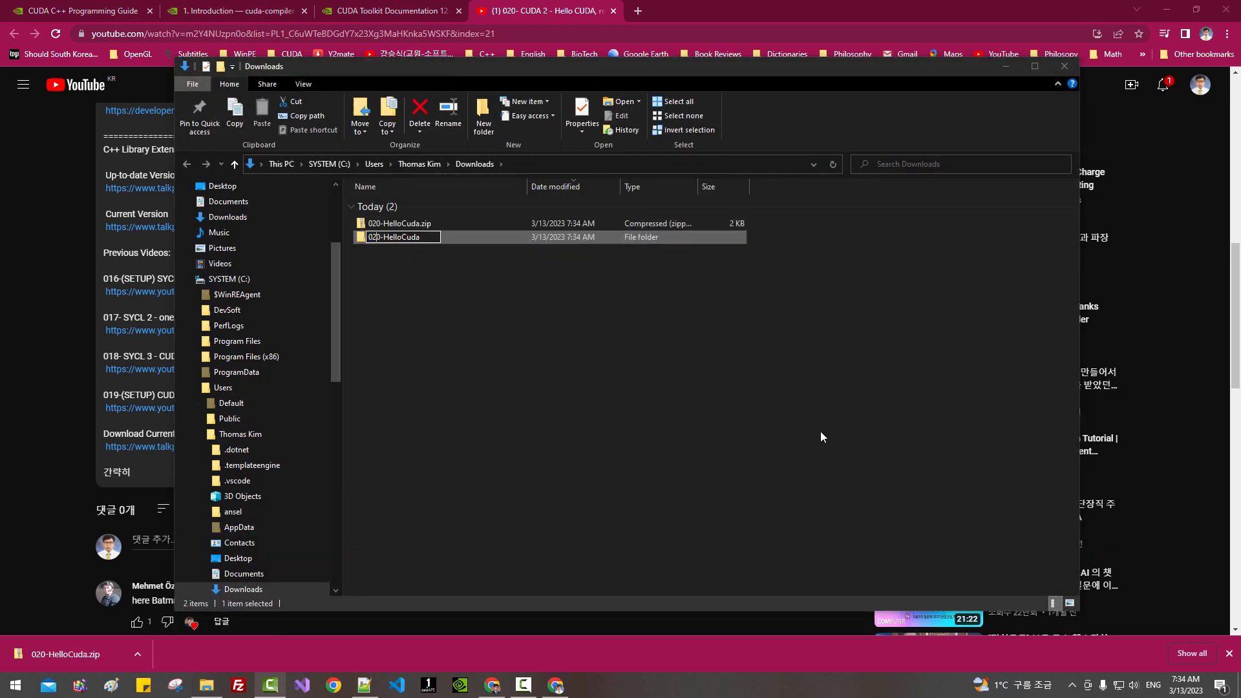
# - Rename the extracted folder to 022-CudaLambda and bring up its actions to move it
pyautogui.write('022-Cuda')
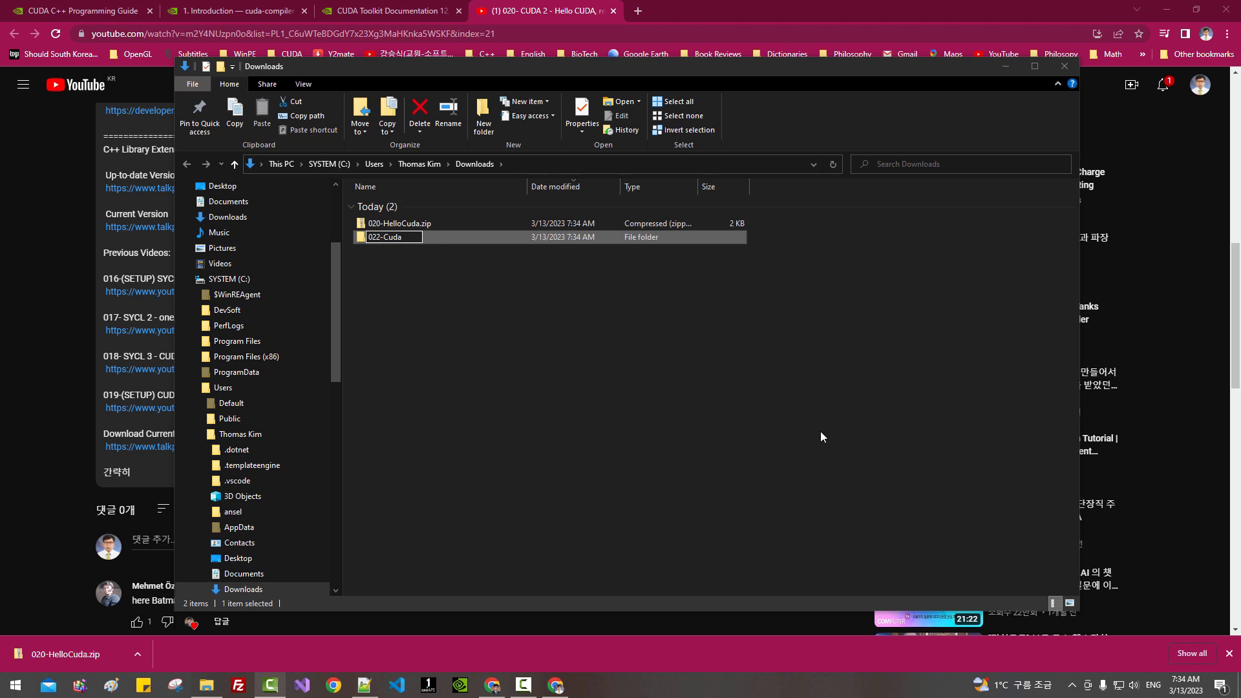
pyautogui.rightClick(390, 237)
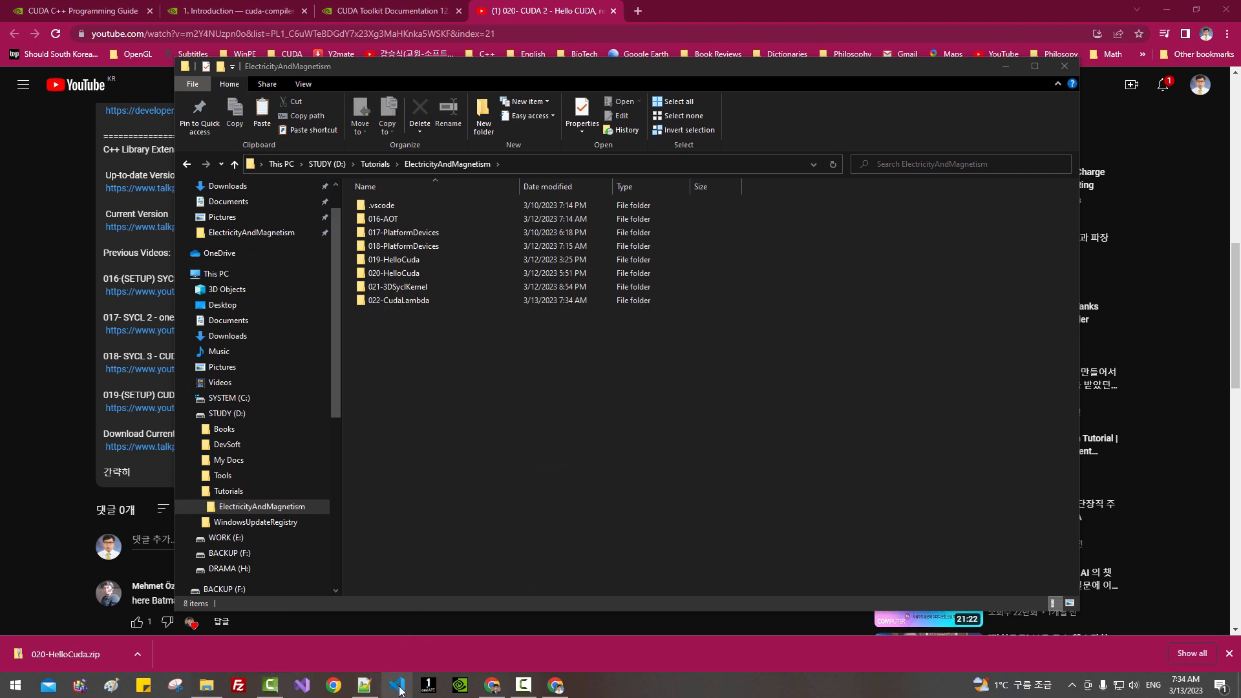
# - Open the ElectricityAndMagnetism folder in VS Code and load lambda.cu from 022-CudaLambda
pyautogui.click(397, 685)
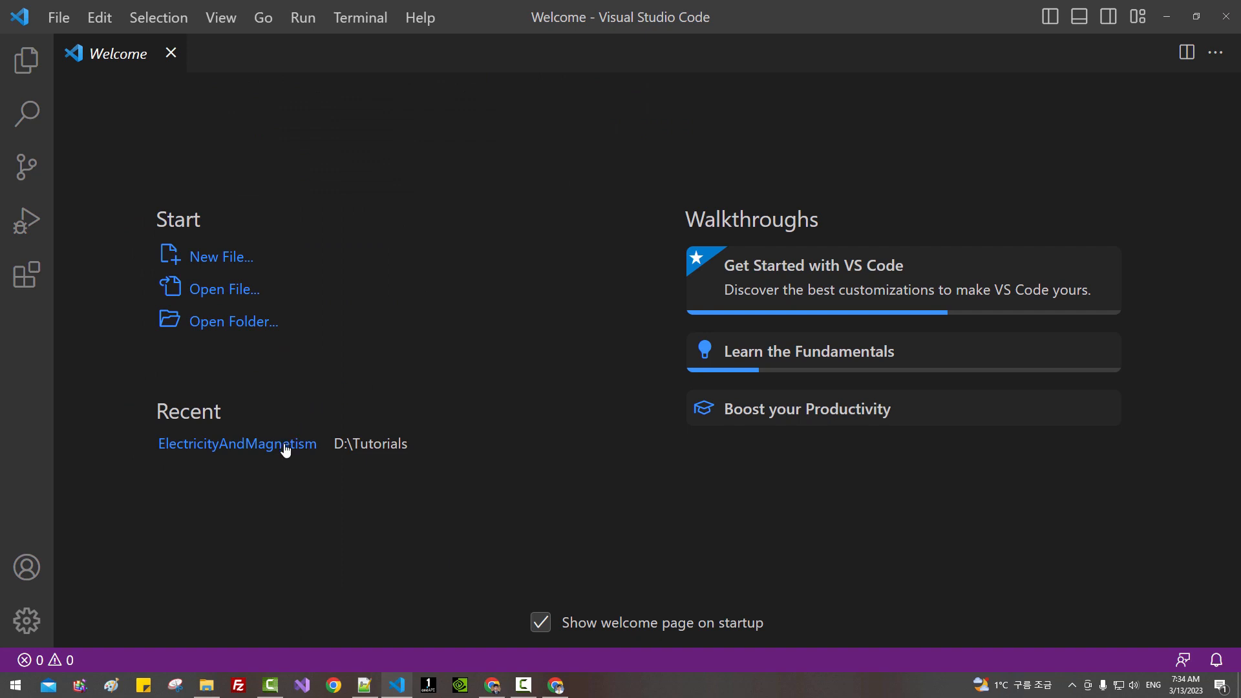
pyautogui.click(238, 443)
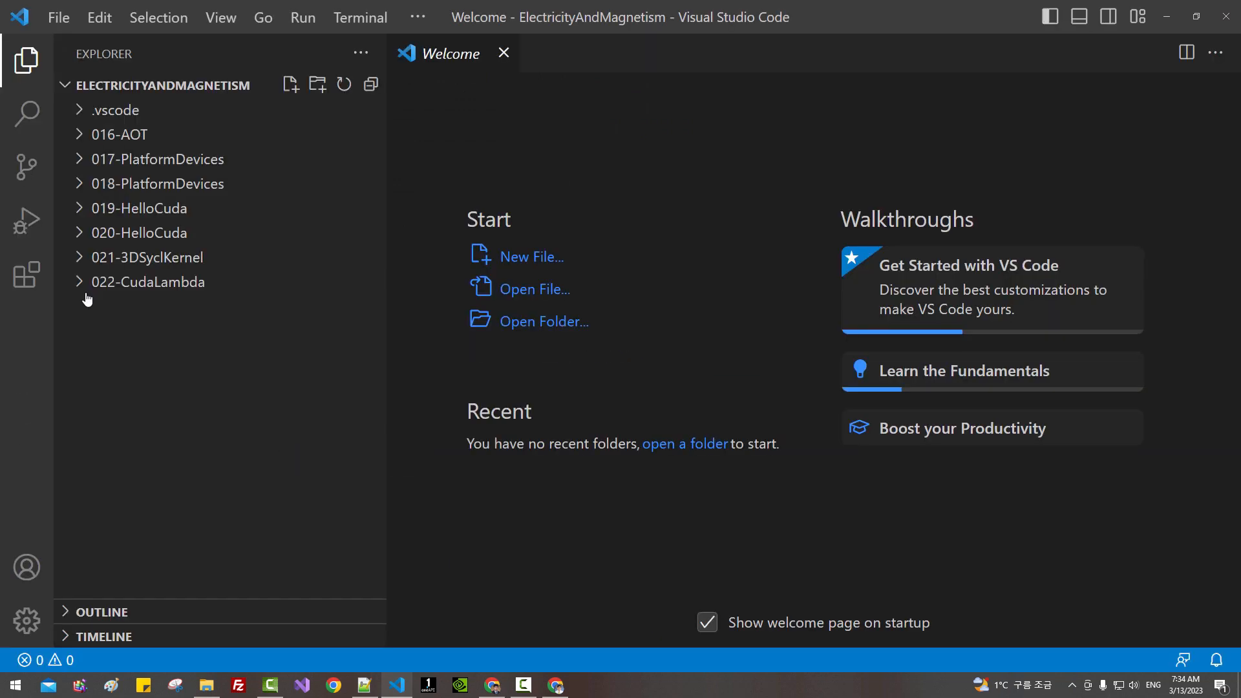
pyautogui.rightClick(113, 306)
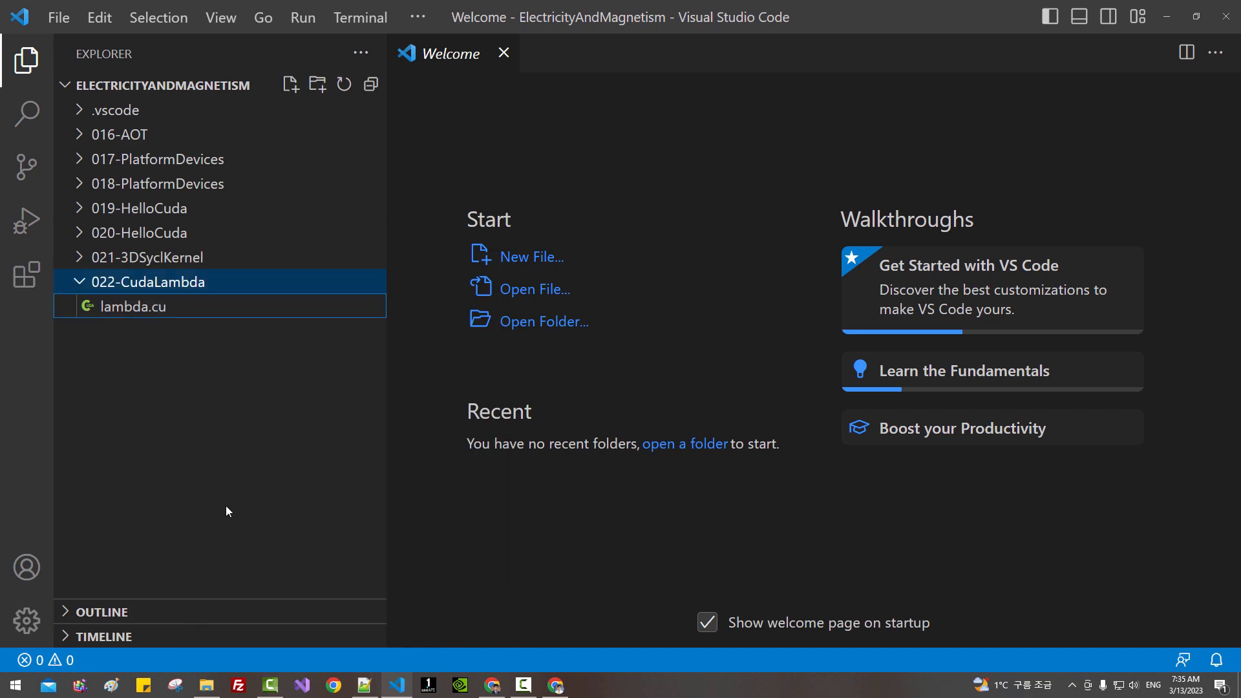
pyautogui.doubleClick(133, 306)
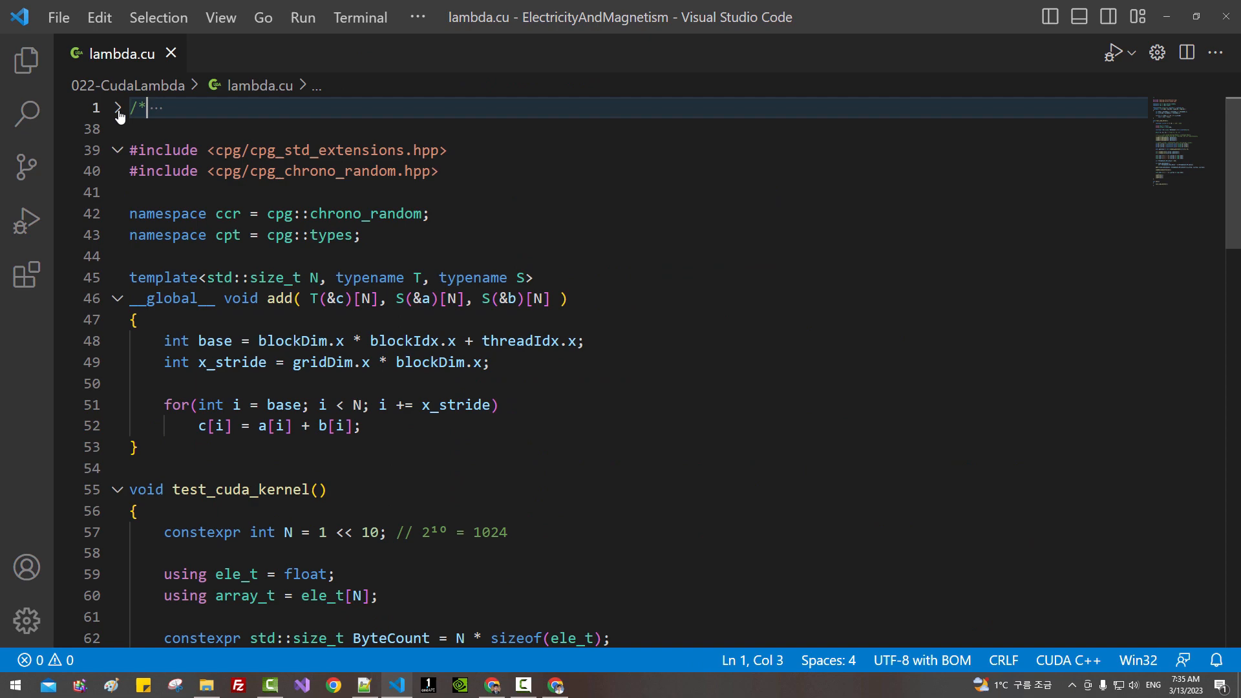
pyautogui.moveTo(424, 479)
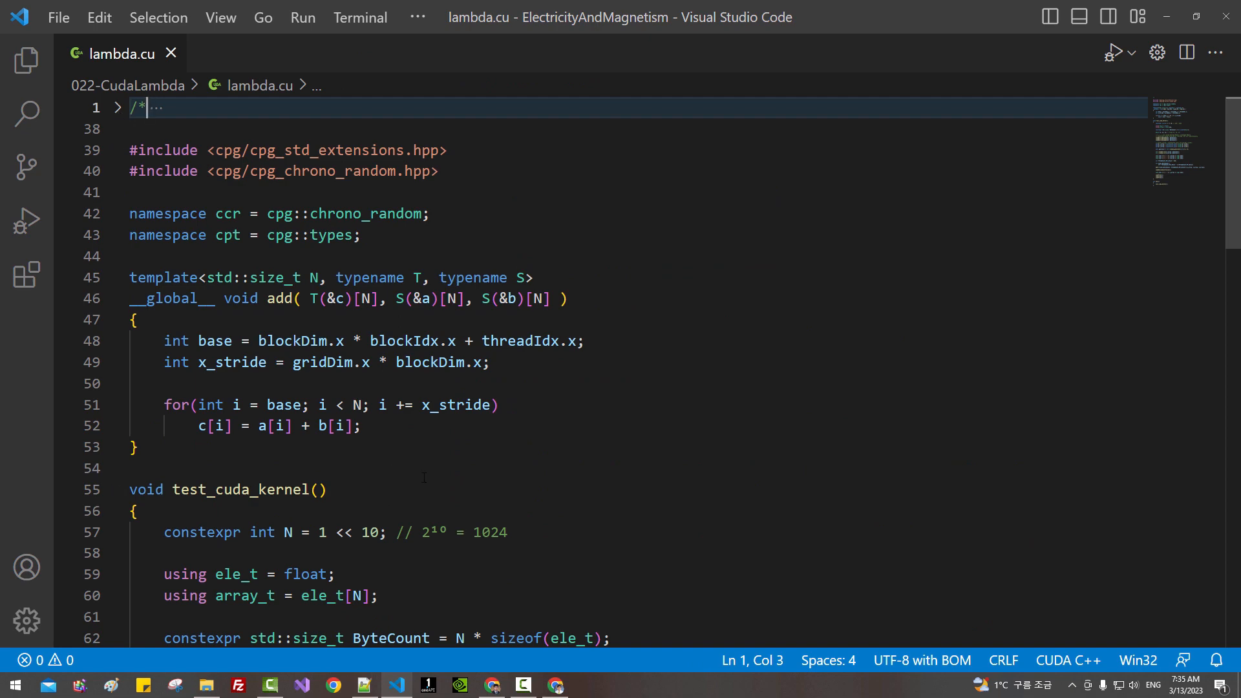
# - Adjust the pasted comment to cite the 019 CUDA 1 and 020 CUDA 2 videos with links
pyautogui.scroll(-3)
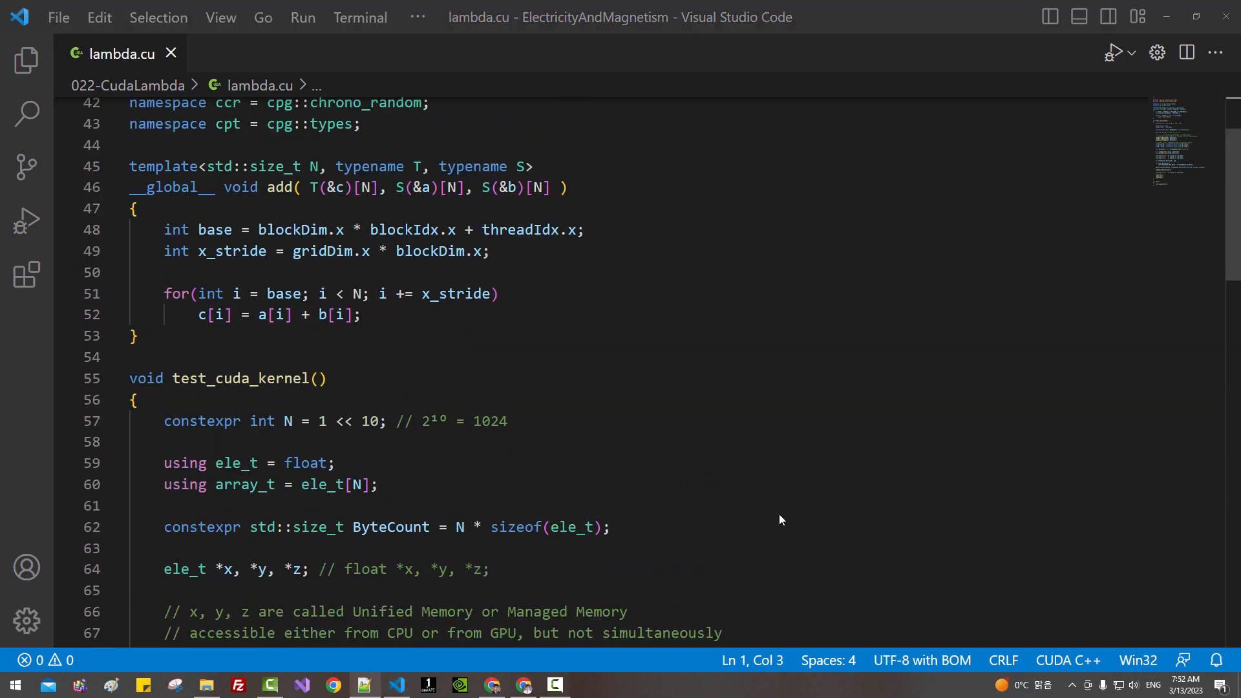
pyautogui.scroll(-3)
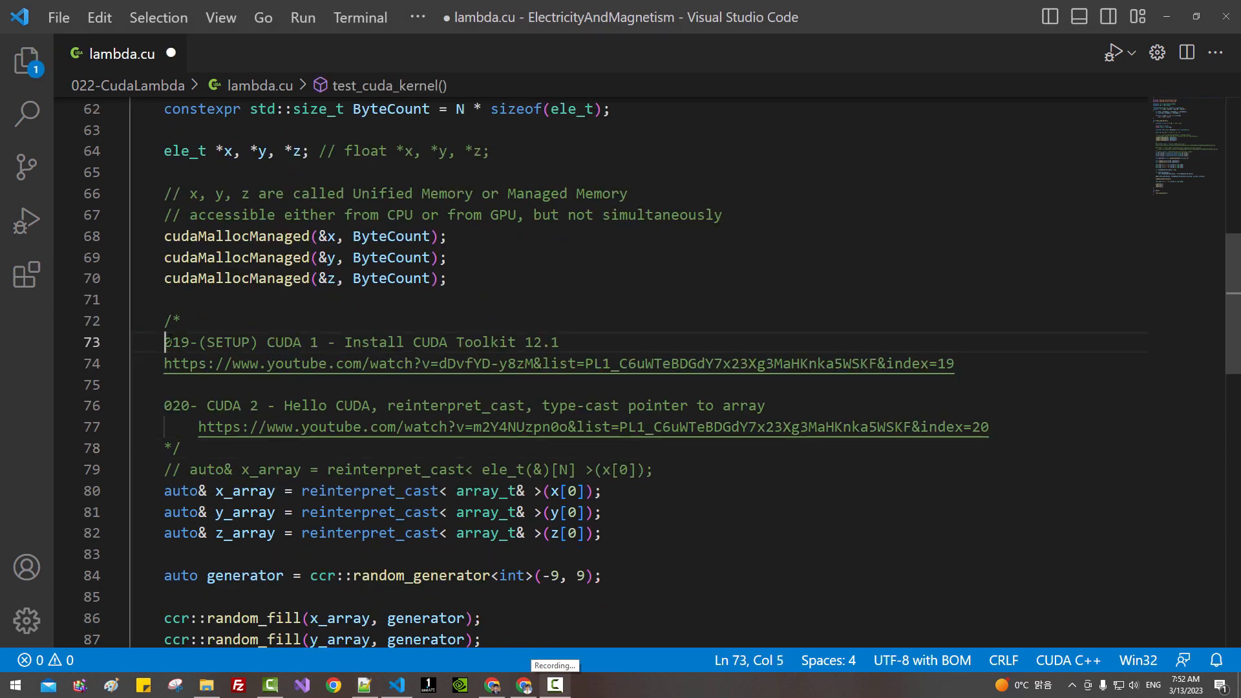
pyautogui.moveTo(343, 341); pyautogui.dragTo(456, 341)
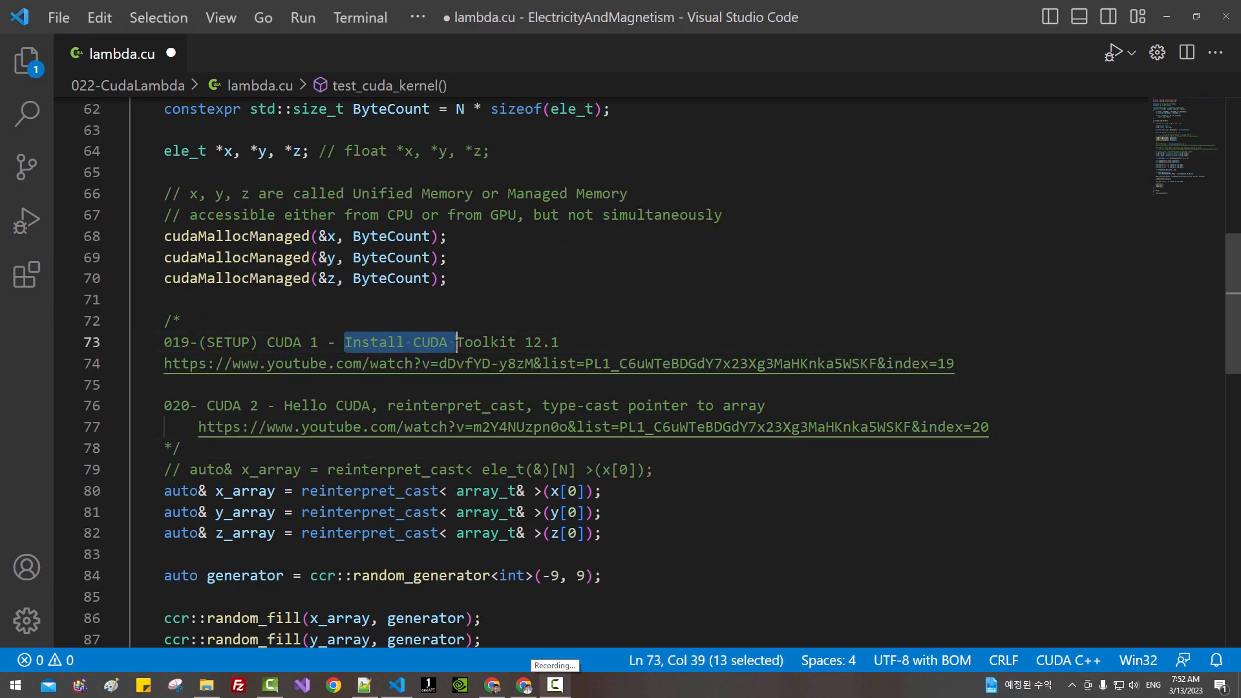
pyautogui.click(175, 405)
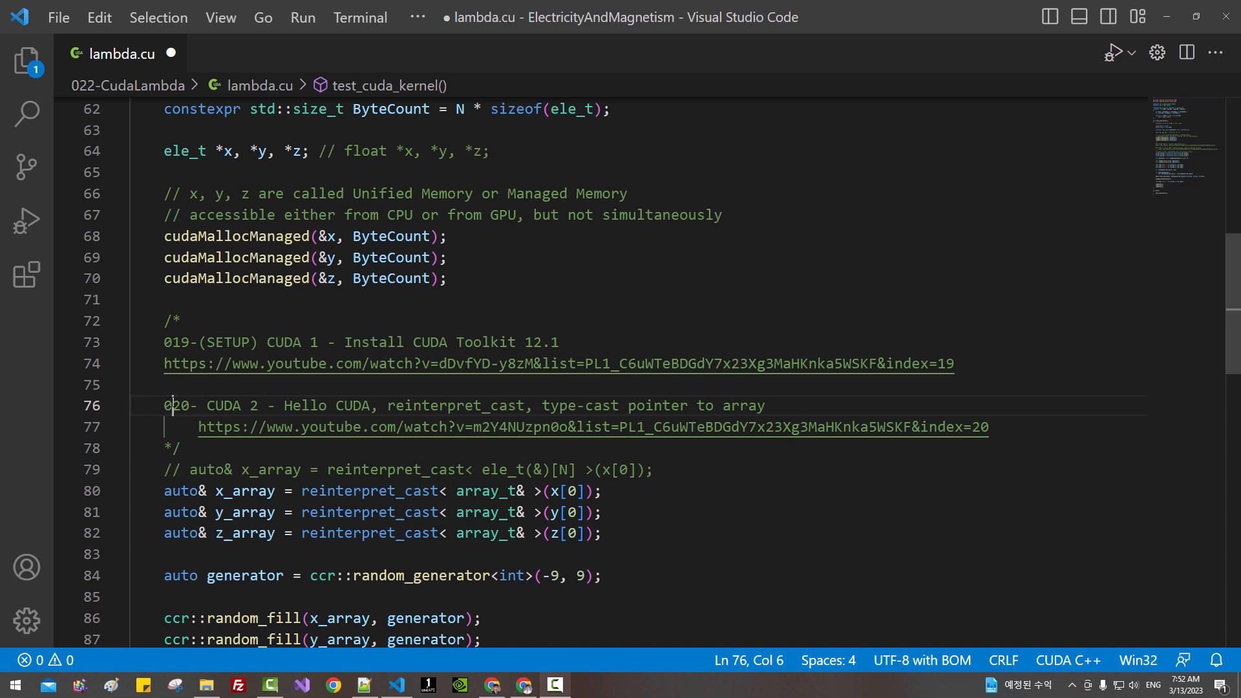
pyautogui.doubleClick(178, 404)
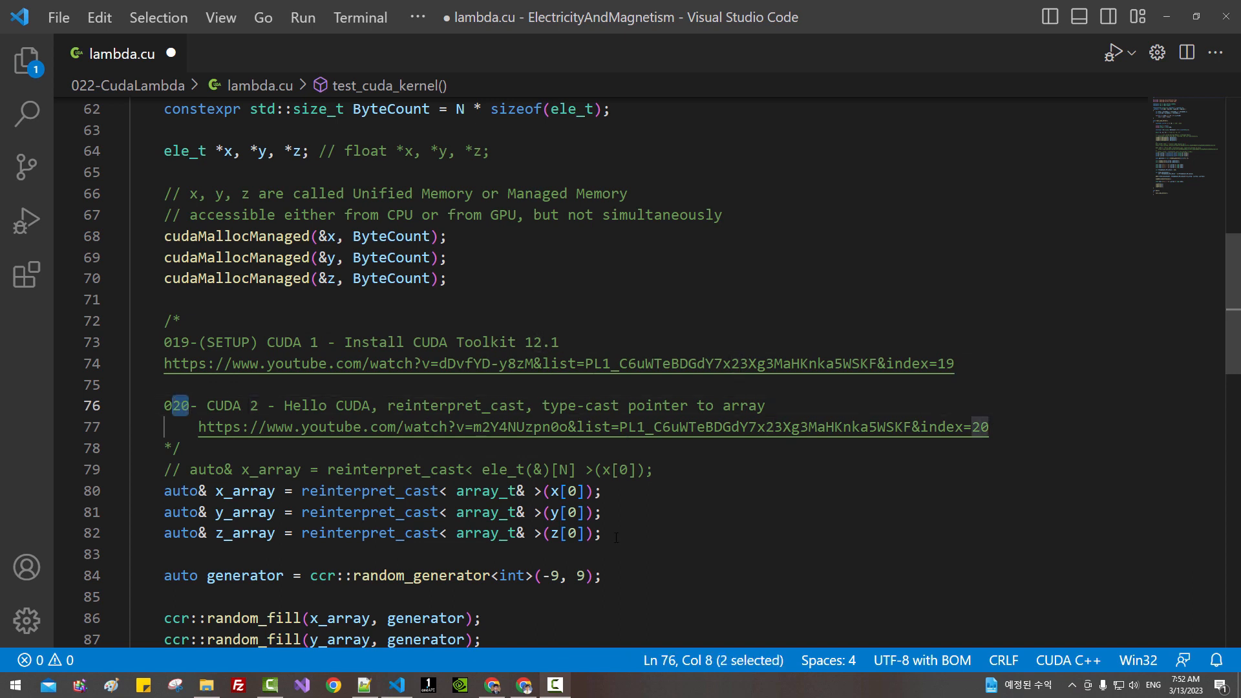
# - Select the three reinterpret_cast array lines below the comment
pyautogui.moveTo(164, 490); pyautogui.dragTo(601, 533)
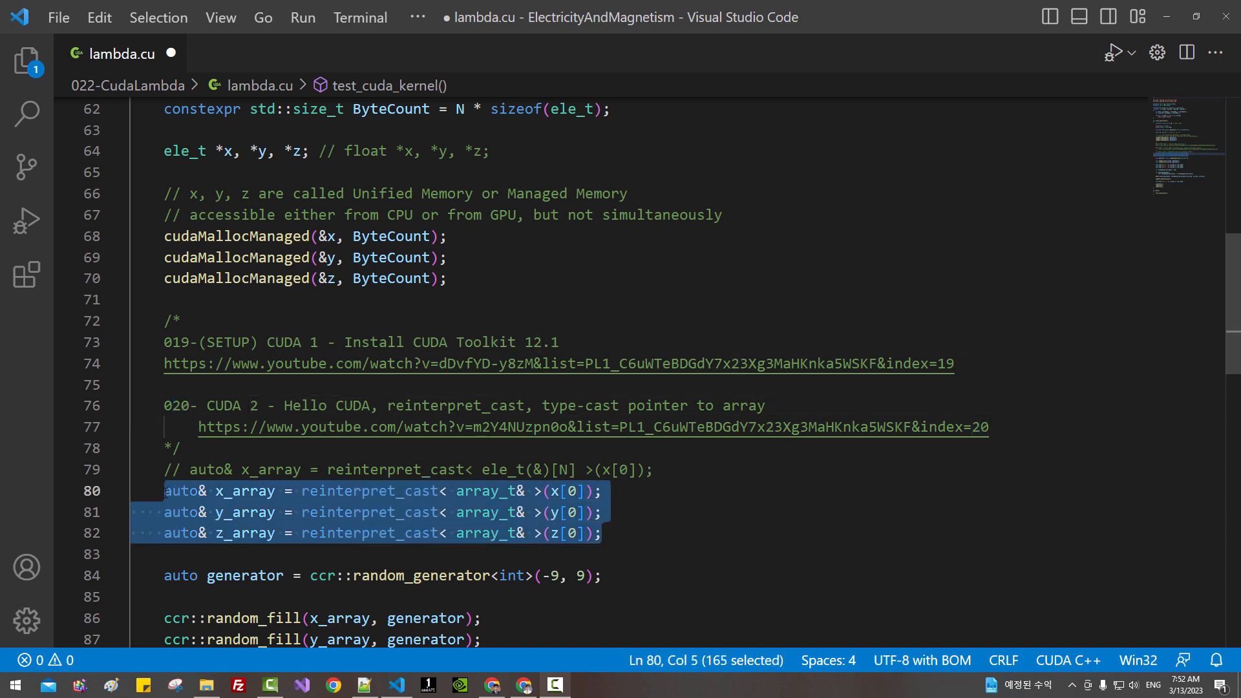
pyautogui.click(601, 532)
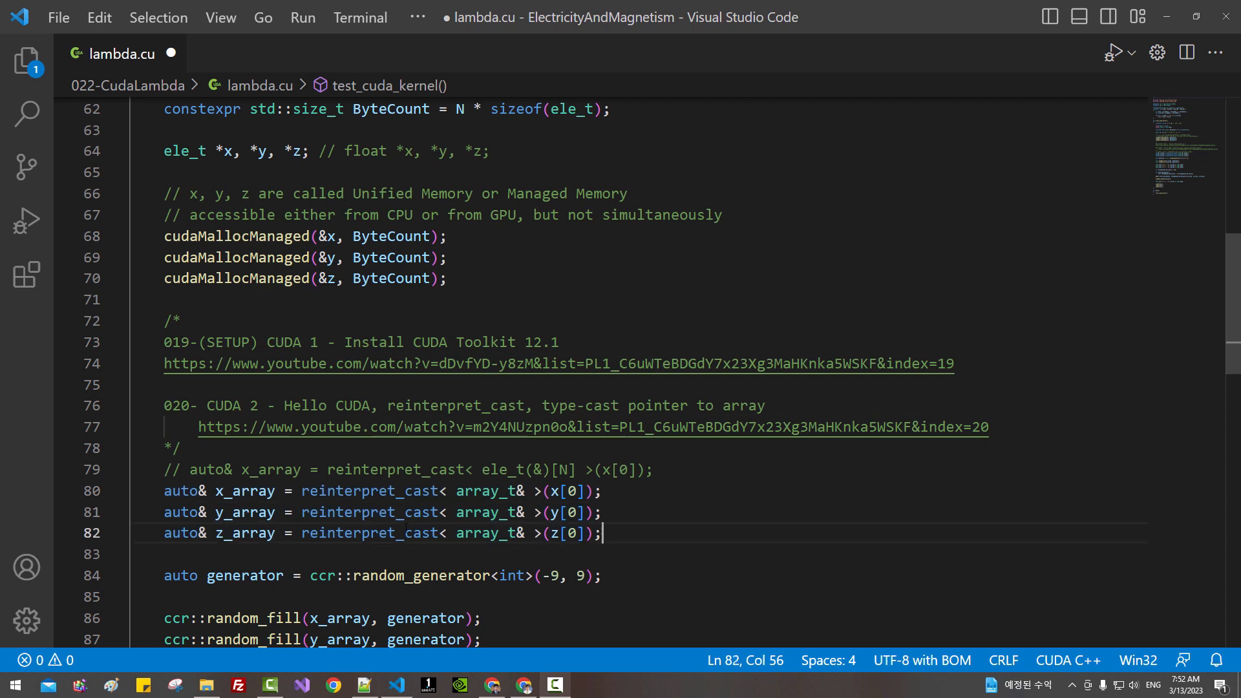
pyautogui.moveTo(601, 533); pyautogui.dragTo(163, 490)
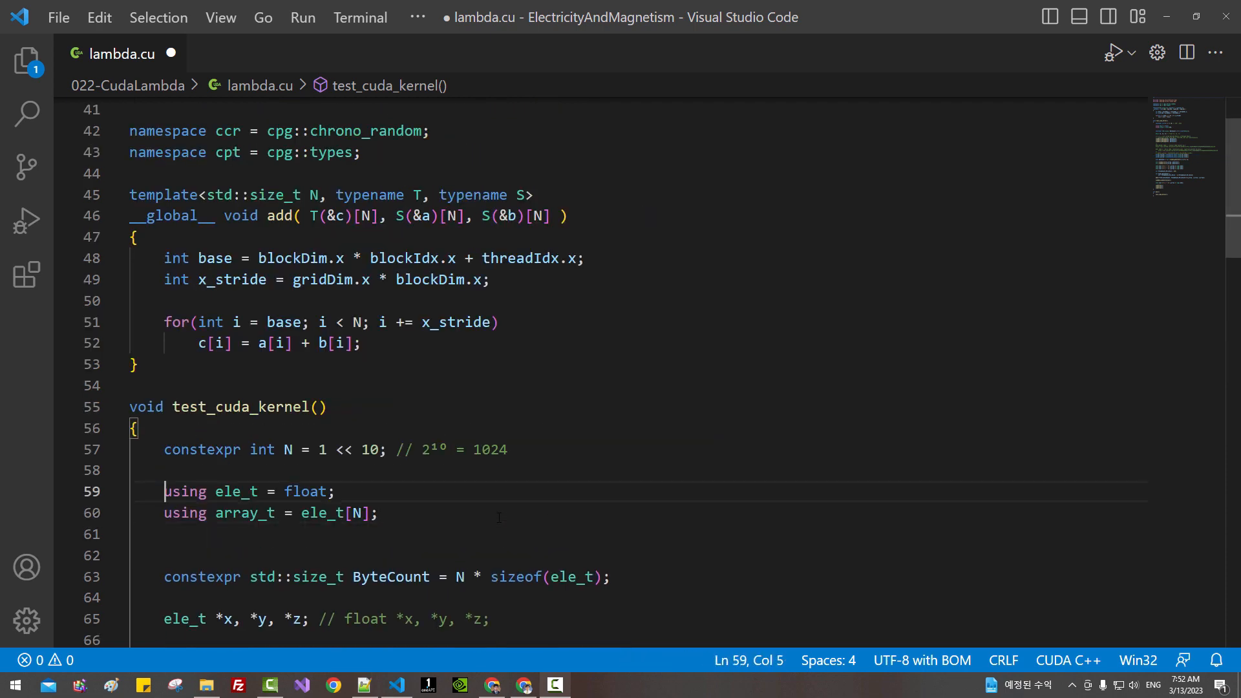
# - Add constexpr int R = N / 2 and a 2 x R array2_t alias over z
pyautogui.write('constexpr int')
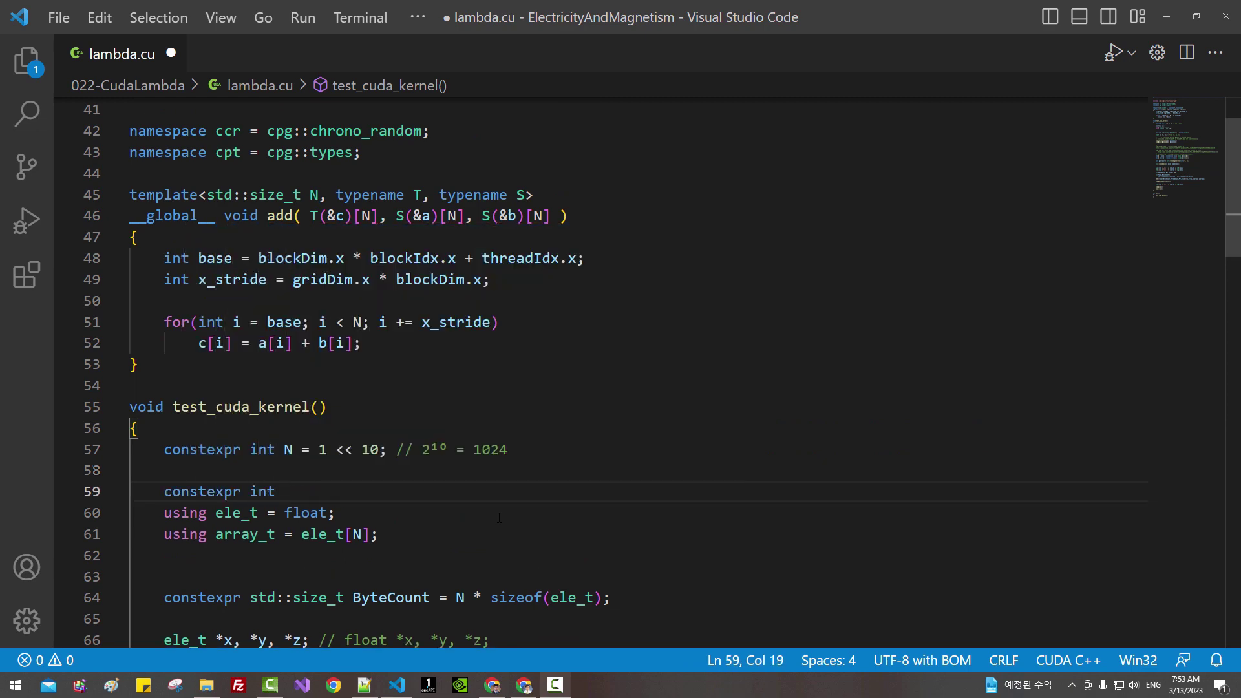
pyautogui.write('R = N / 2;')
pyautogui.click(639, 577)
pyautogui.write('using array2_t = ele_t[R][R]; //')
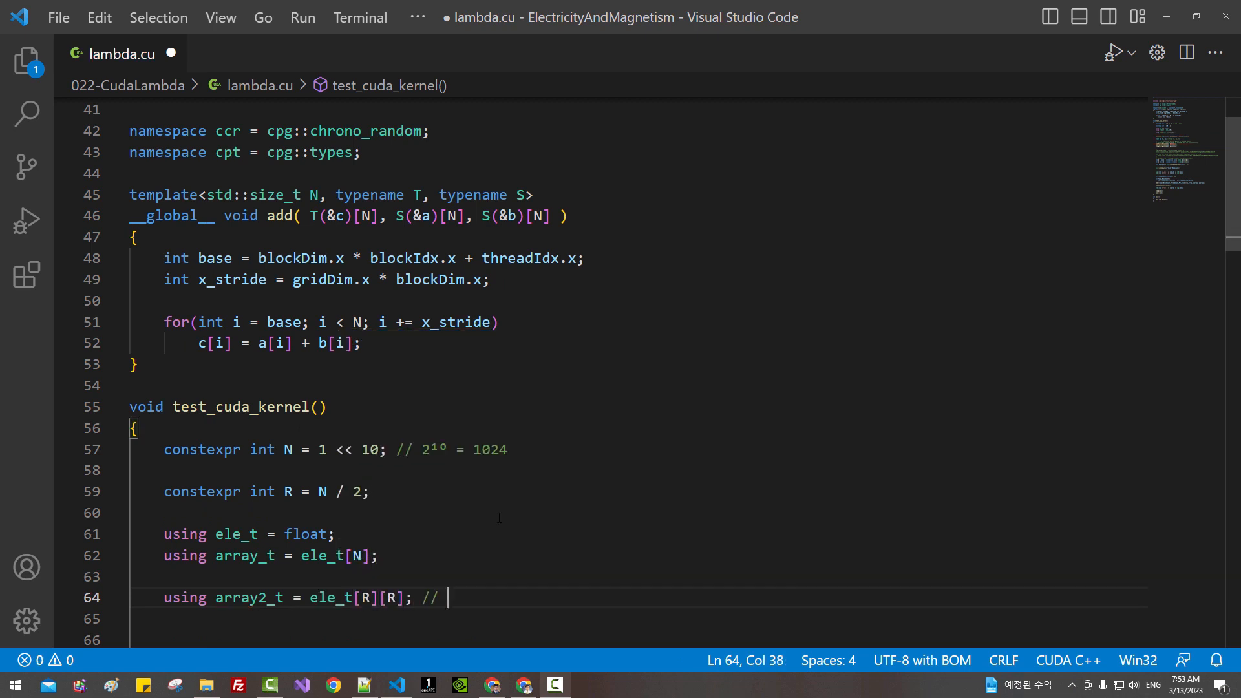
pyautogui.write('R x')
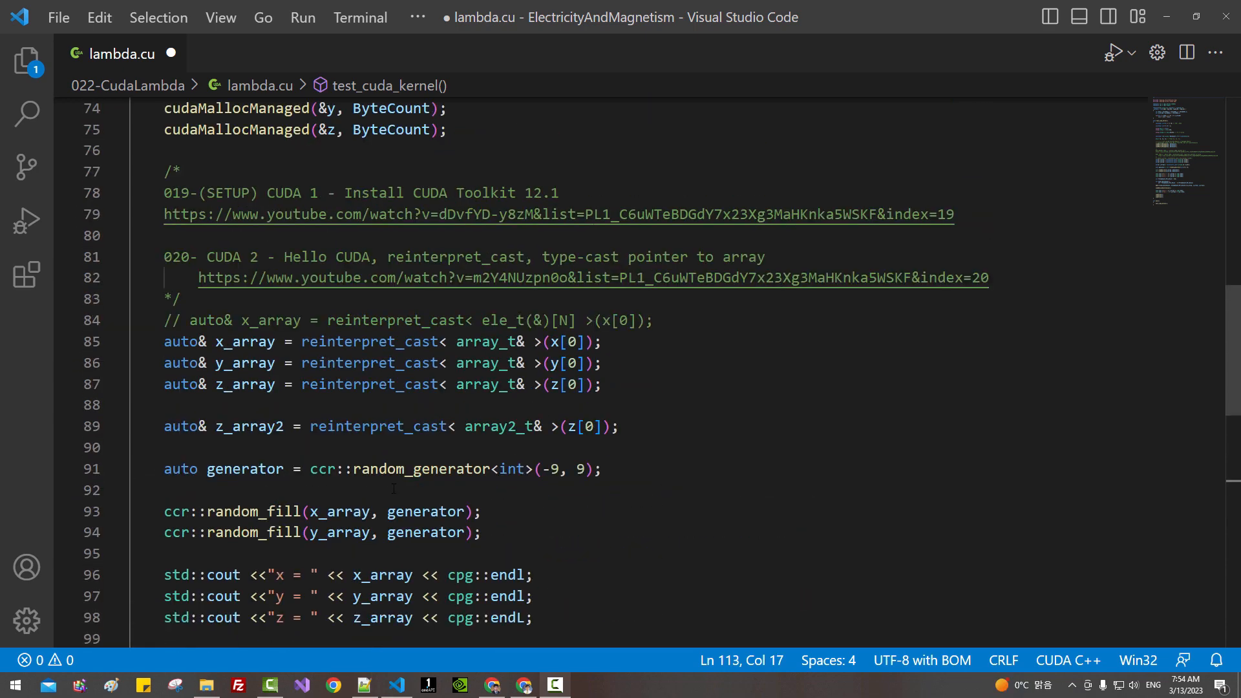
# - Set N to 1 << 4 and add the z_array2 reinterpret_cast using array2_t
pyautogui.click(206, 427)
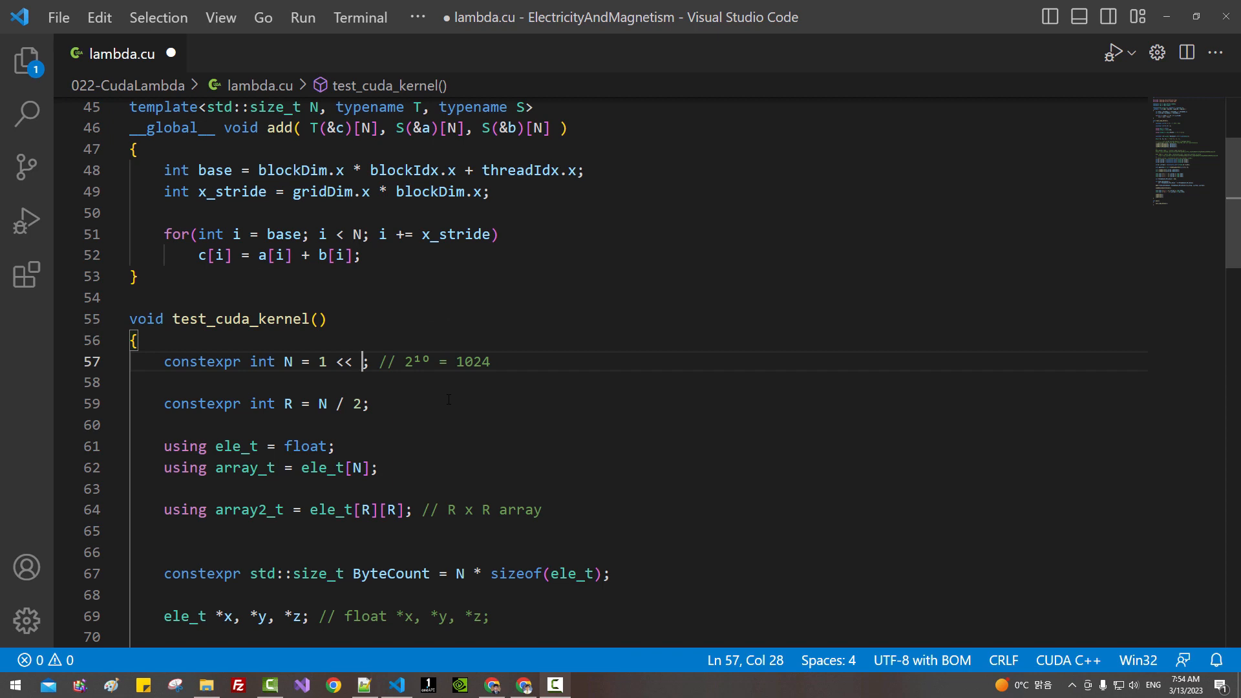
pyautogui.write('4')
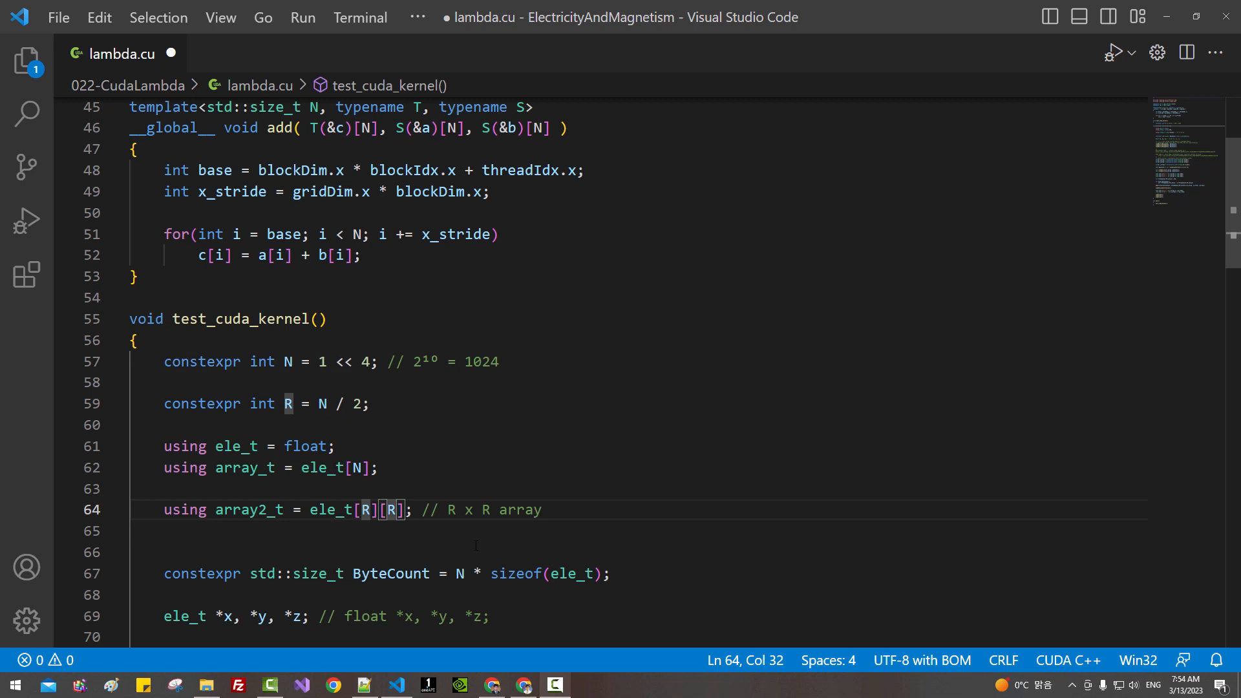
pyautogui.write('2')
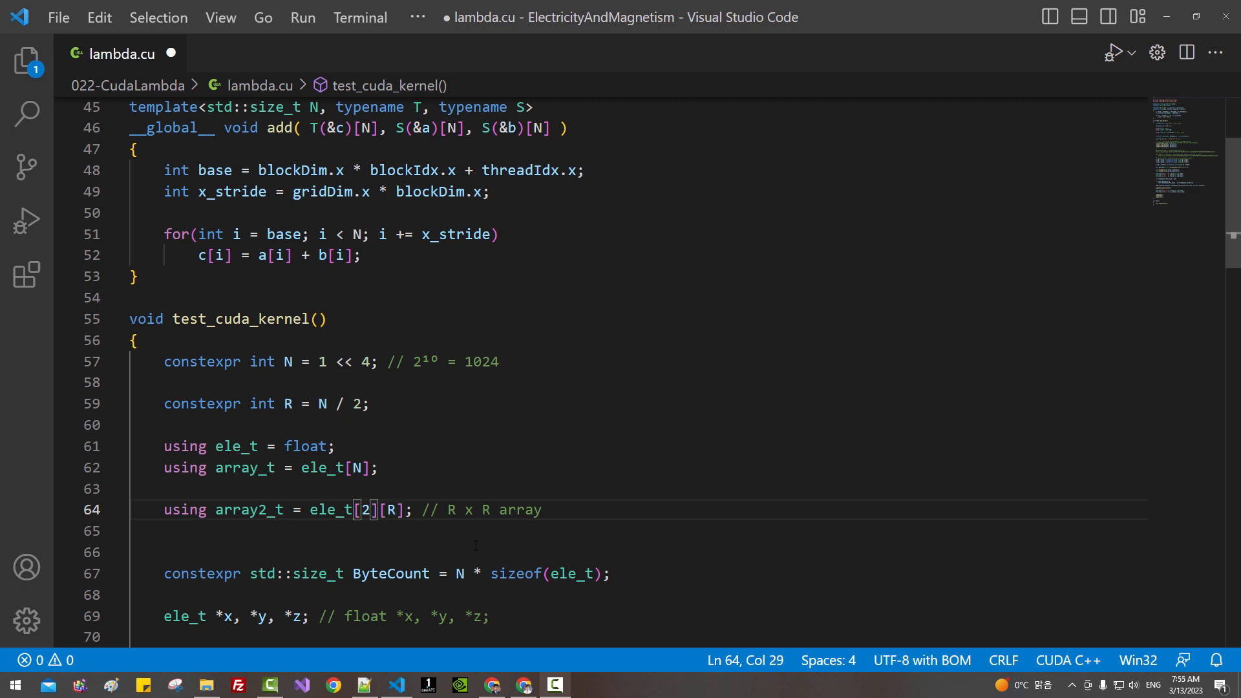
pyautogui.write('2')
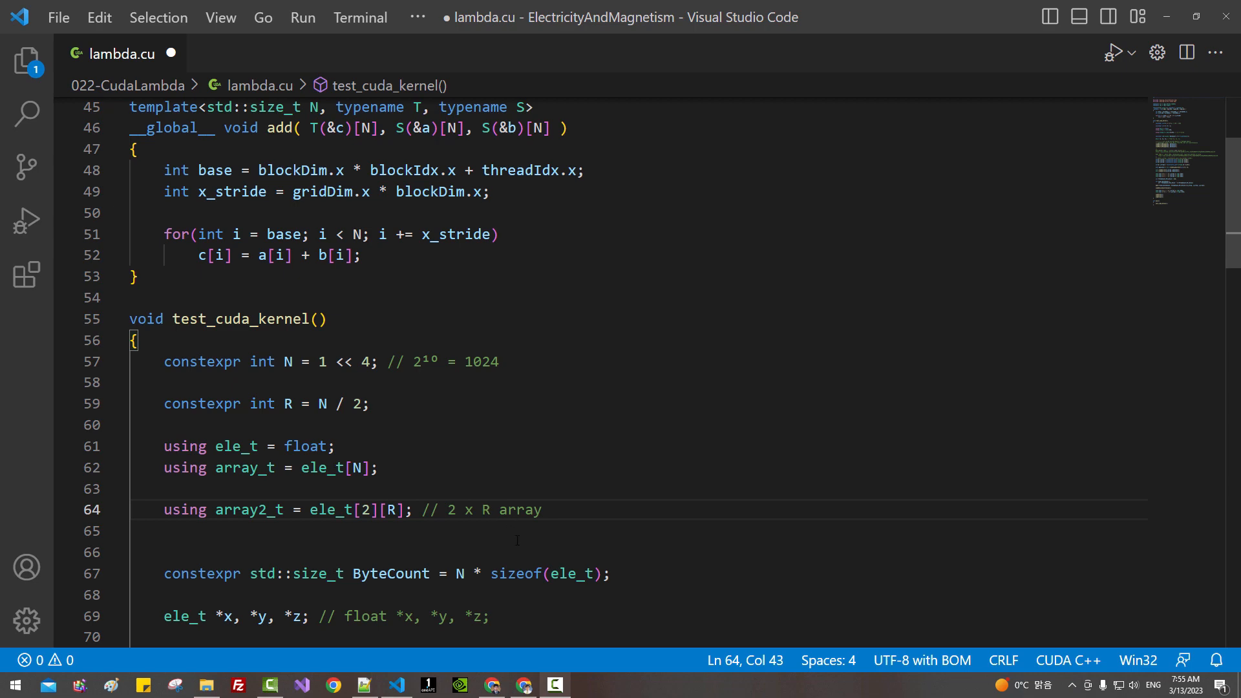
pyautogui.scroll(-3)
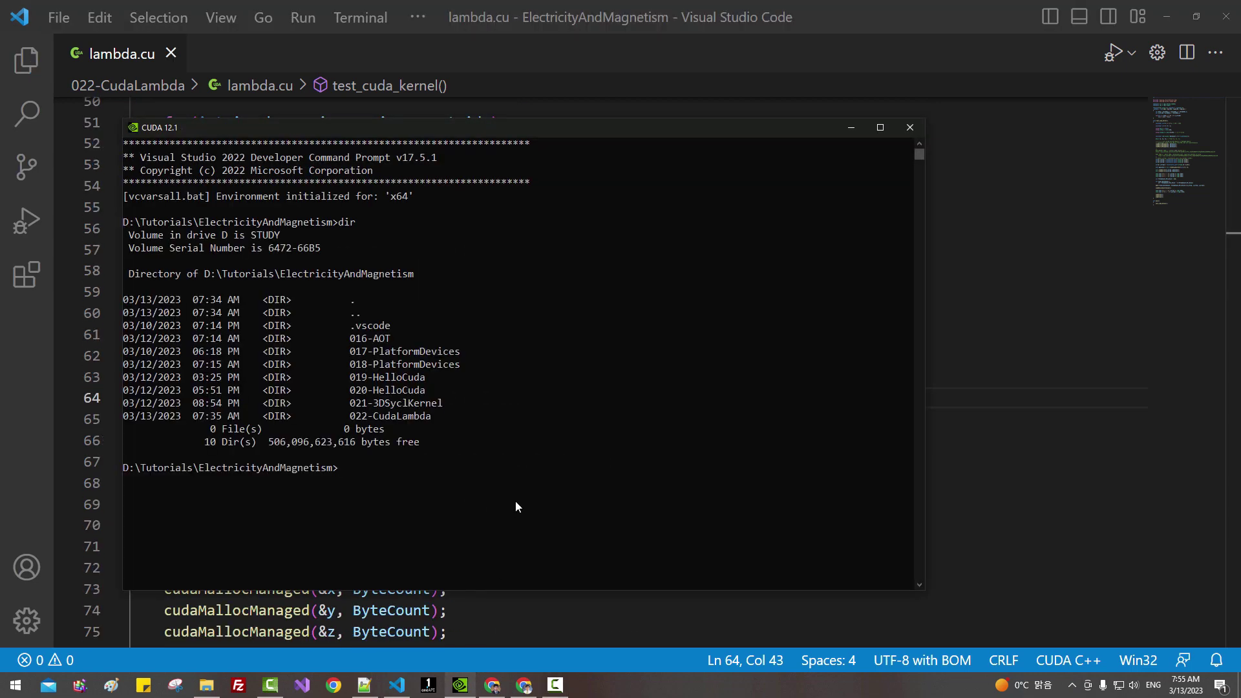
# - cd into 022-CudaLambda and compile with nvcc -std=c++20 -o n.exe lambda.cu
pyautogui.write('cd')
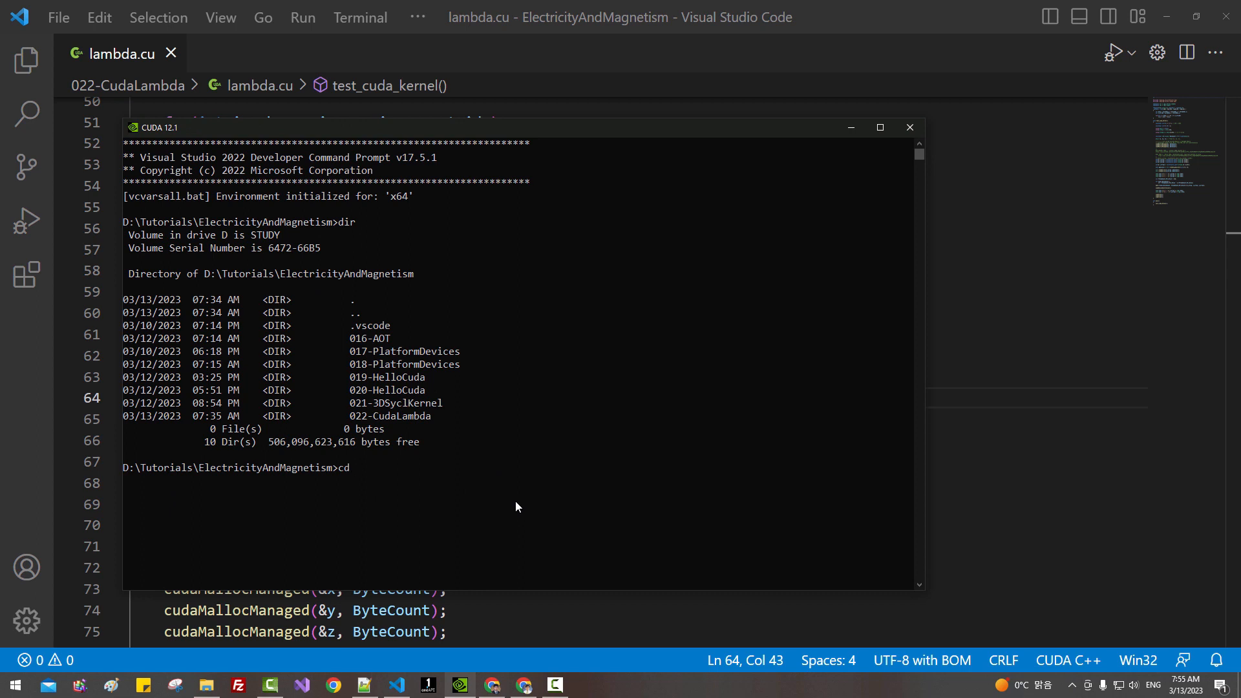
pyautogui.write('022-CudaLambda')
pyautogui.write('nvcc -std')
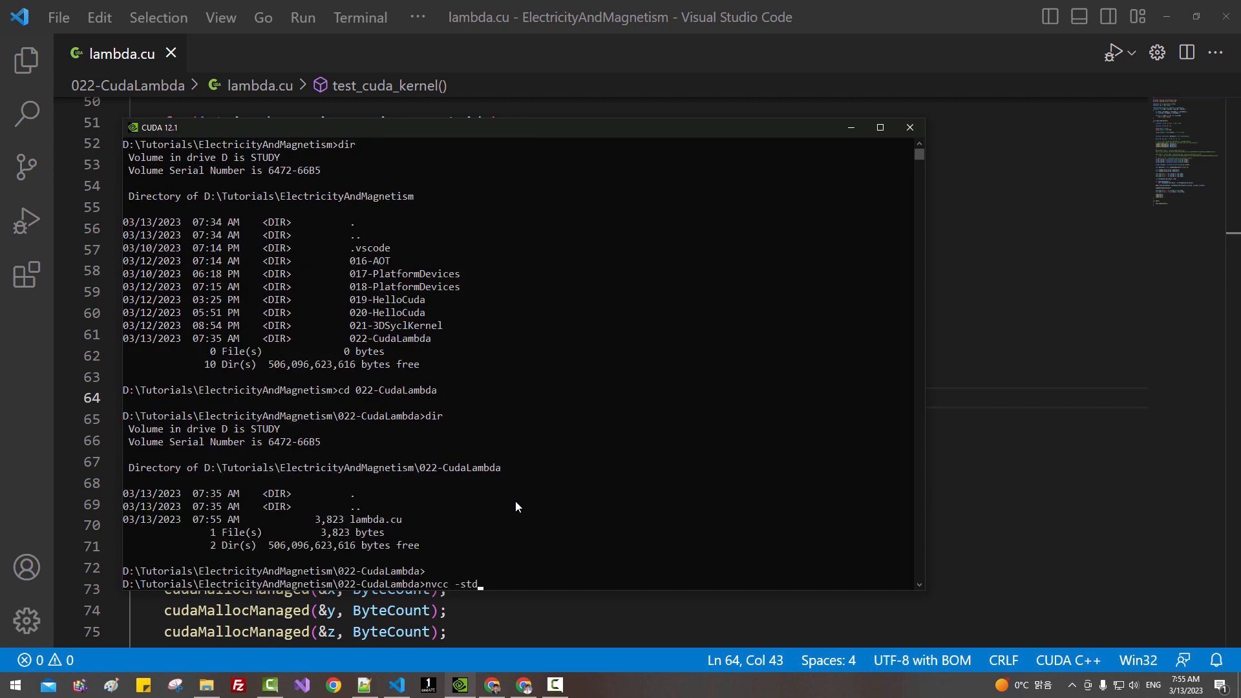
pyautogui.write('=c++20 -o')
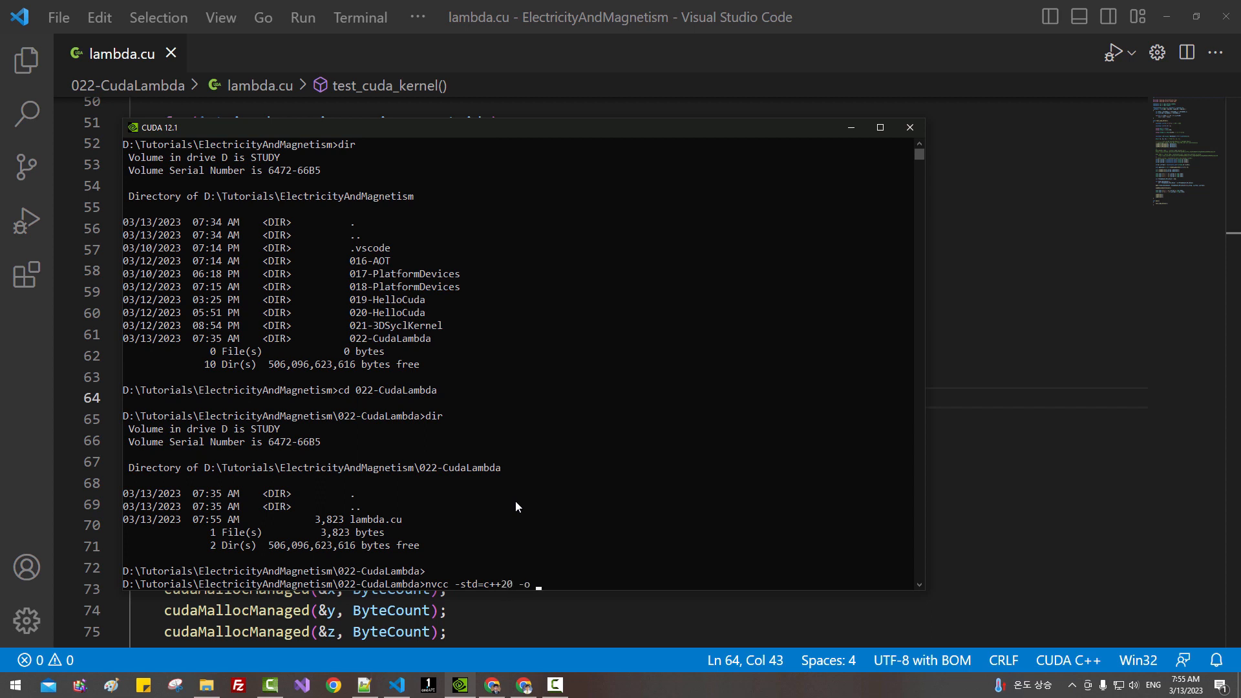
pyautogui.write('n.exe')
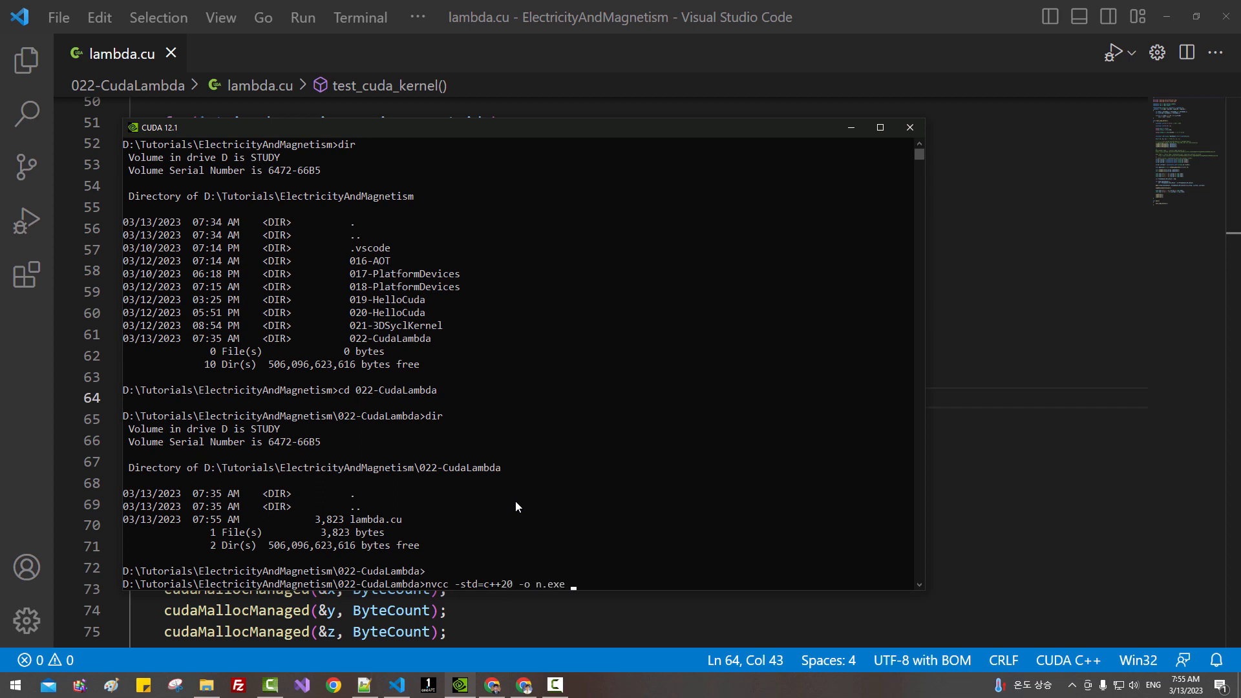
pyautogui.write('lambda')
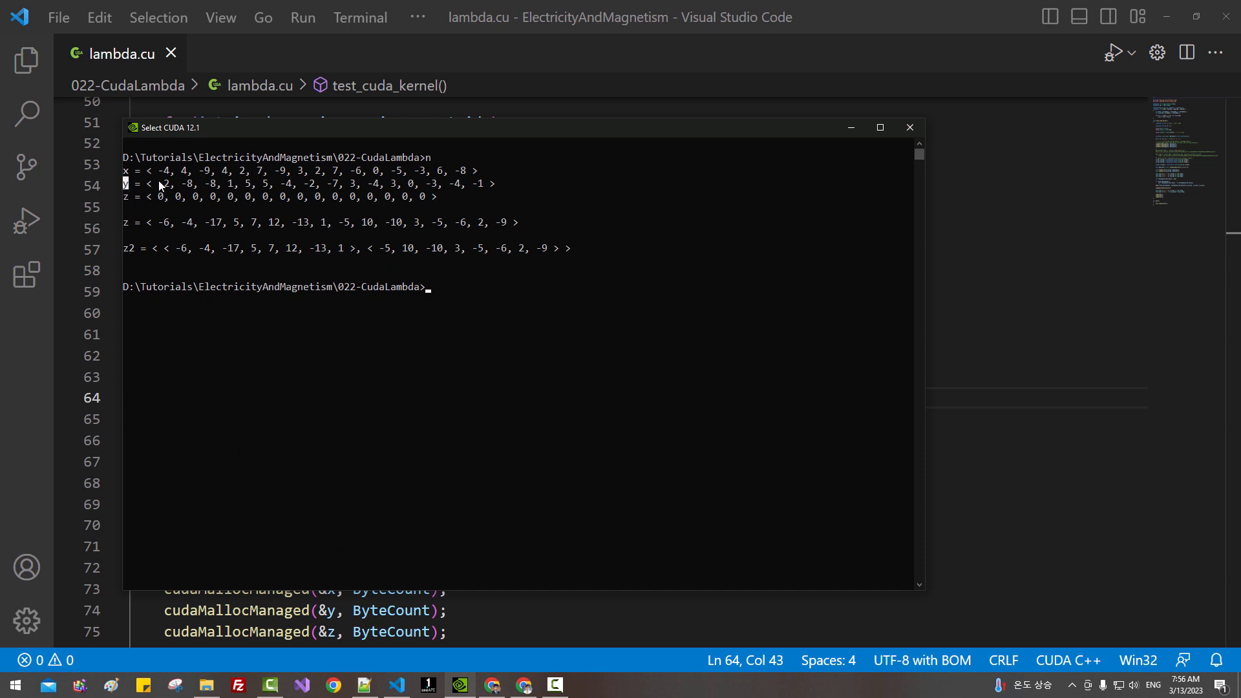
pyautogui.moveTo(167, 195)
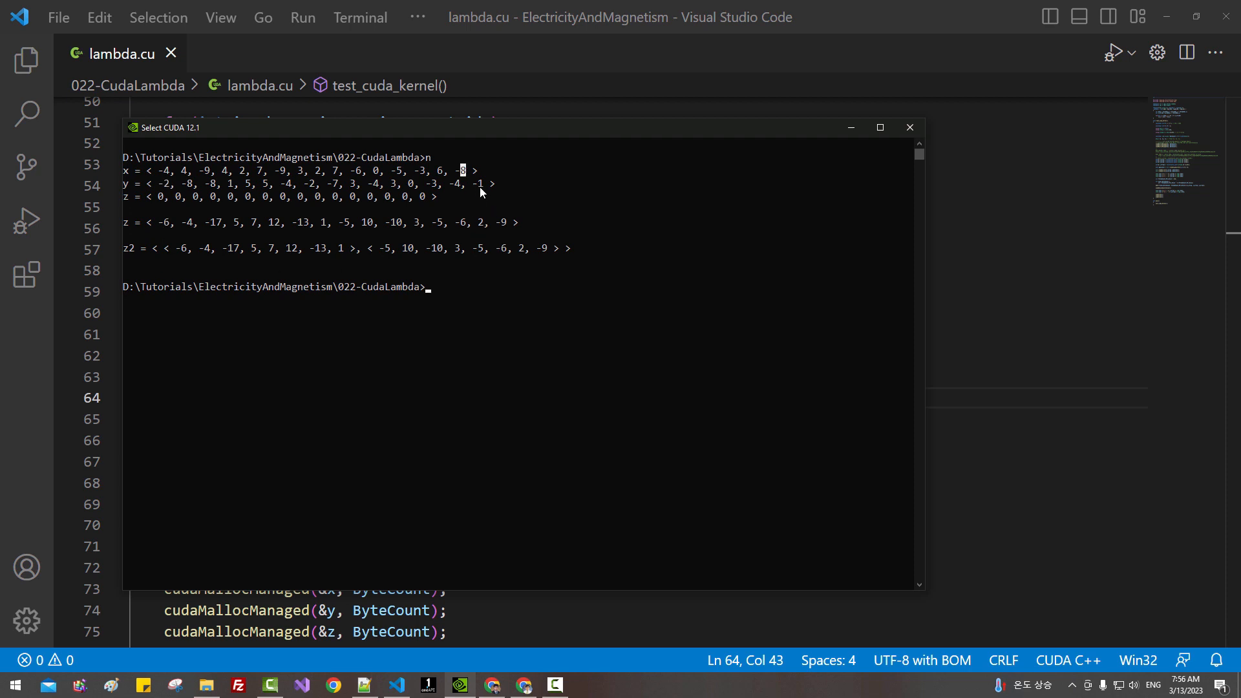
pyautogui.moveTo(504, 229)
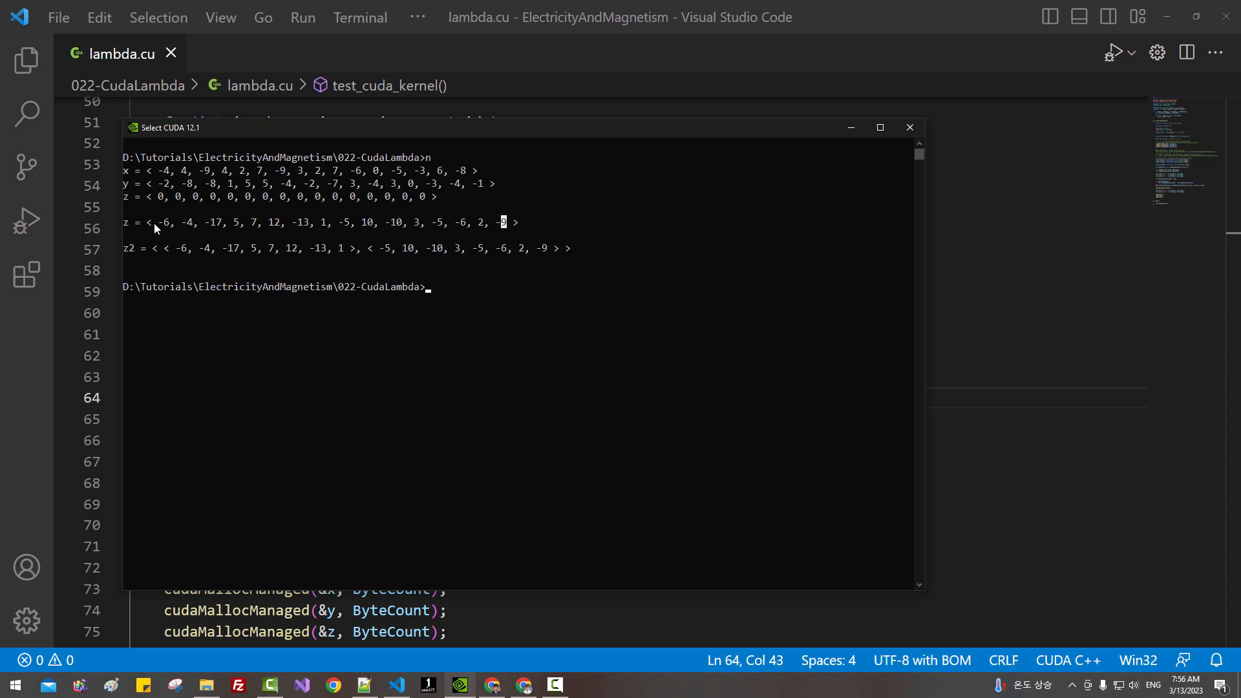
# - Check the last z value in the output, then highlight the z_array2 reinterpret_cast in the editor
pyautogui.moveTo(146, 222); pyautogui.dragTo(511, 222)
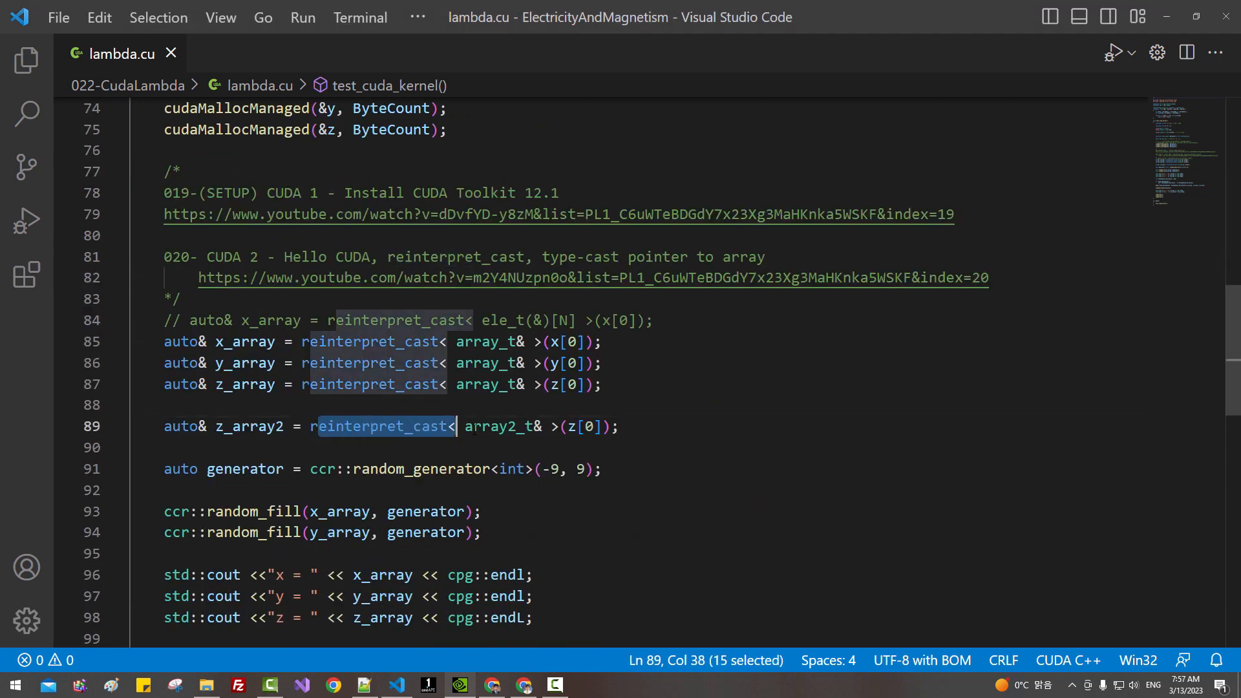
pyautogui.moveTo(458, 425); pyautogui.dragTo(622, 425)
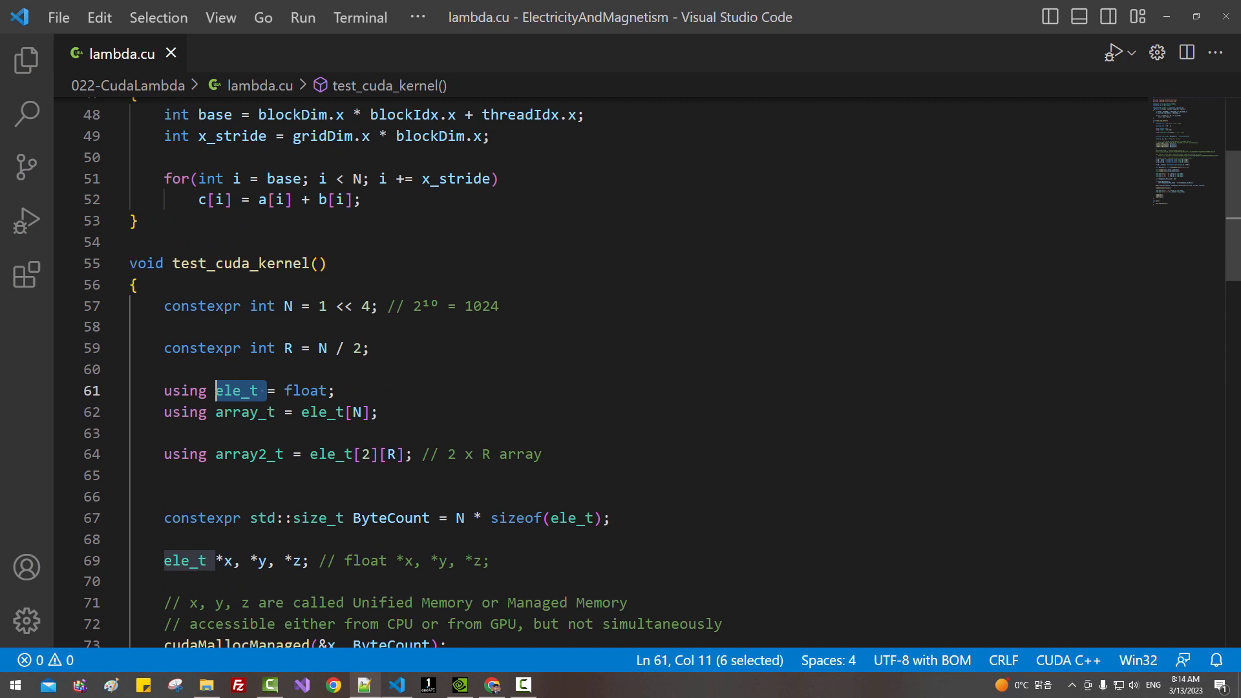
# - Change ele_t to double and begin a comment: as of today, Intel Arc A-Series Graphics..
pyautogui.press('Enter')
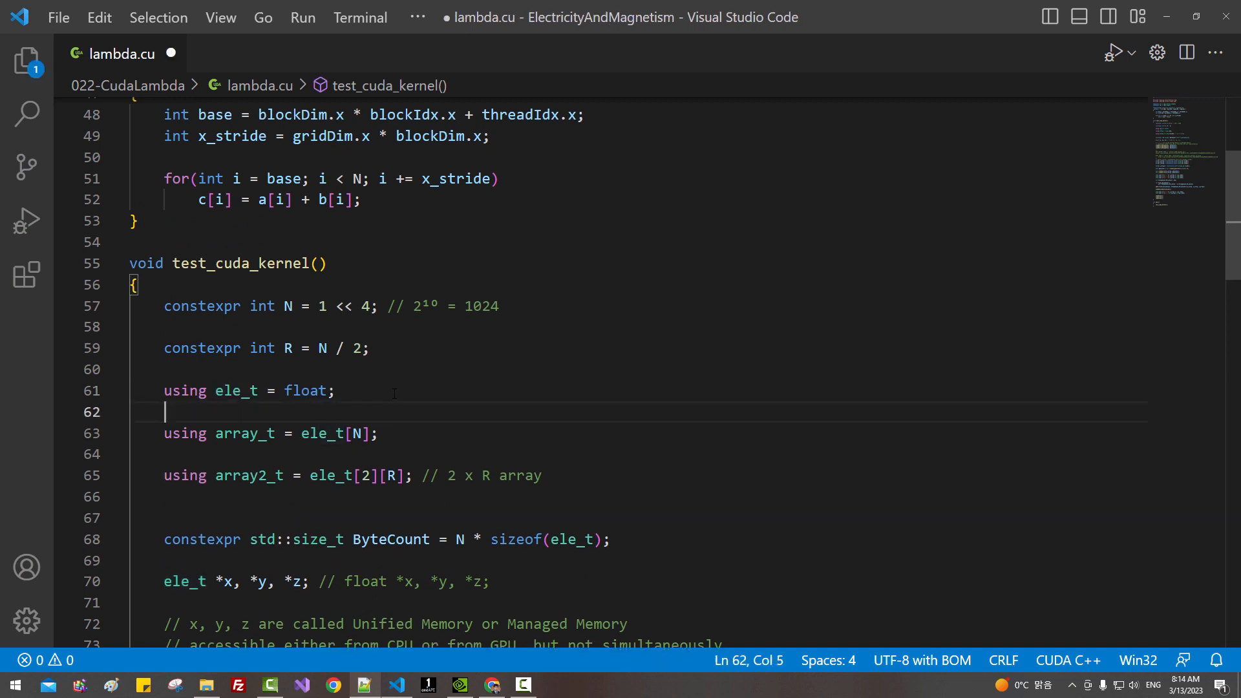
pyautogui.write('double')
pyautogui.write('A')
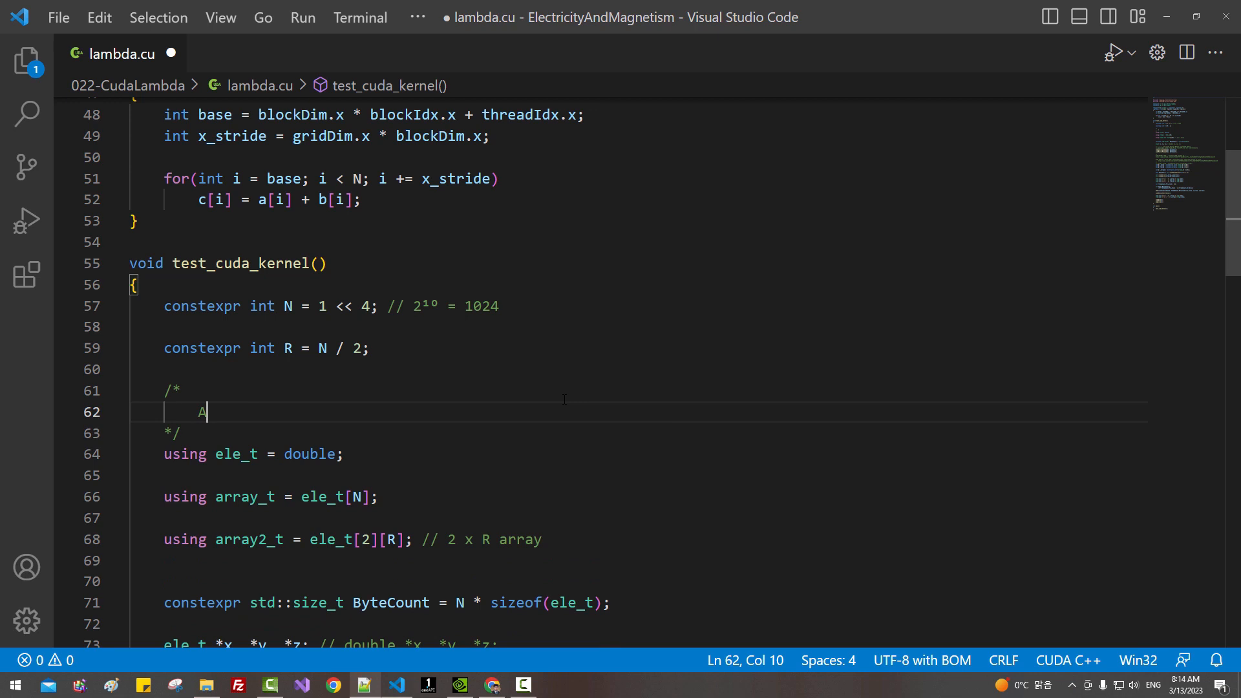
pyautogui.write('s of today,')
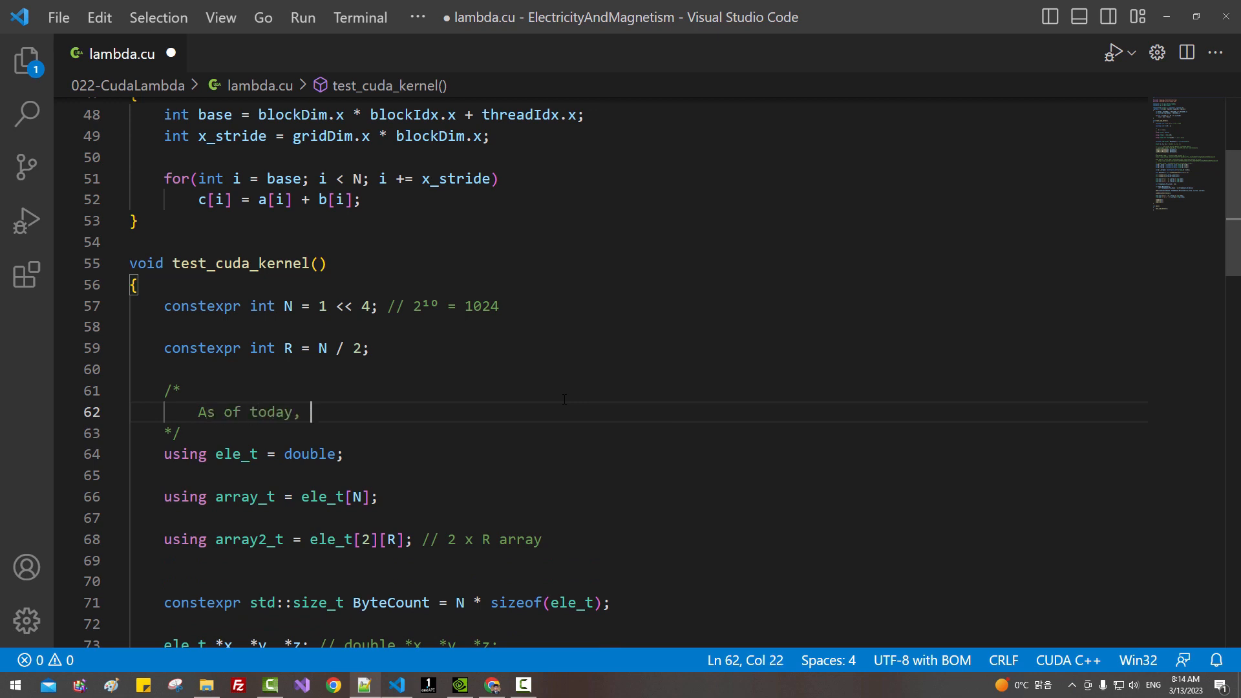
pyautogui.write('Intel Ar')
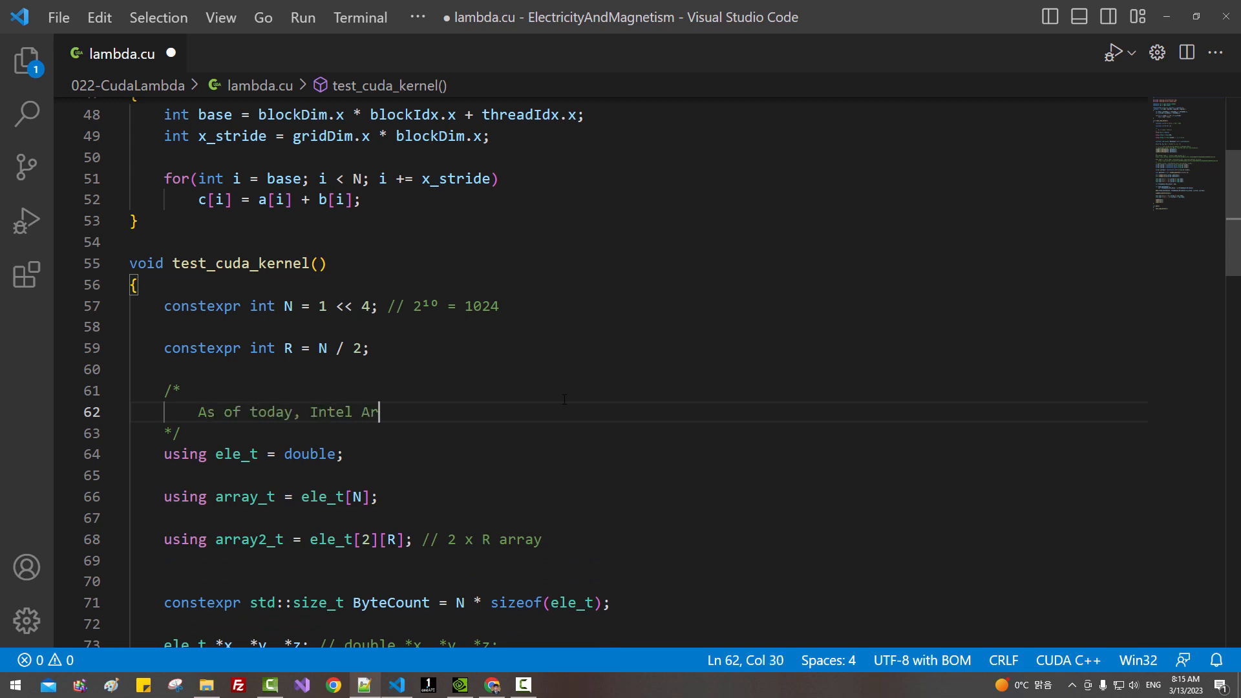
pyautogui.write('c A')
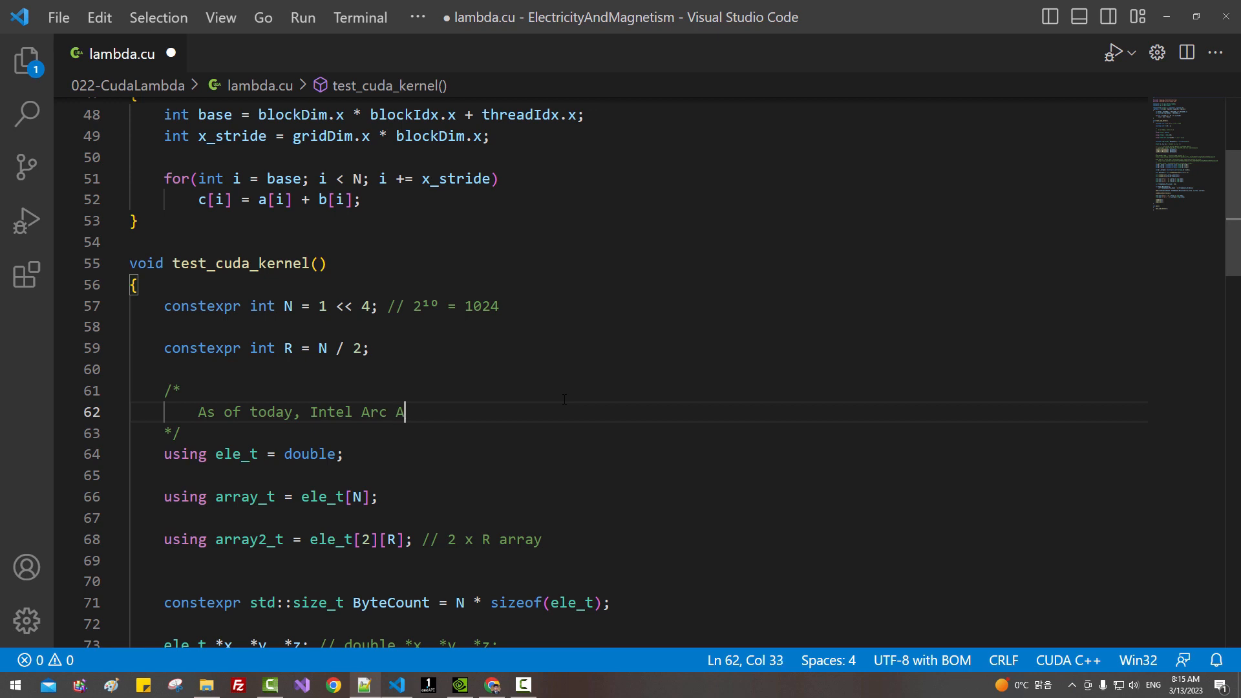
pyautogui.write('-Series Graphics devices')
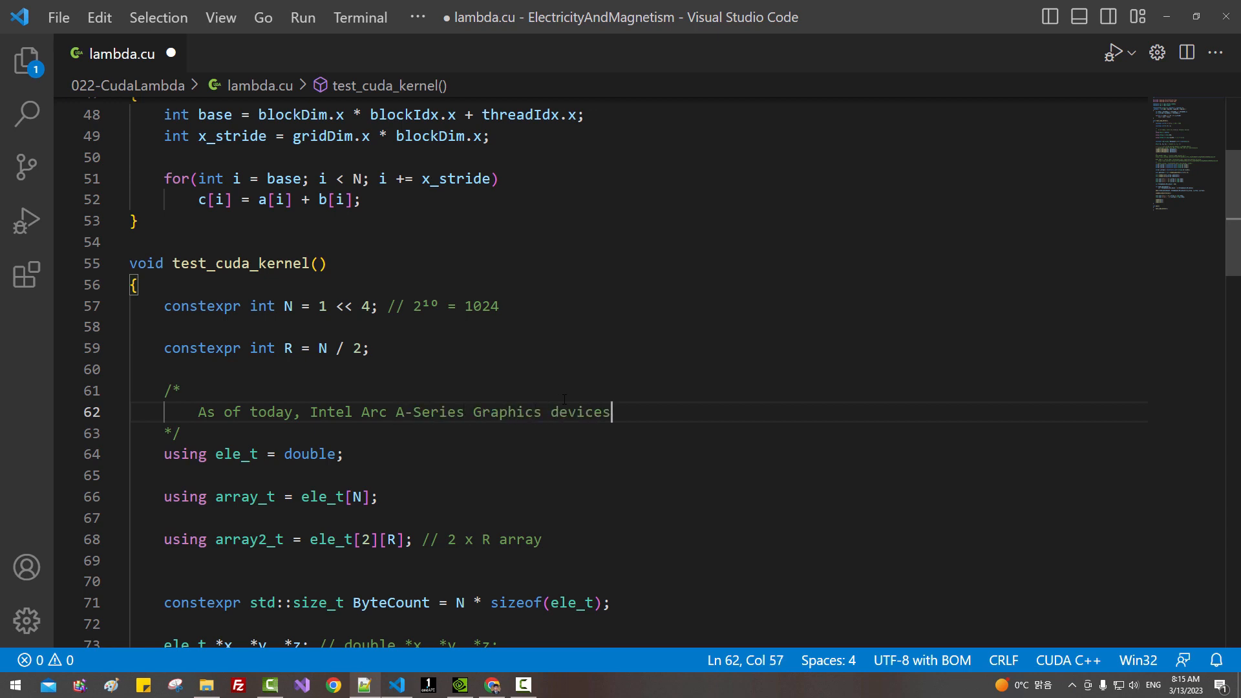
# - Finish the comment: devices do not support Double-precision operations, and select double in ele_t
pyautogui.write('do not yet support')
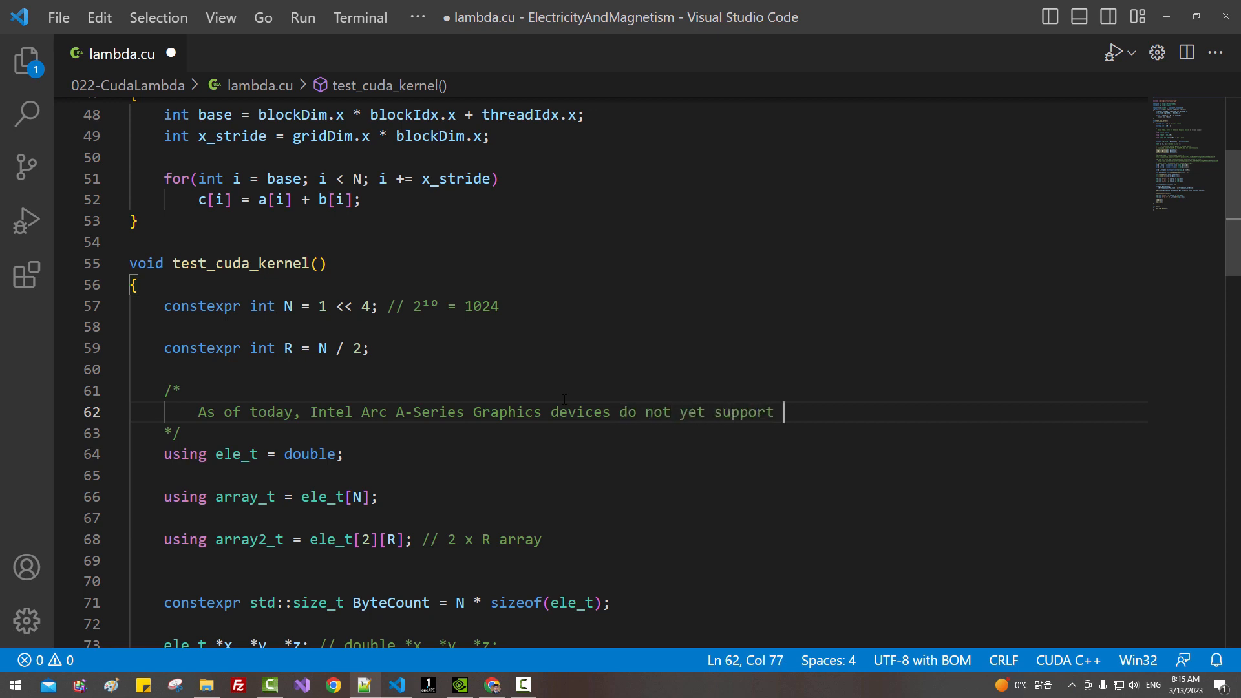
pyautogui.write('Double-pre')
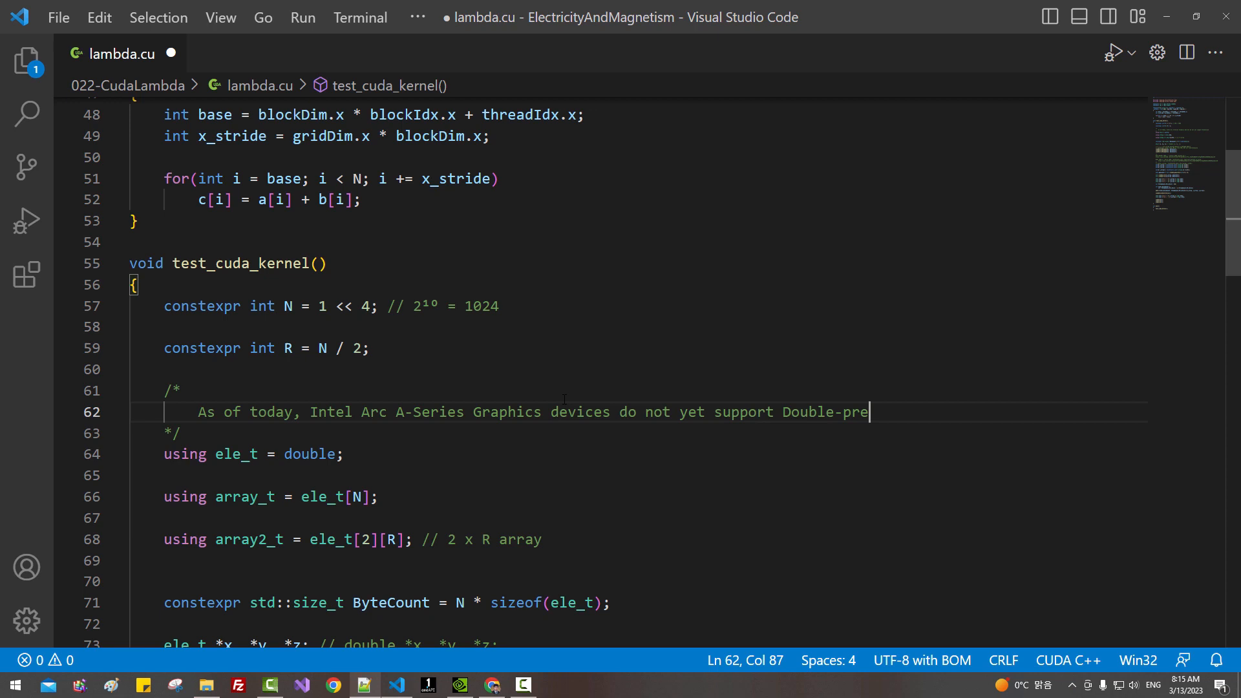
pyautogui.write('cision operations')
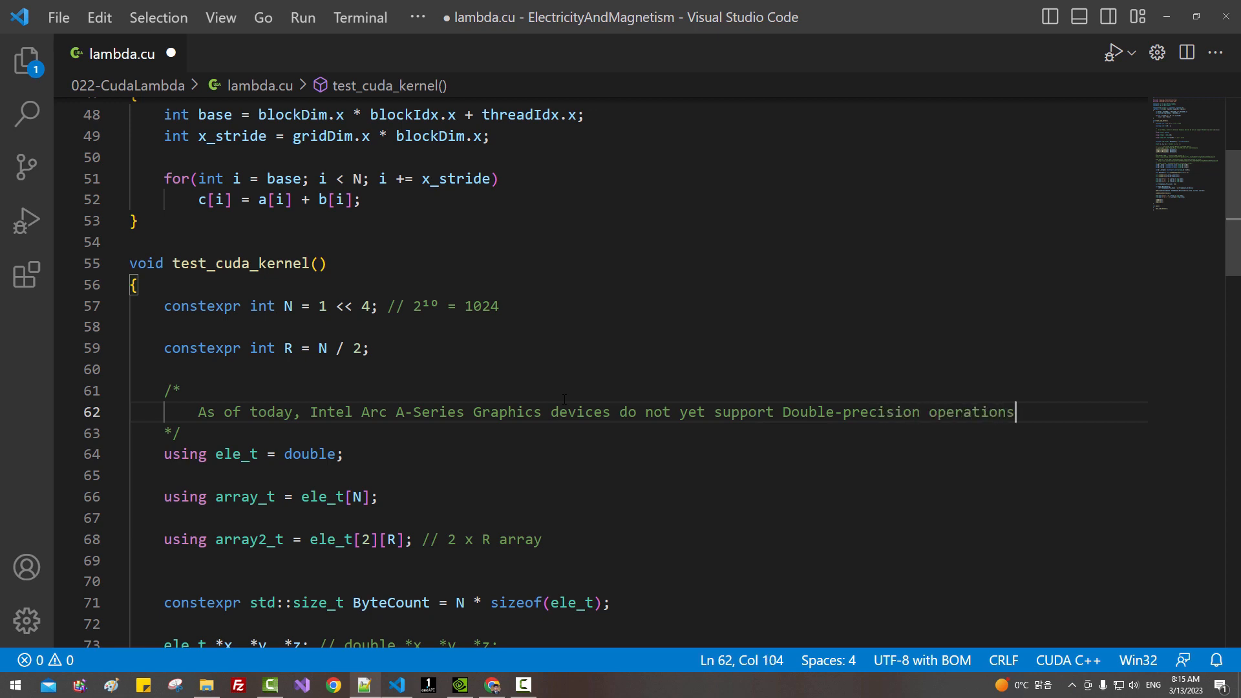
pyautogui.write('.')
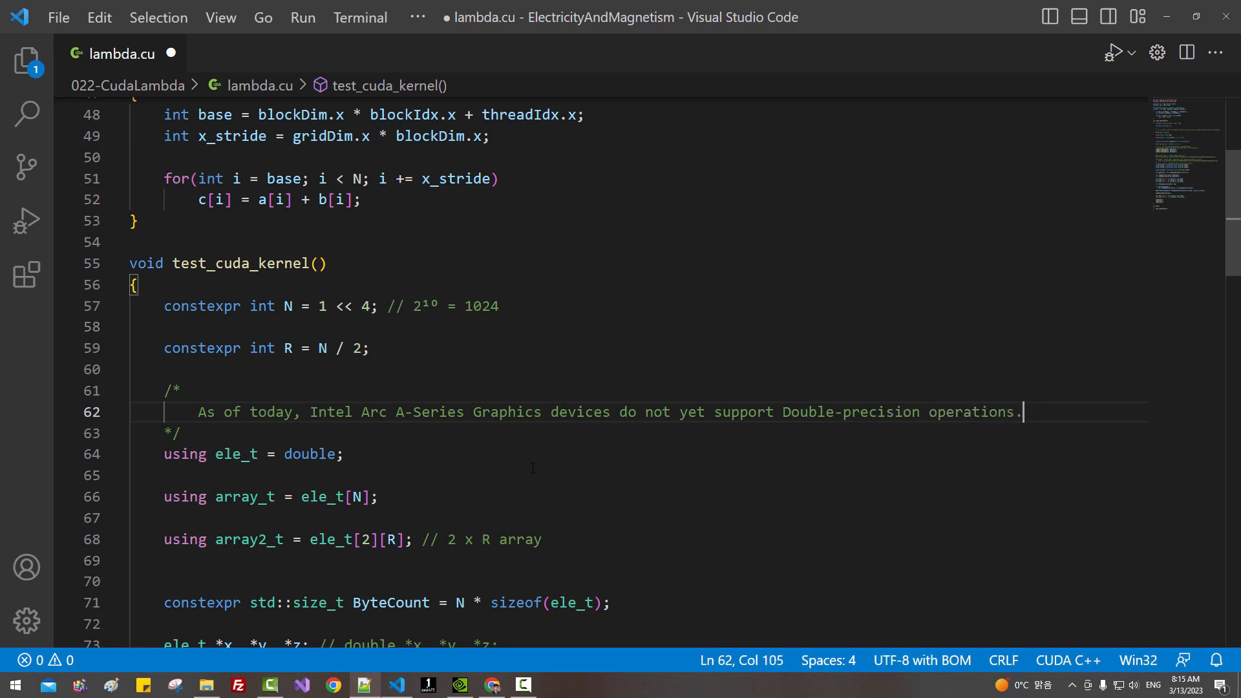
pyautogui.doubleClick(310, 453)
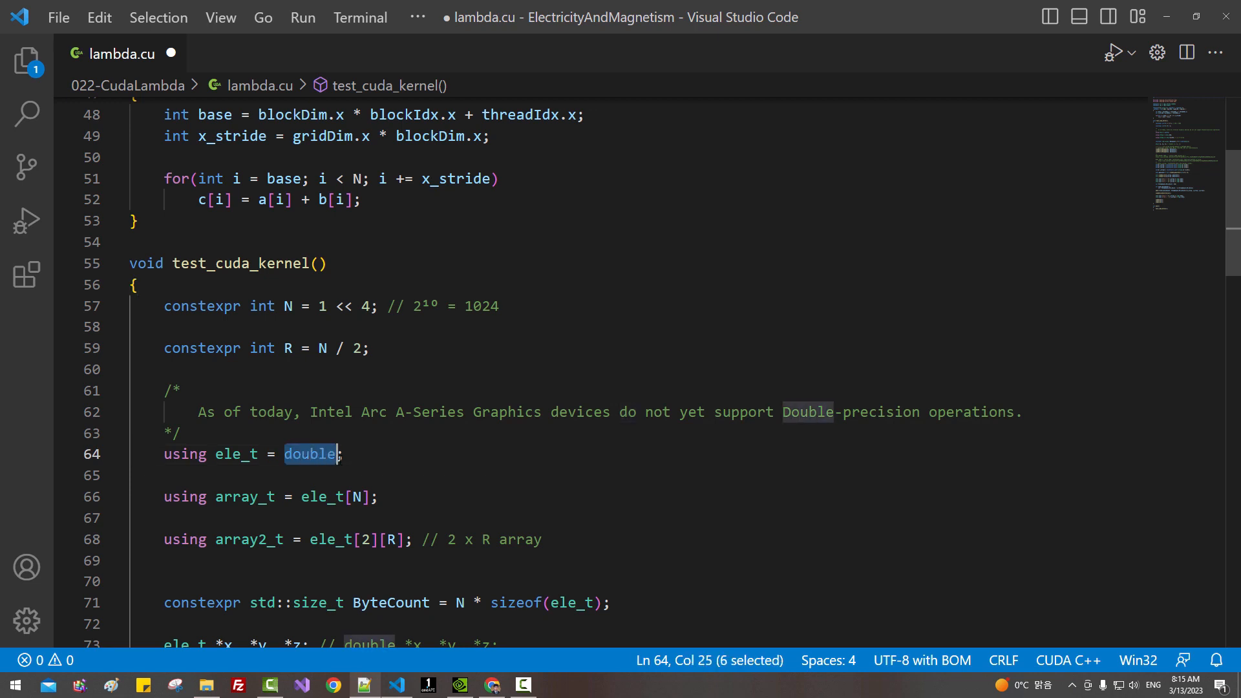
pyautogui.moveTo(406, 490)
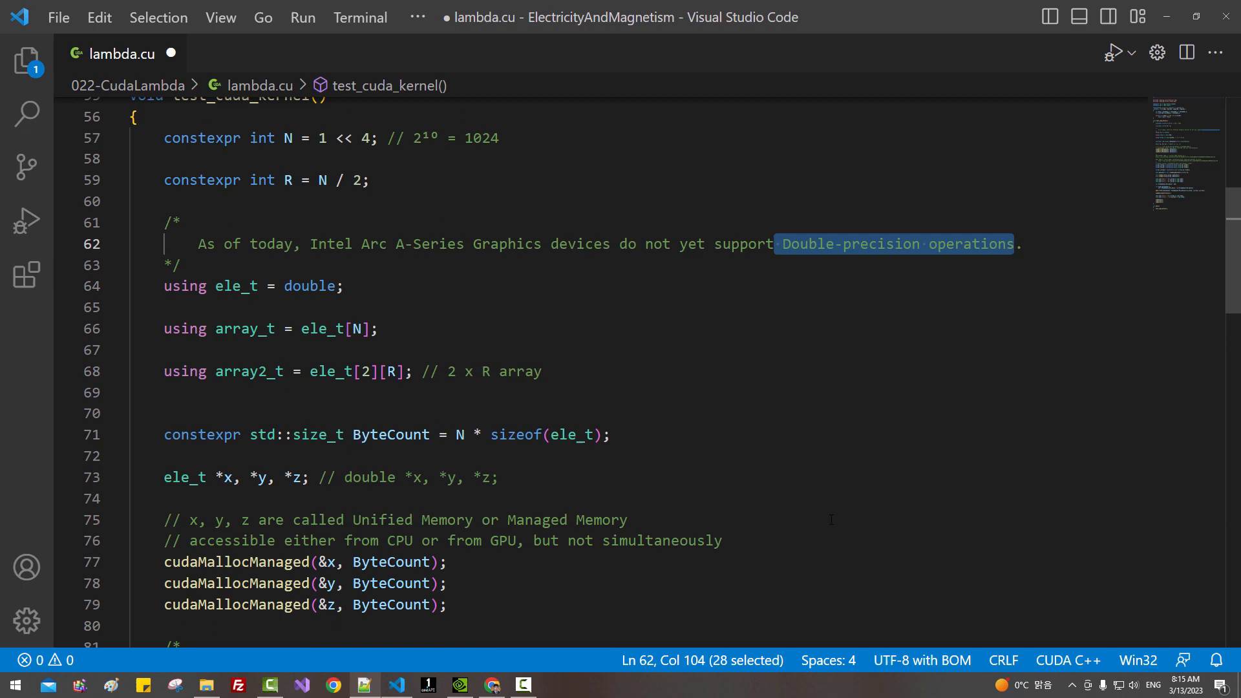
# - Change ccr::random_generator<int>(-9, 9) to produce double values
pyautogui.scroll(-3)
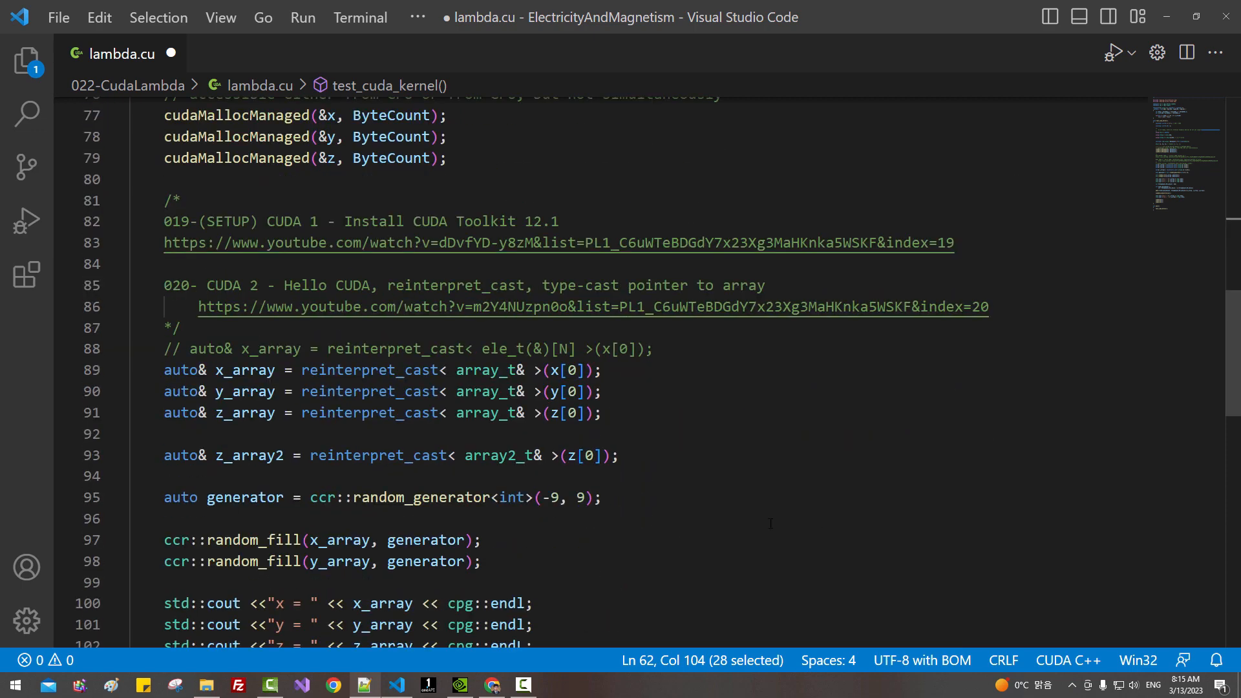
pyautogui.doubleClick(419, 497)
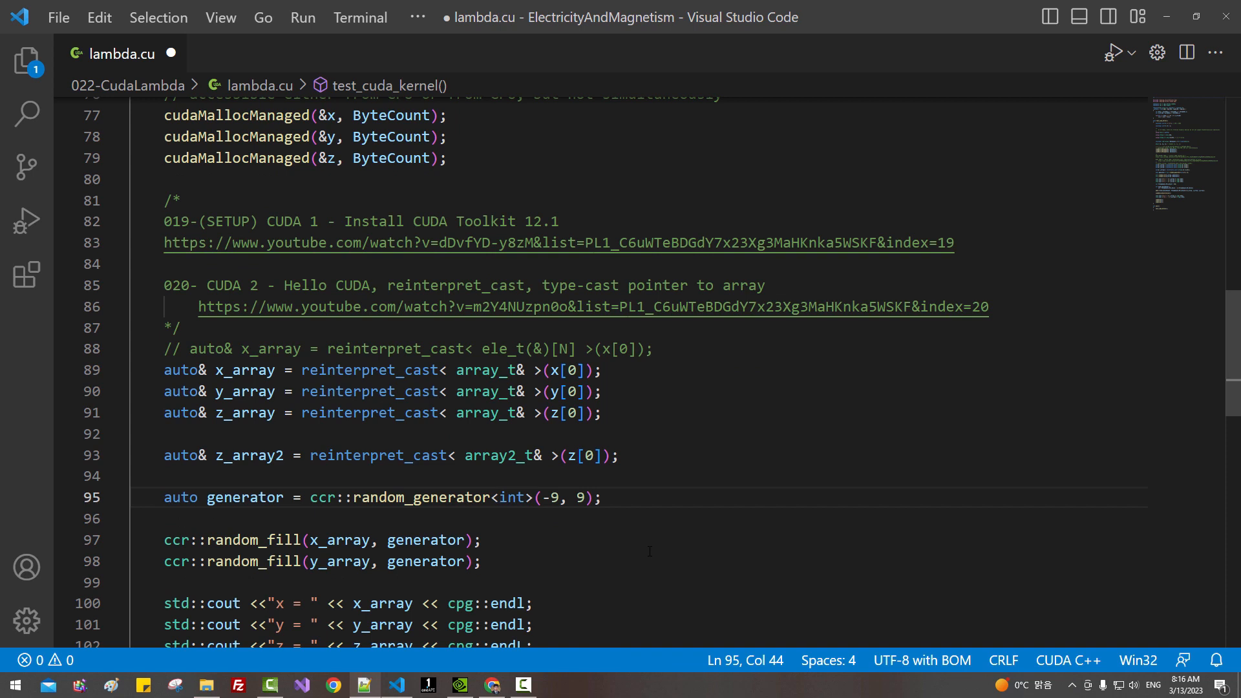
pyautogui.write('double')
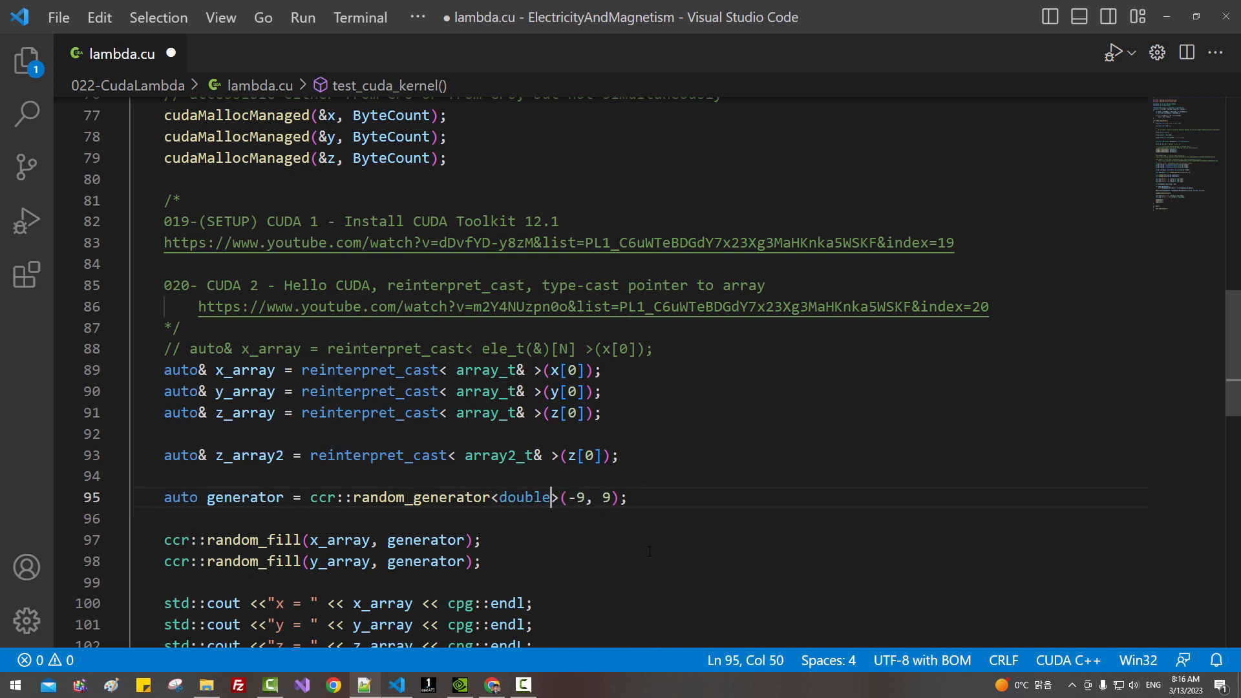
pyautogui.scroll(-3)
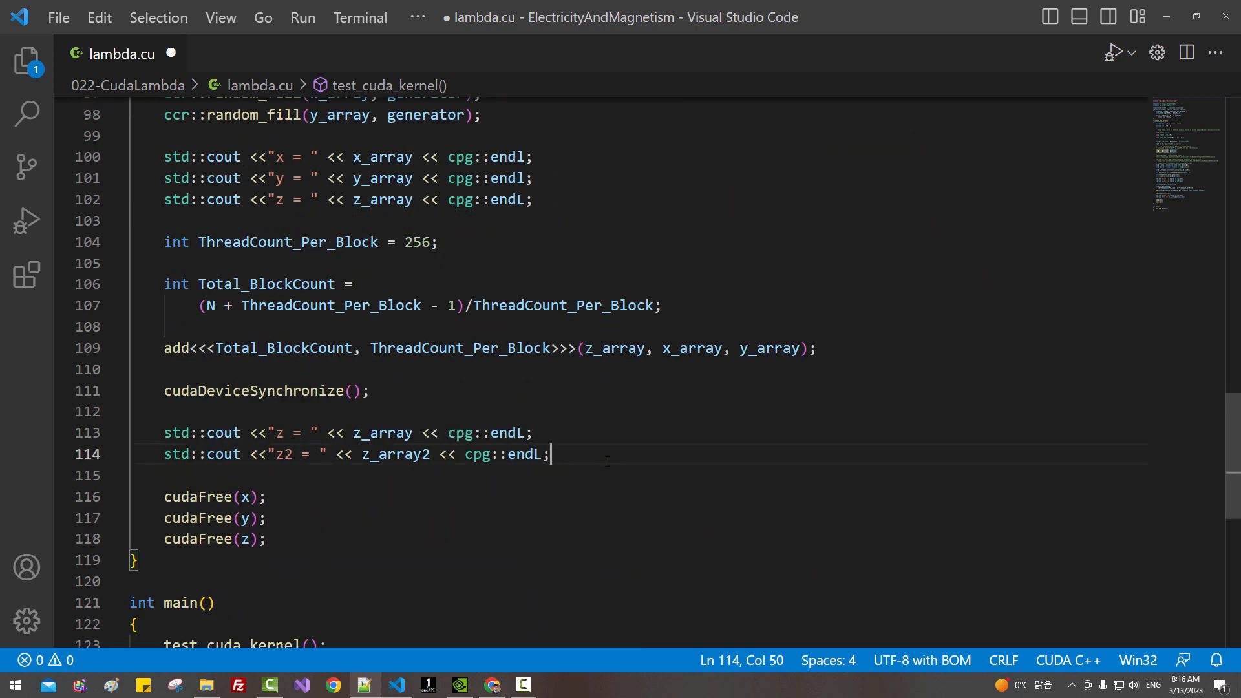
# - Write the loop for(auto& e: z_array2) std::cout << e << cpg::endl; below the z2 printout
pyautogui.write('for(auto&')
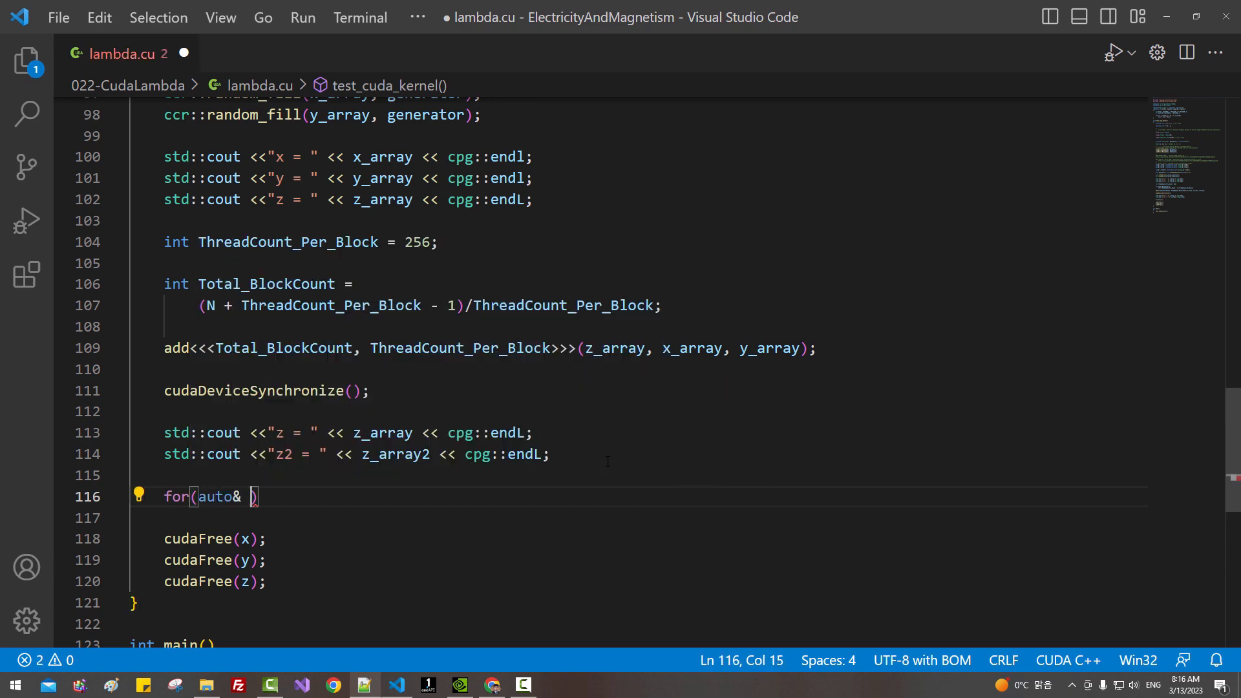
pyautogui.write('e: z2')
pyautogui.click(657, 518)
pyautogui.write('s')
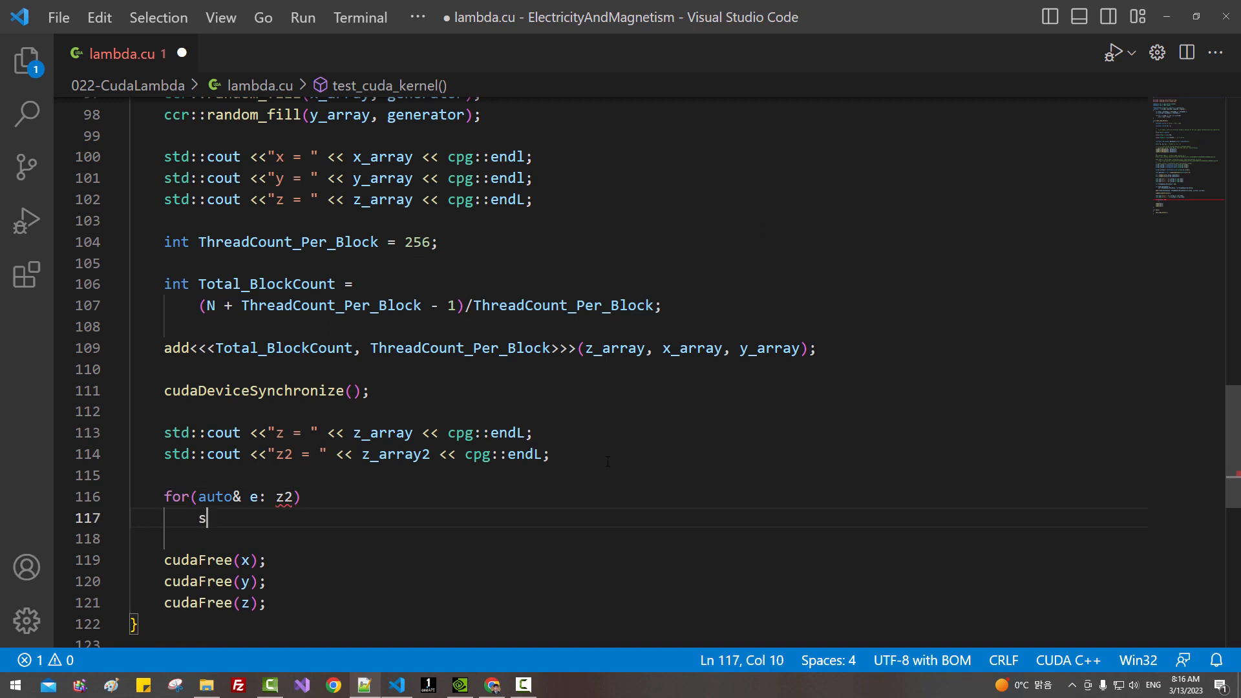
pyautogui.write('td::cout')
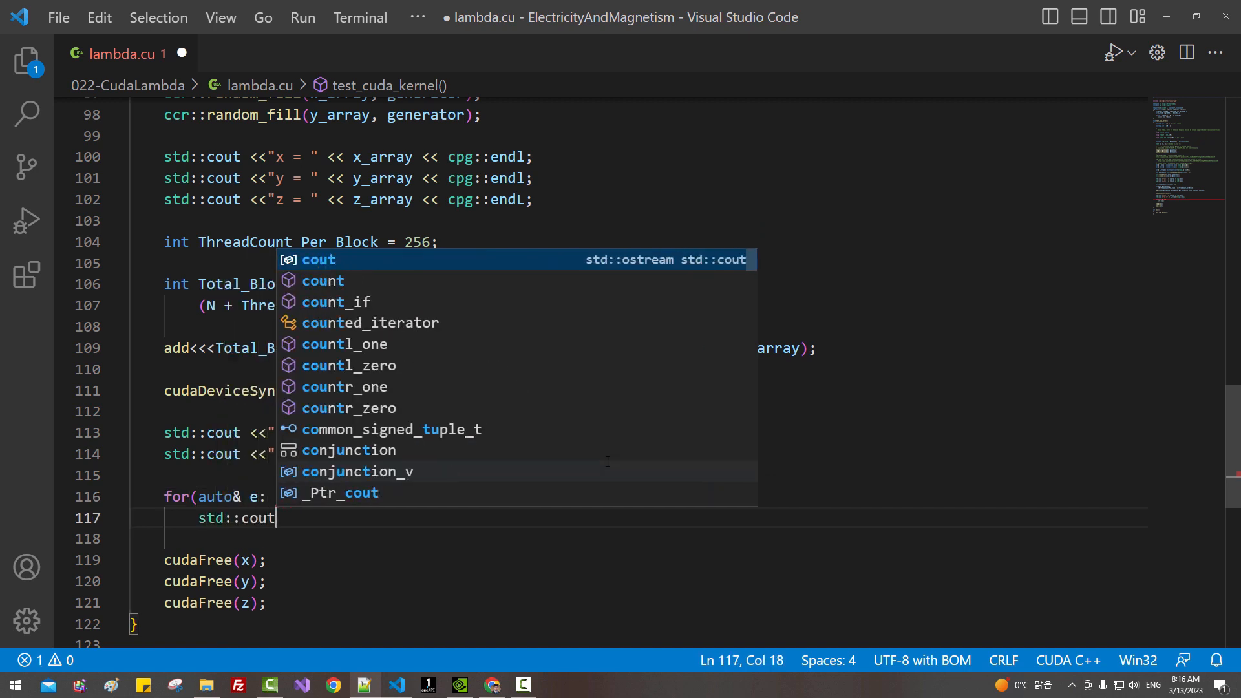
pyautogui.write('<< e')
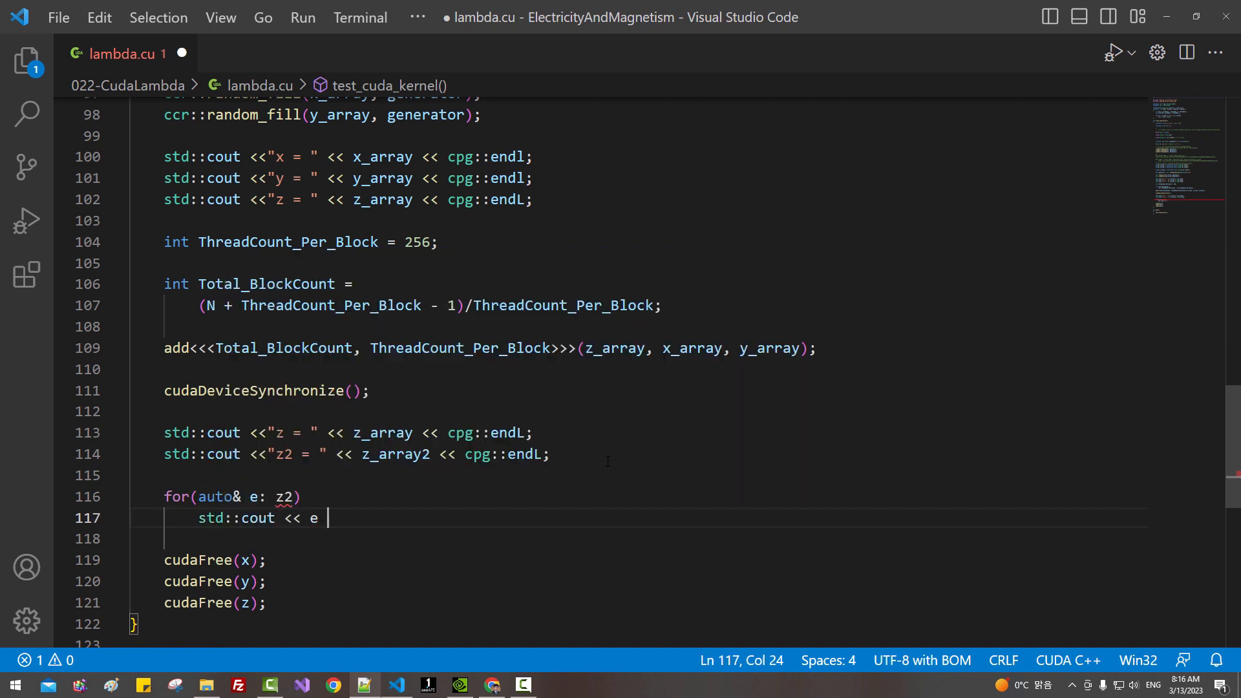
pyautogui.write('<< cpg::endl;')
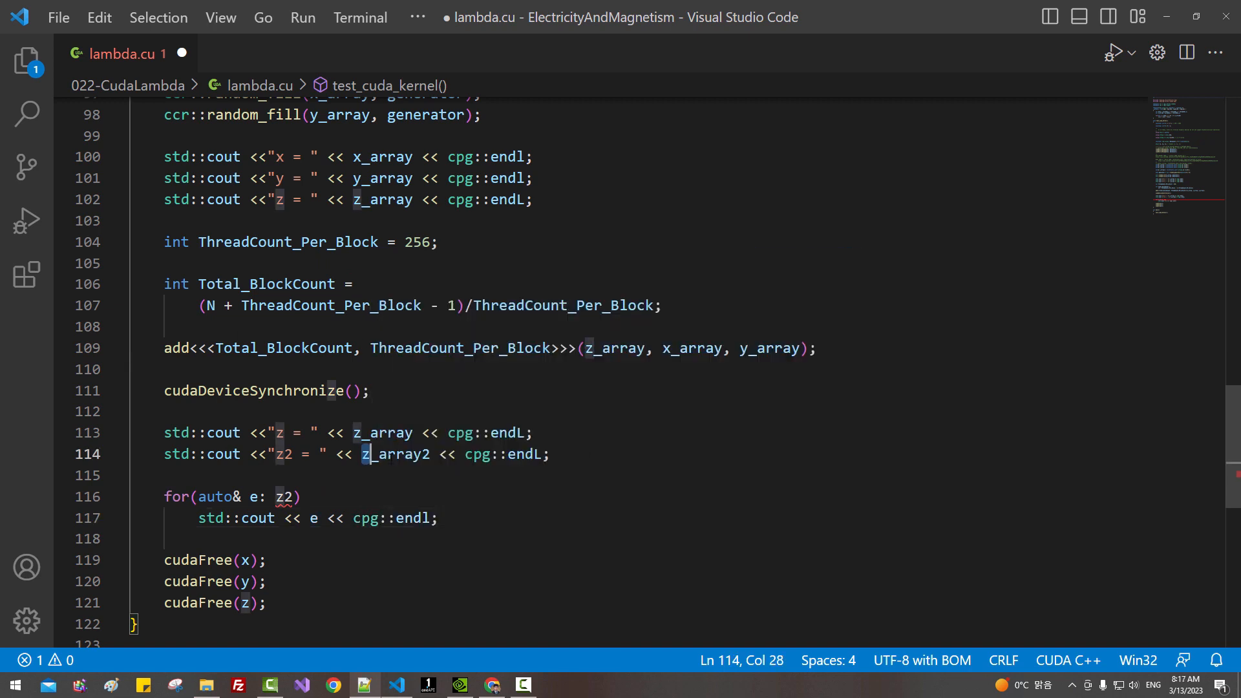
pyautogui.doubleClick(284, 496)
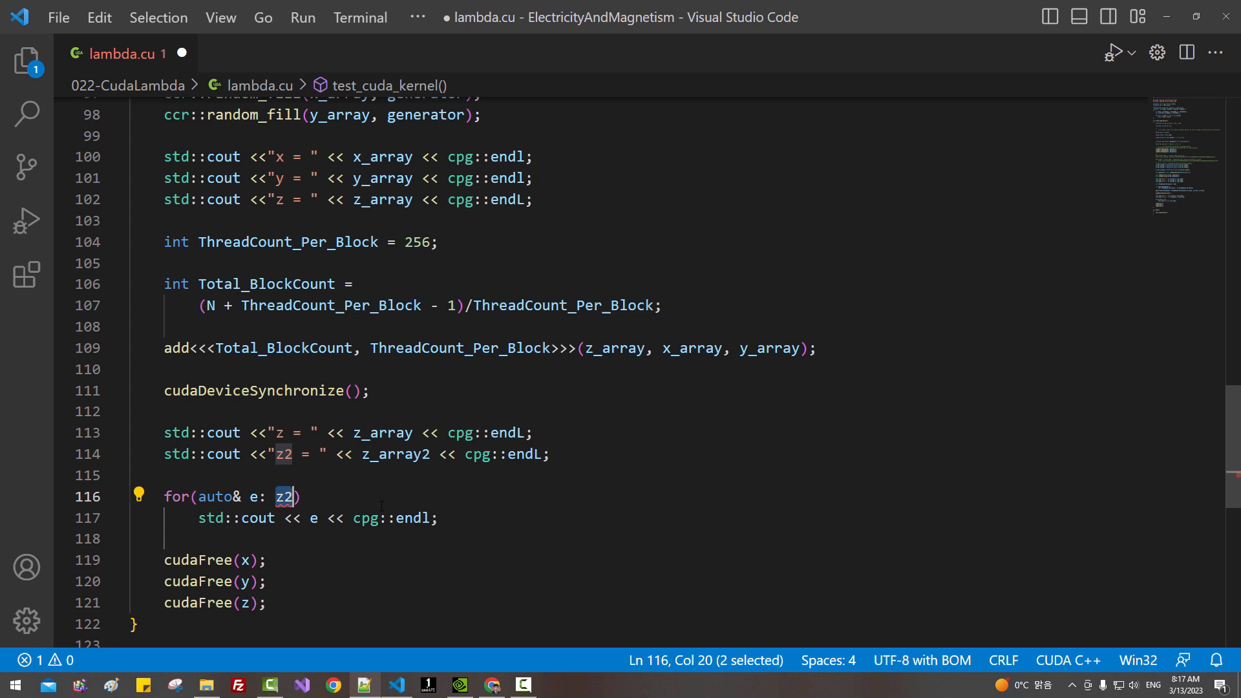
pyautogui.write('z_array2')
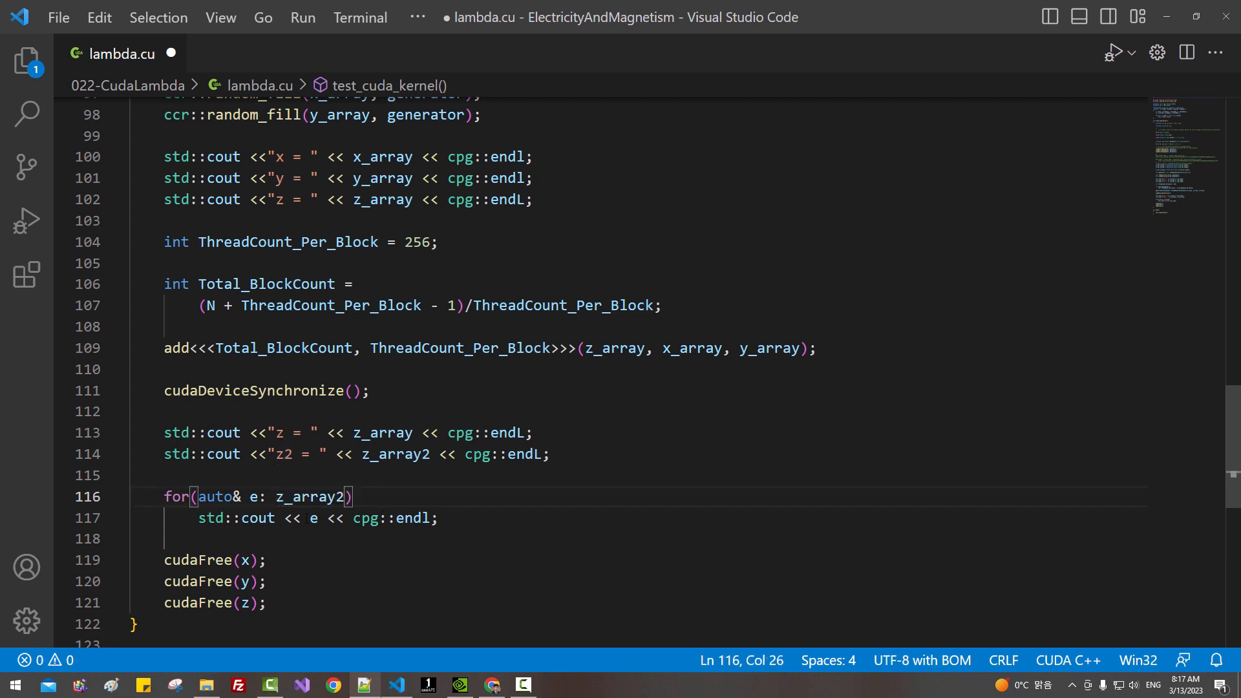
pyautogui.doubleClick(311, 496)
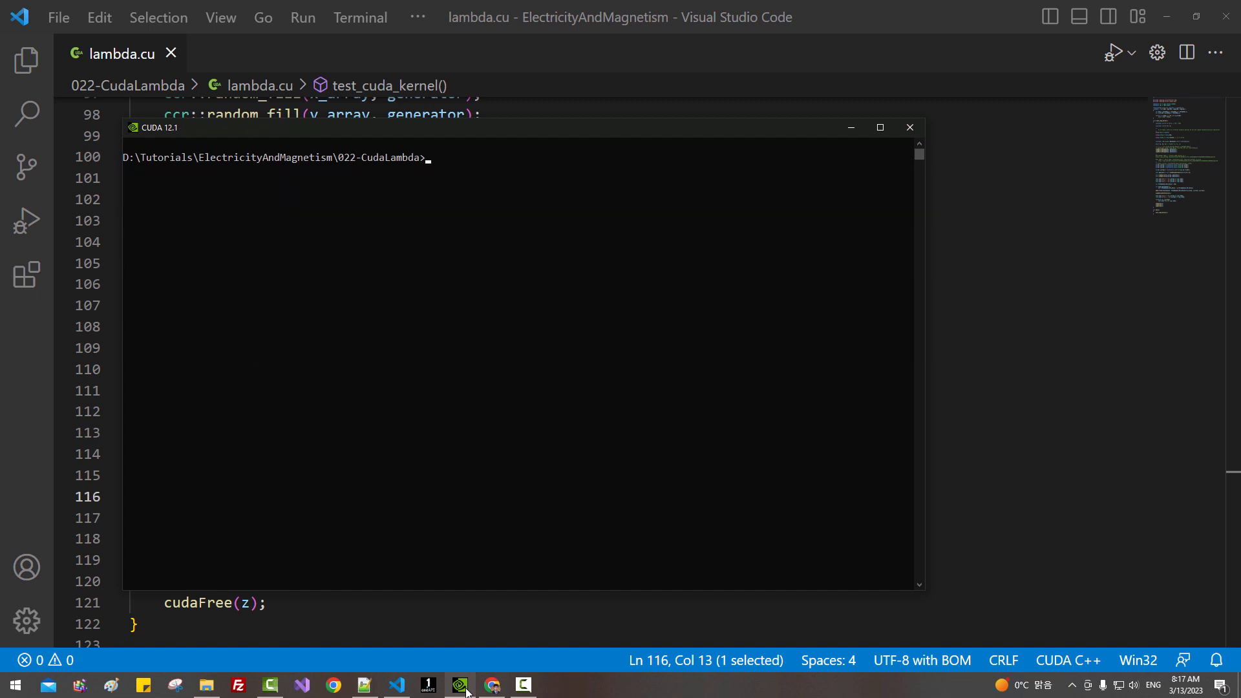
# - Run n in the CUDA prompt and highlight the second row of z2 values in the output
pyautogui.write('n')
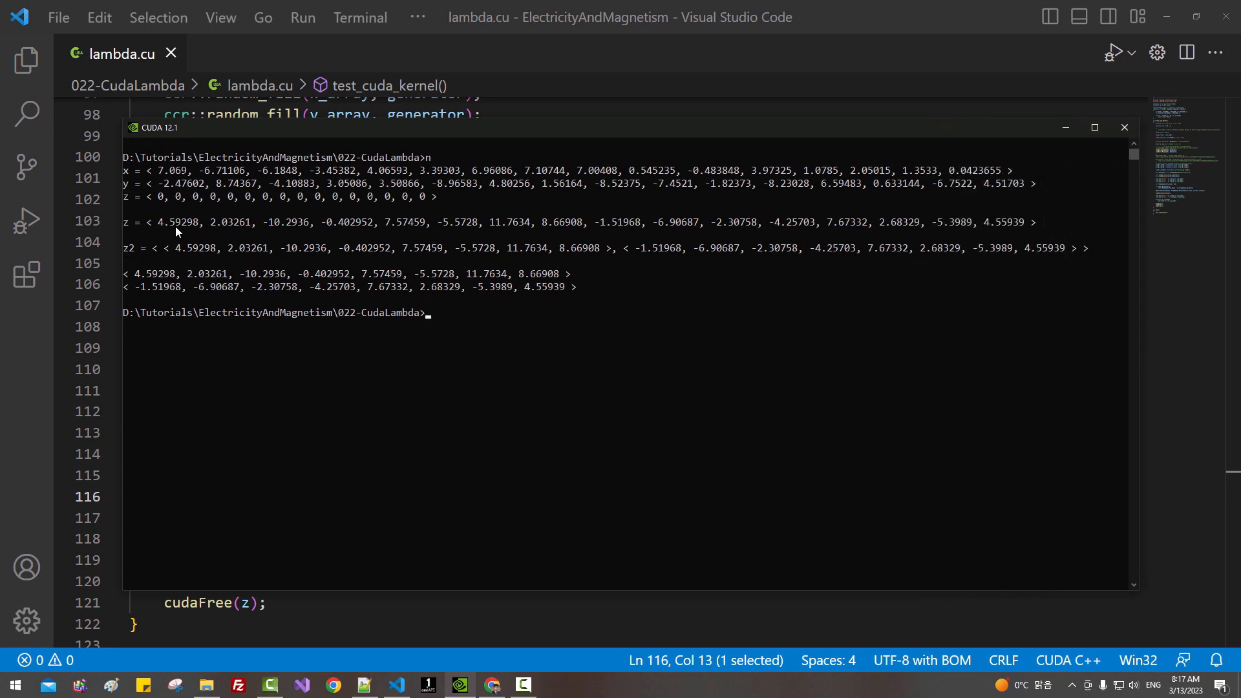
pyautogui.moveTo(155, 221); pyautogui.dragTo(975, 221)
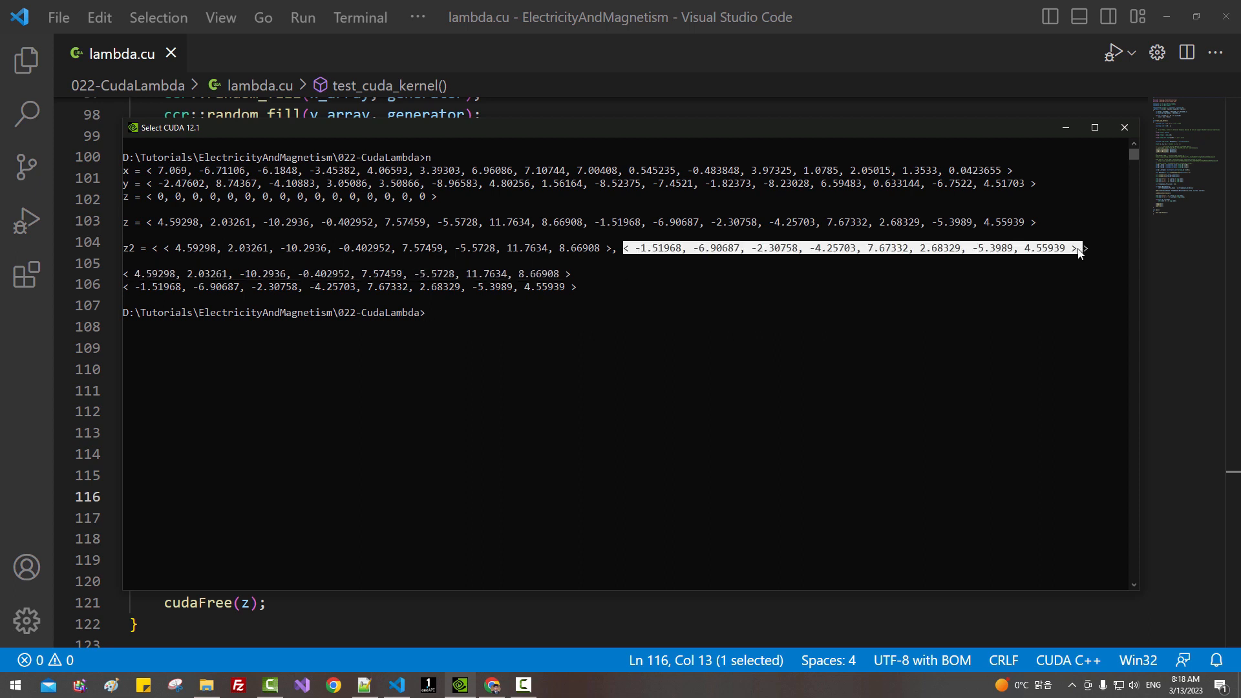
pyautogui.moveTo(144, 292)
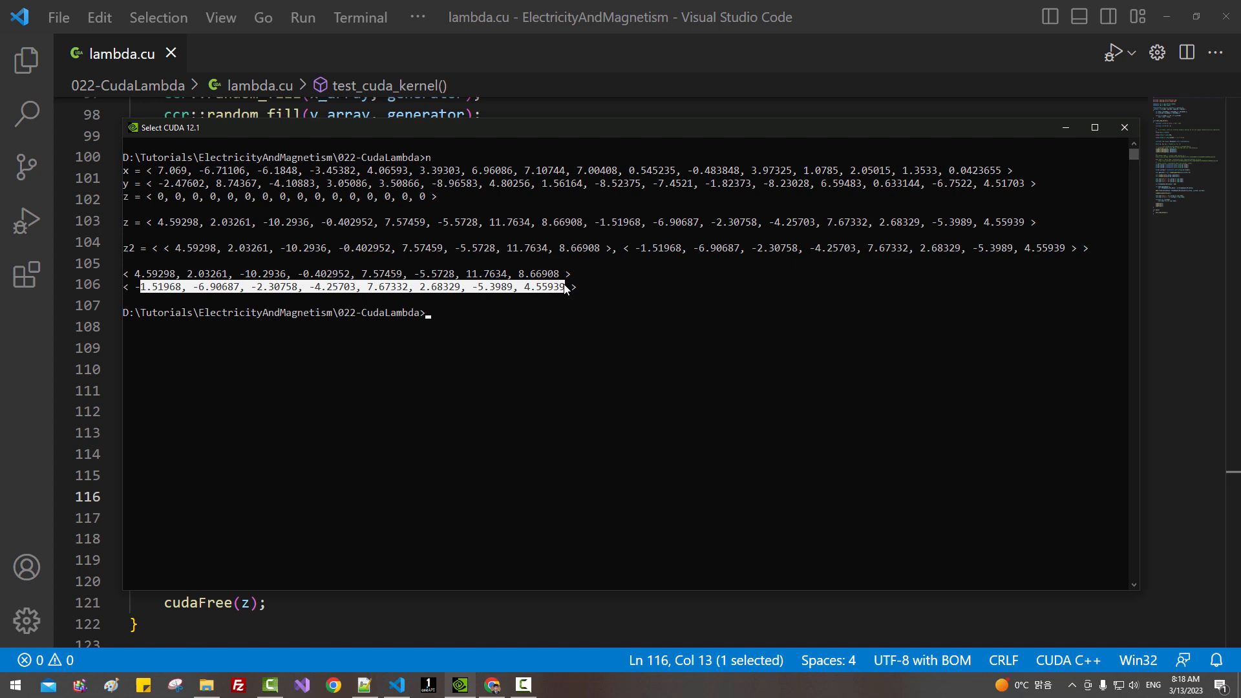
pyautogui.moveTo(420, 604)
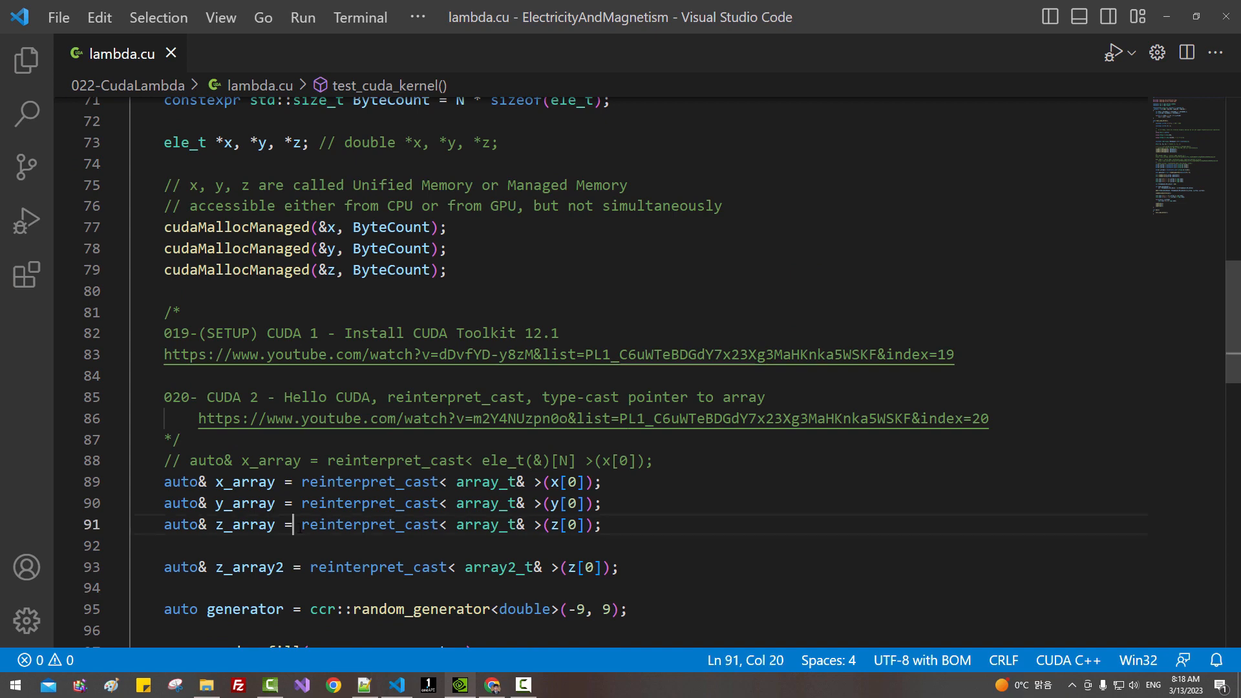
pyautogui.moveTo(294, 524); pyautogui.dragTo(590, 523)
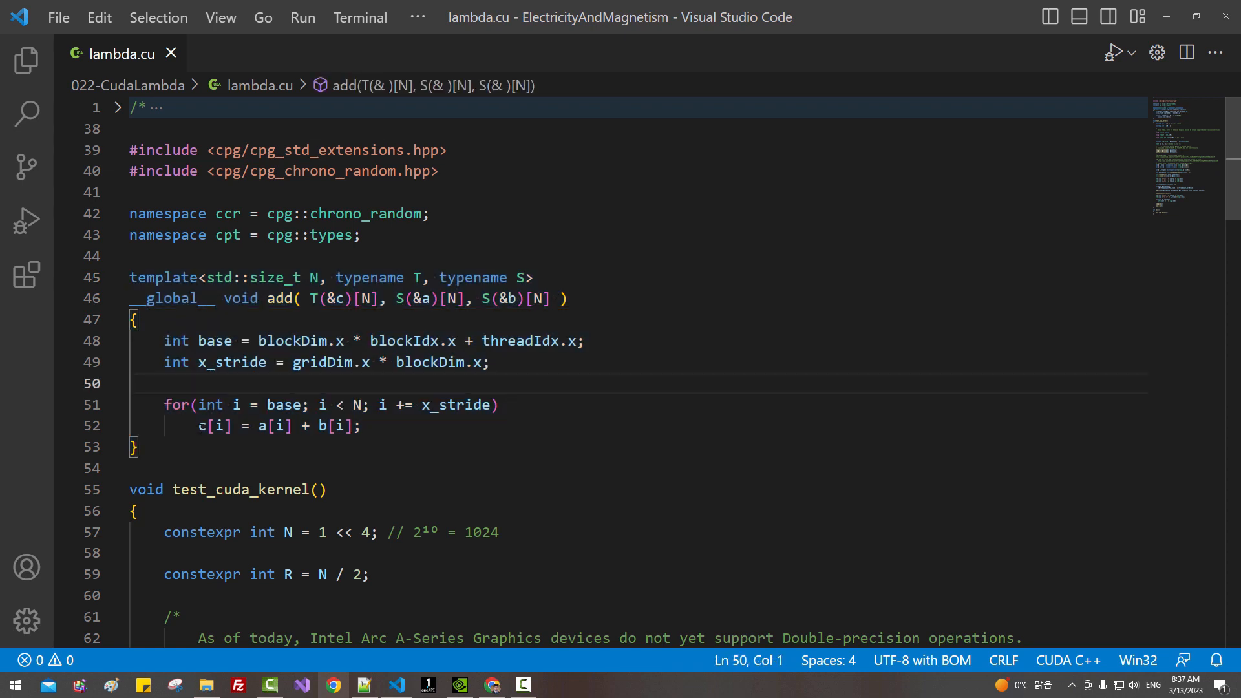
pyautogui.moveTo(199, 425); pyautogui.dragTo(360, 426)
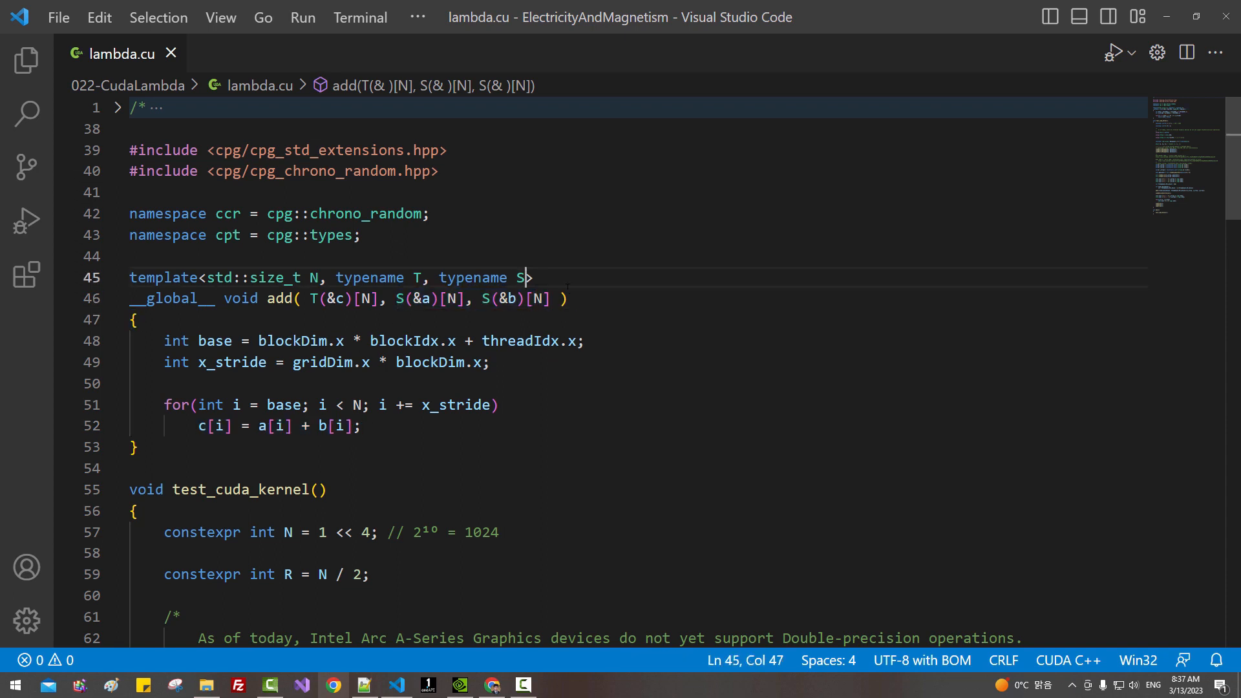
# - Extend add's template with typename FuncType and add a FuncType& func kernel argument
pyautogui.write(', typename')
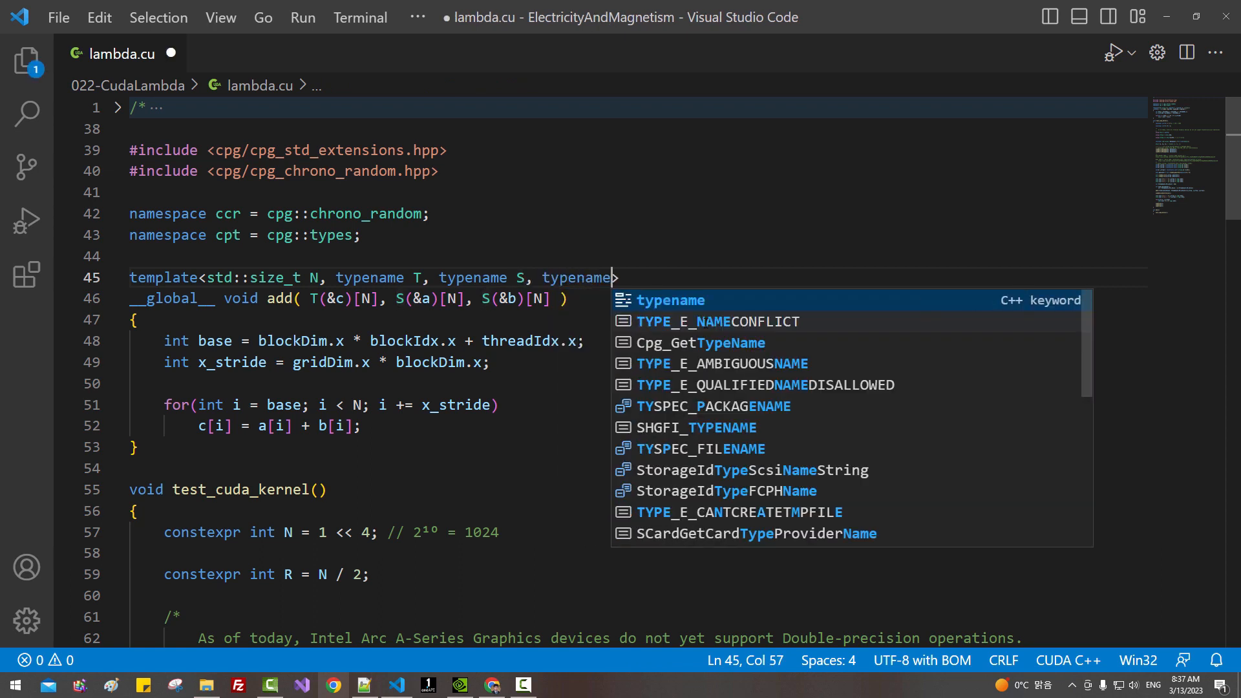
pyautogui.write('FuncType')
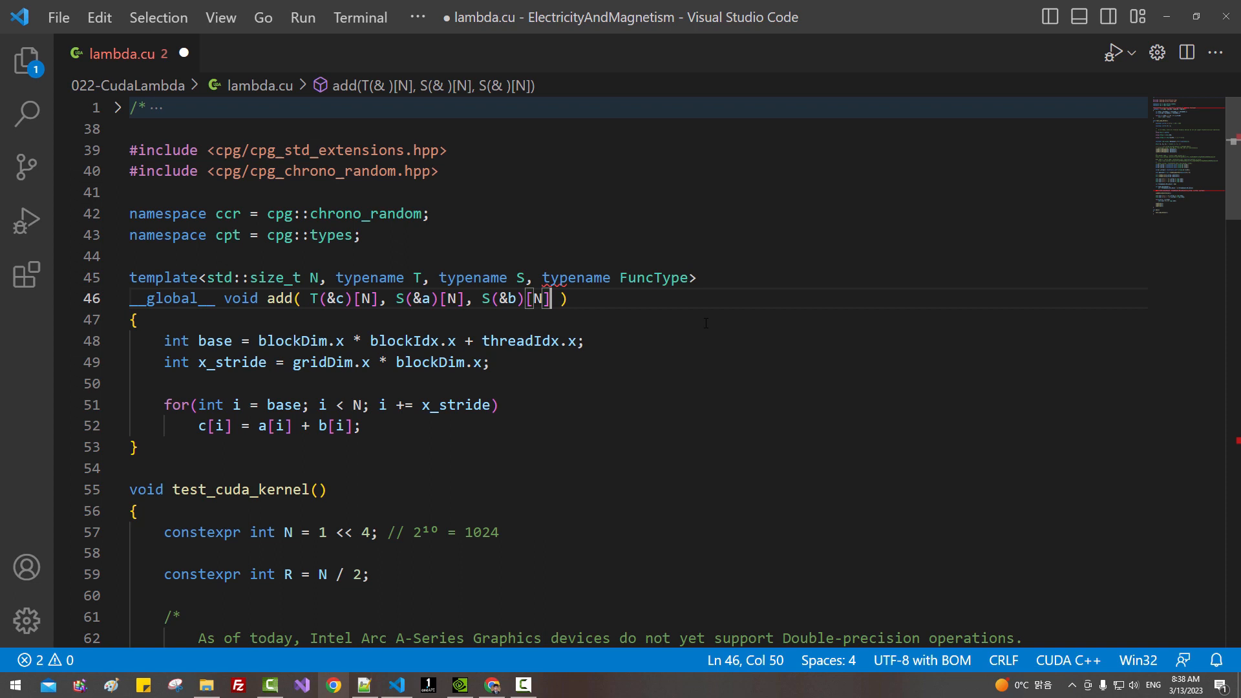
pyautogui.write(', FuncType')
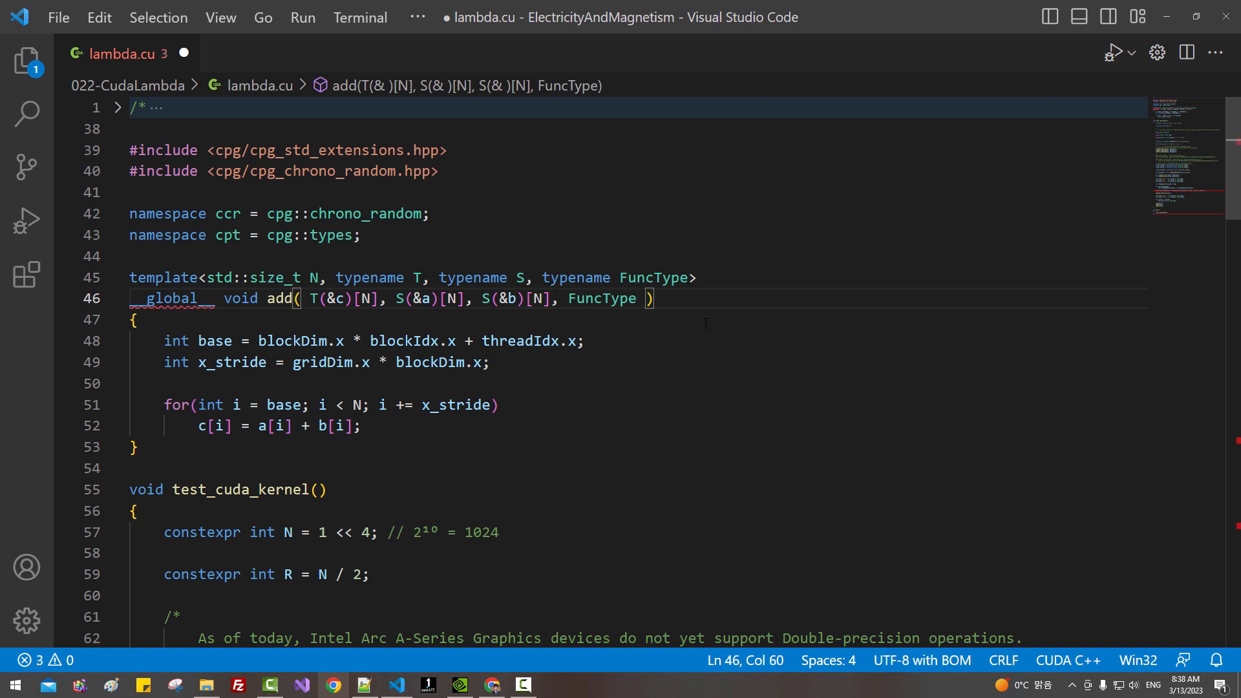
pyautogui.write('&')
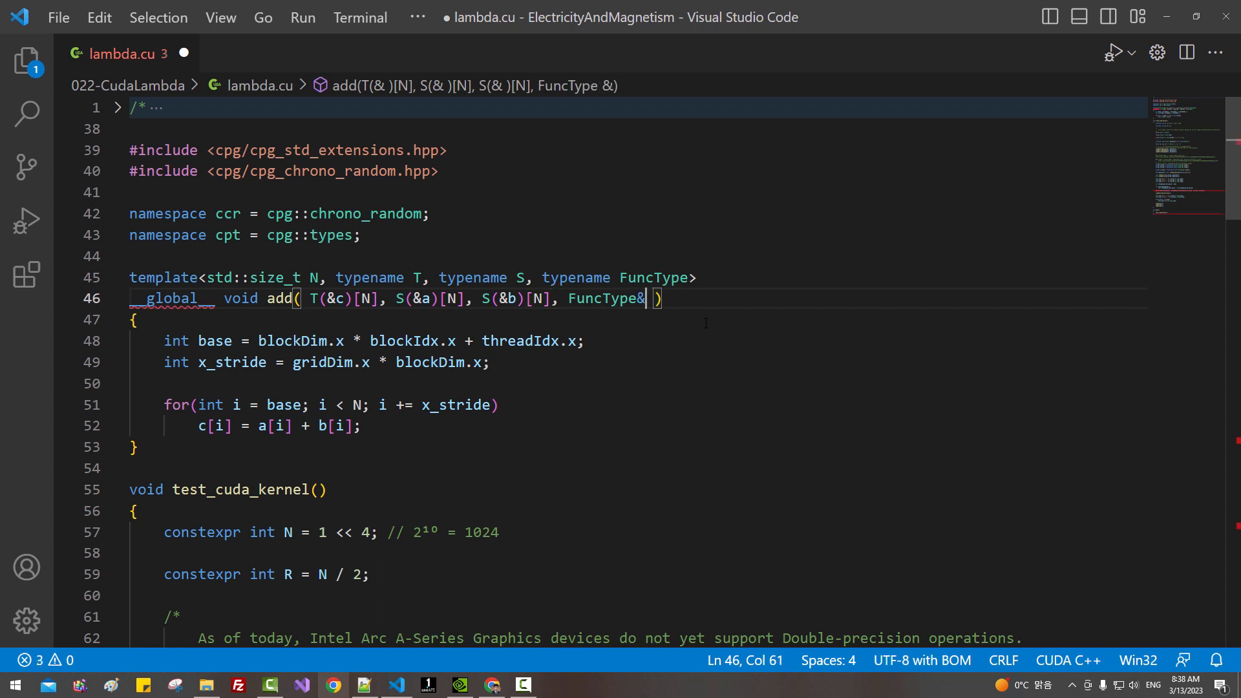
pyautogui.write('&')
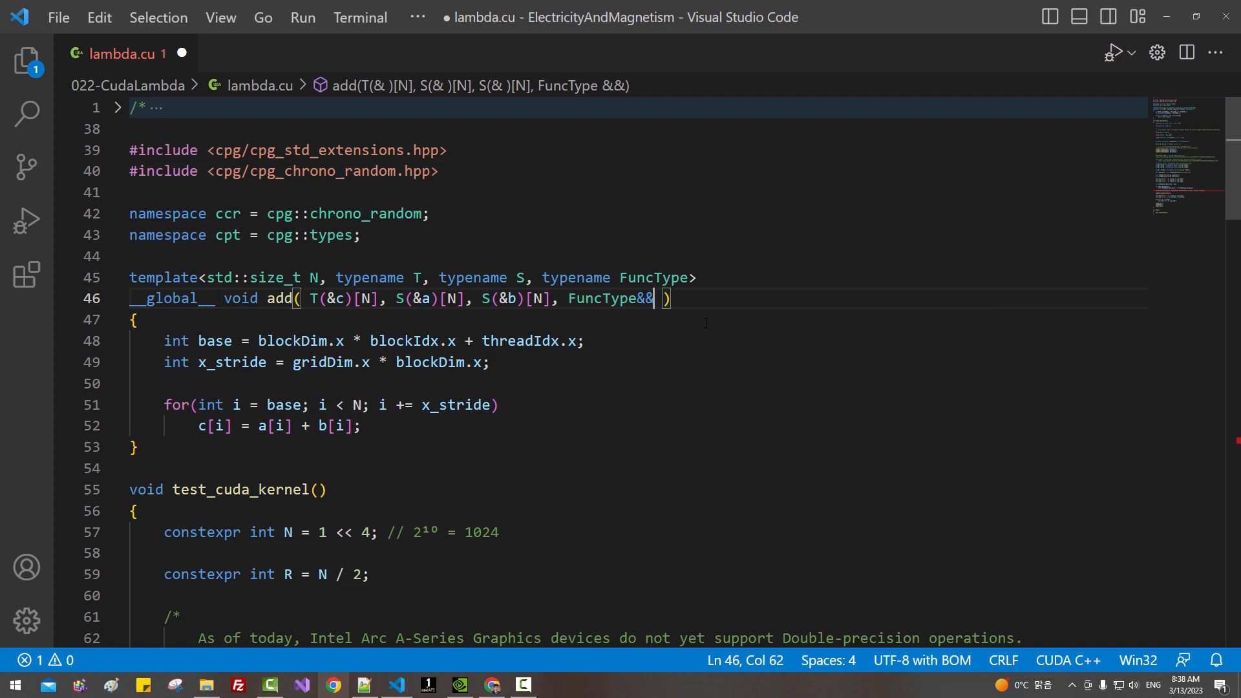
pyautogui.press('Backspace')
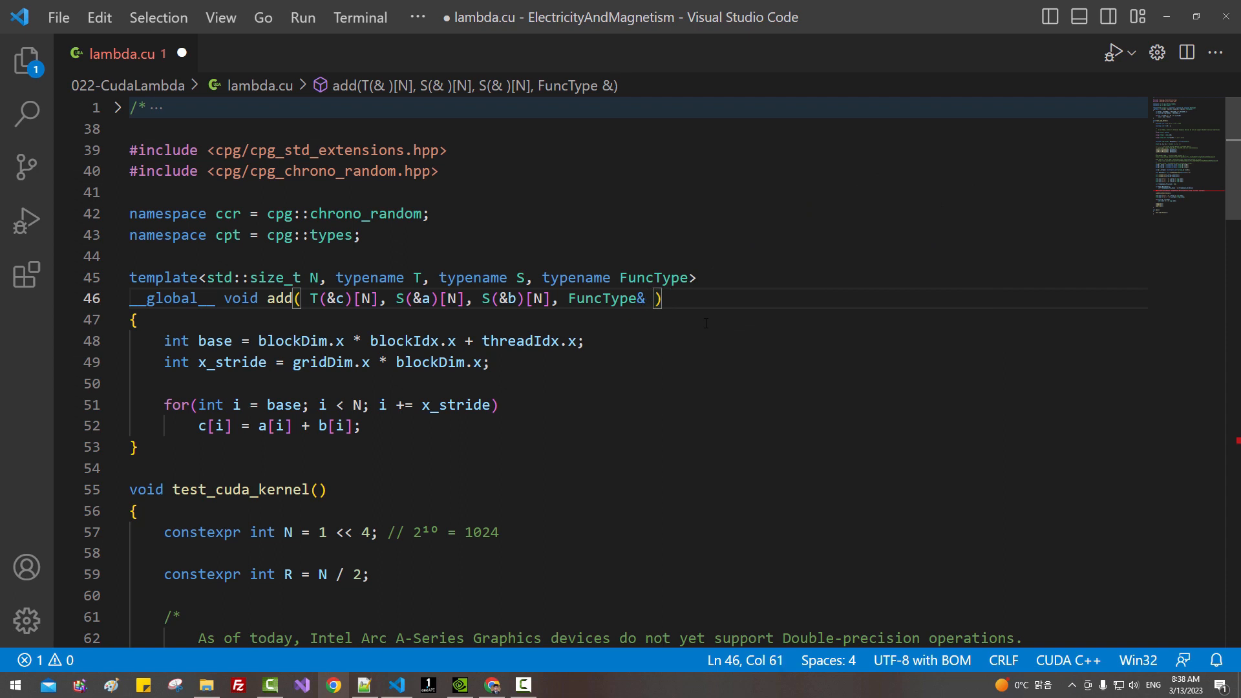
pyautogui.write('func')
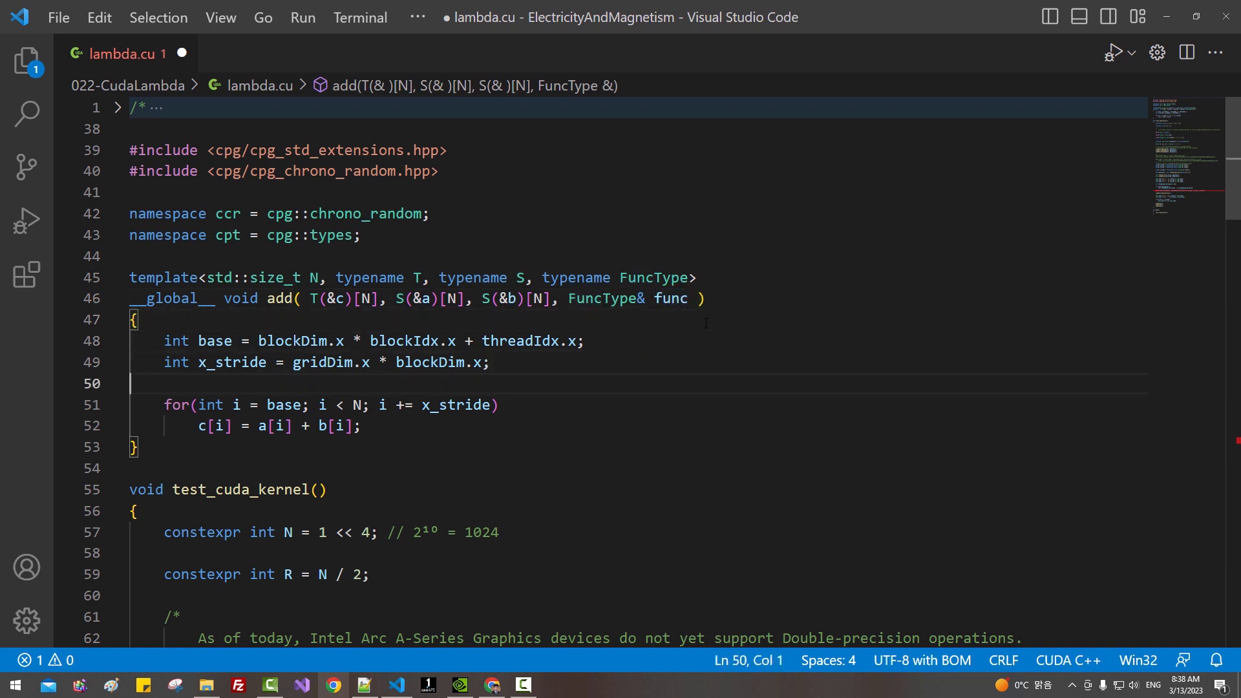
# - Change the kernel body to compute c[i] = func(a[i], b[i])
pyautogui.click(201, 427)
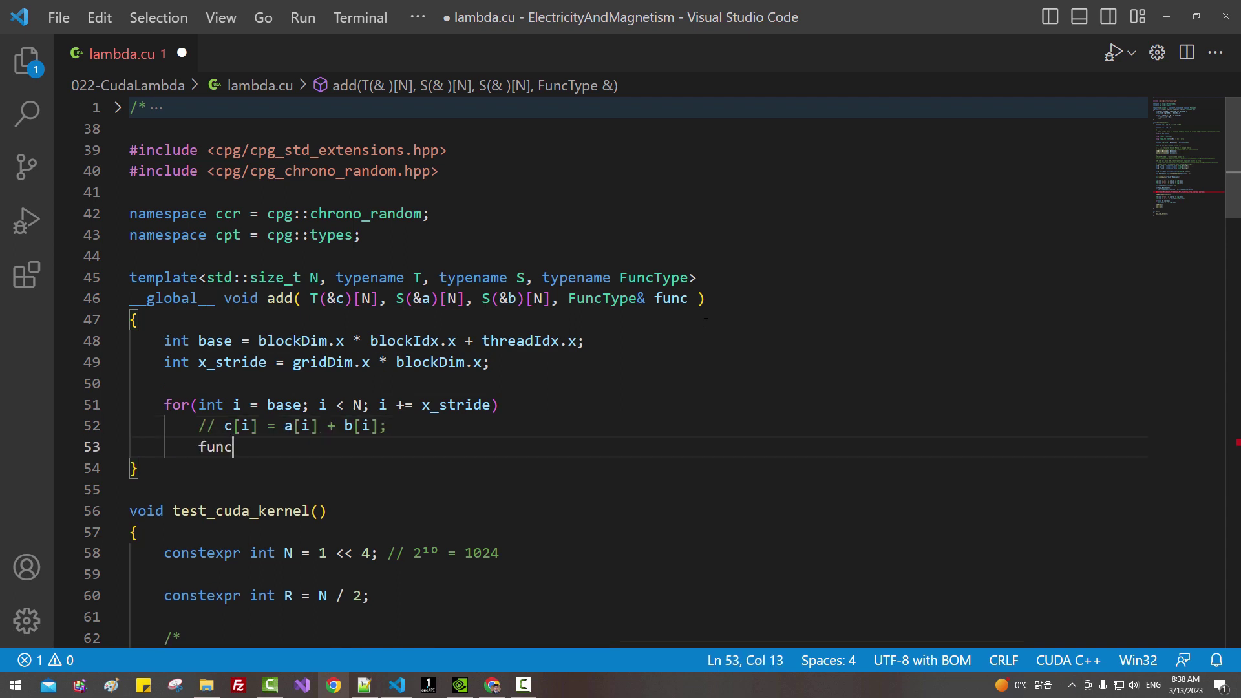
pyautogui.write('(a[i],')
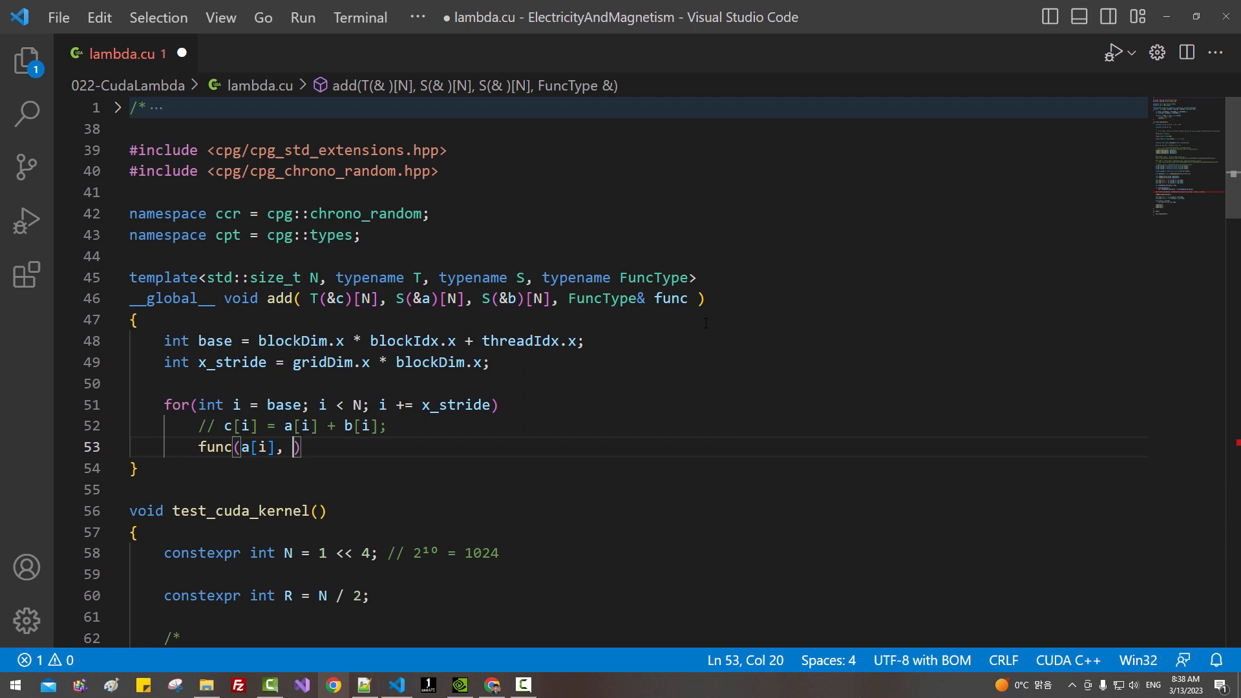
pyautogui.write('b[i]);')
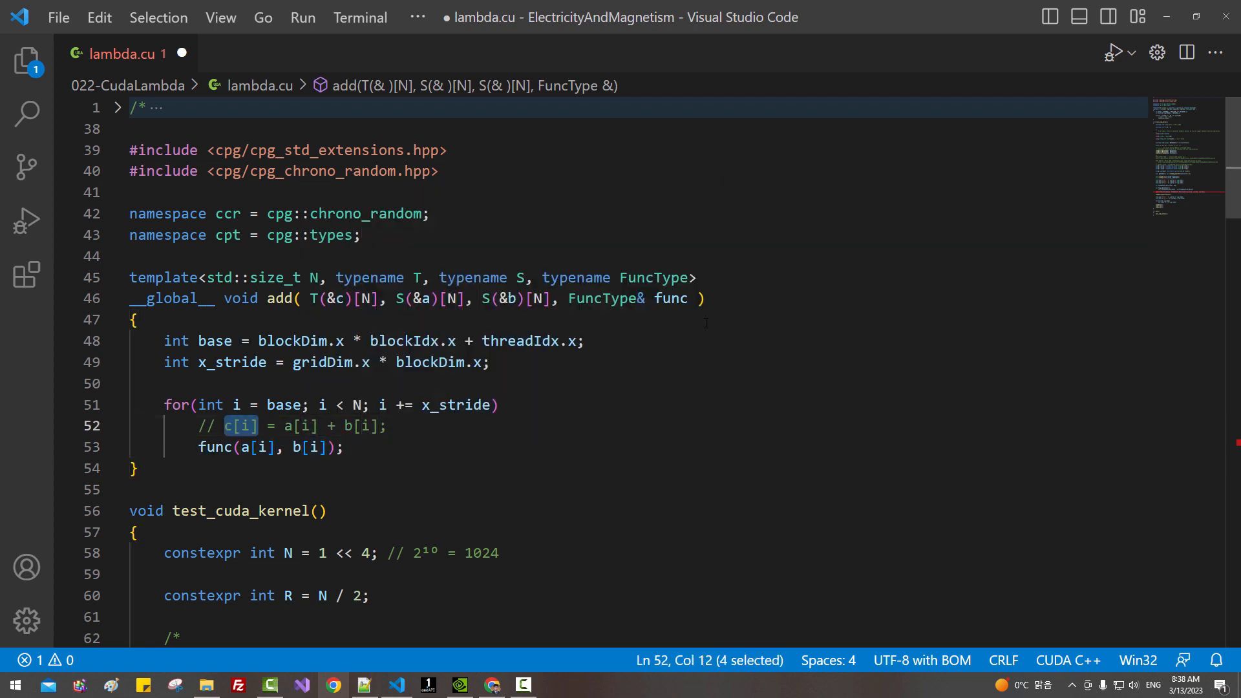
pyautogui.write('c[i] =')
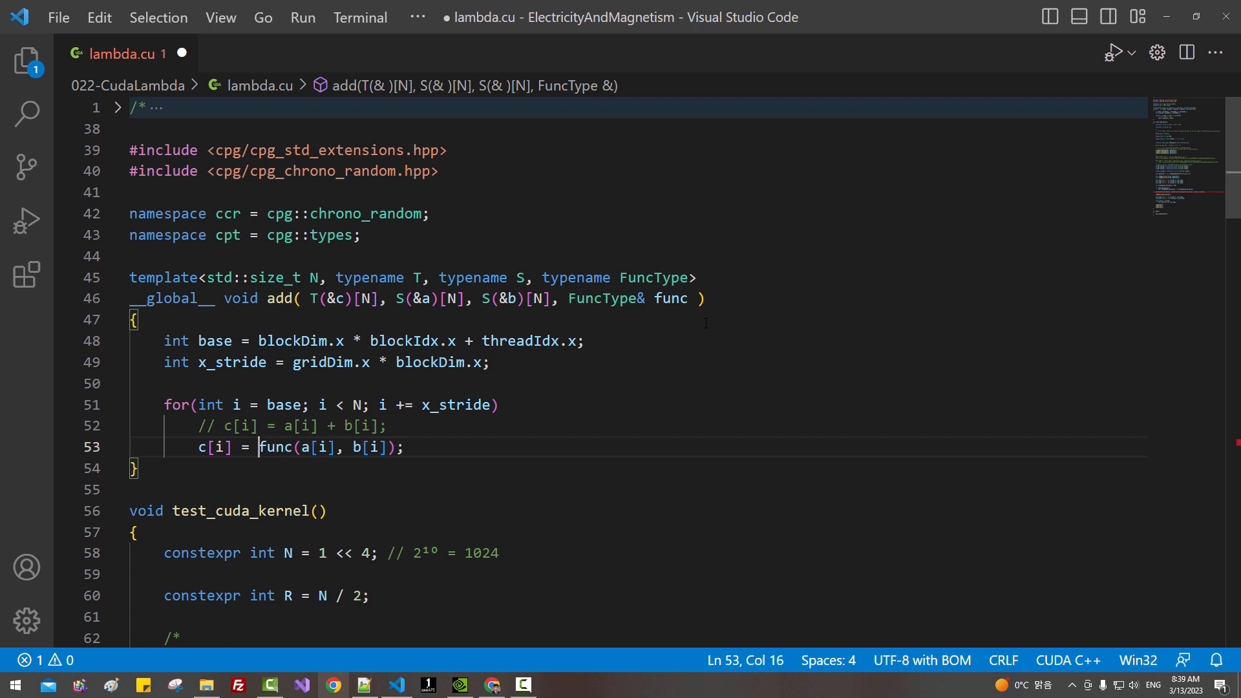
pyautogui.click(494, 404)
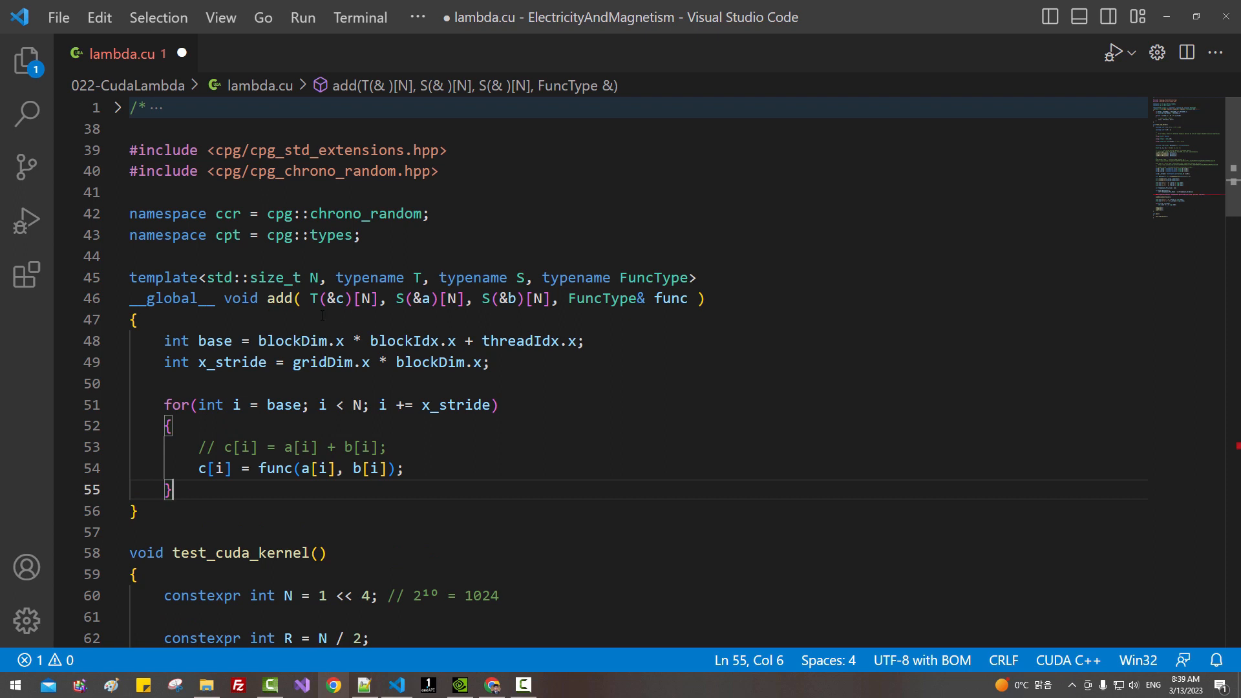
# - Rename add to array_operation in its definition and call, wrapping the call's arguments
pyautogui.click(274, 297)
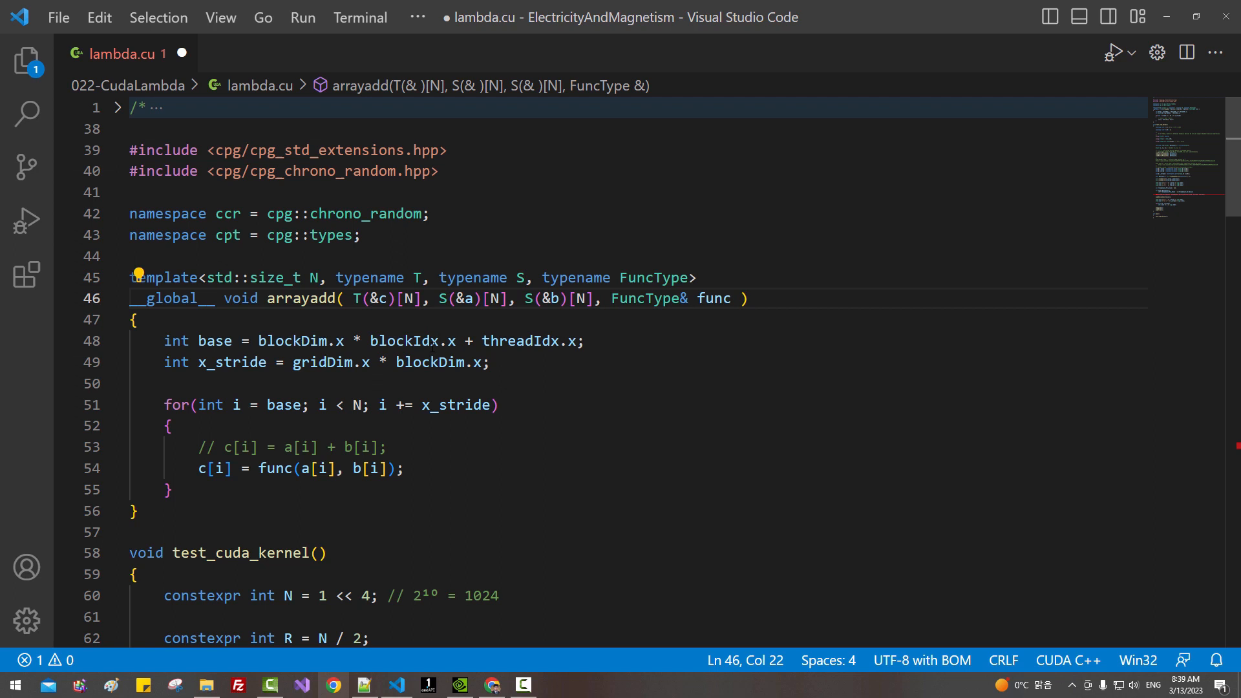
pyautogui.write('array_operation')
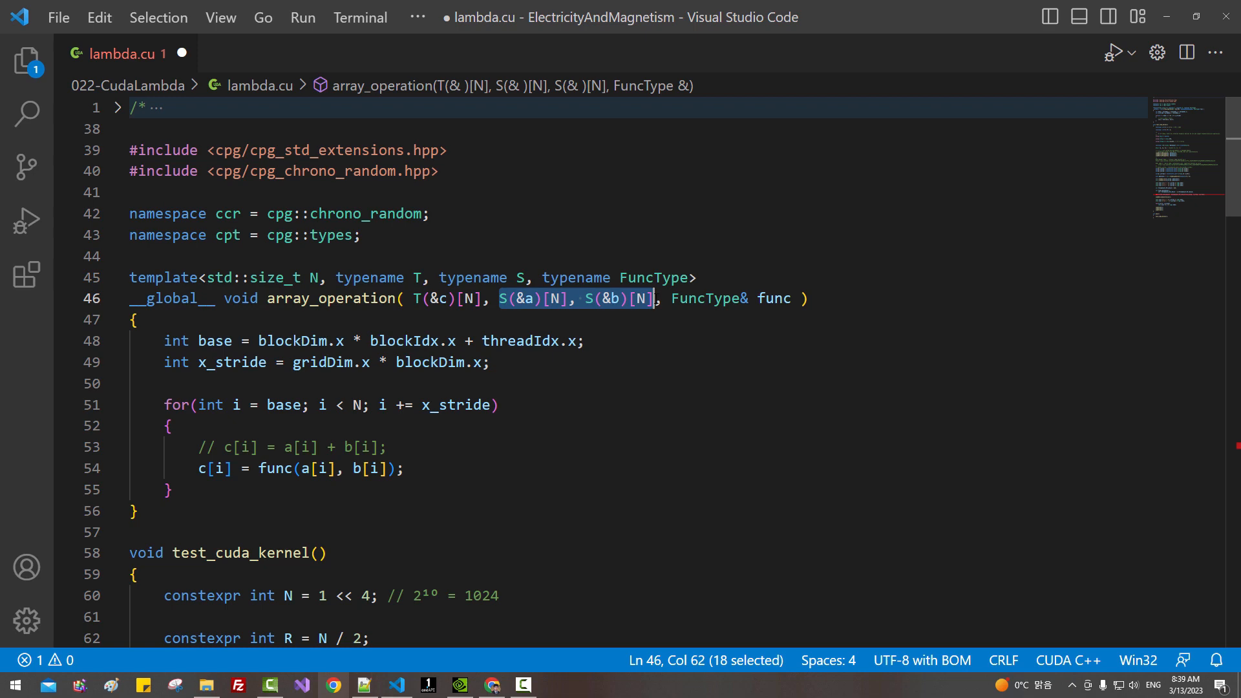
pyautogui.click(373, 298)
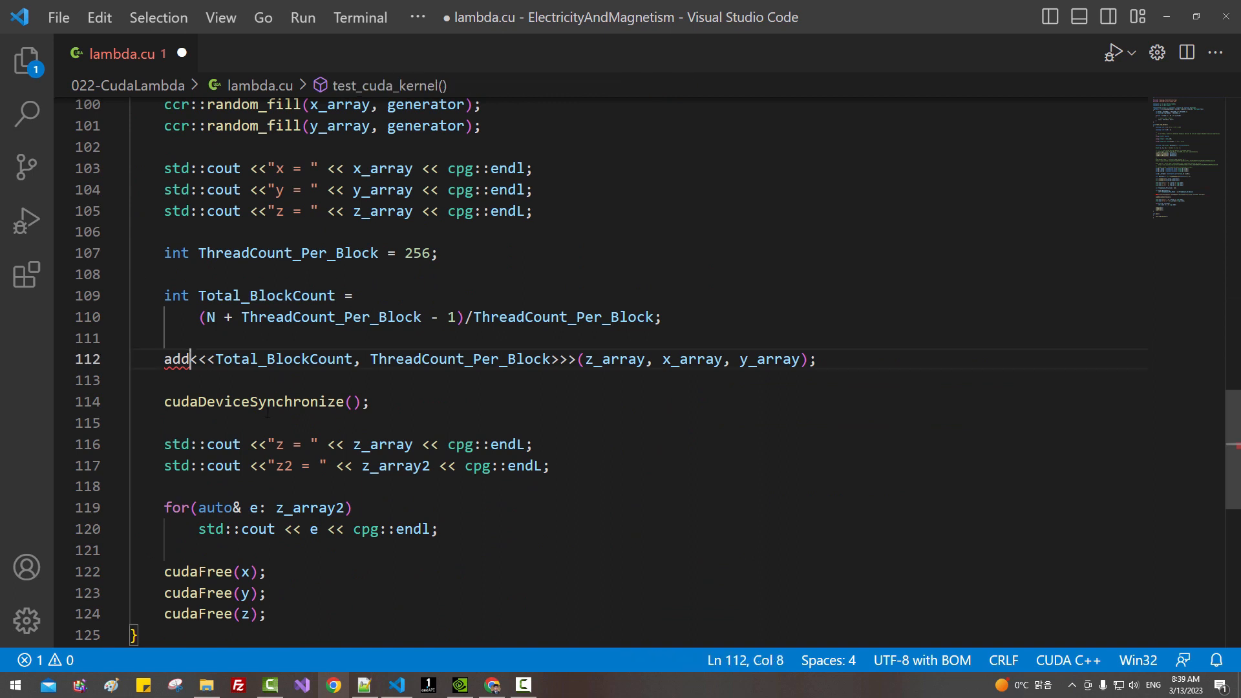
pyautogui.write('array_operation')
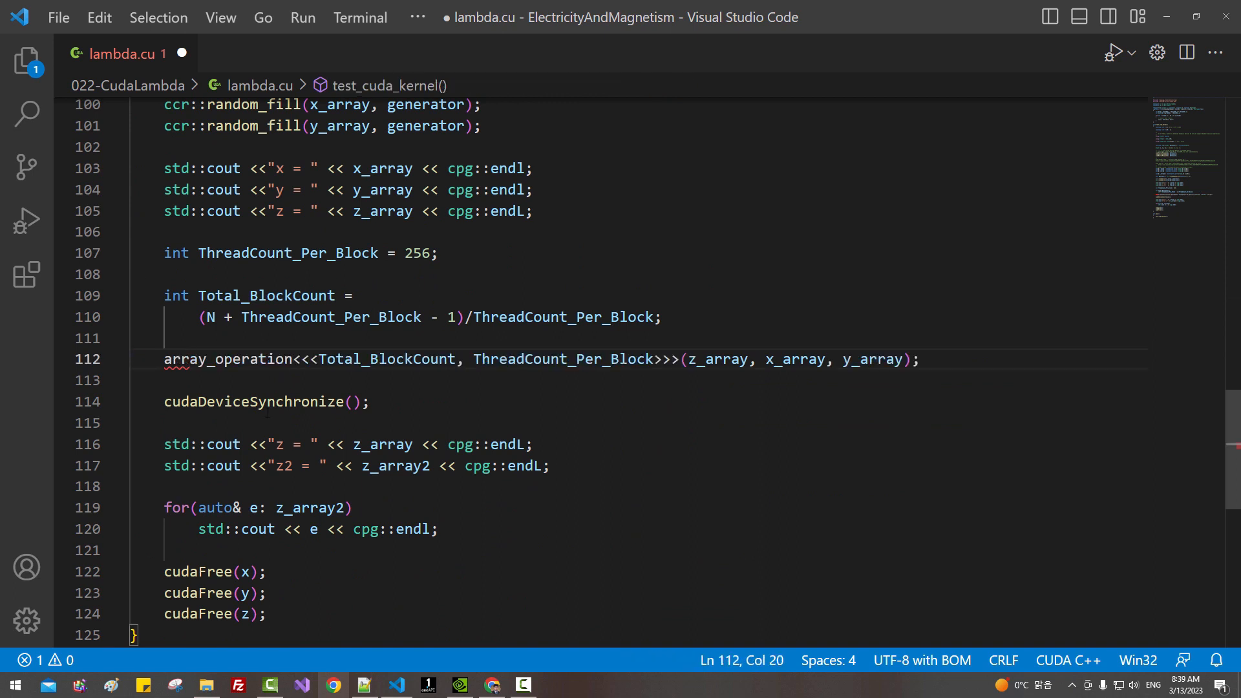
pyautogui.click(661, 359)
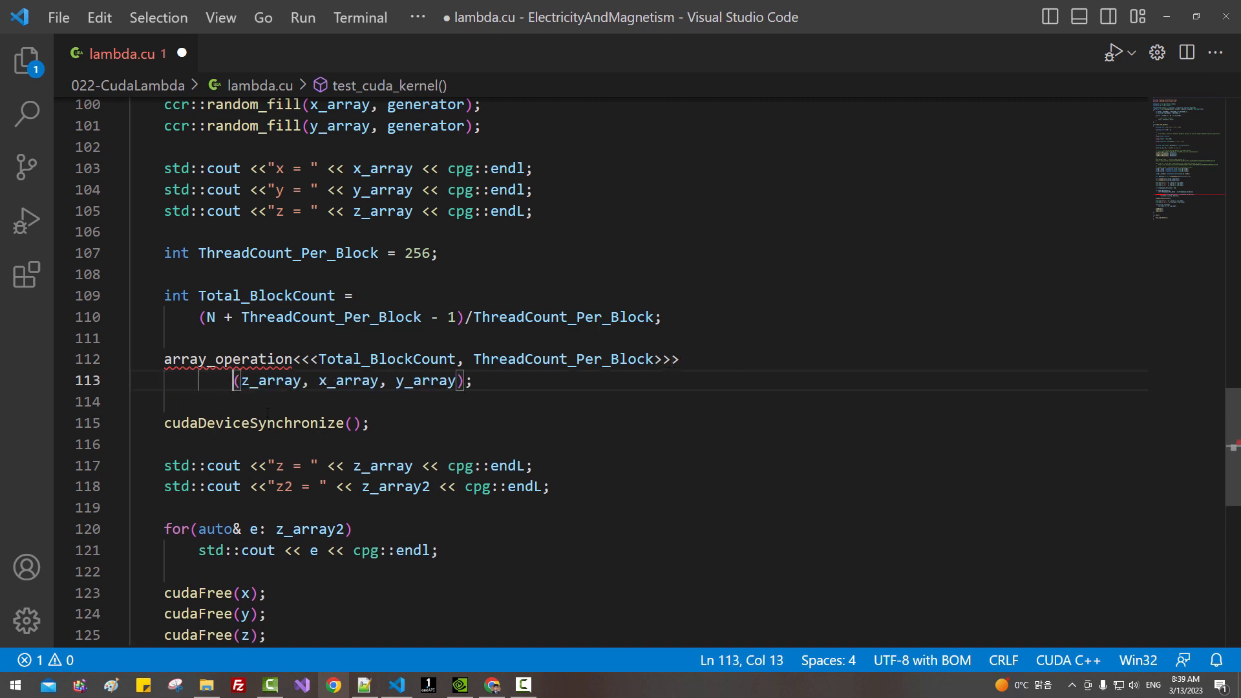
pyautogui.write('auto a')
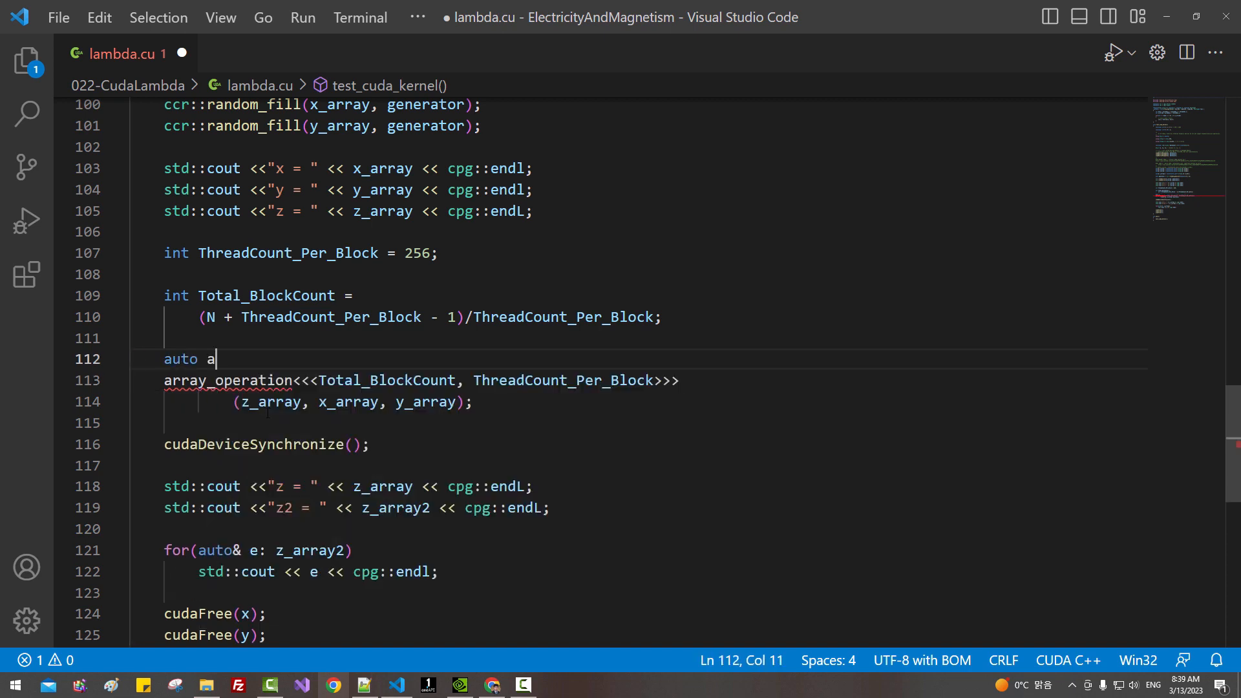
# - Define auto addition = []__device__(auto a, auto b) { return a + b; }; above the kernel call
pyautogui.write('ddition = []_')
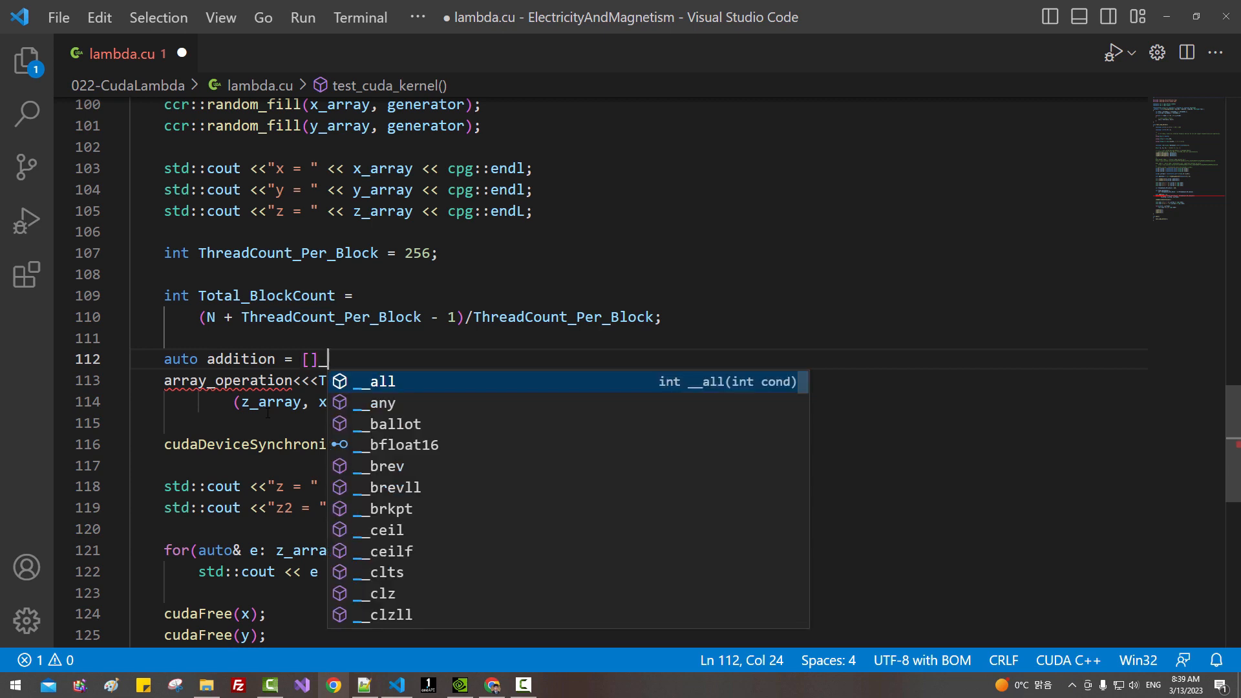
pyautogui.write('_device__')
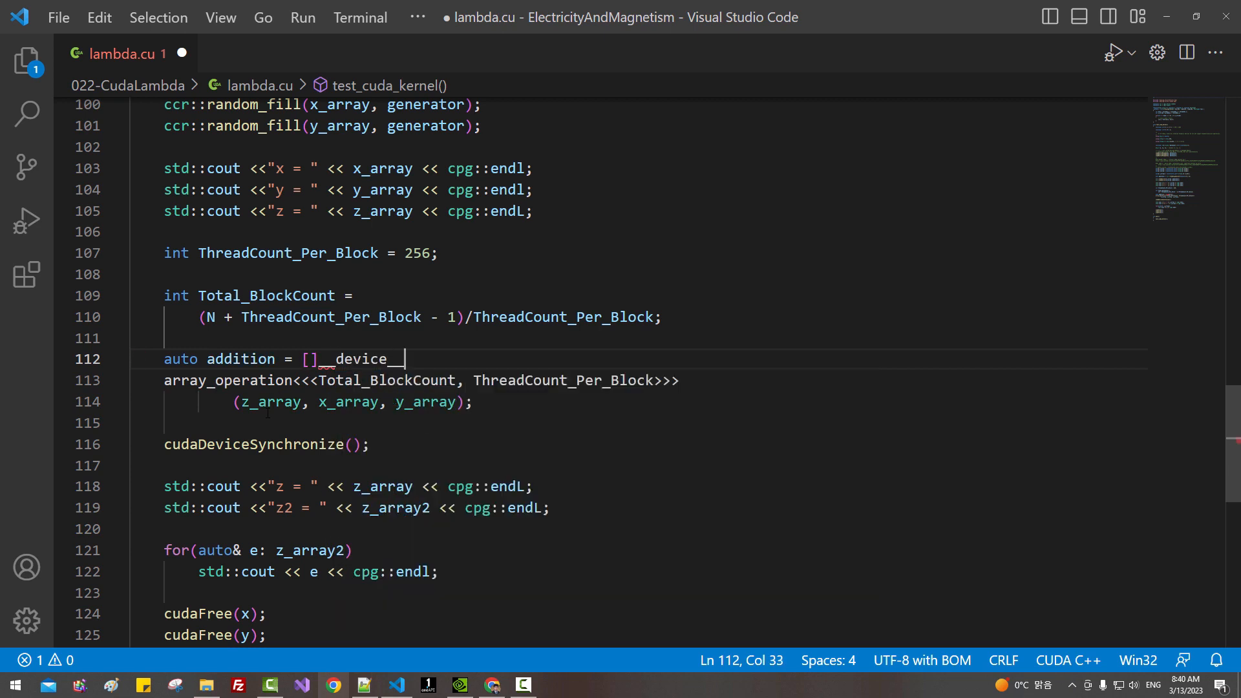
pyautogui.write('(autoi')
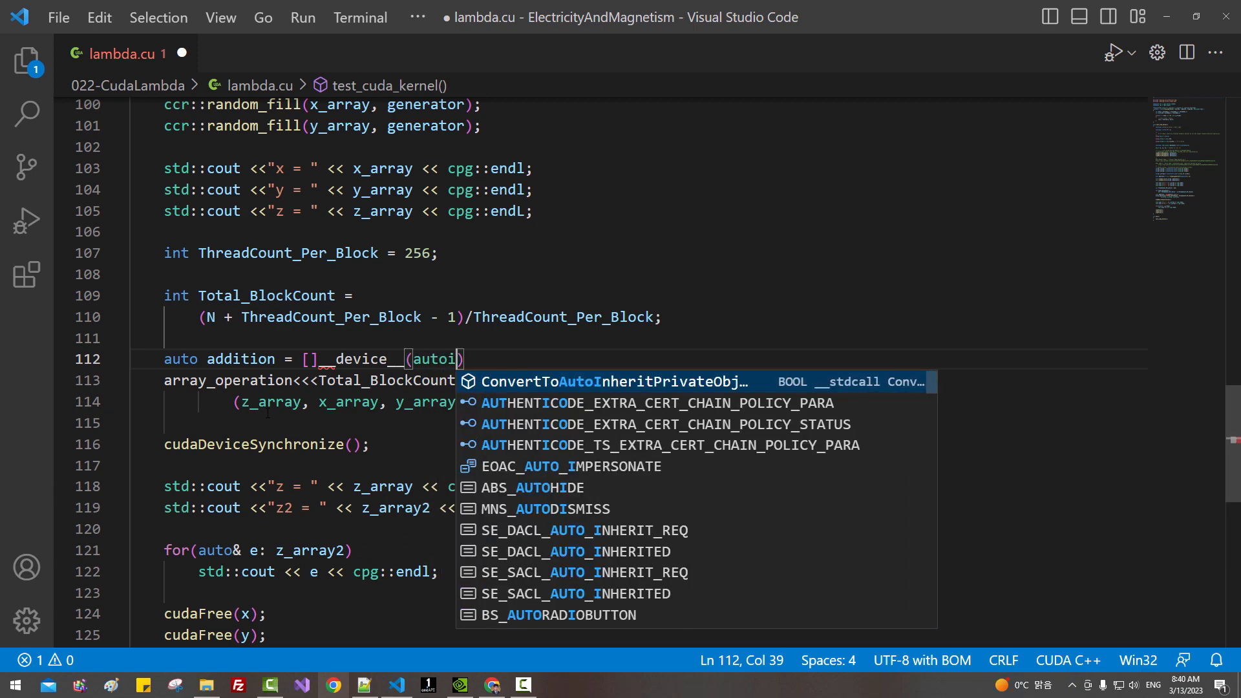
pyautogui.write('a, auto b')
pyautogui.write('};')
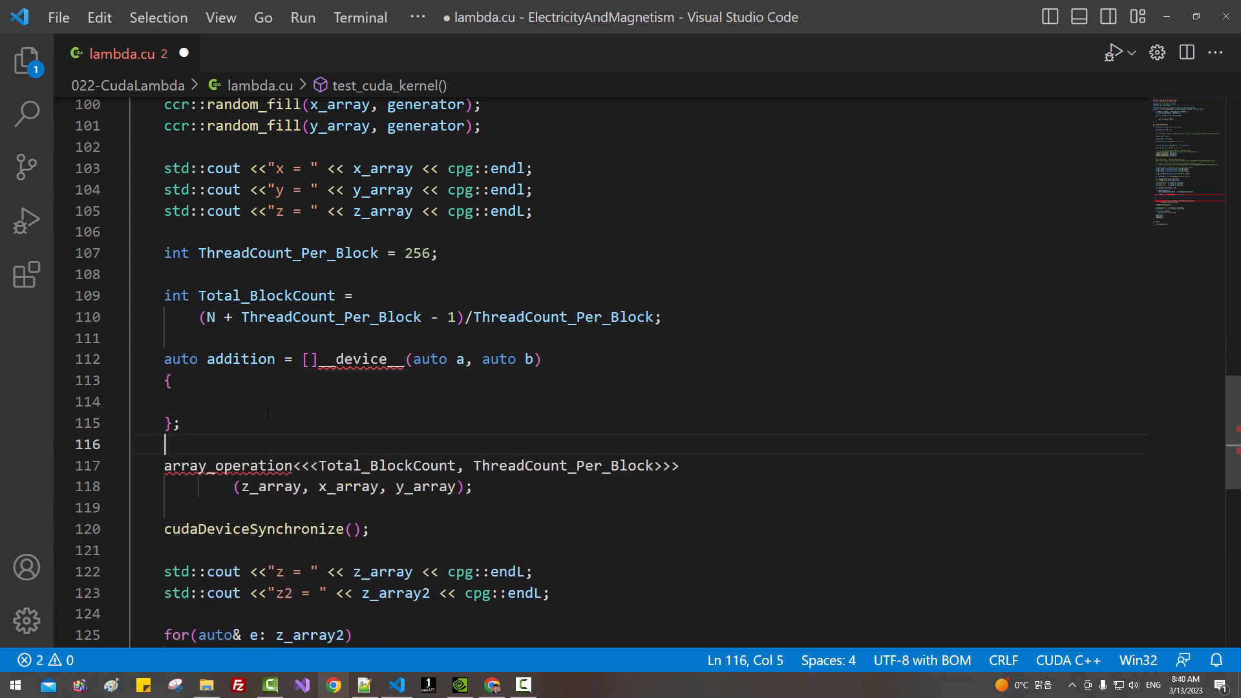
pyautogui.write('return a + b;')
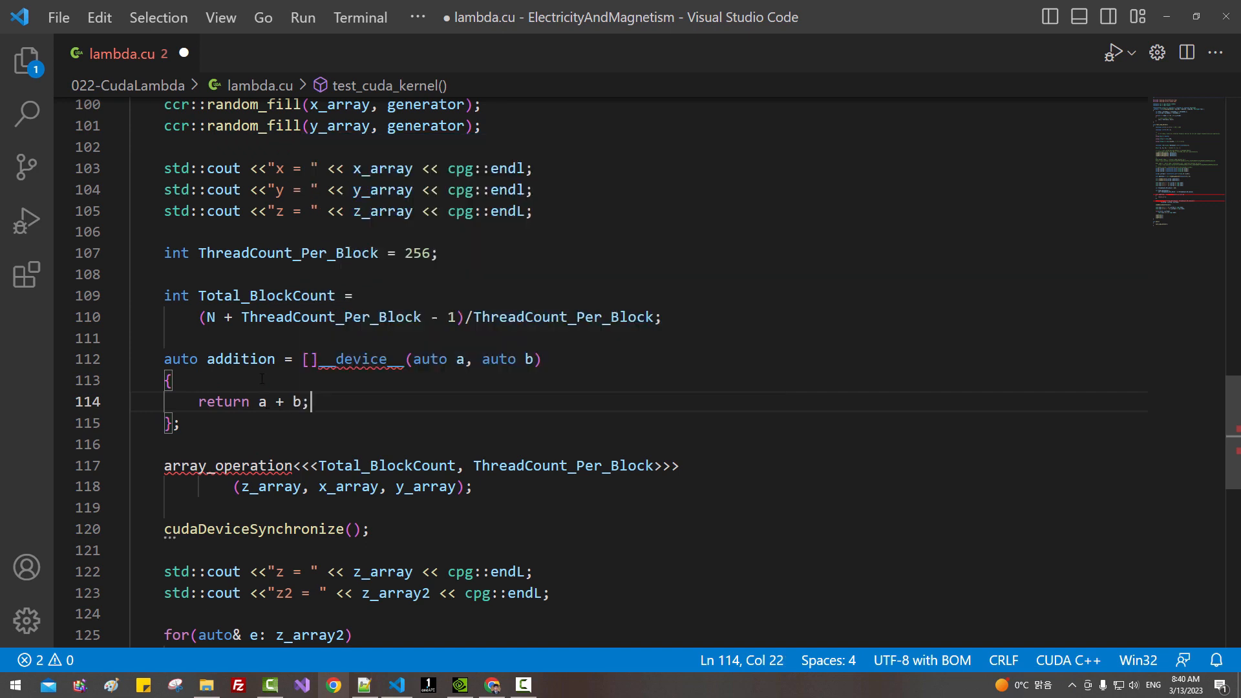
pyautogui.doubleClick(242, 359)
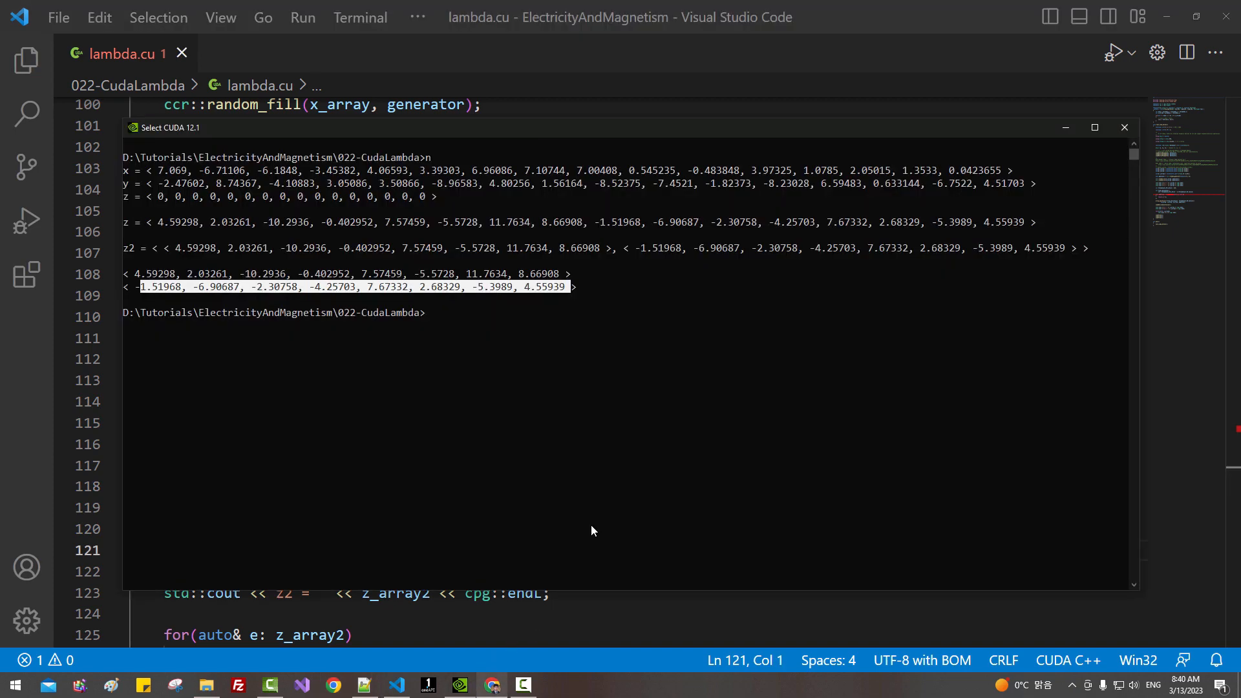
# - Compile lambda.cu with nvcc -std=c++20, then recompile successfully with --extended-lambda
pyautogui.write('nvcc -std=c++20 -o n.exe lambda.cu')
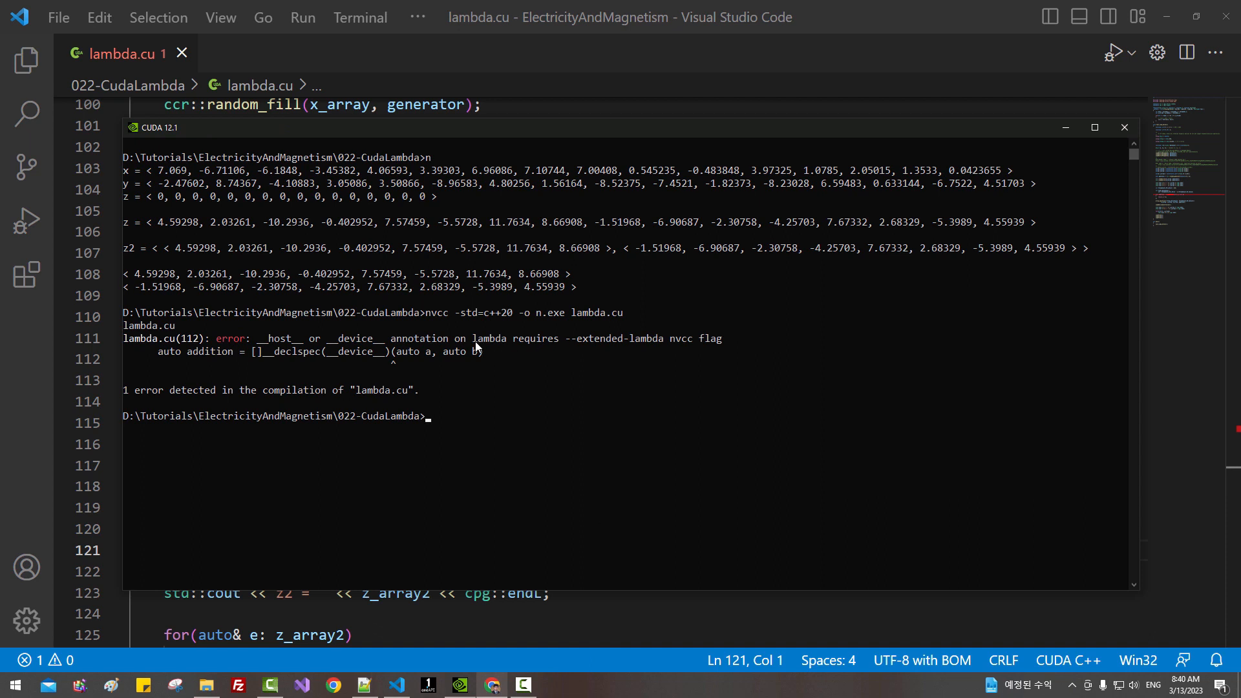
pyautogui.moveTo(567, 348)
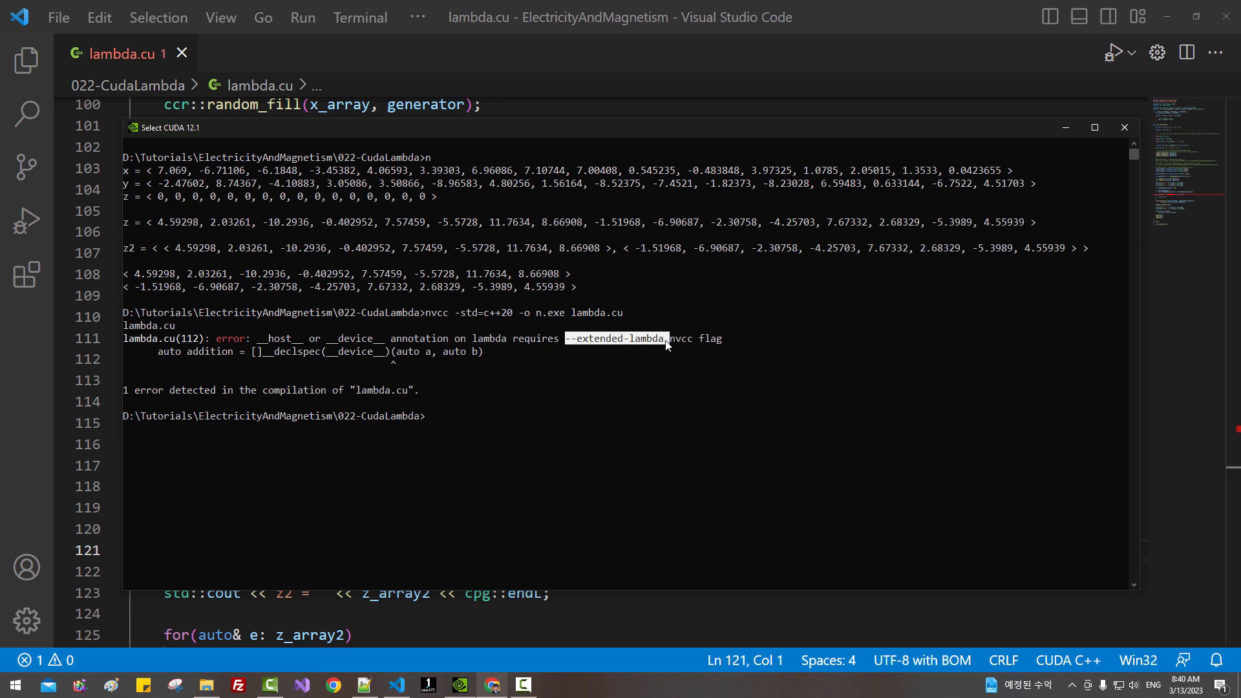
pyautogui.write('nvcc -std=c++20 -o n.exe lambda.cu')
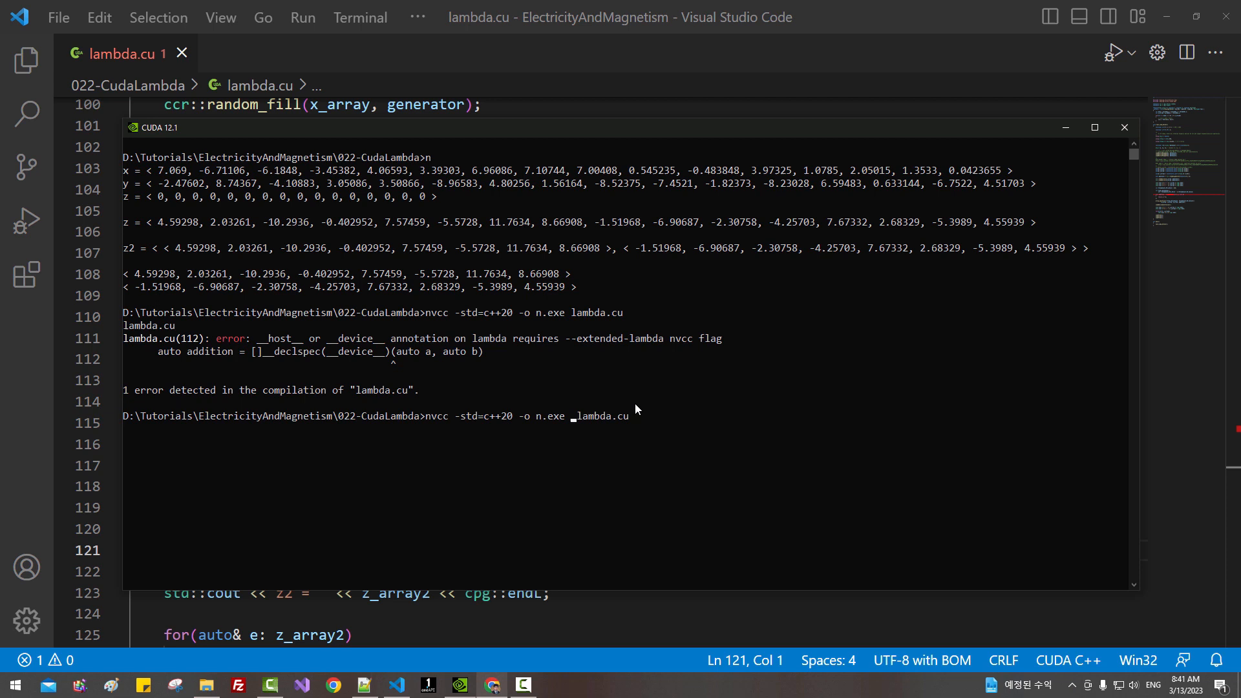
pyautogui.write('--extended-lambda')
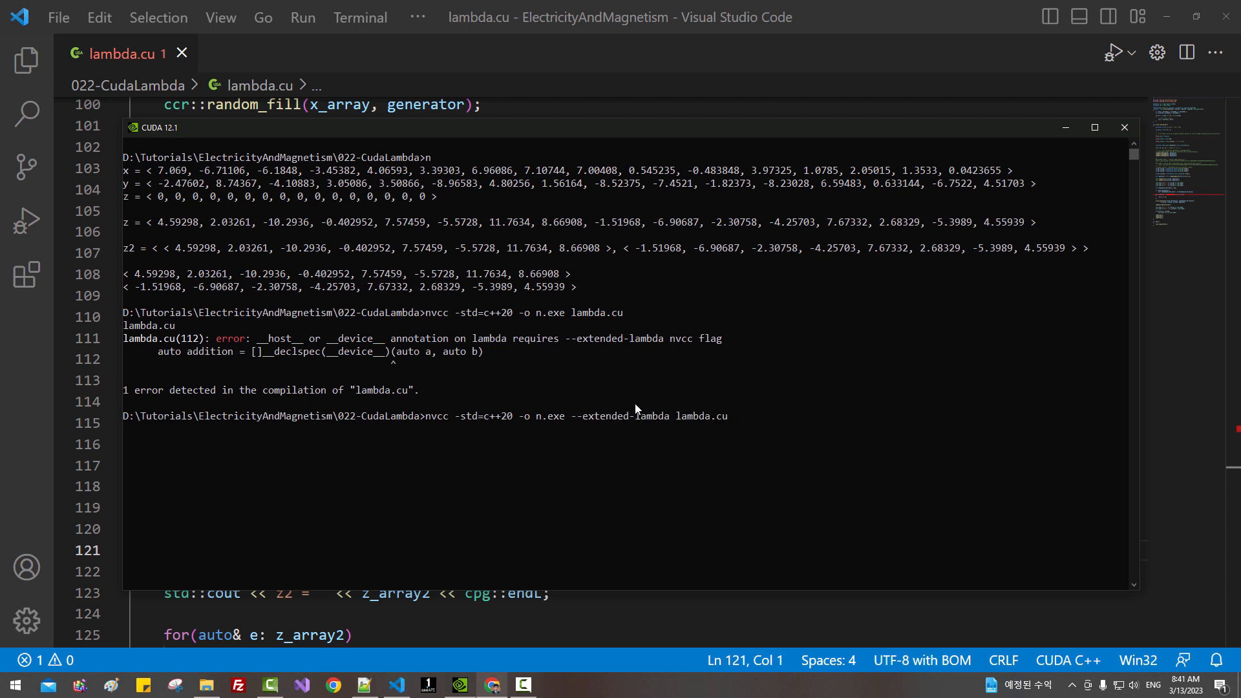
pyautogui.press('Enter')
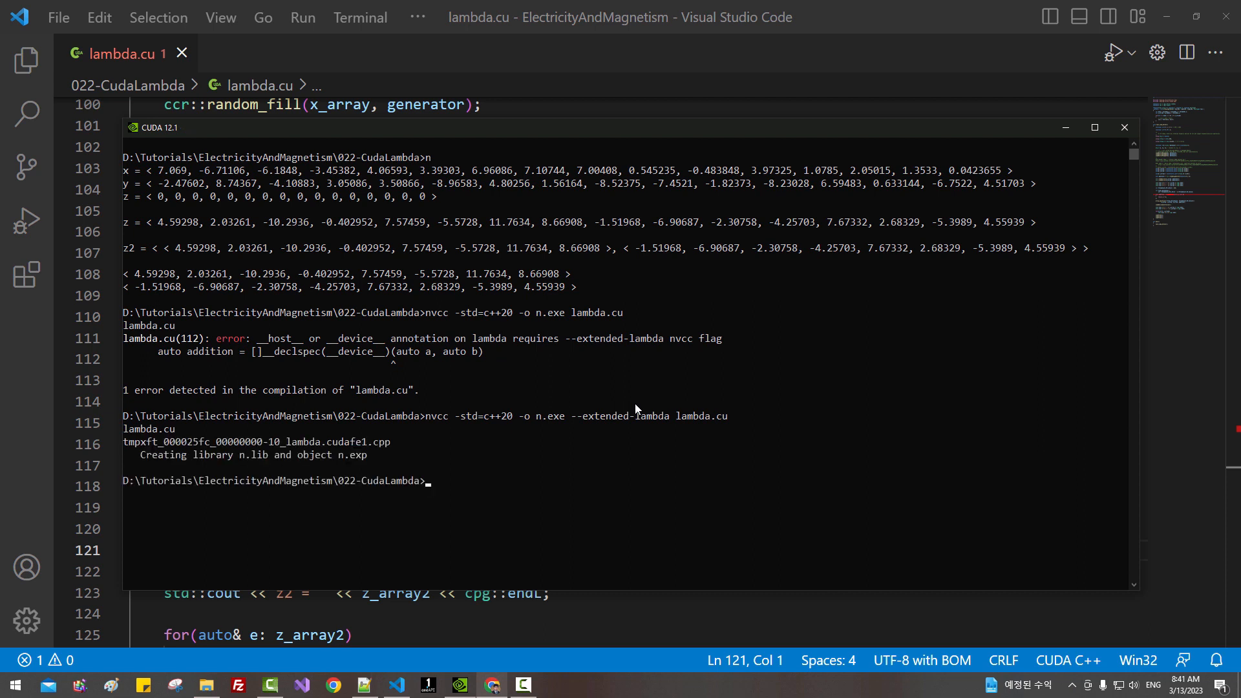
# - Clear the command prompt output with cls
pyautogui.write('cls')
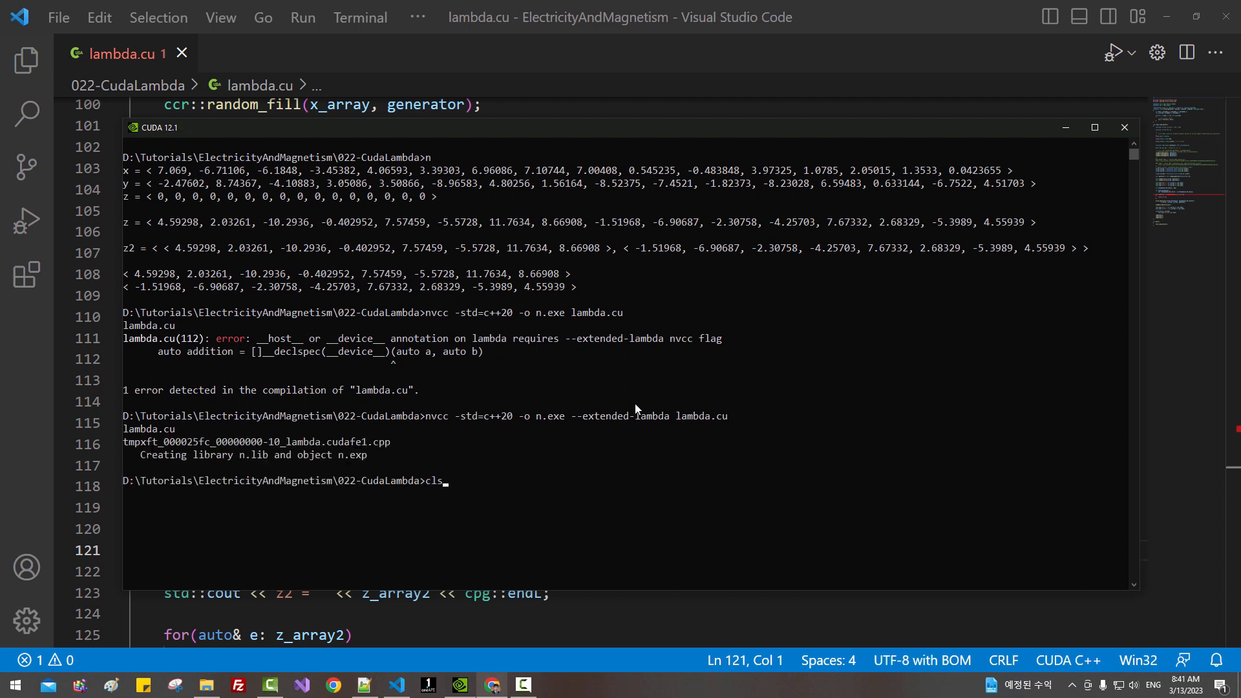
pyautogui.press('Enter')
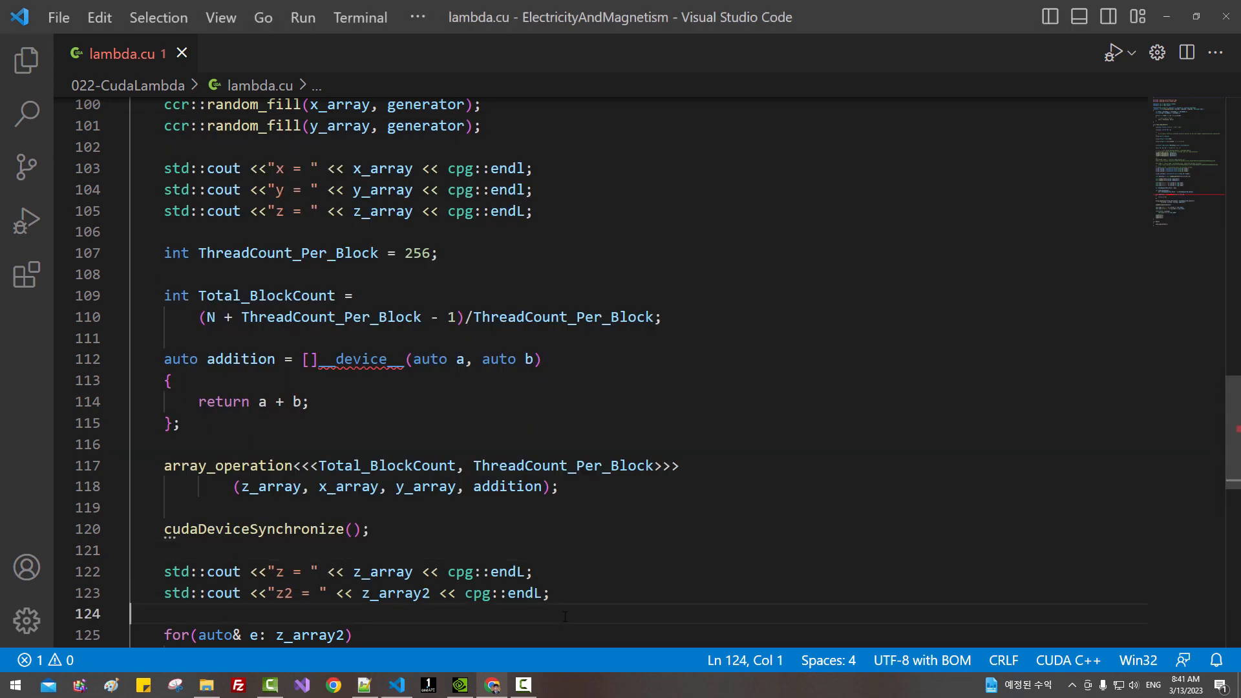
# - Change ccr::random_generator<double> on line 98 to random_generator<int>
pyautogui.scroll(3)
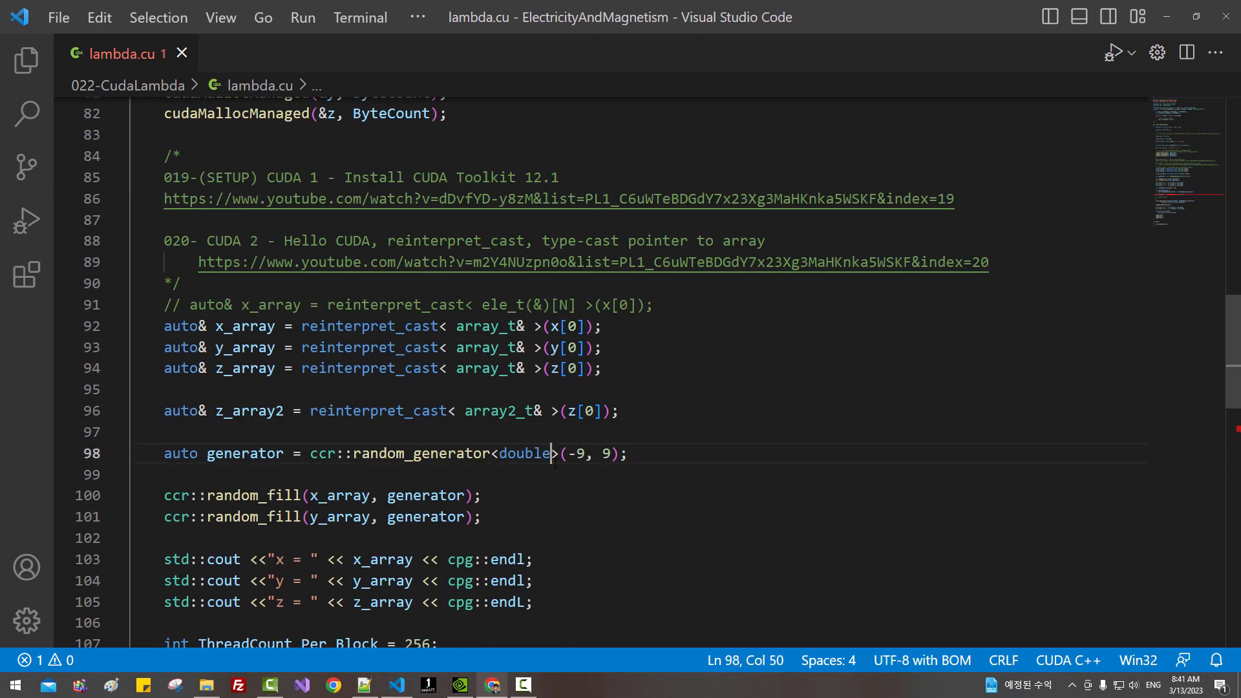
pyautogui.write('int')
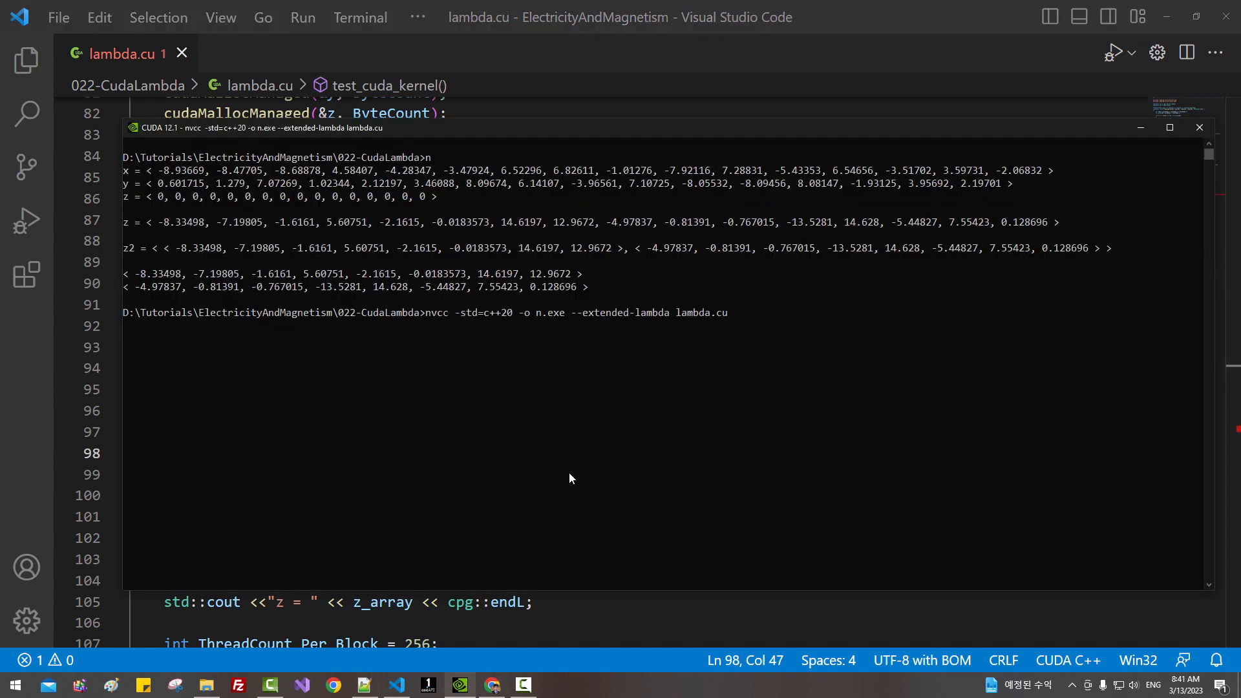
# - Clear the CUDA prompt before rebuilding and running n.exe with int values
pyautogui.write('cls')
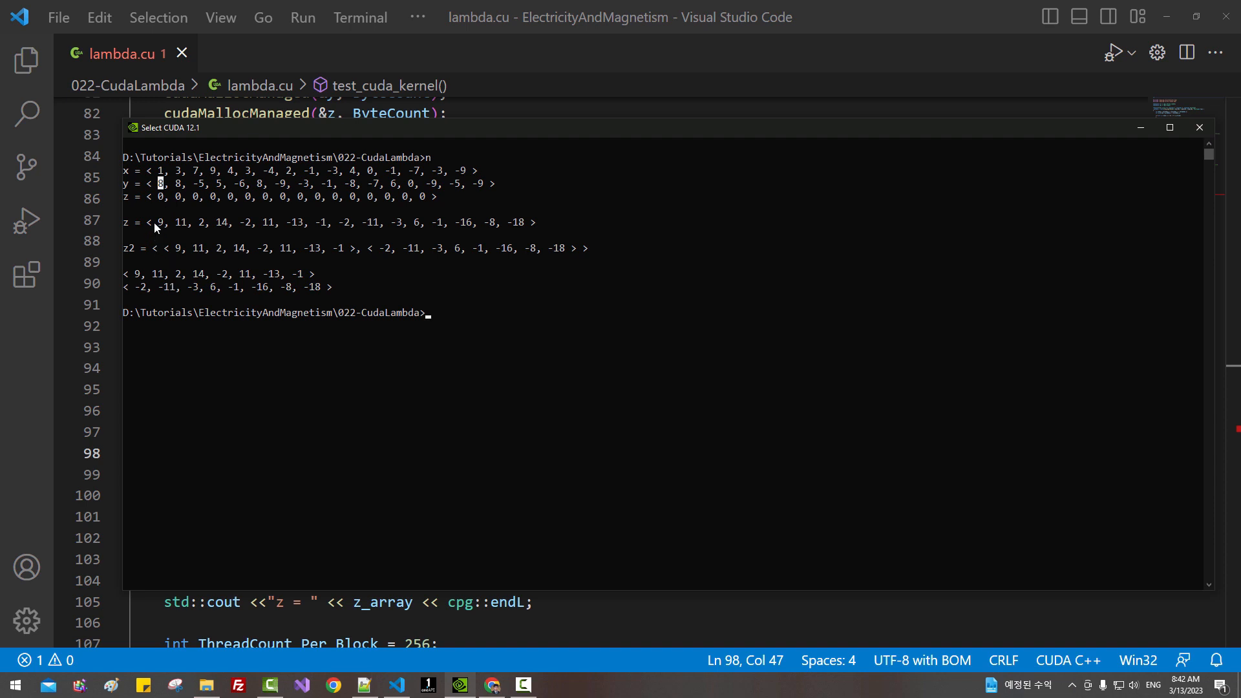
pyautogui.moveTo(179, 257)
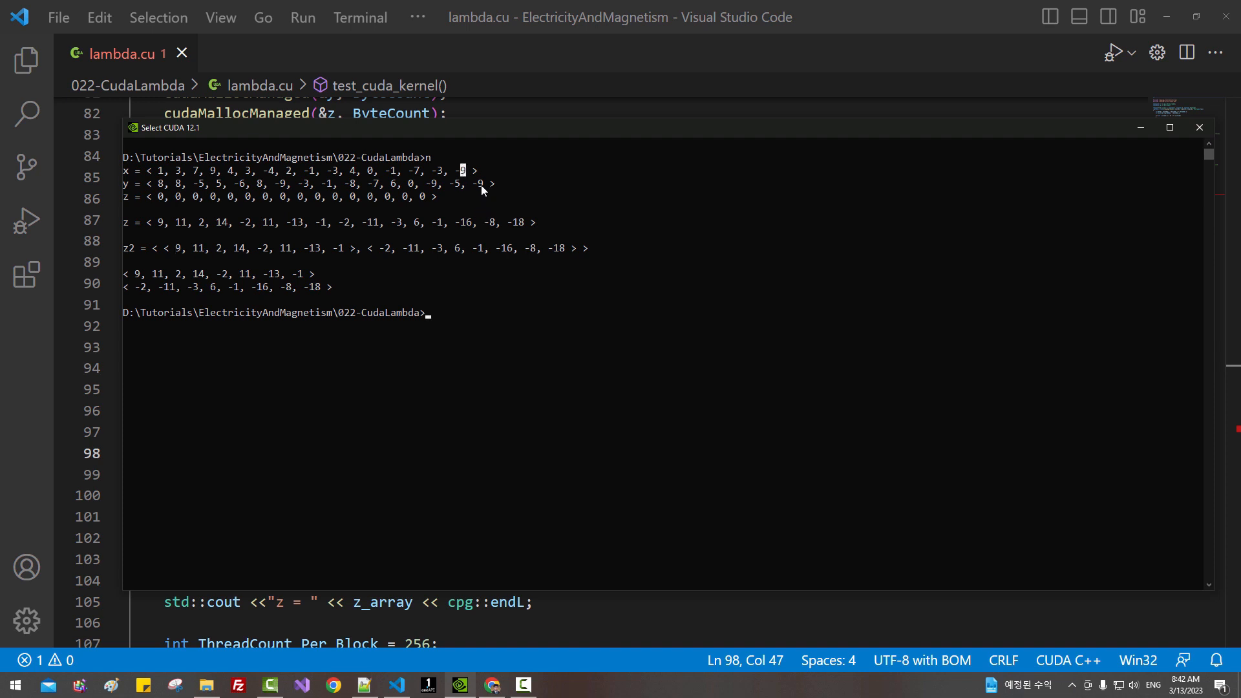
pyautogui.moveTo(515, 226)
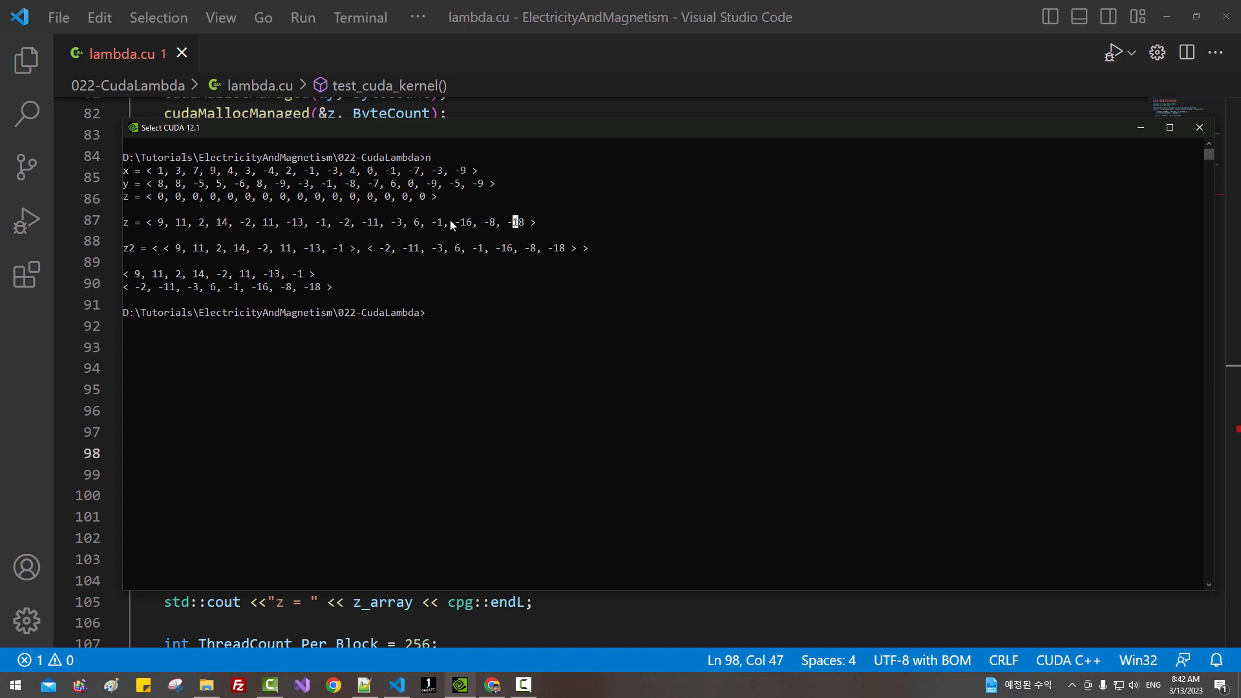
pyautogui.moveTo(477, 299)
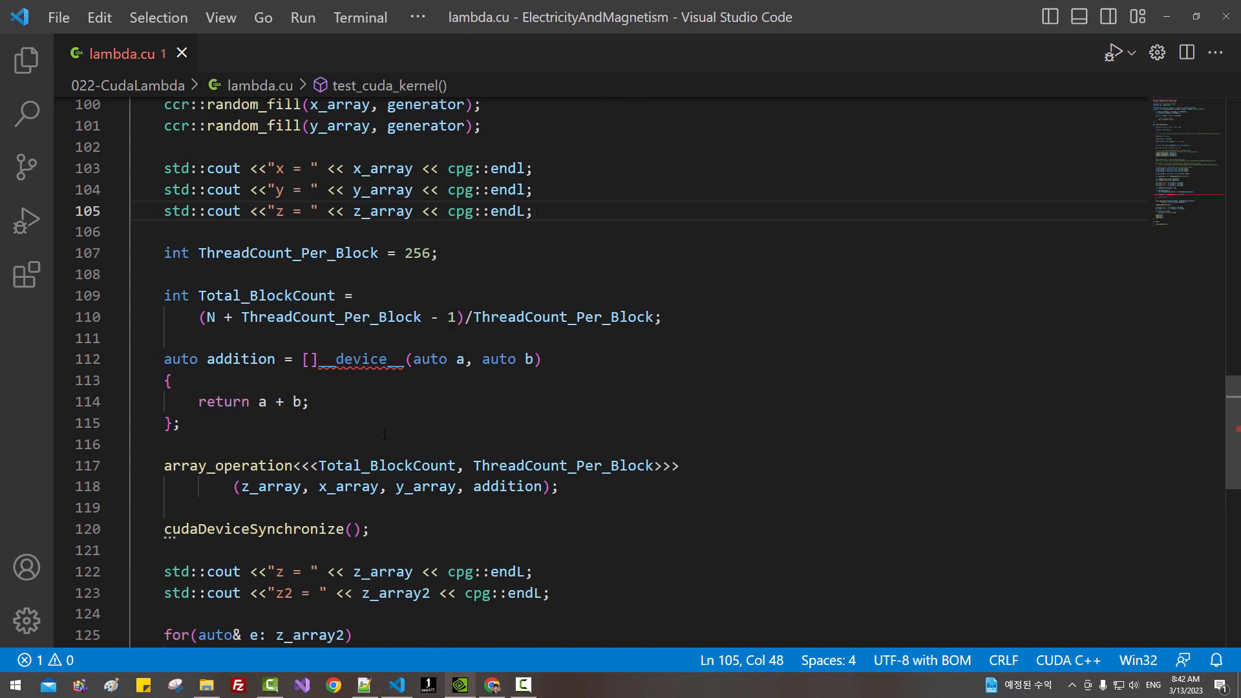
# - Duplicate the lambda as multiplication returning a * b and pass it to array_operation
pyautogui.moveTo(187, 358); pyautogui.dragTo(181, 423)
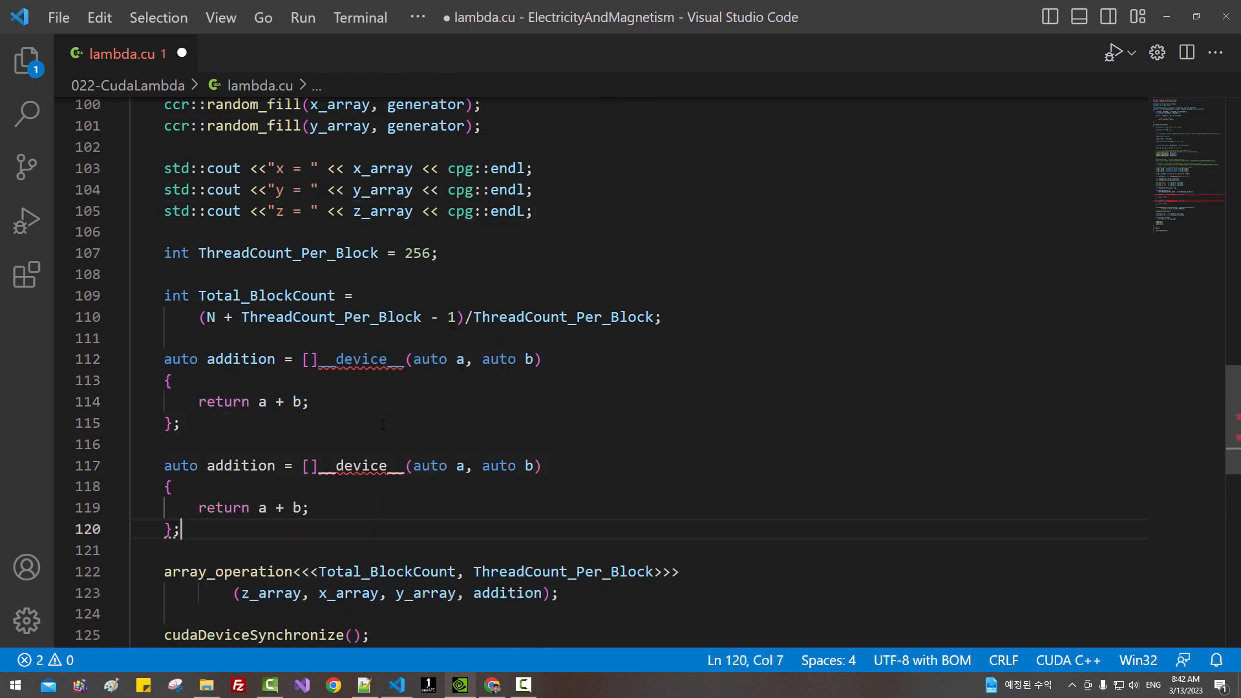
pyautogui.click(207, 465)
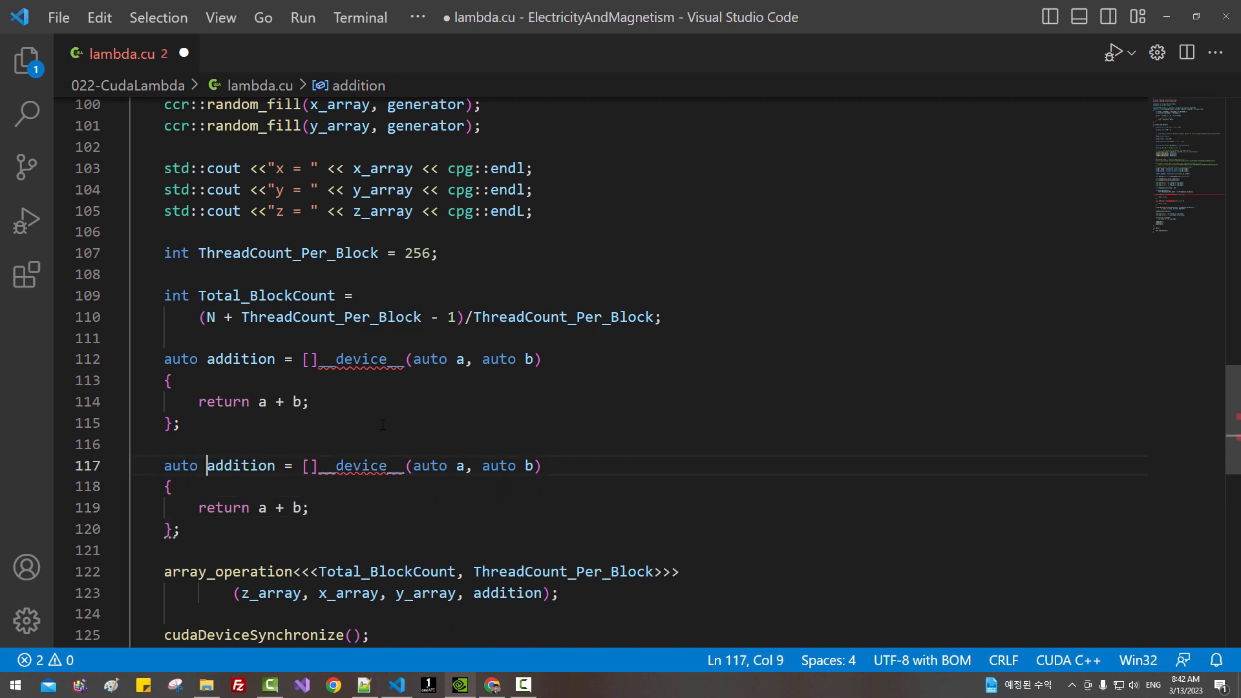
pyautogui.write('multiplic')
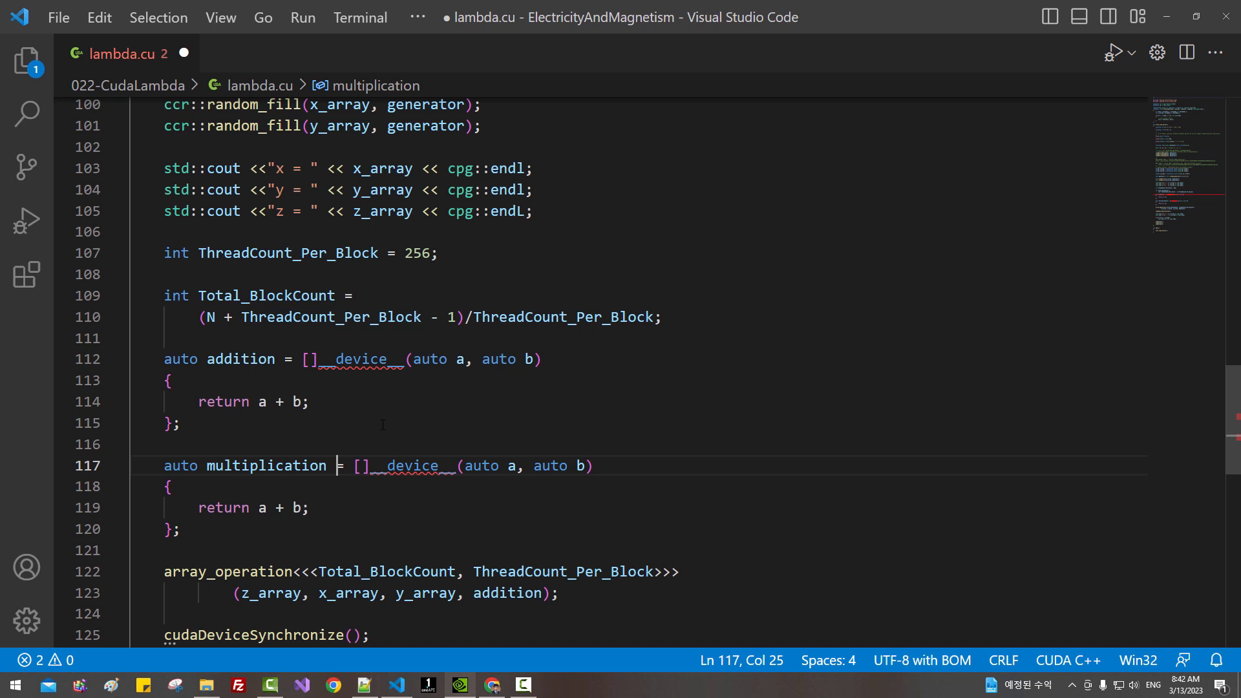
pyautogui.write('*')
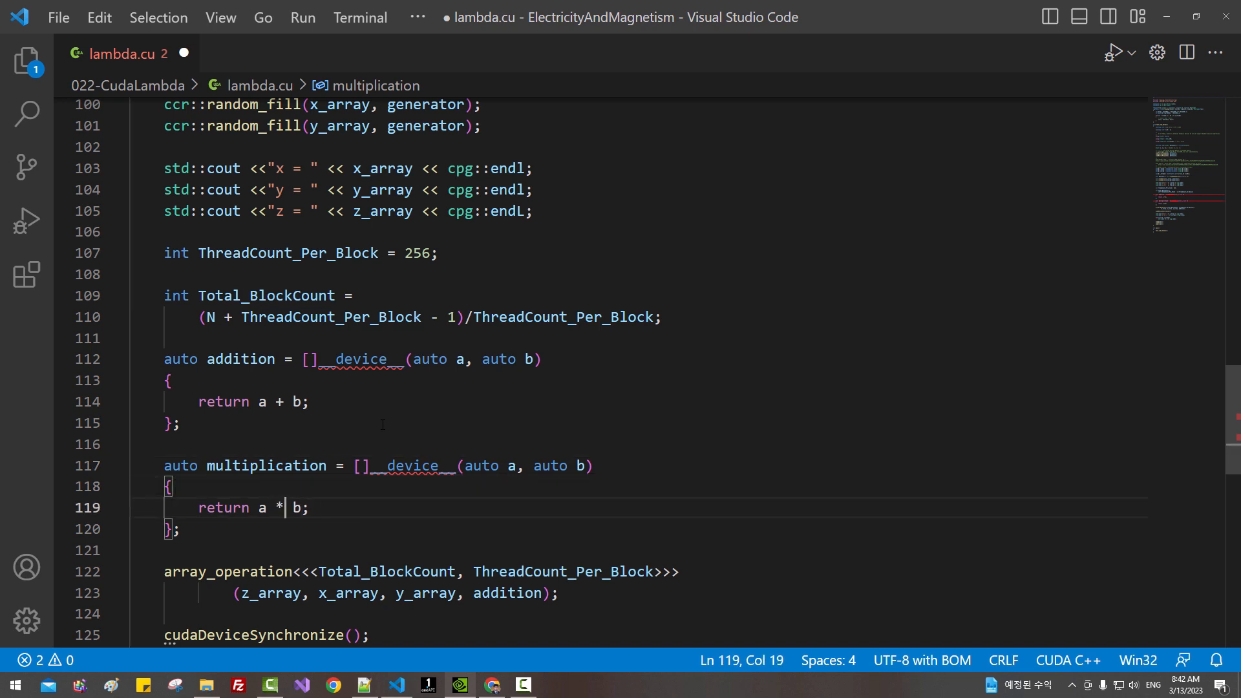
pyautogui.doubleClick(265, 466)
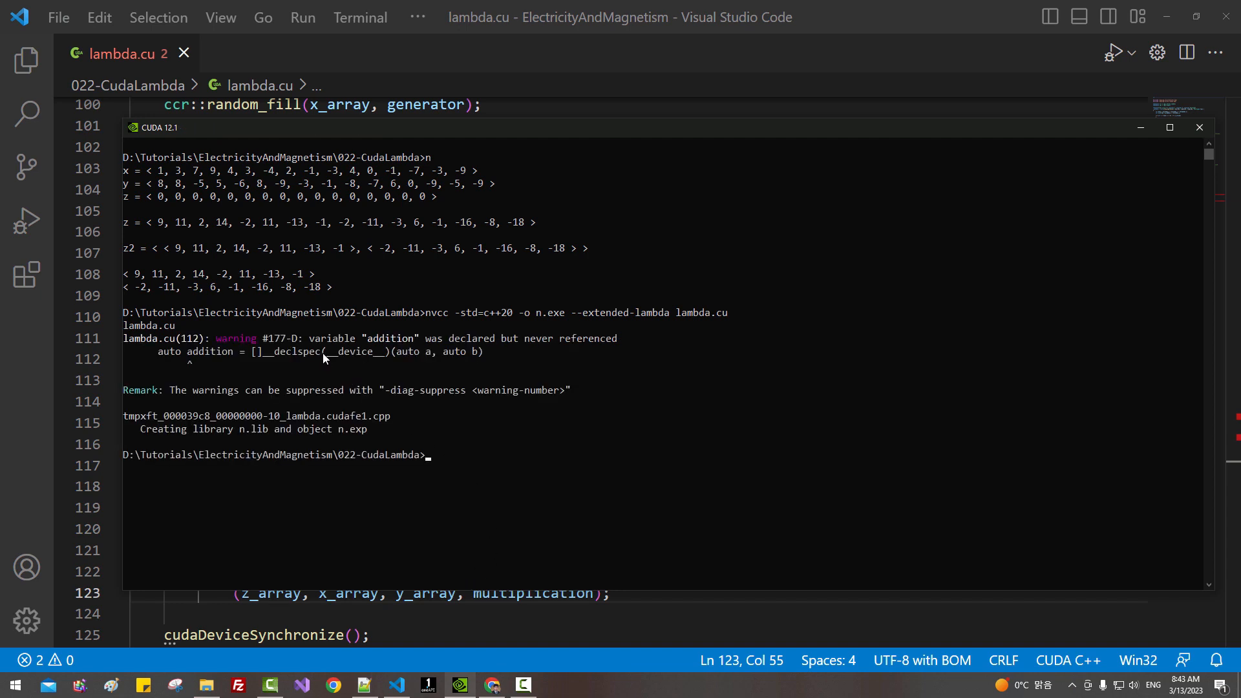
# - Rebuild with --extended-lambda, run n, and check the last z product value
pyautogui.moveTo(314, 337); pyautogui.dragTo(500, 337)
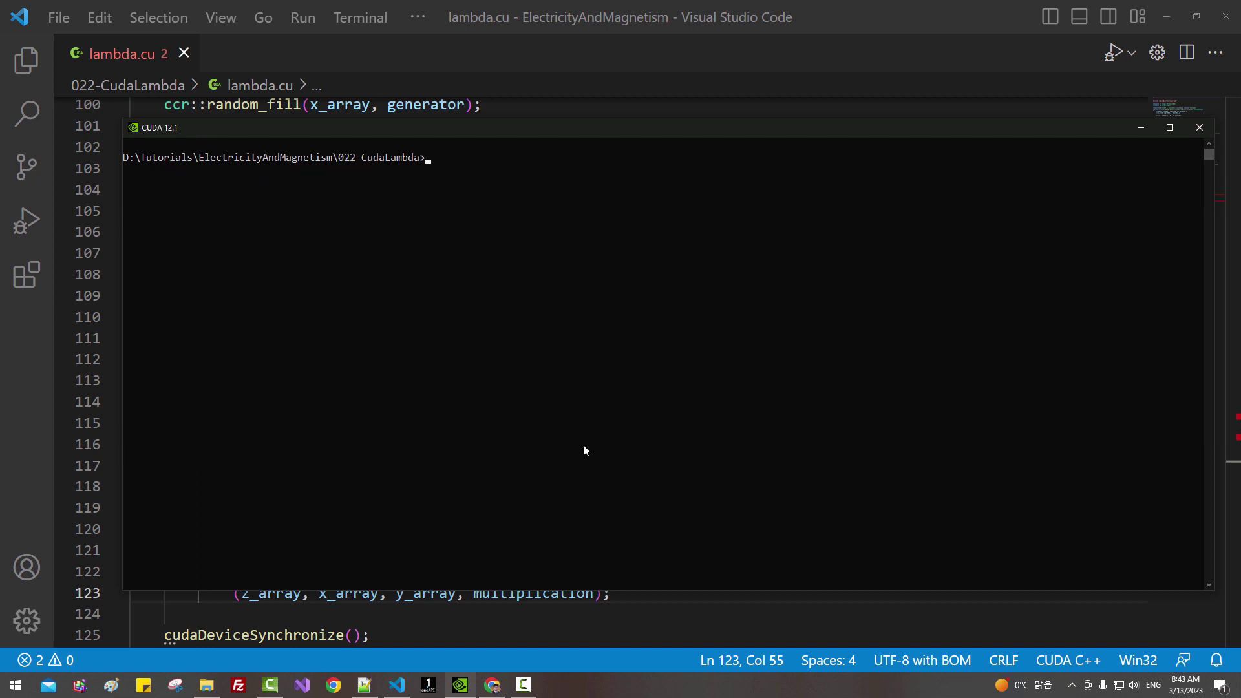
pyautogui.press('Enter')
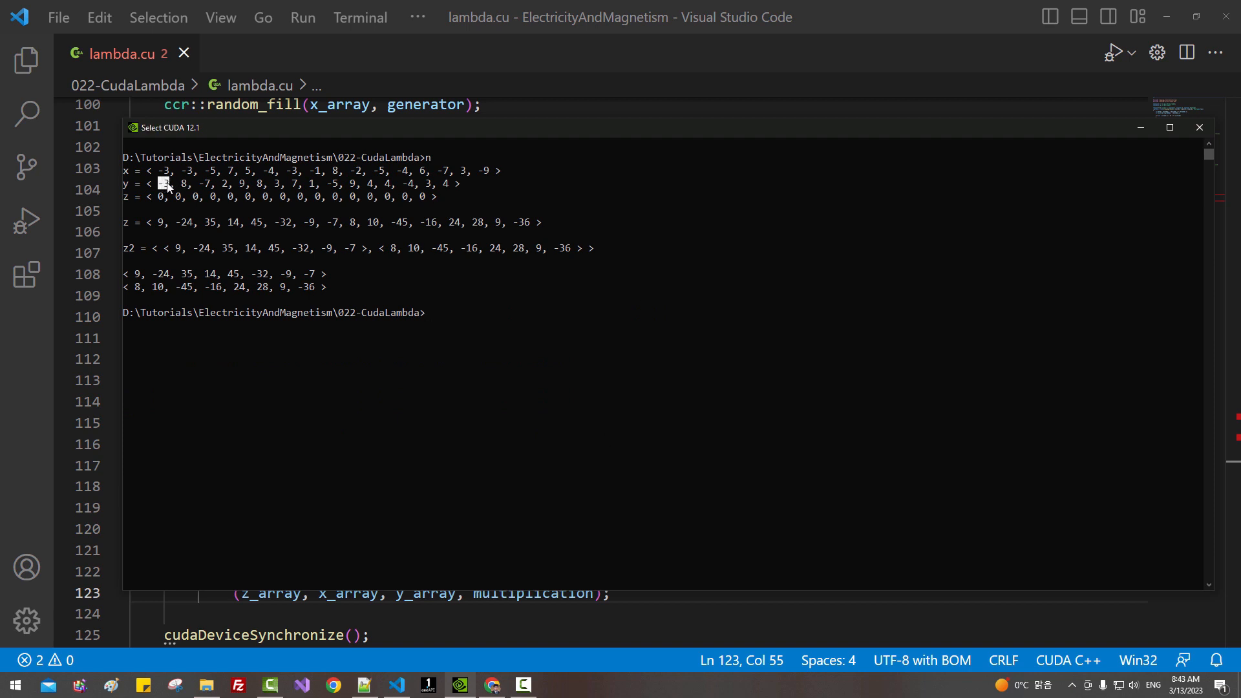
pyautogui.moveTo(163, 230)
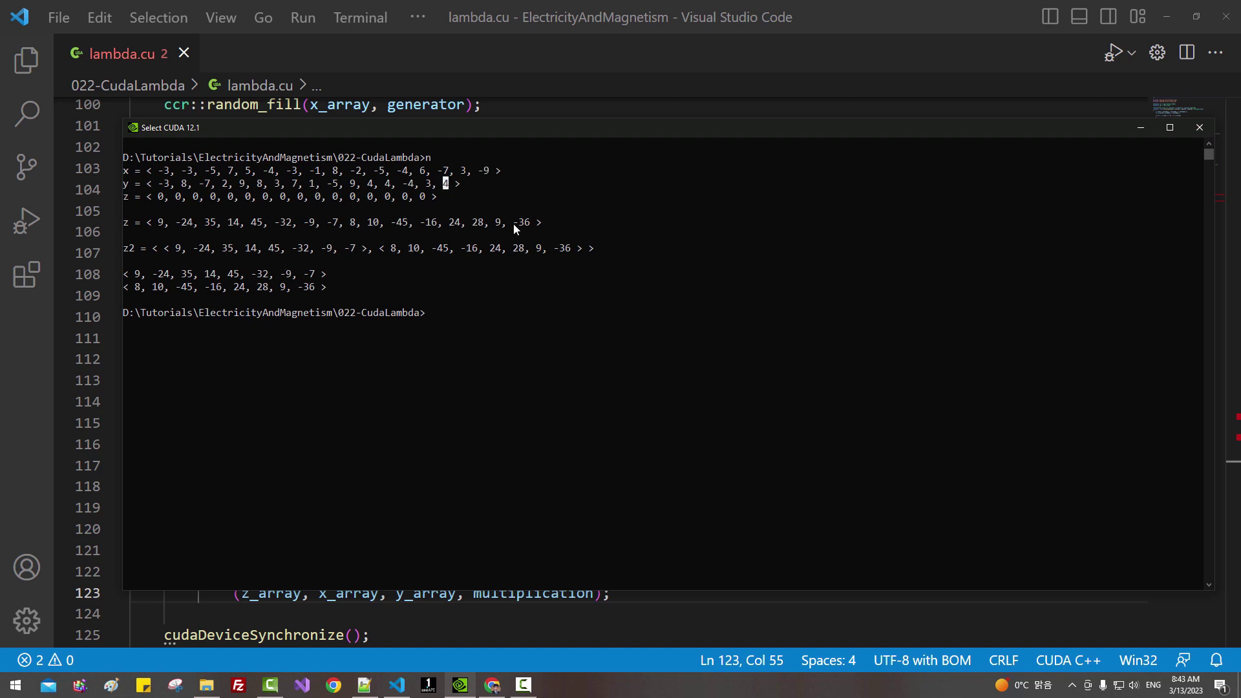
pyautogui.doubleClick(520, 223)
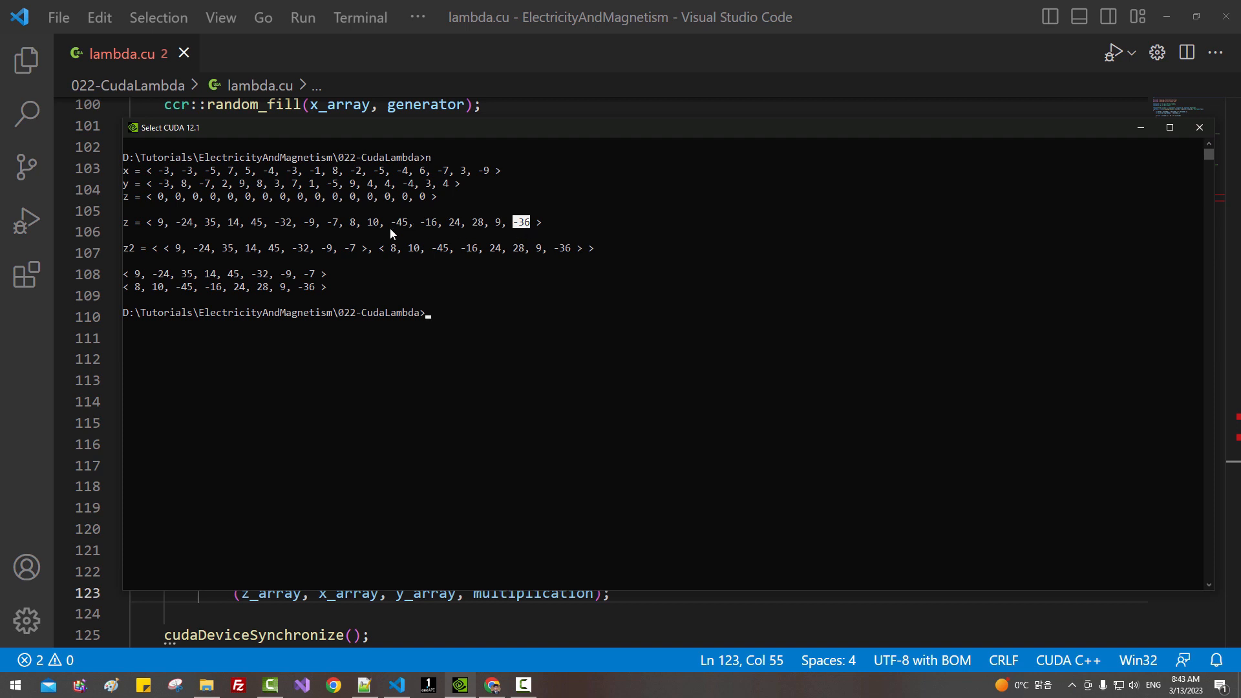
pyautogui.moveTo(407, 247)
pyautogui.write('cls')
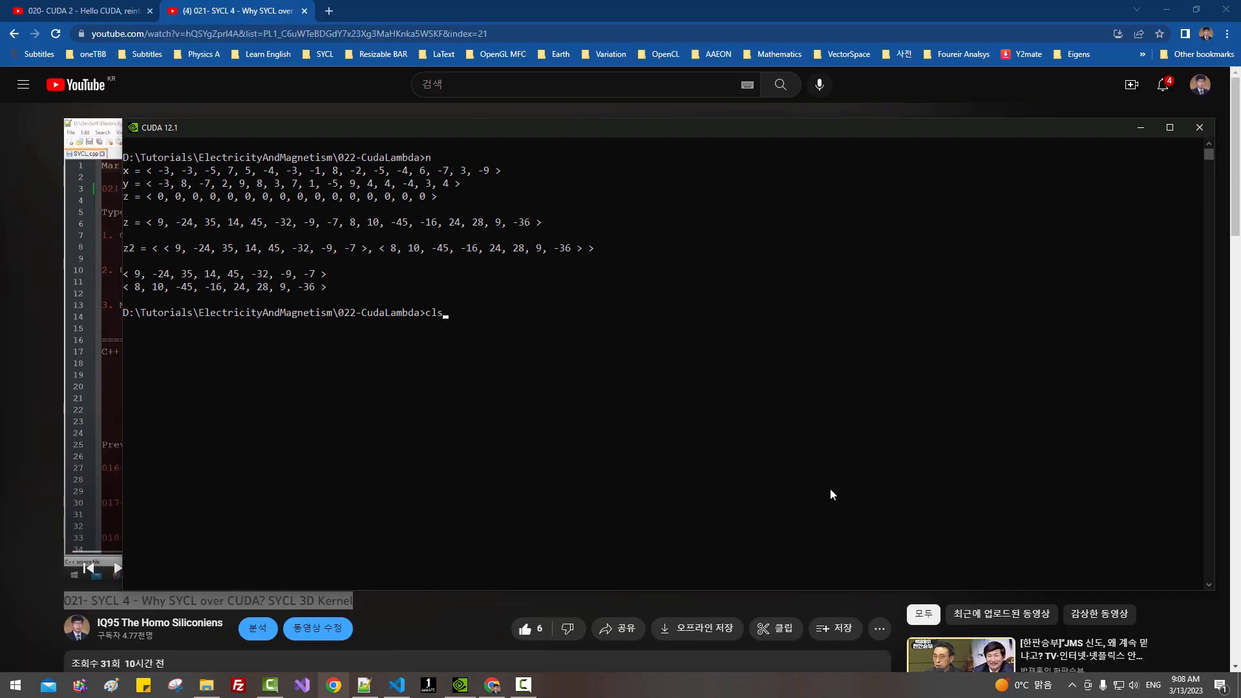
pyautogui.write('nvcc -std=c++20 -o n.exe --extended-lambda lambda.cu')
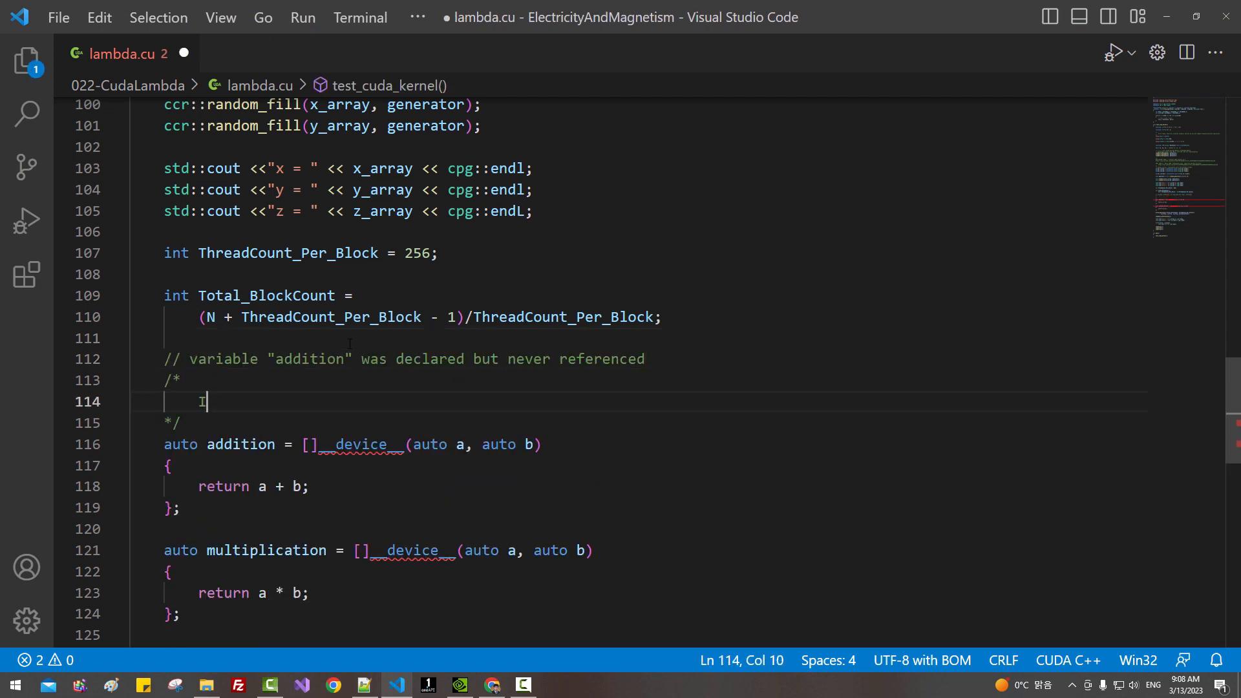
# - Write the block comment: in C++, unreferenced class/function/lambda templates and generic lambdas are not generated in the executable
pyautogui.write('In C++, class templat')
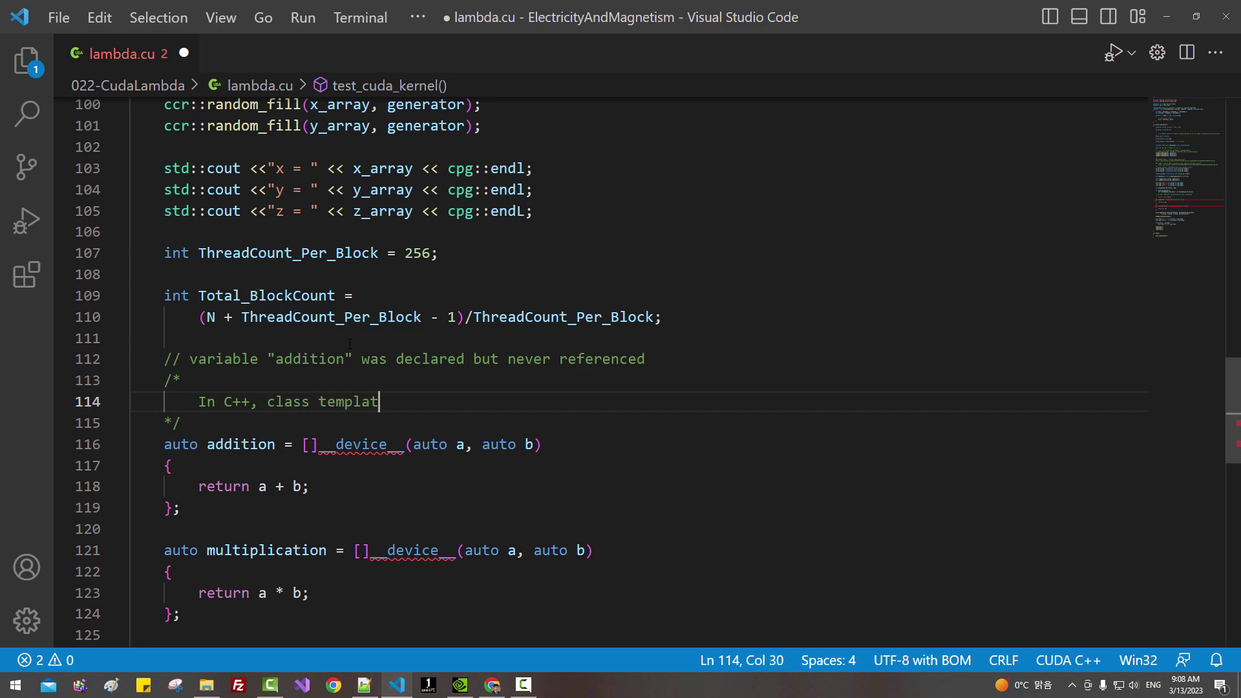
pyautogui.write('e, function template,')
pyautogui.write('lambda t')
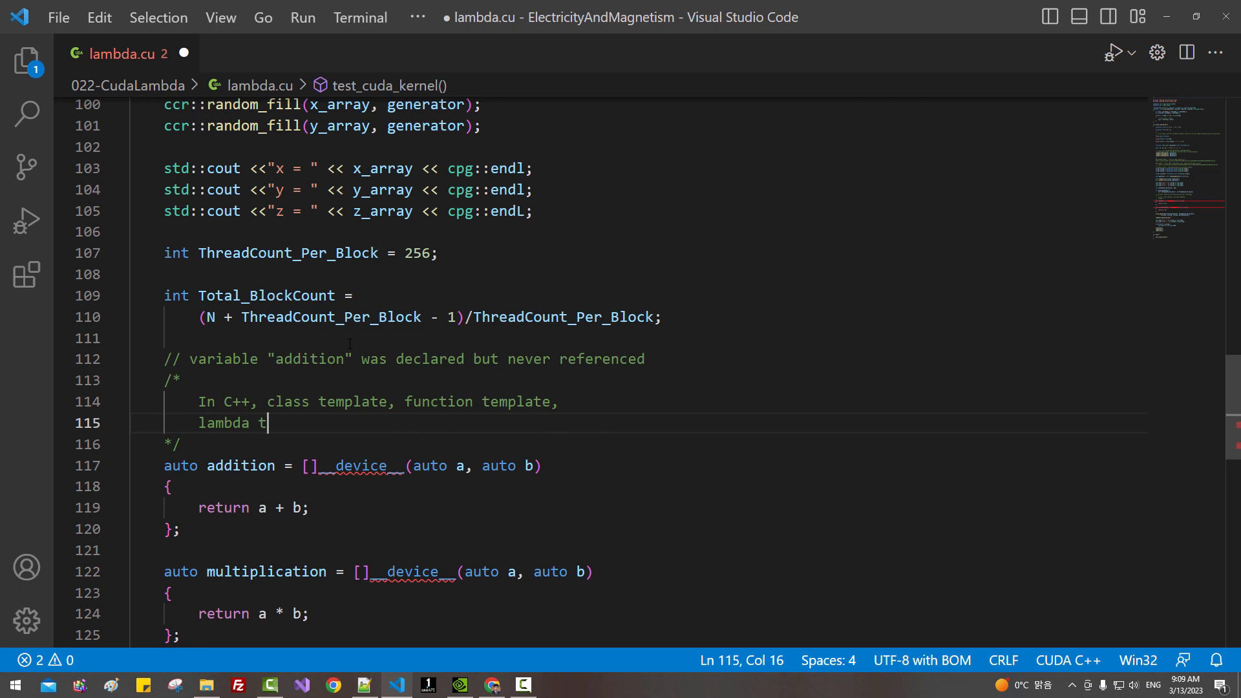
pyautogui.write('emplate or')
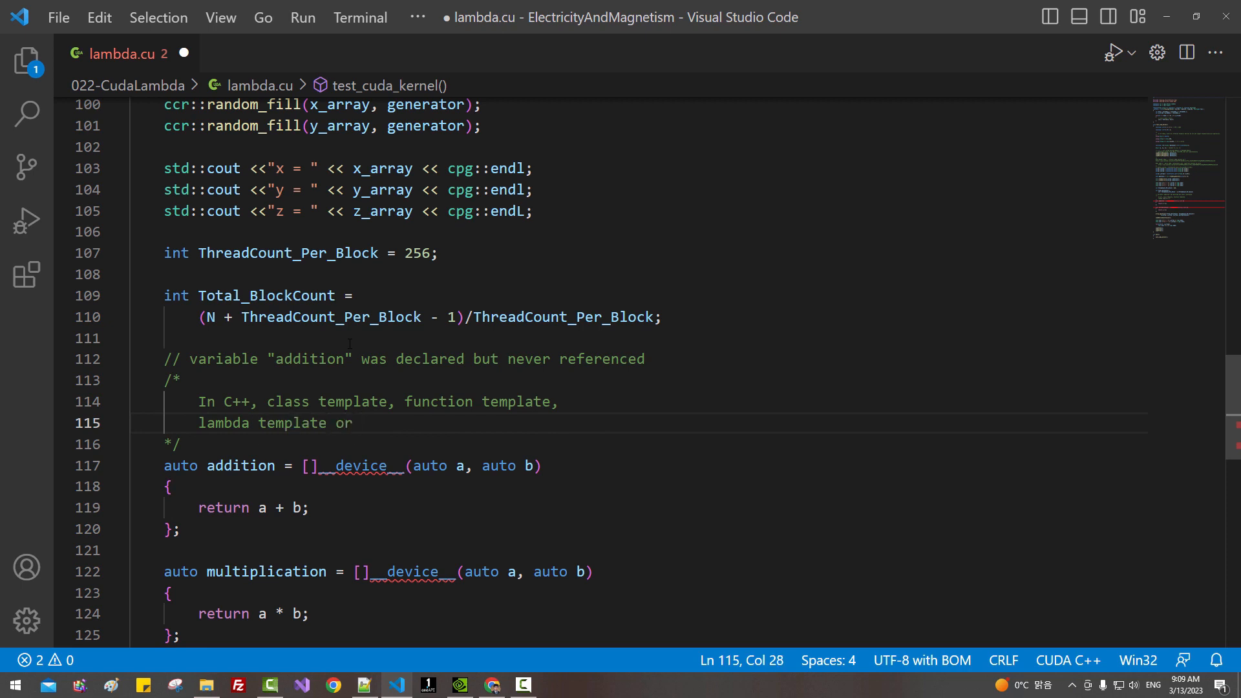
pyautogui.write('gener')
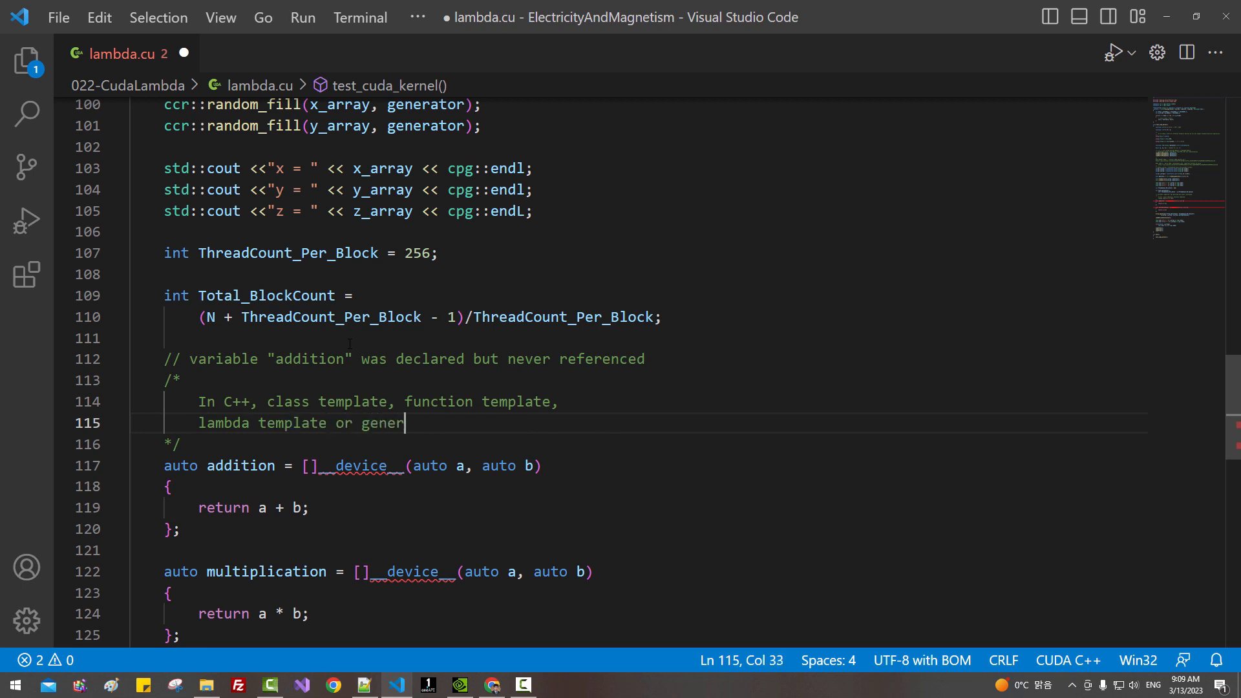
pyautogui.write('ic lambda that')
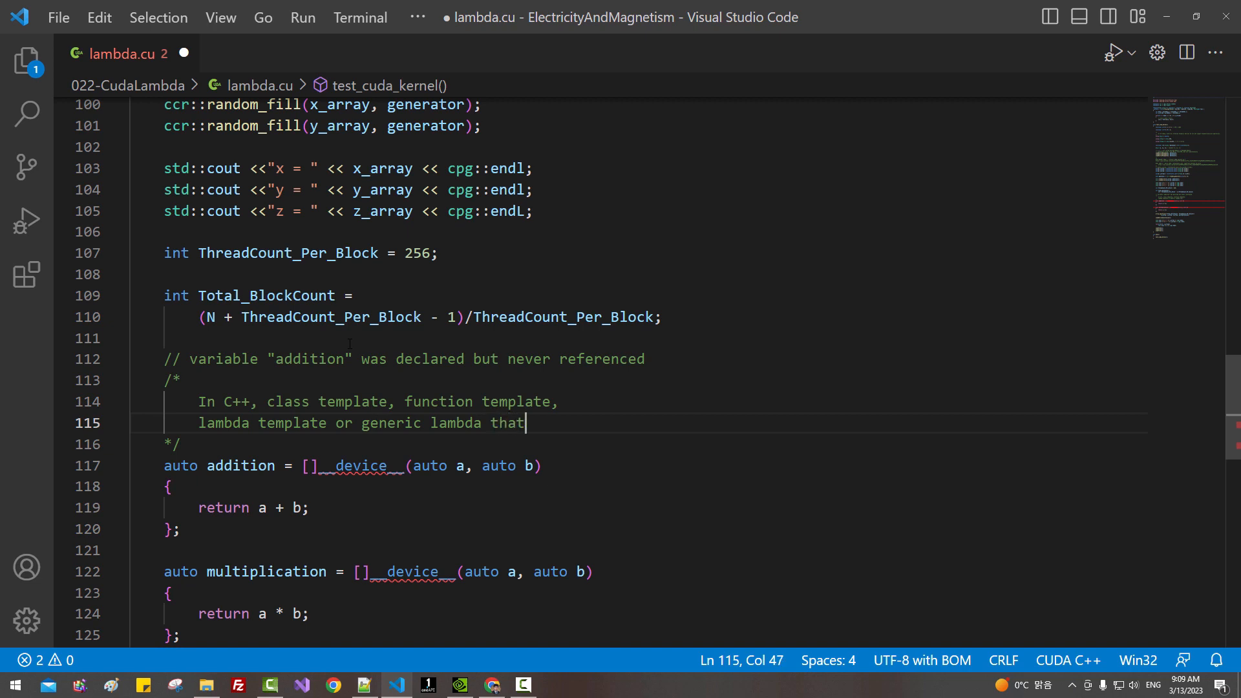
pyautogui.write('are not referenced')
pyautogui.write('are not genera')
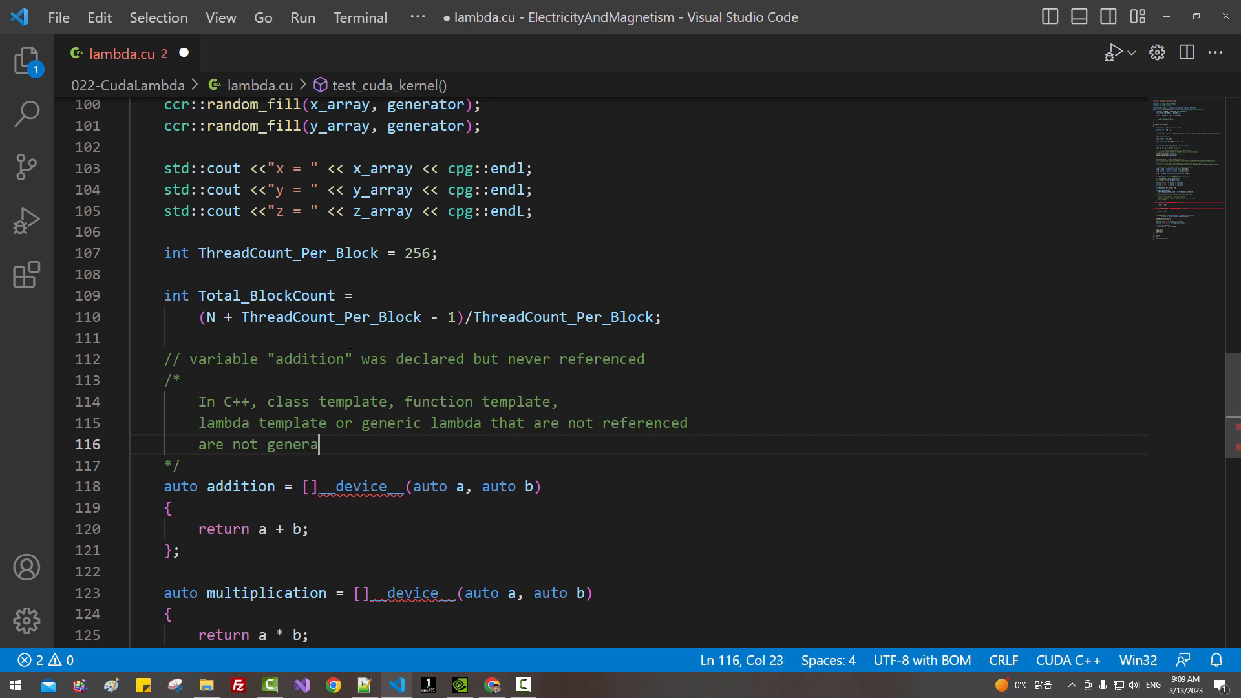
pyautogui.write('ted in the execu')
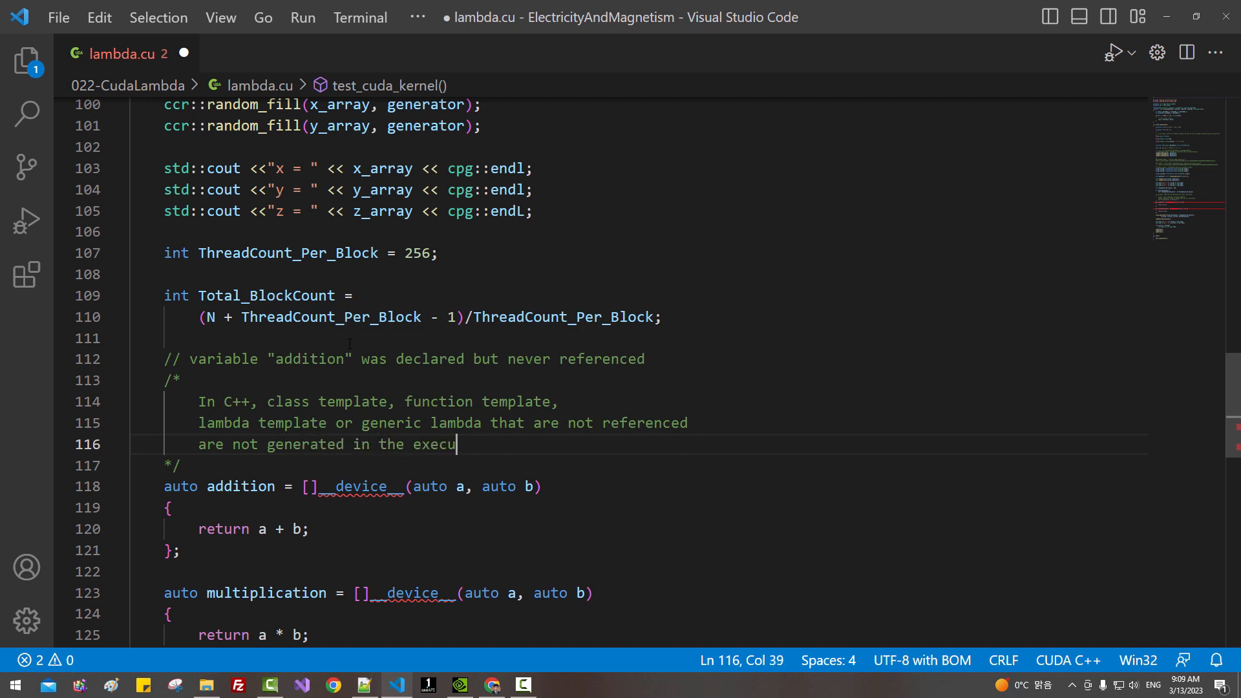
pyautogui.write('table.')
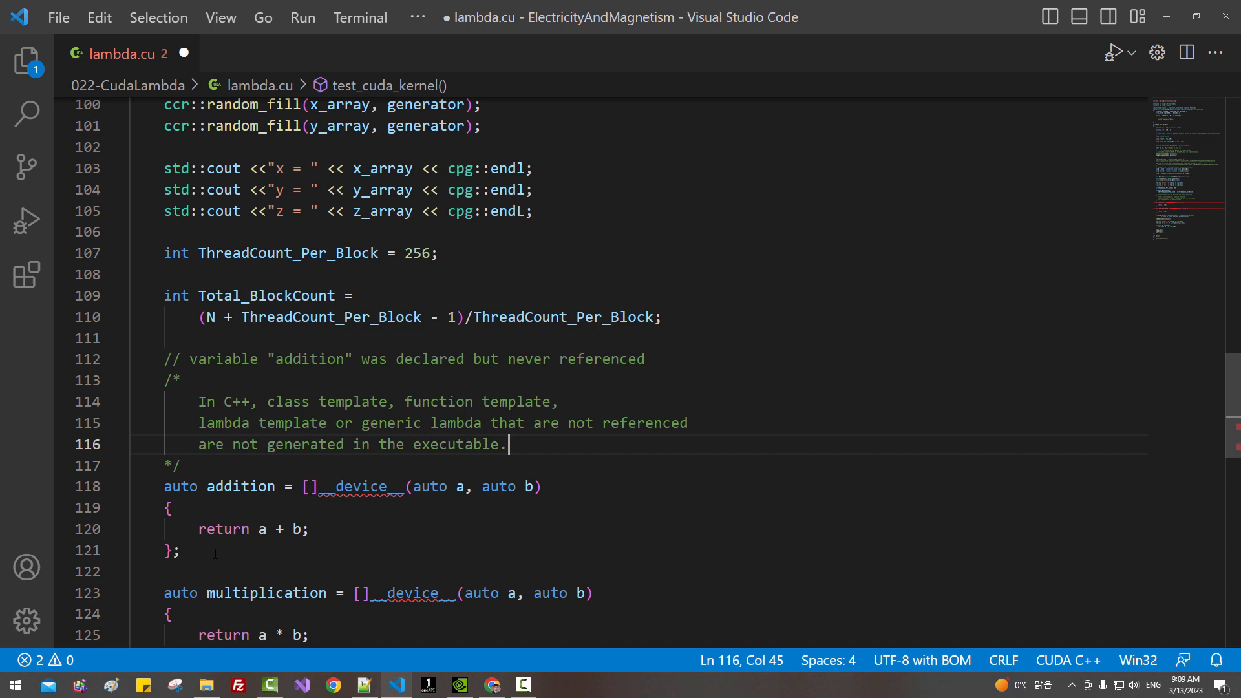
pyautogui.moveTo(164, 486); pyautogui.dragTo(181, 551)
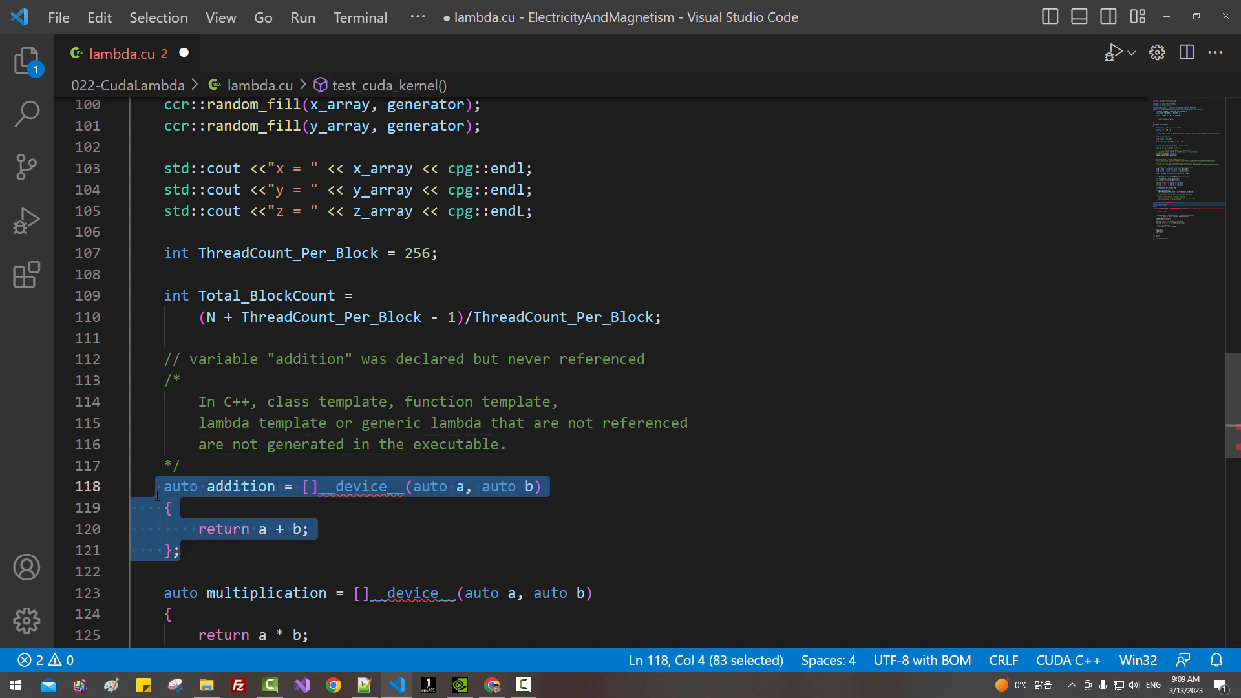
# - Highlight occurrences of 'addition', then move to the top of lambda.cu above the cpg includes
pyautogui.doubleClick(240, 487)
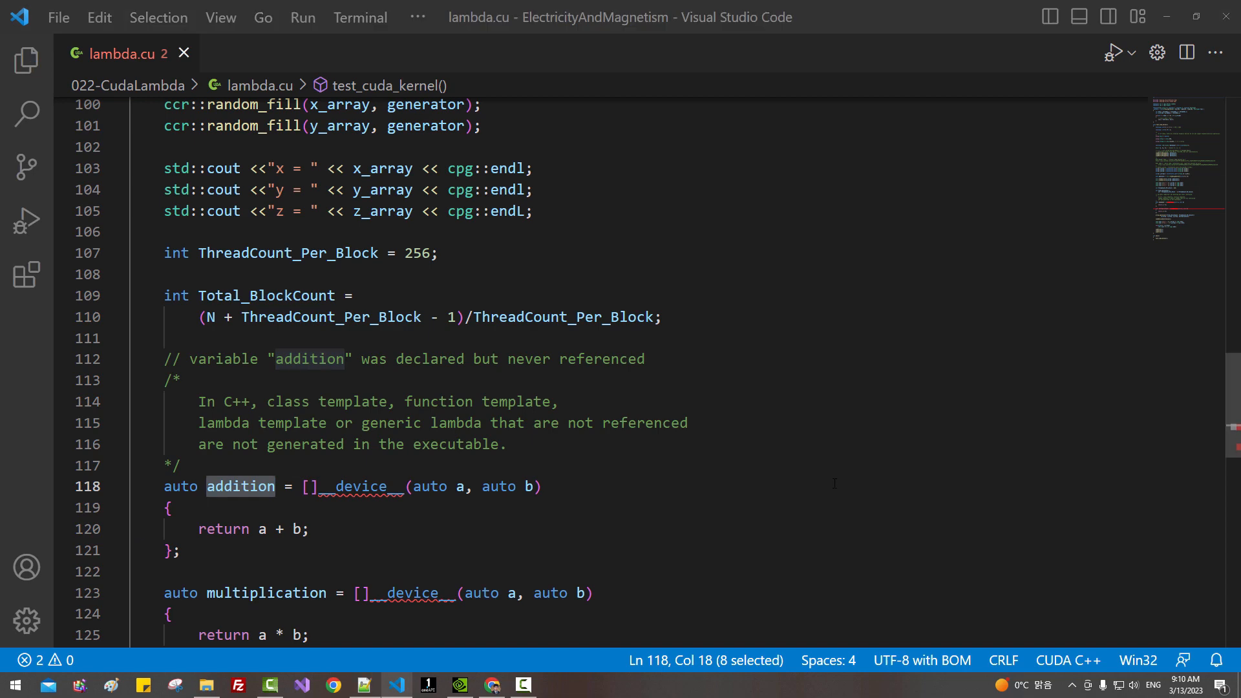
pyautogui.scroll(3)
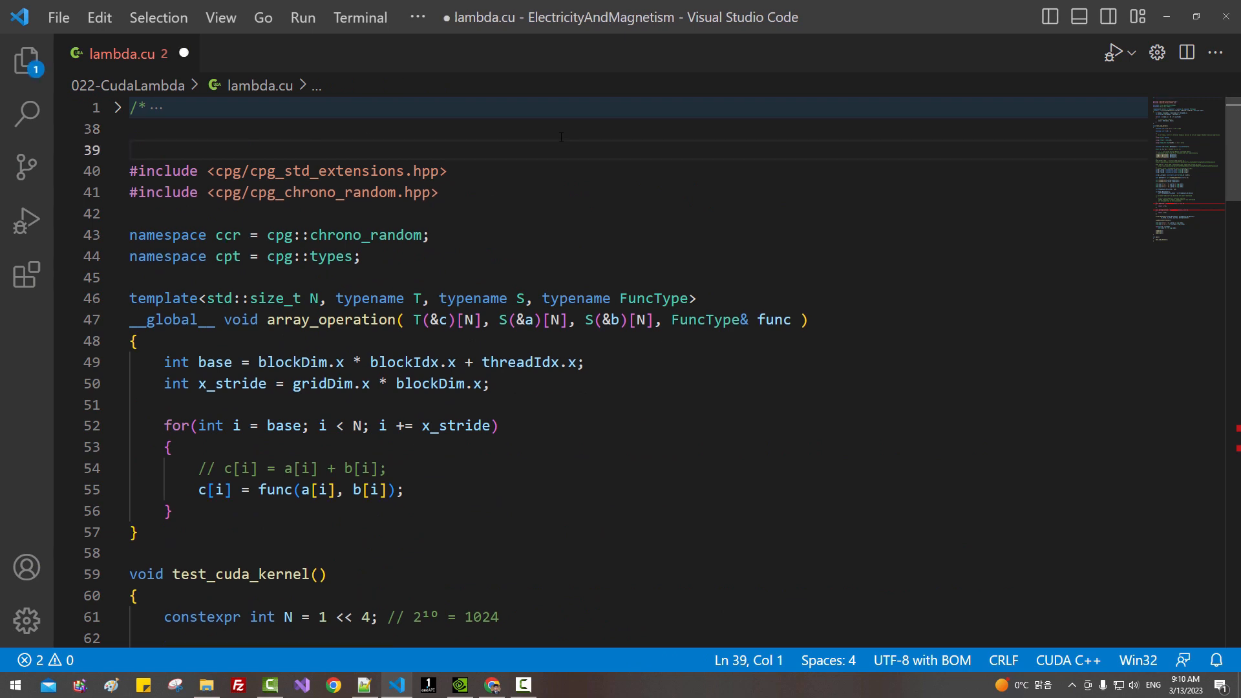
# - Add an #if defined(__NVCC__) block containing #pragma nv_diag_suppress 177 above the includes
pyautogui.write('#if')
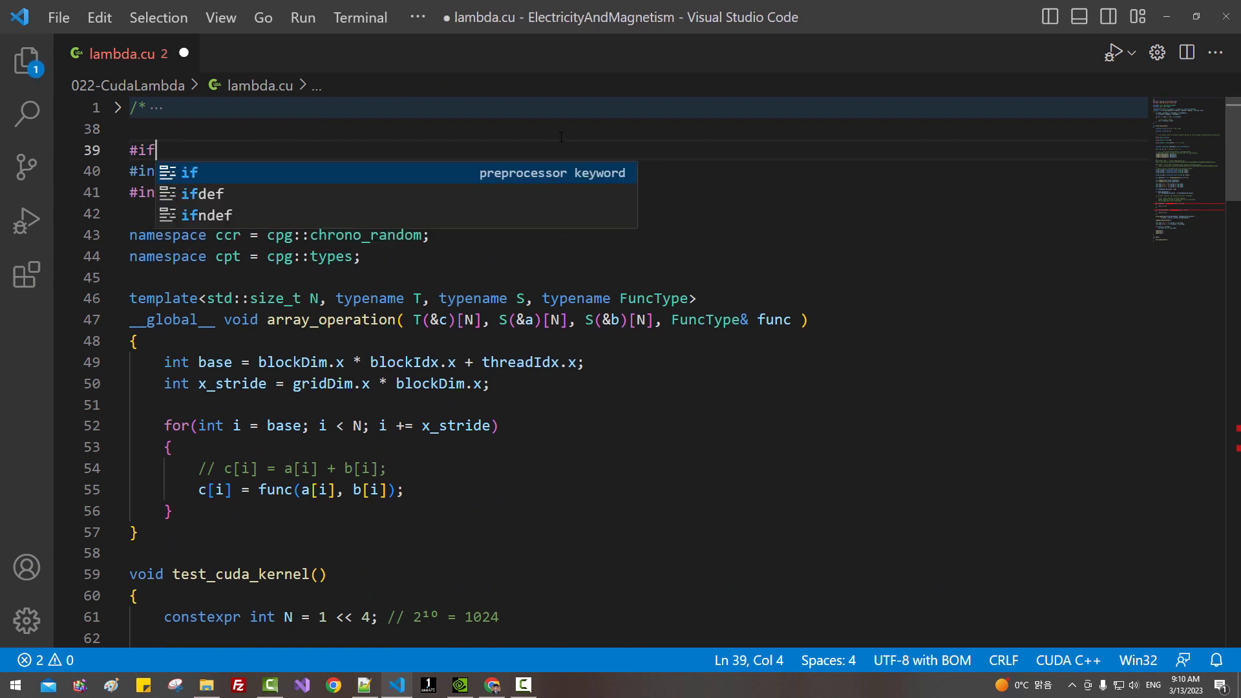
pyautogui.write('defined(__N)')
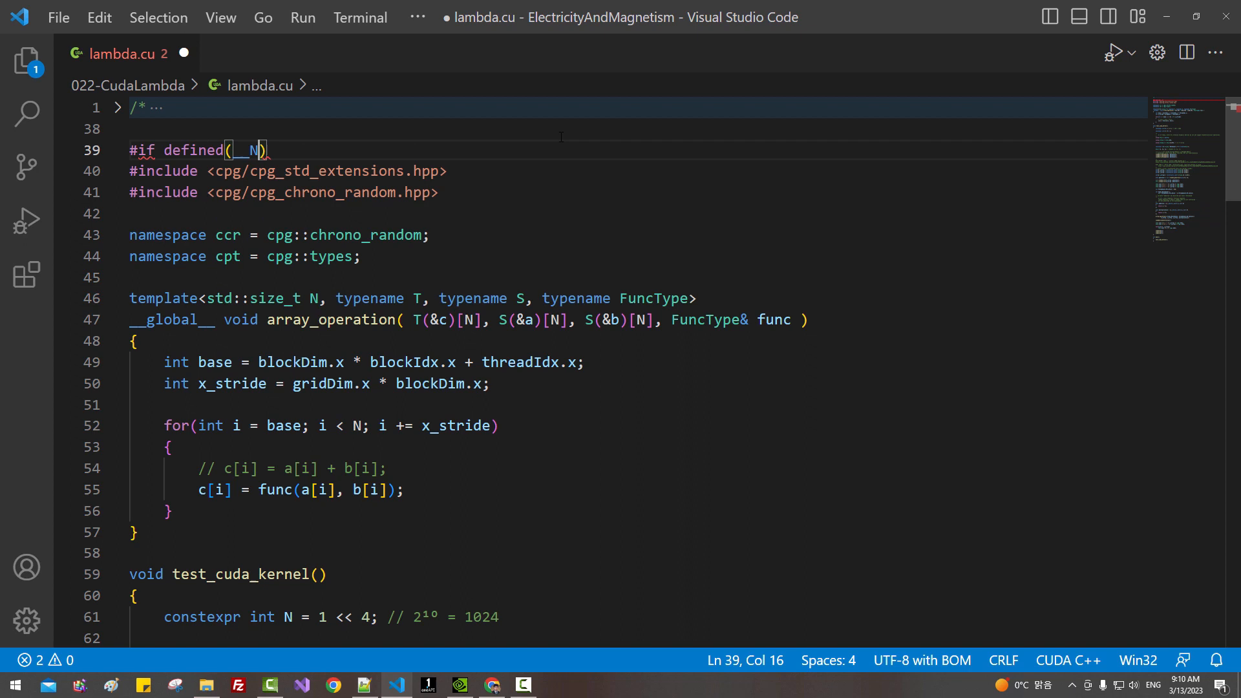
pyautogui.write('VCC__')
pyautogui.write('#endif')
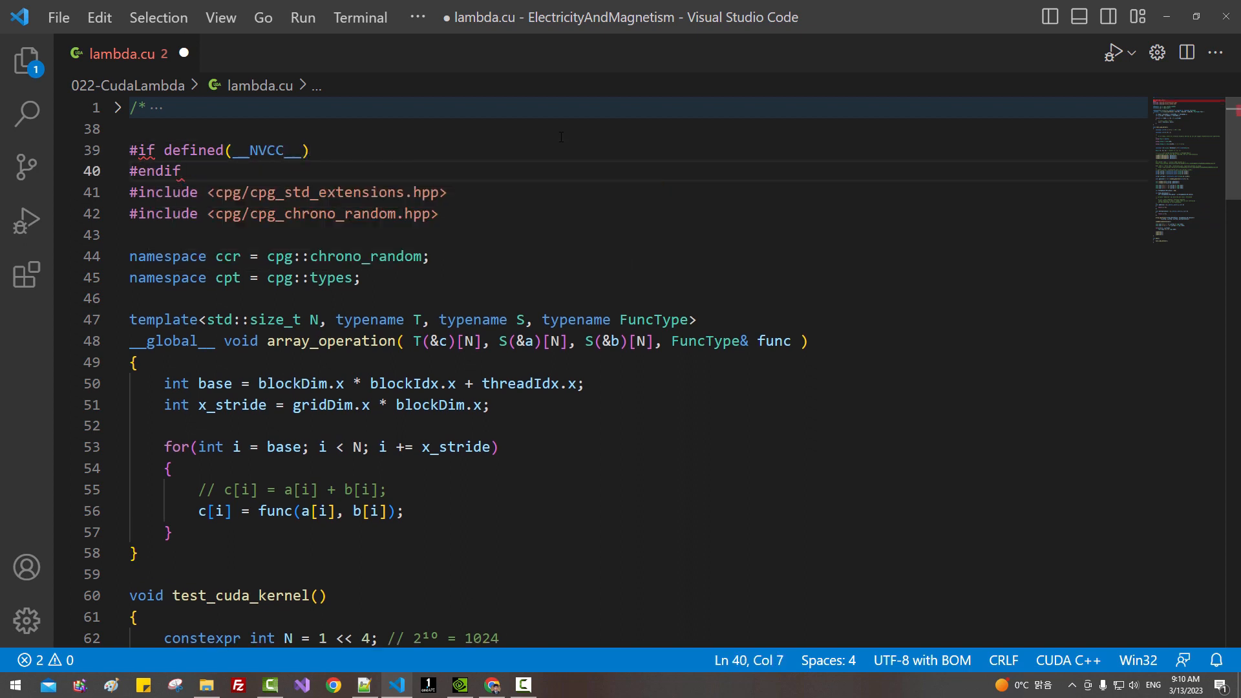
pyautogui.press('Enter')
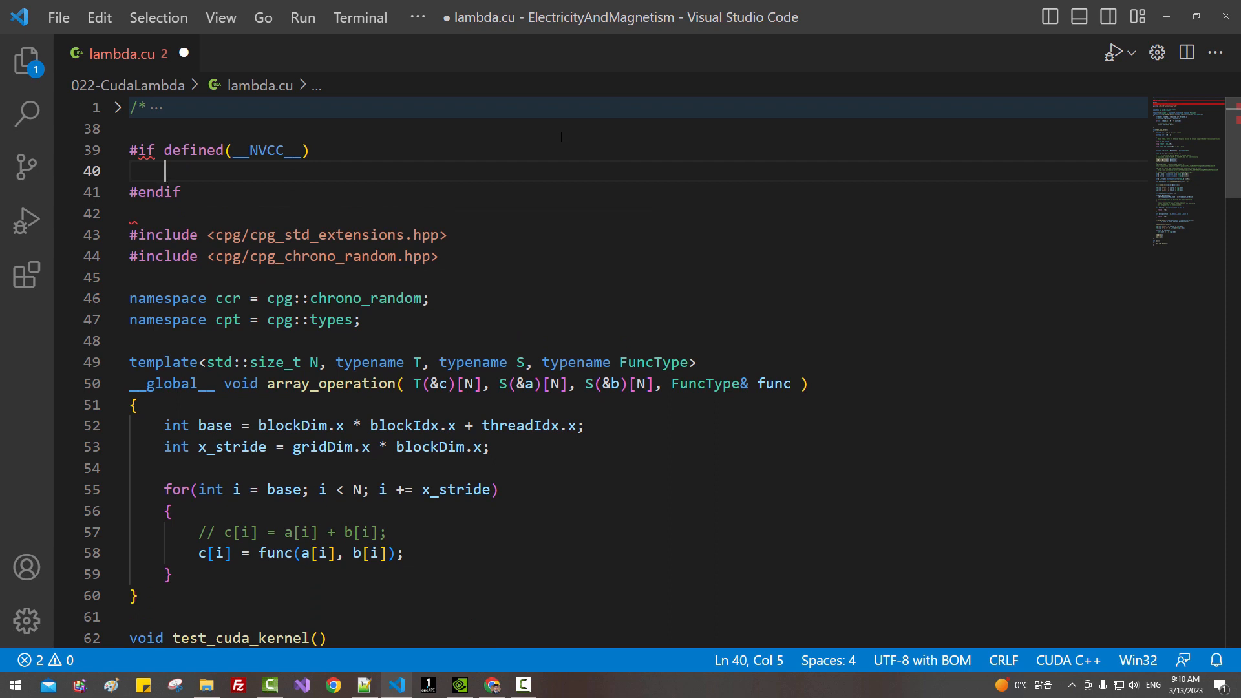
pyautogui.write('#pragma')
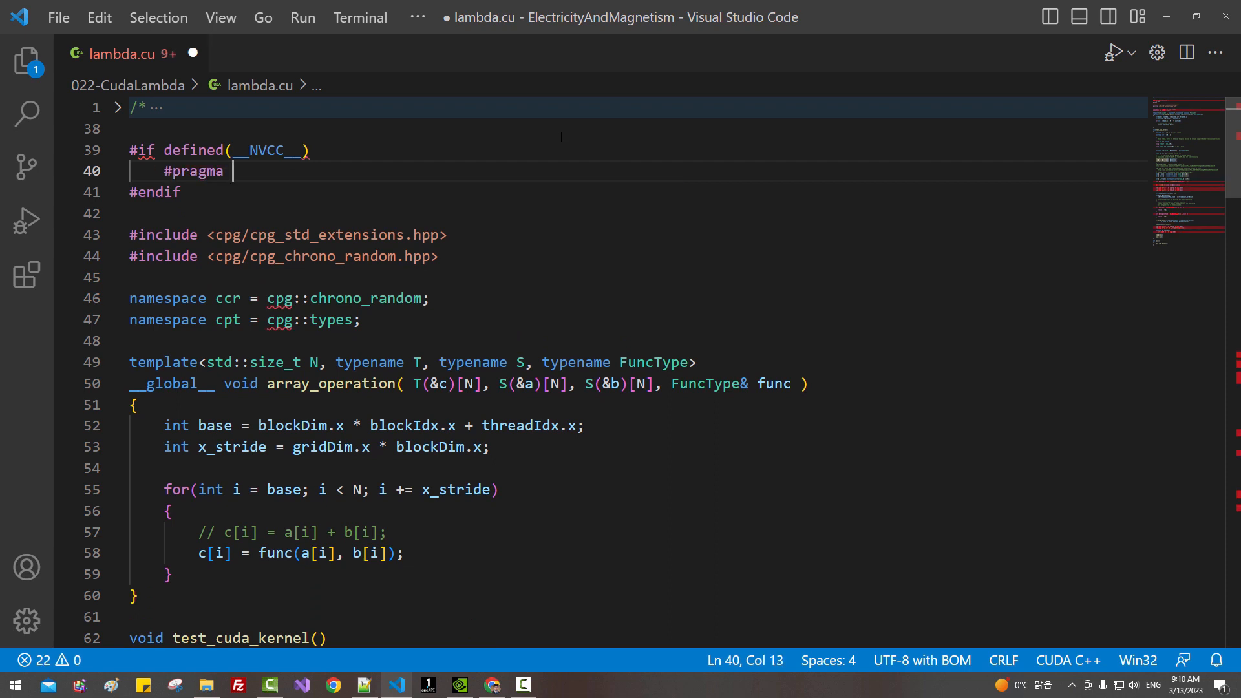
pyautogui.write('nv_diag')
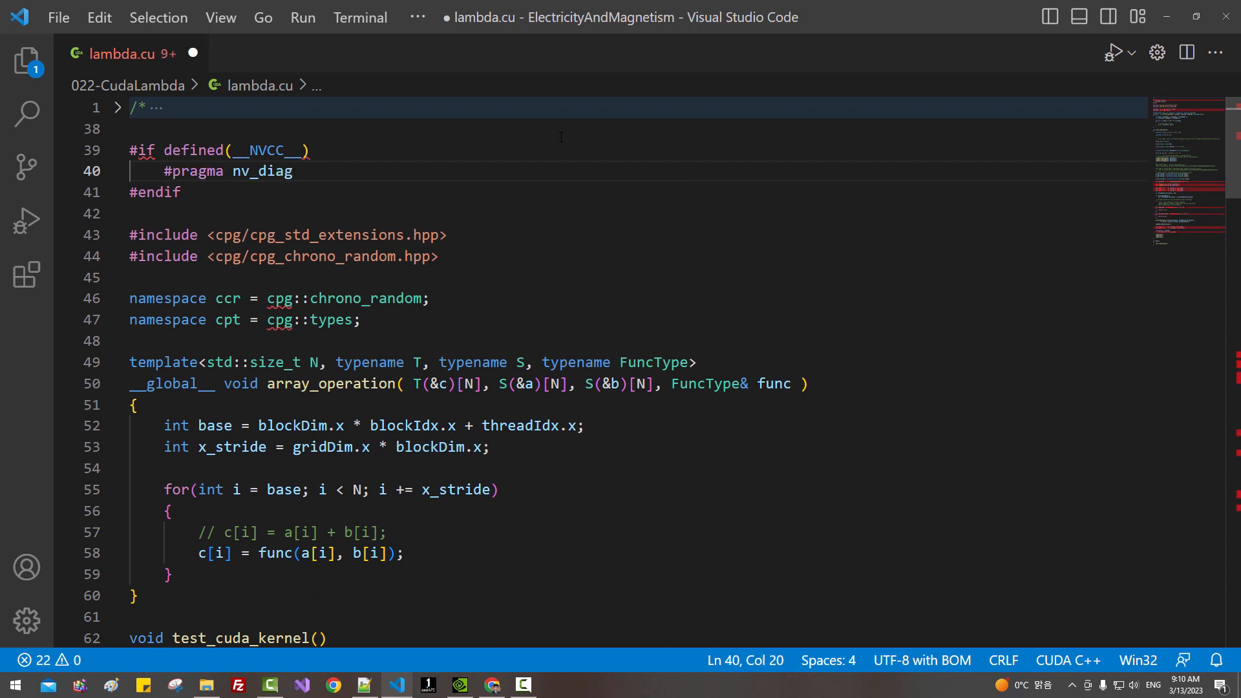
pyautogui.write('_suppress')
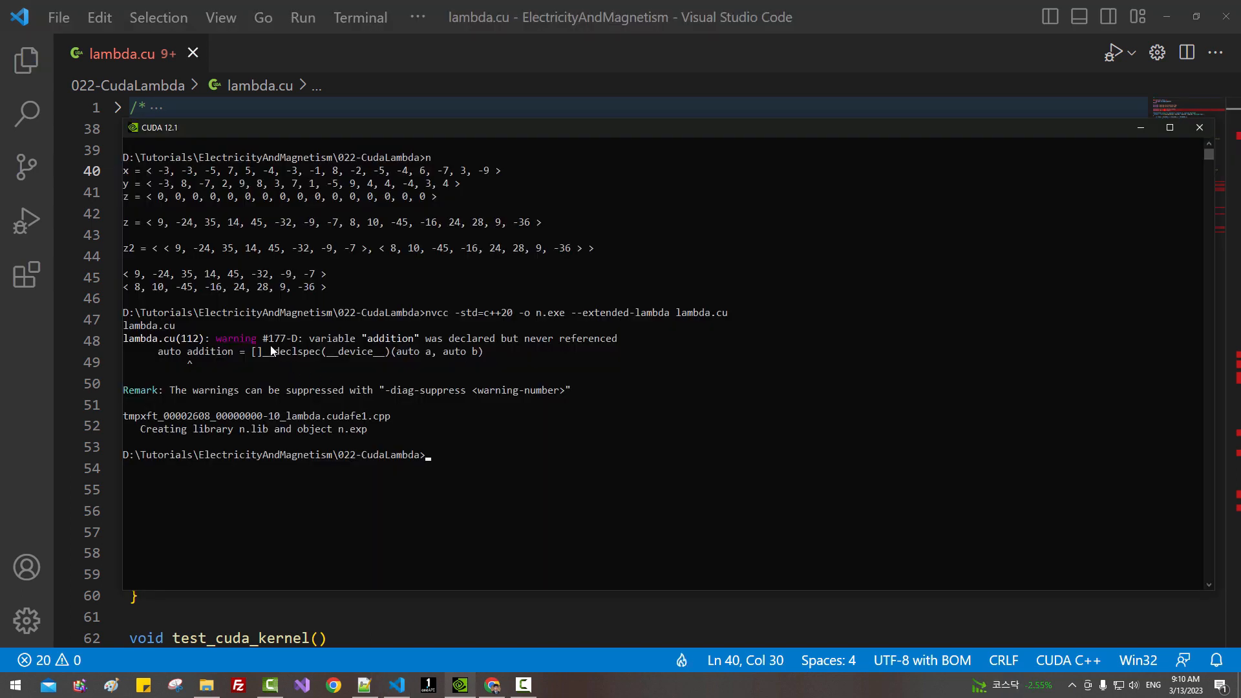
# - Recompile lambda.cu with nvcc in the CUDA prompt to check the warning is suppressed
pyautogui.doubleClick(272, 339)
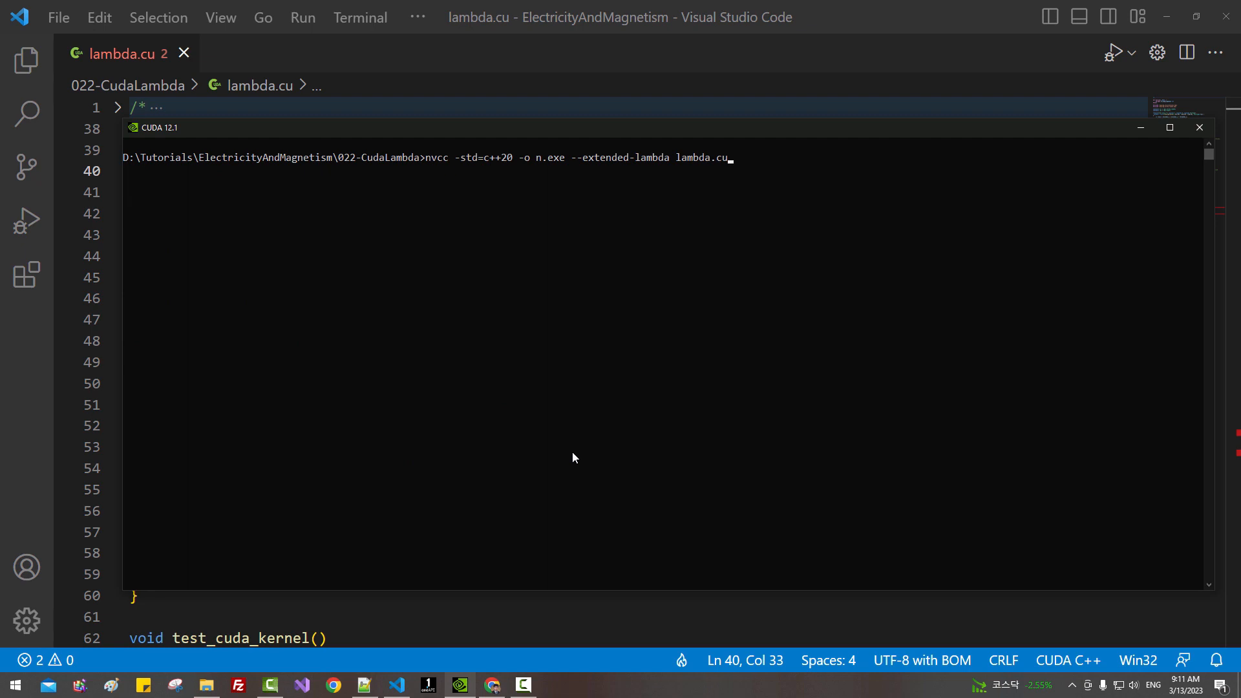
pyautogui.press('Enter')
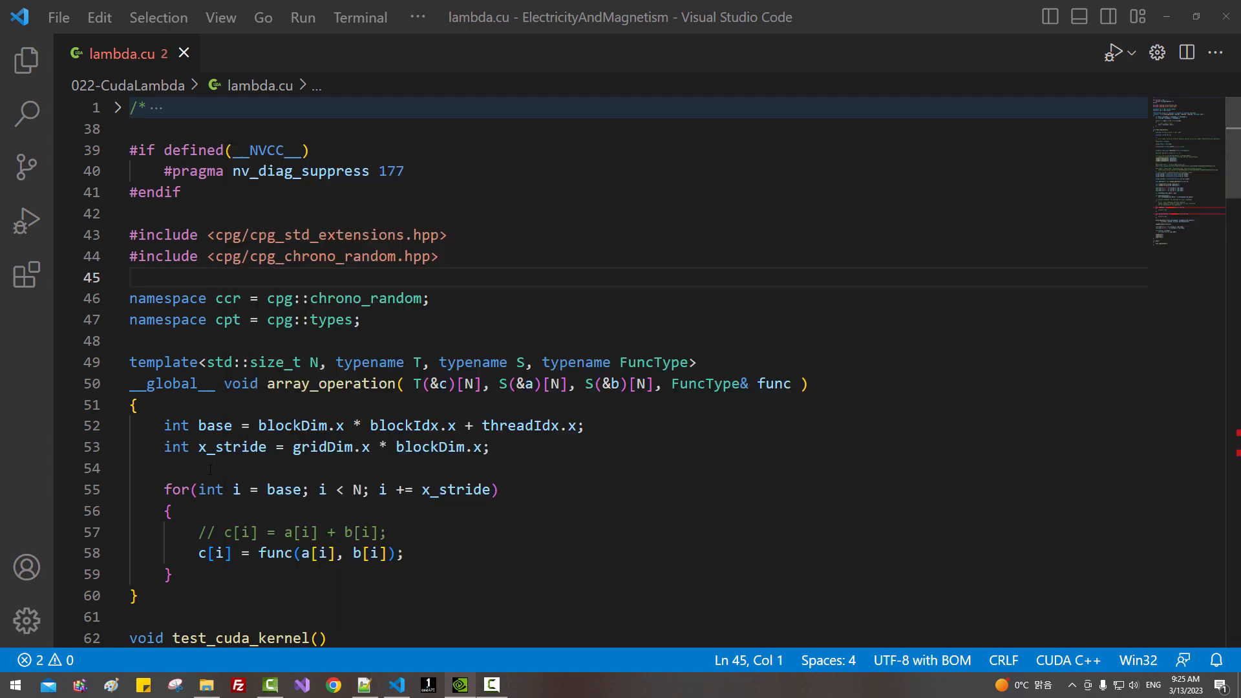
# - Duplicate the multiplication array_operation call and comment out the original
pyautogui.scroll(-3)
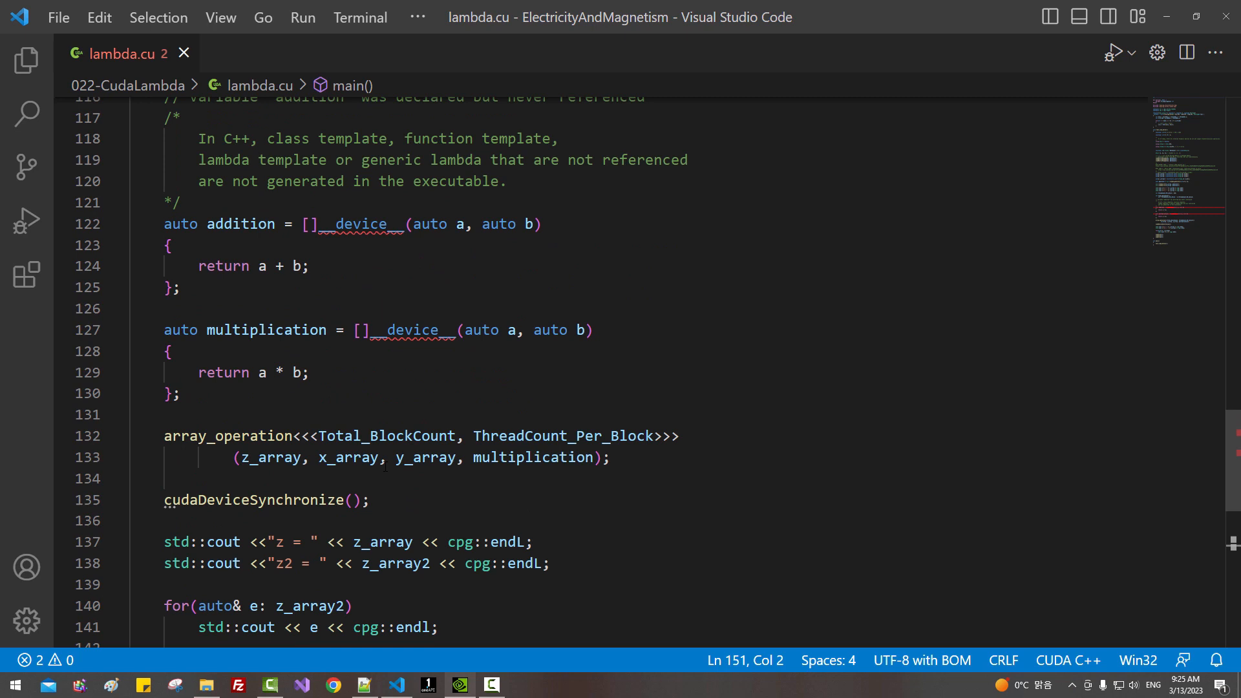
pyautogui.moveTo(163, 436); pyautogui.dragTo(611, 458)
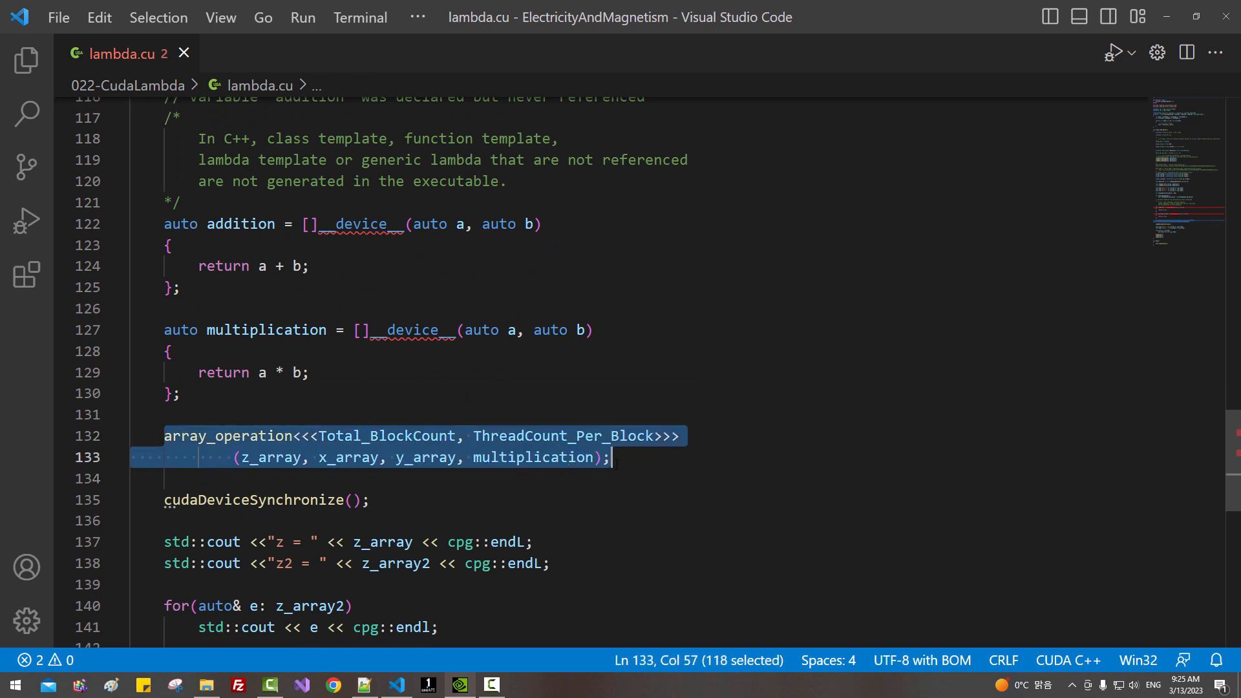
pyautogui.press('Ctrl+/')
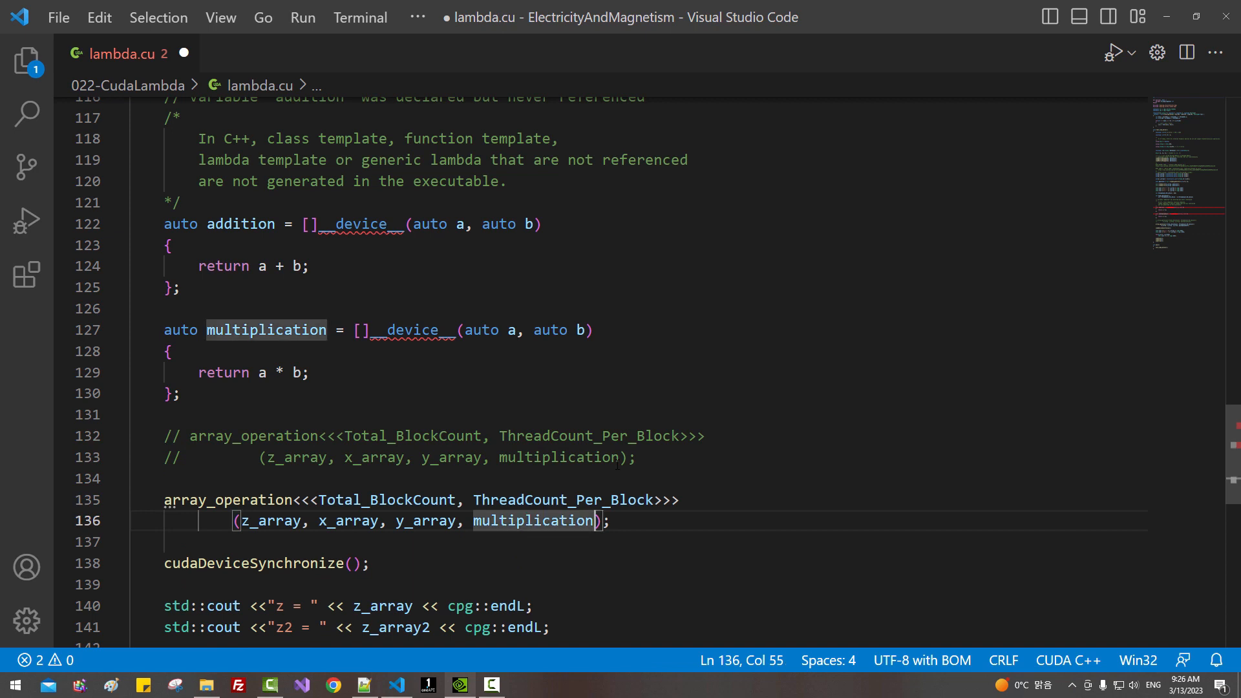
# - Replace multiplication with the inline lambda []__device__(auto a, auto b){ return (a + b)/2; }
pyautogui.write('[]')
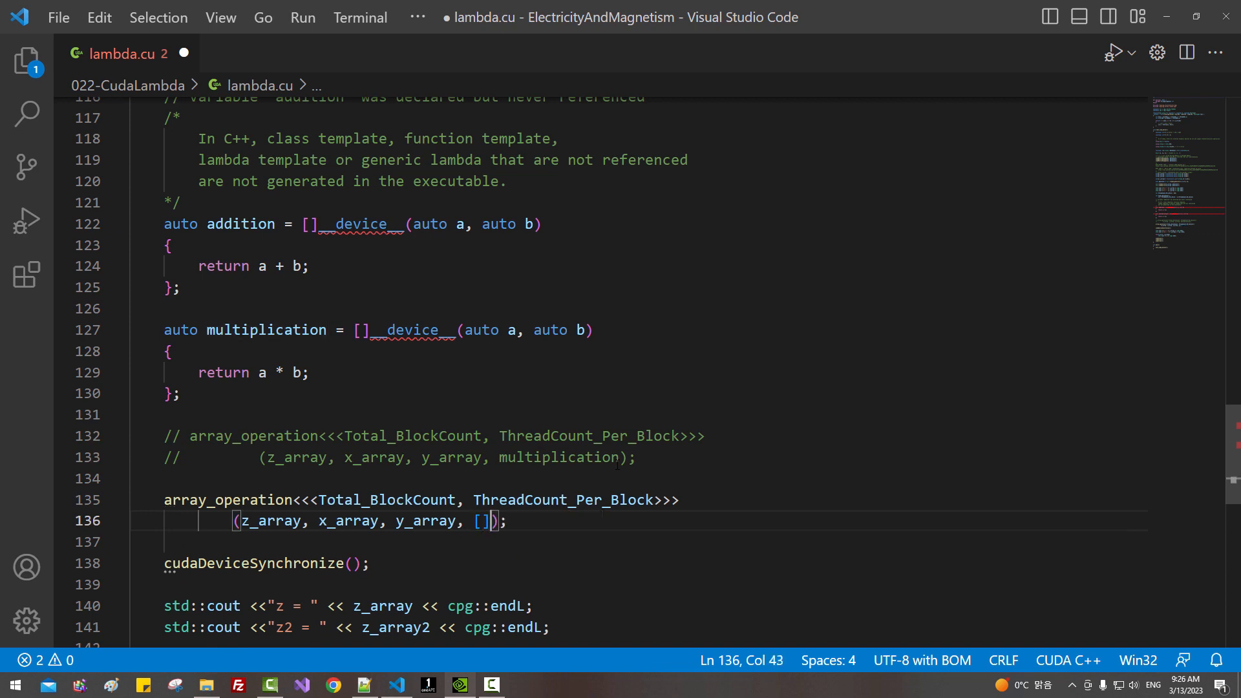
pyautogui.write('__')
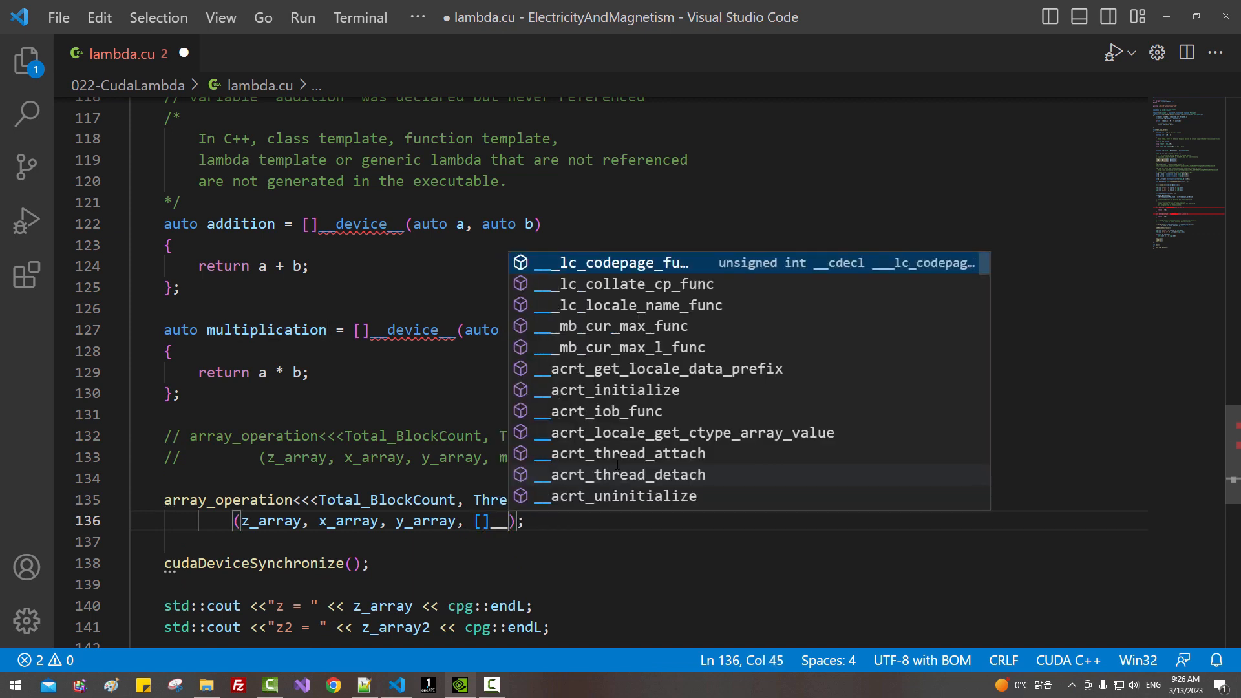
pyautogui.write('__device__(')
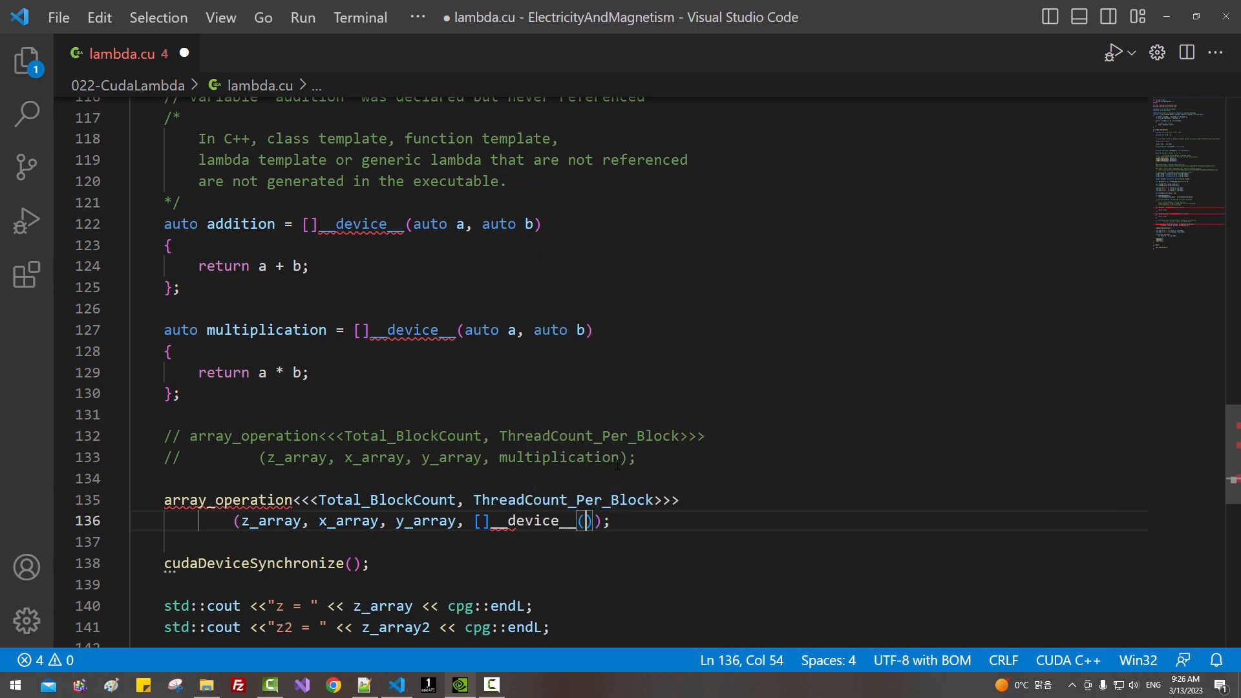
pyautogui.write('auto a,')
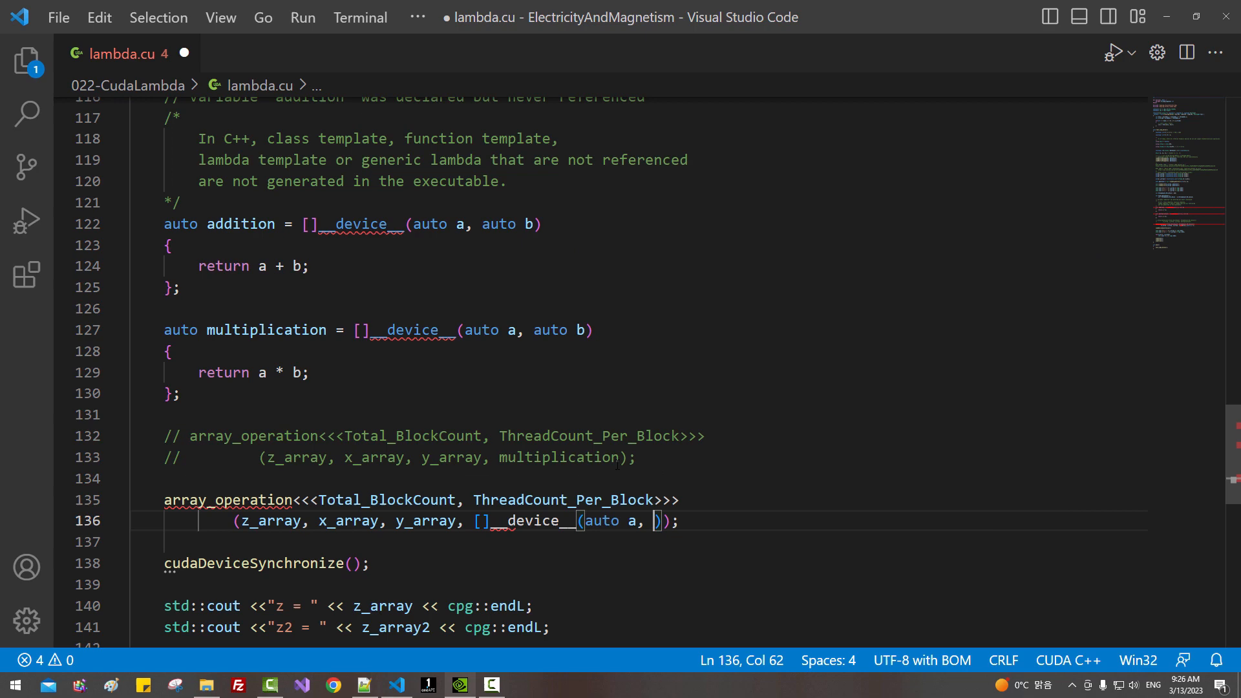
pyautogui.write('auto b){}')
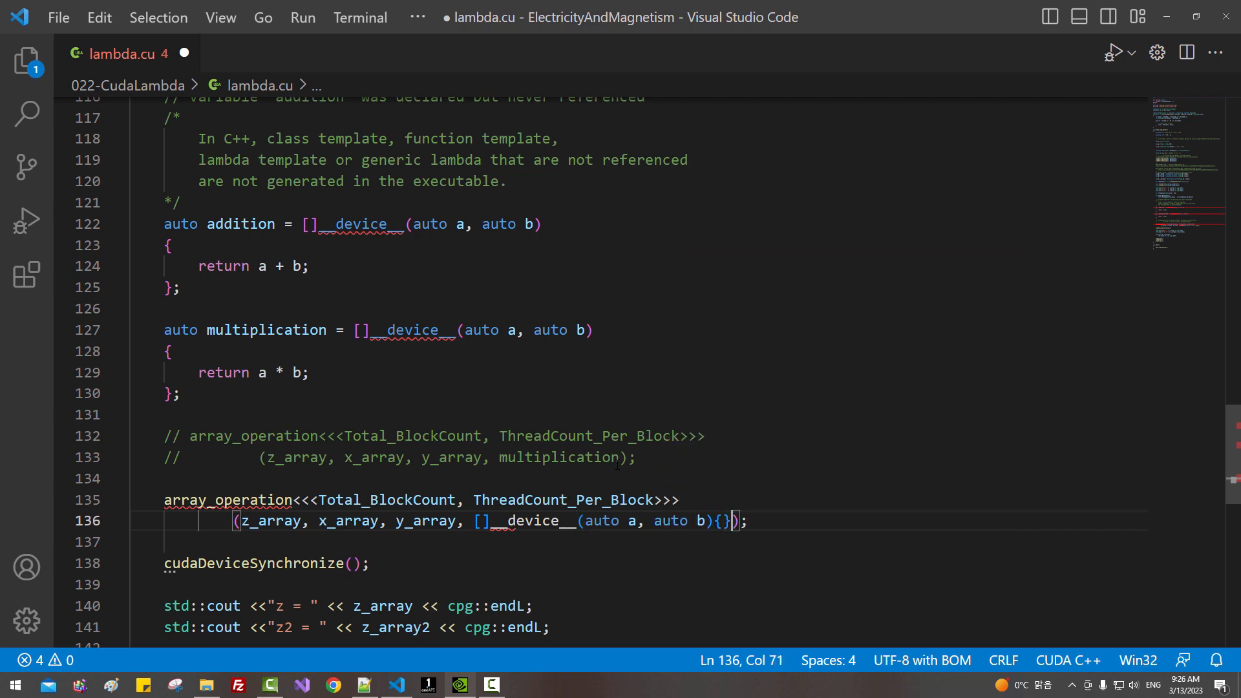
pyautogui.write('return ()')
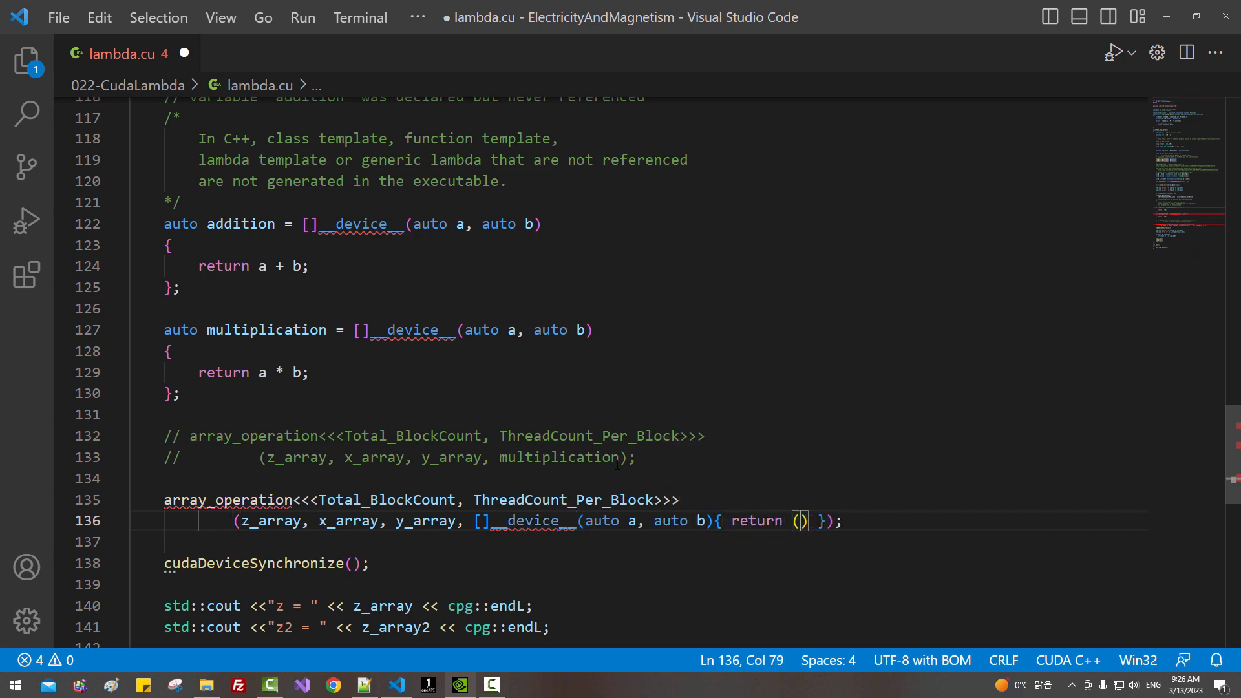
pyautogui.write('a + b)/2;')
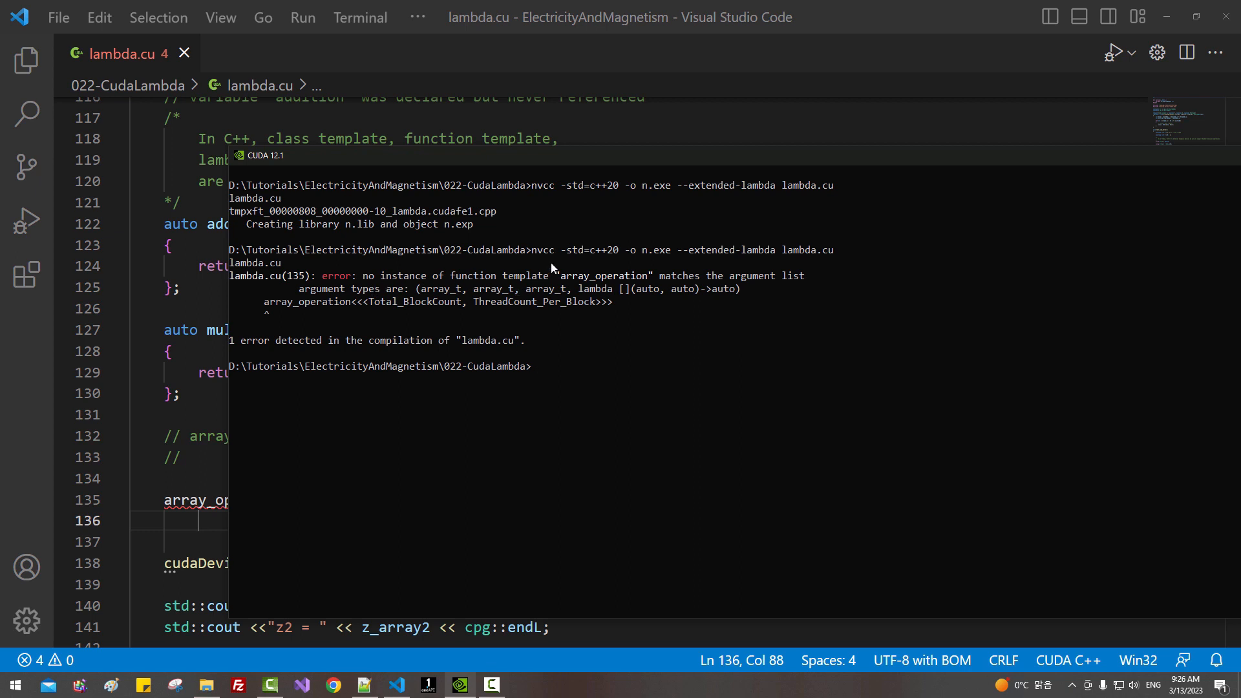
pyautogui.moveTo(680, 282)
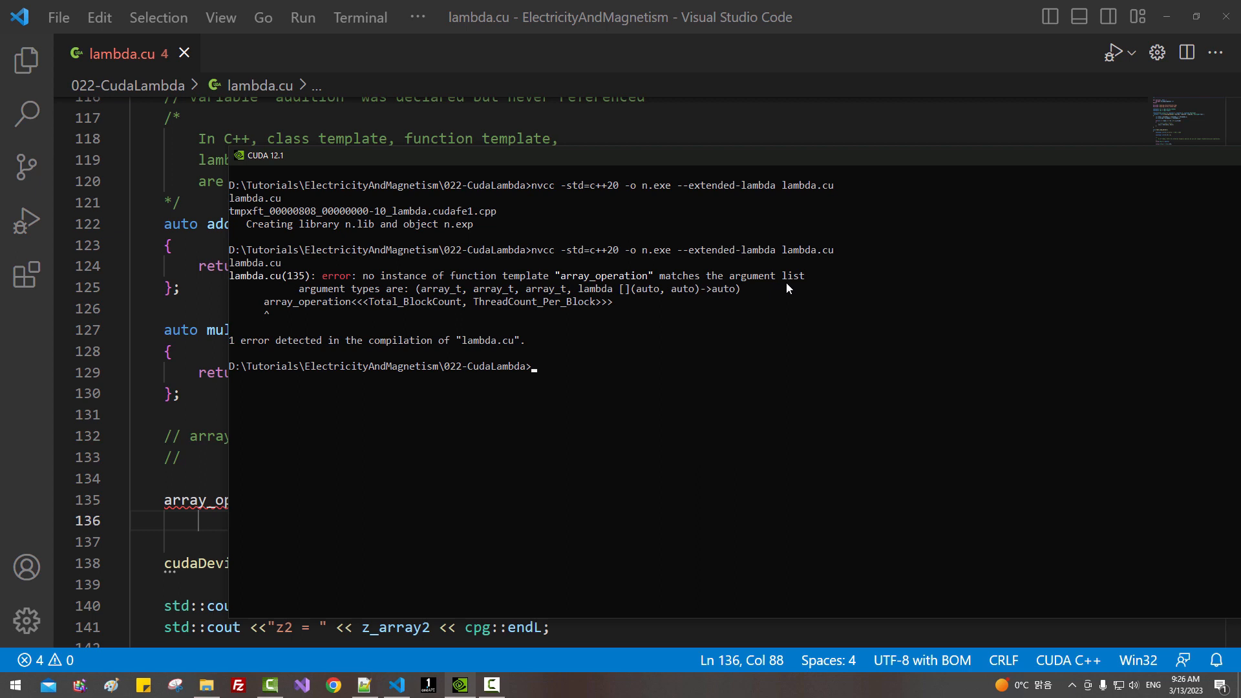
pyautogui.moveTo(682, 303)
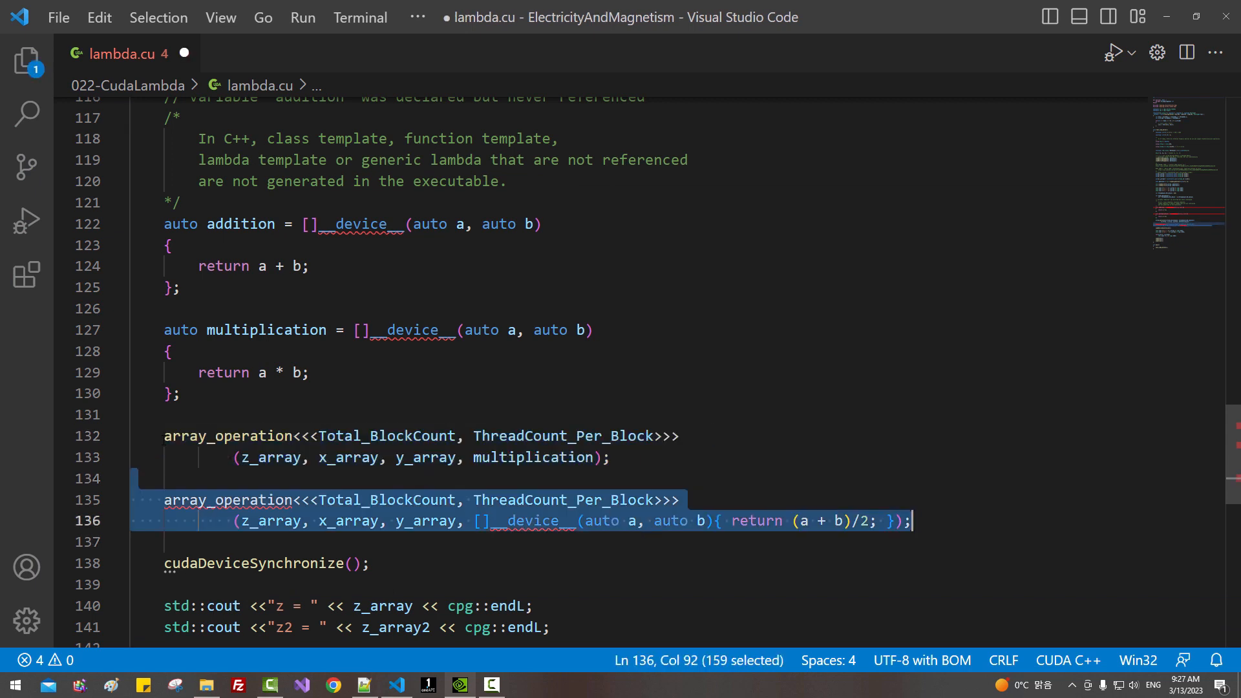
# - Comment out the inline lambda call, clear the console and rebuild so the multiplication version compiles cleanly
pyautogui.press('Ctrl+/')
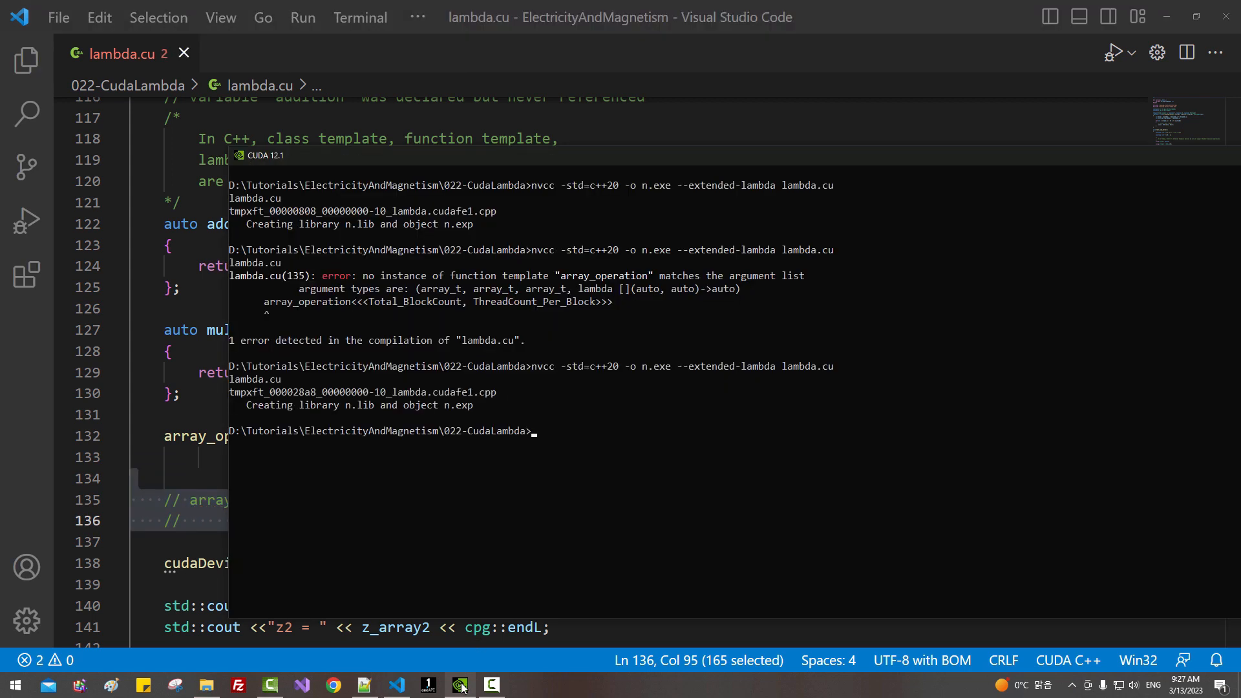
pyautogui.write('cls')
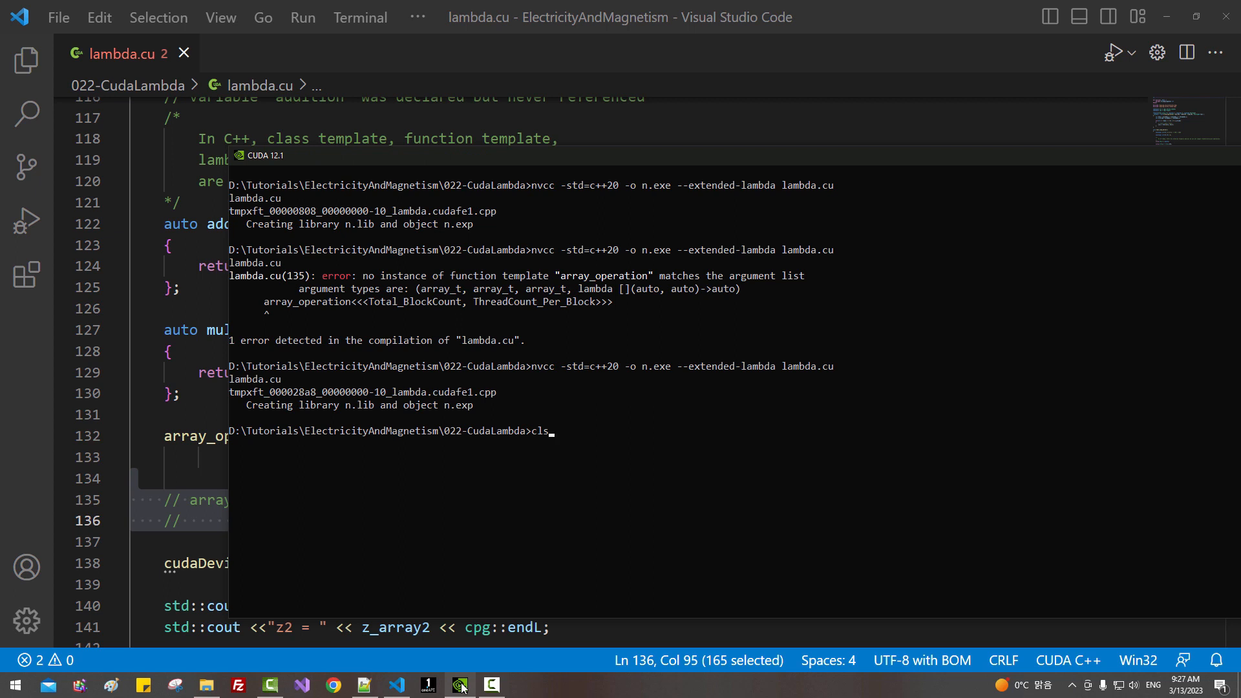
pyautogui.press('Enter')
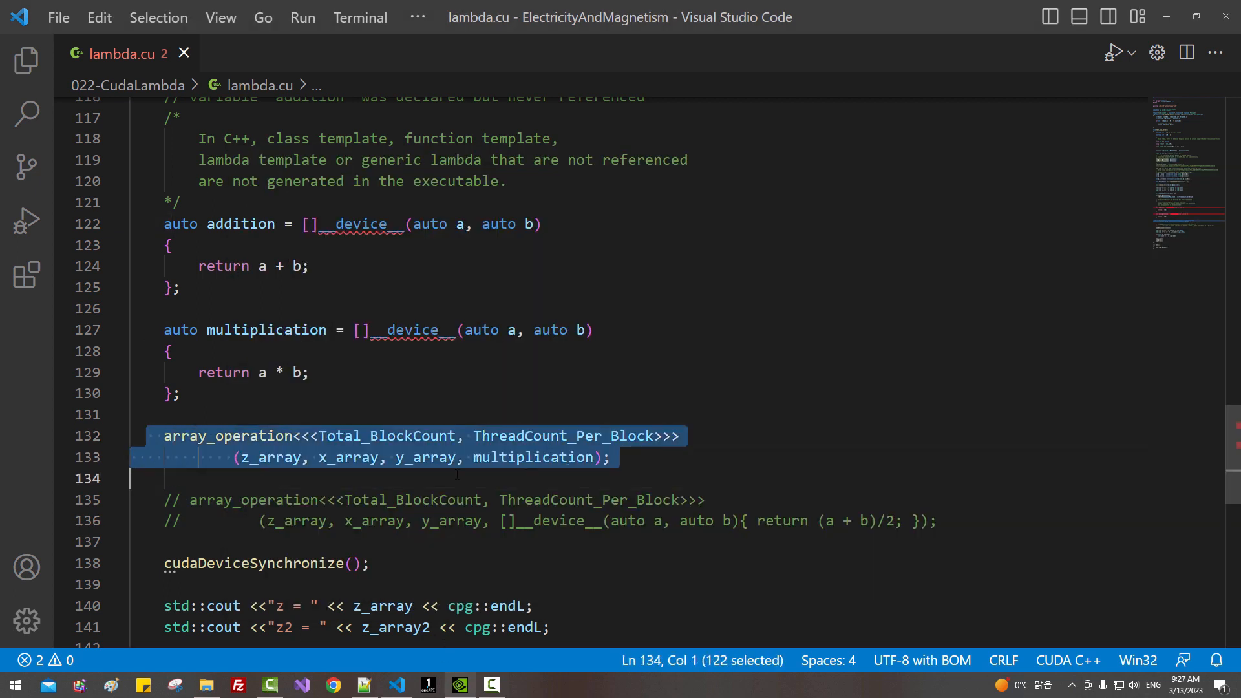
pyautogui.press('Ctrl+/')
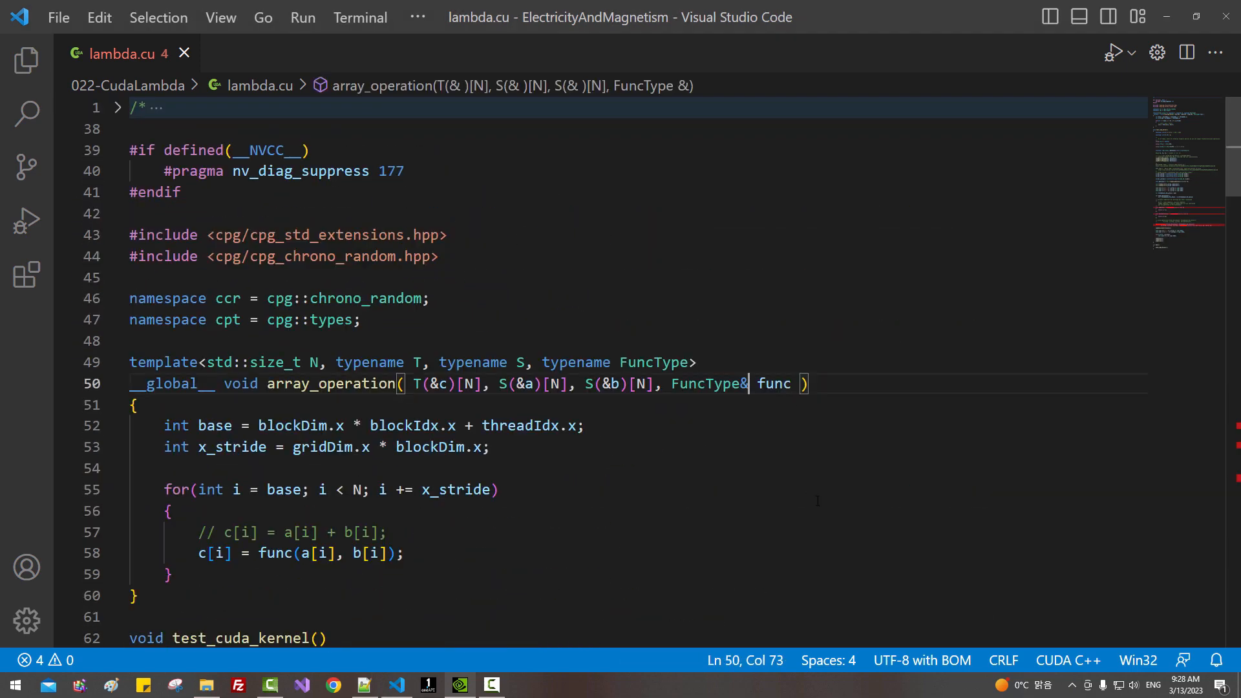
# - Change the kernel parameter to FuncType&& func and save
pyautogui.write('&')
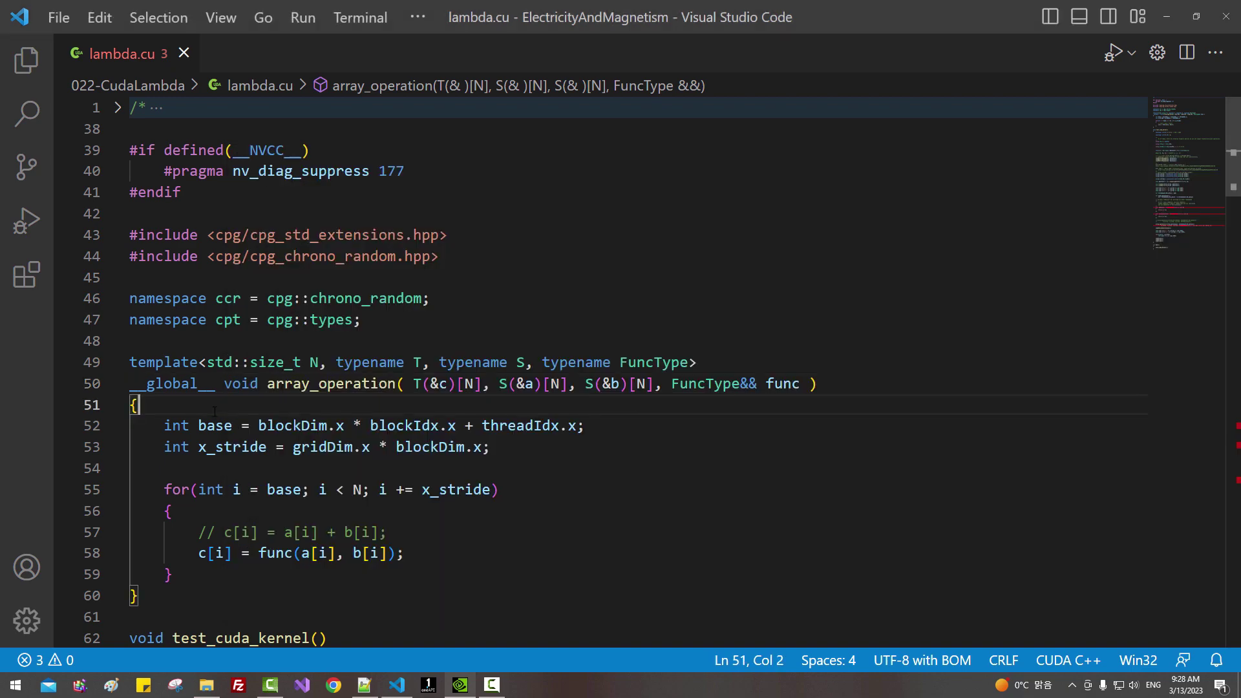
pyautogui.scroll(-3)
pyautogui.write('// error: a __global__ function cannot have a parameter with rvalue reference type')
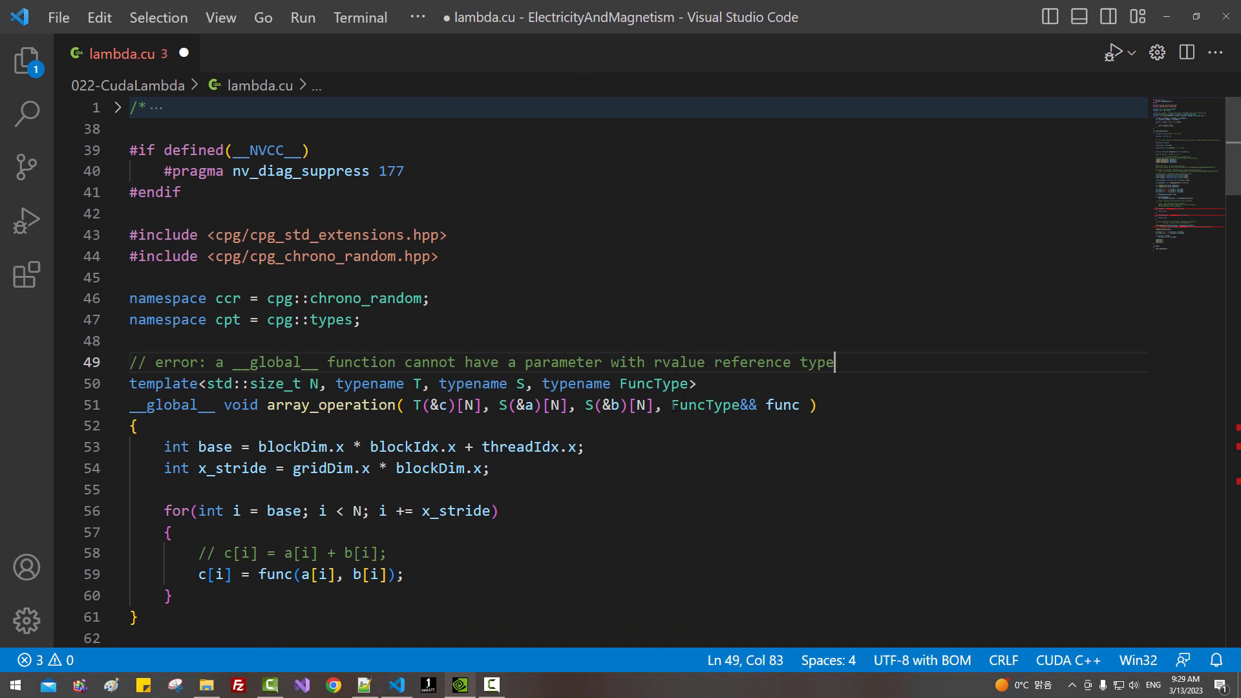
# - Remove the && so array_operation takes FuncType func by value, beneath the rvalue-reference comment
pyautogui.doubleClick(171, 405)
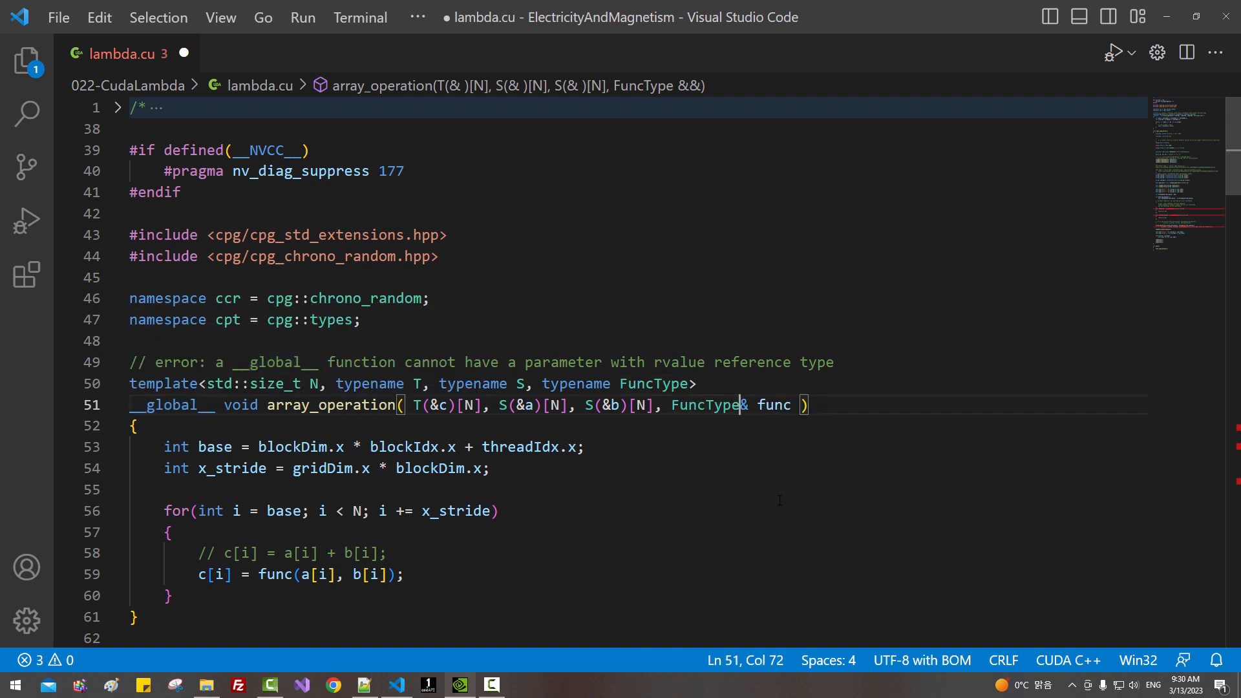
pyautogui.press('Backspace')
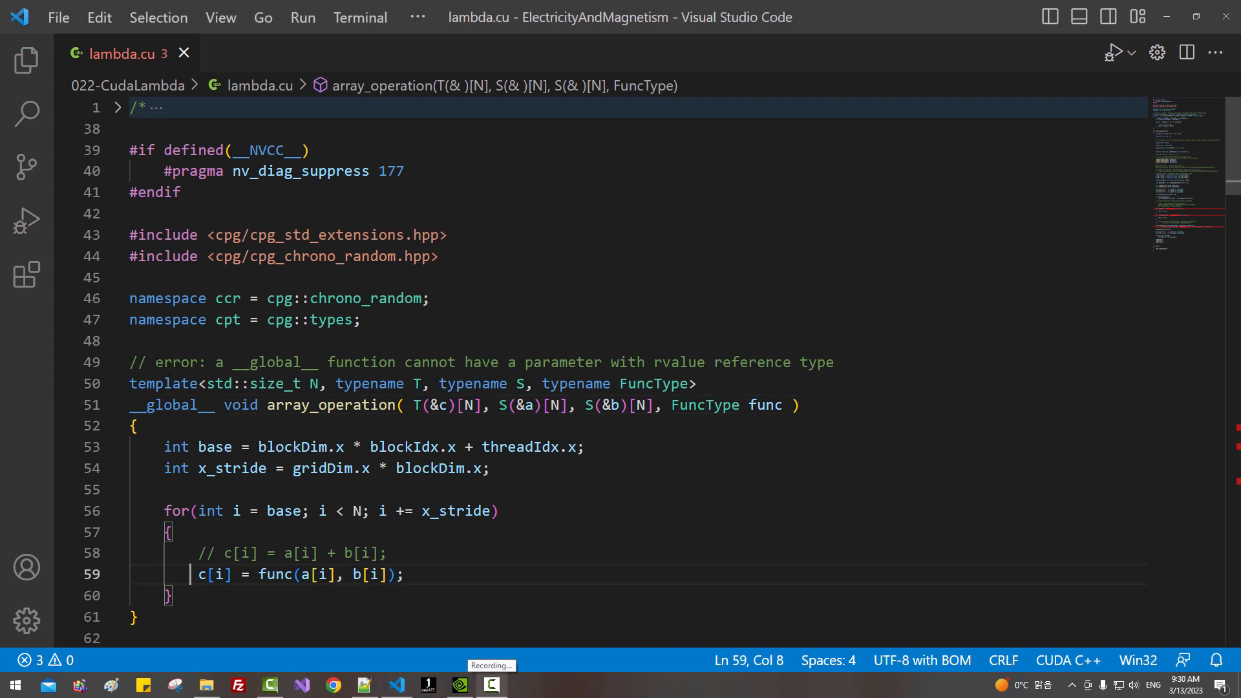
pyautogui.doubleClick(172, 362)
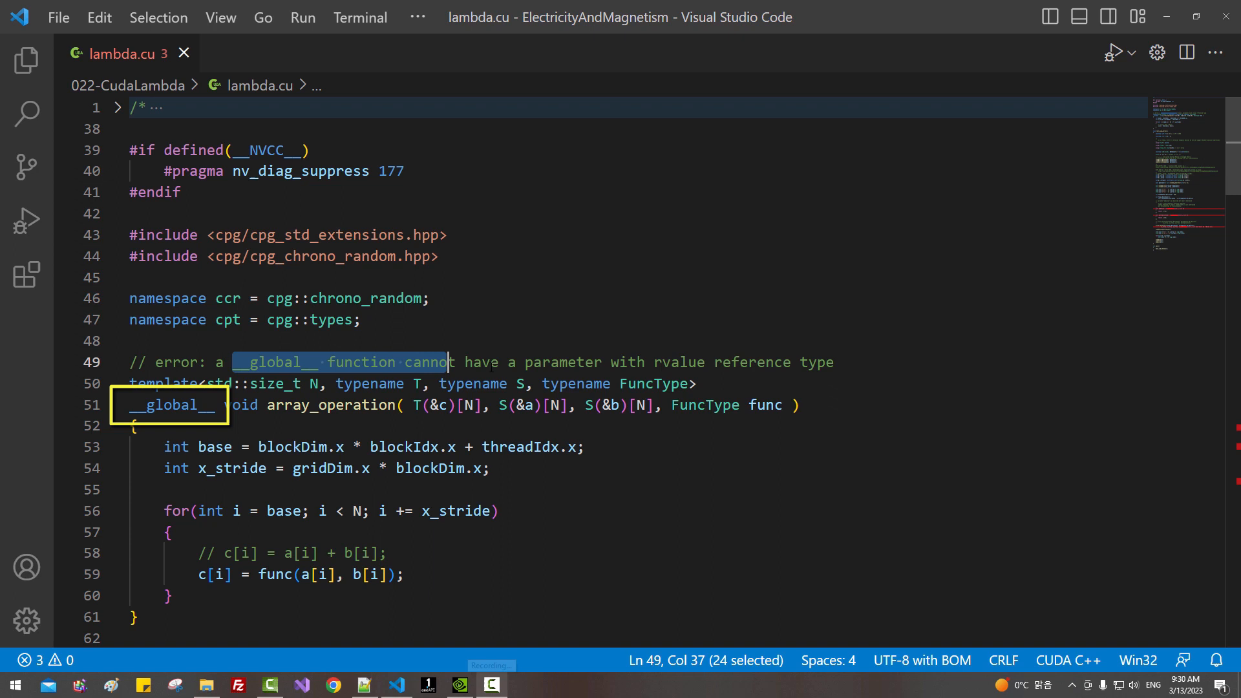
# - Review the rvalue-reference note, briefly retry && then revert to by-value, and reactivate the inline mean lambda call
pyautogui.moveTo(449, 362); pyautogui.dragTo(748, 362)
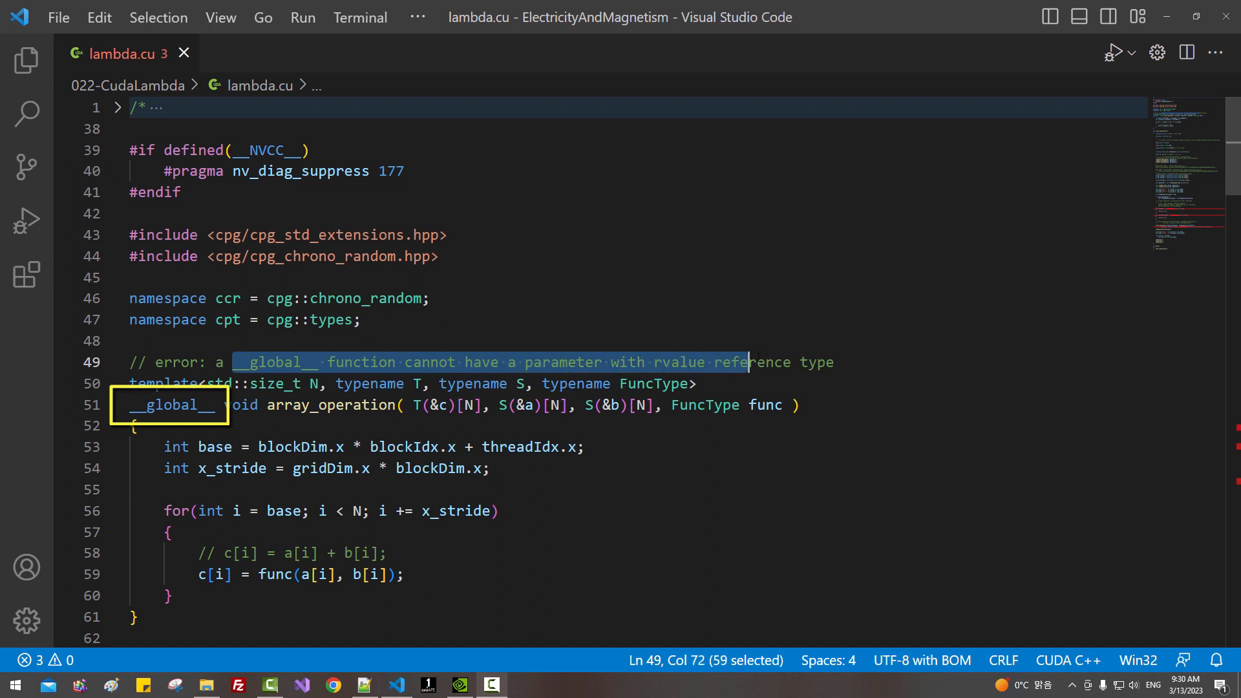
pyautogui.moveTo(750, 362); pyautogui.dragTo(833, 362)
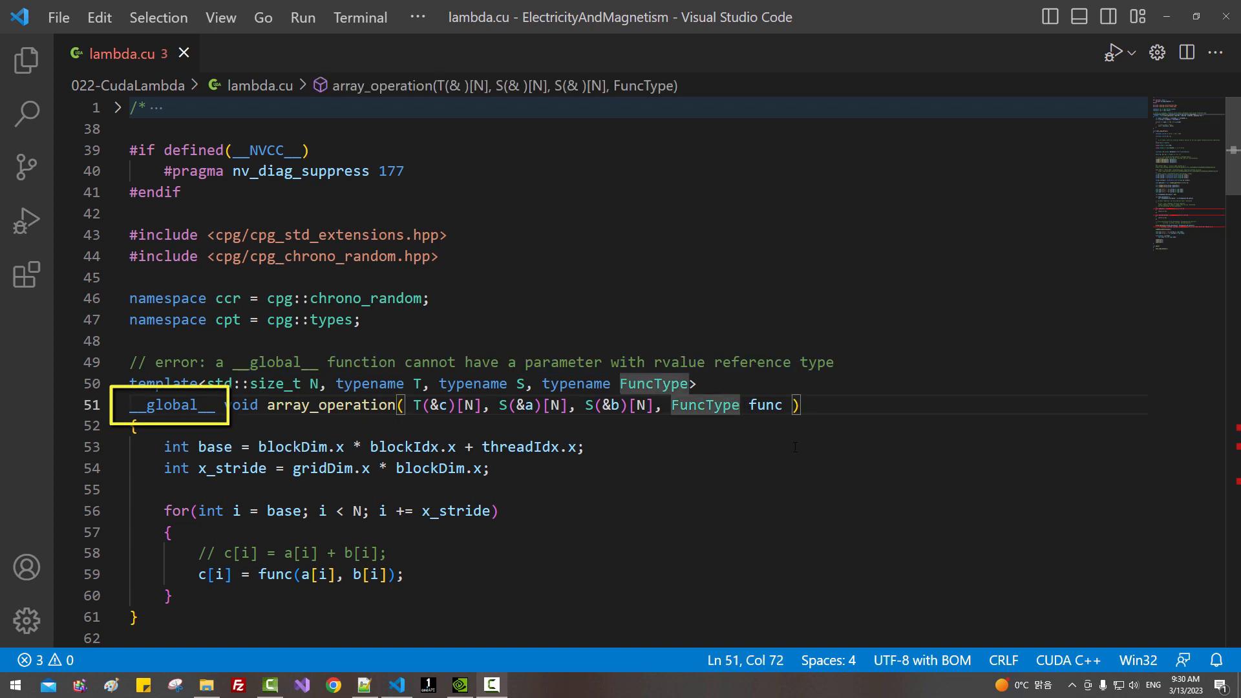
pyautogui.write('&&')
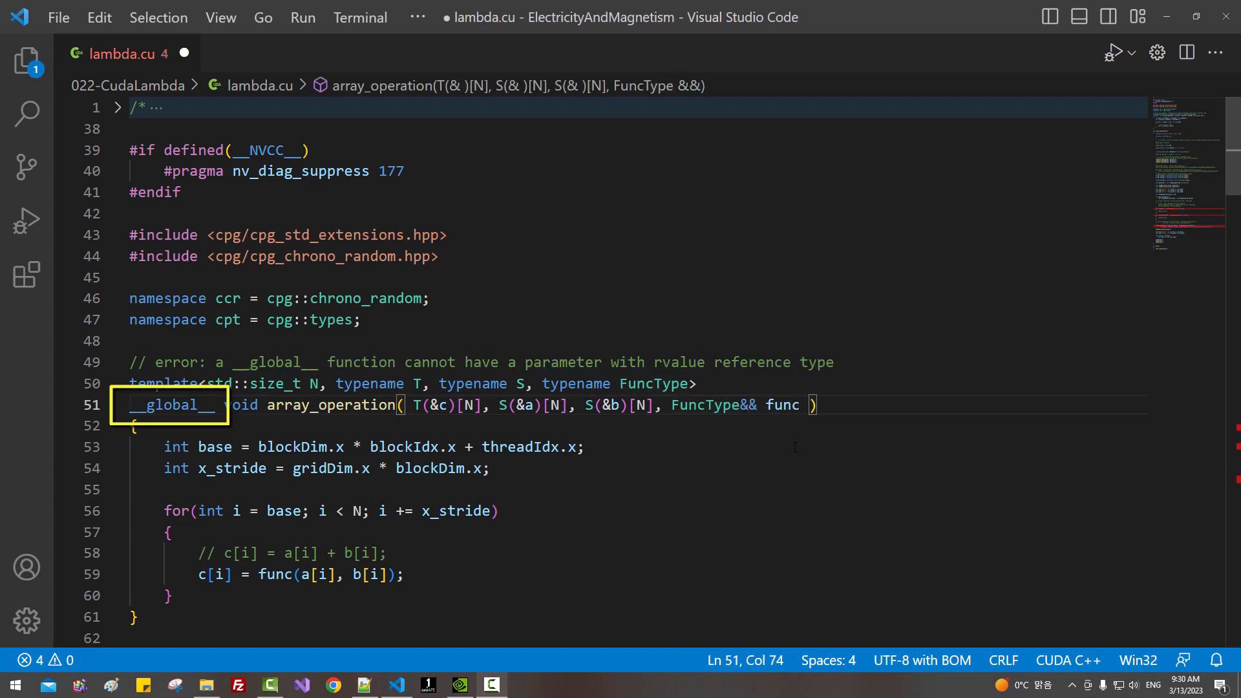
pyautogui.press('Backspace')
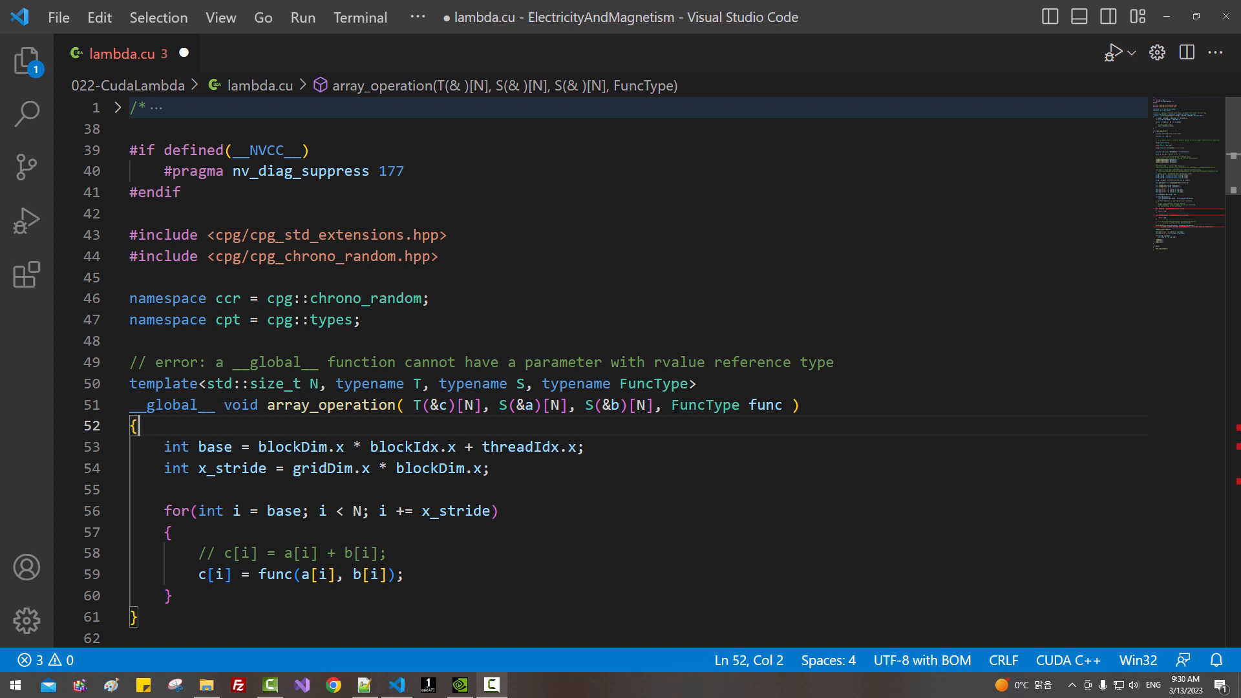
pyautogui.moveTo(672, 404); pyautogui.dragTo(787, 405)
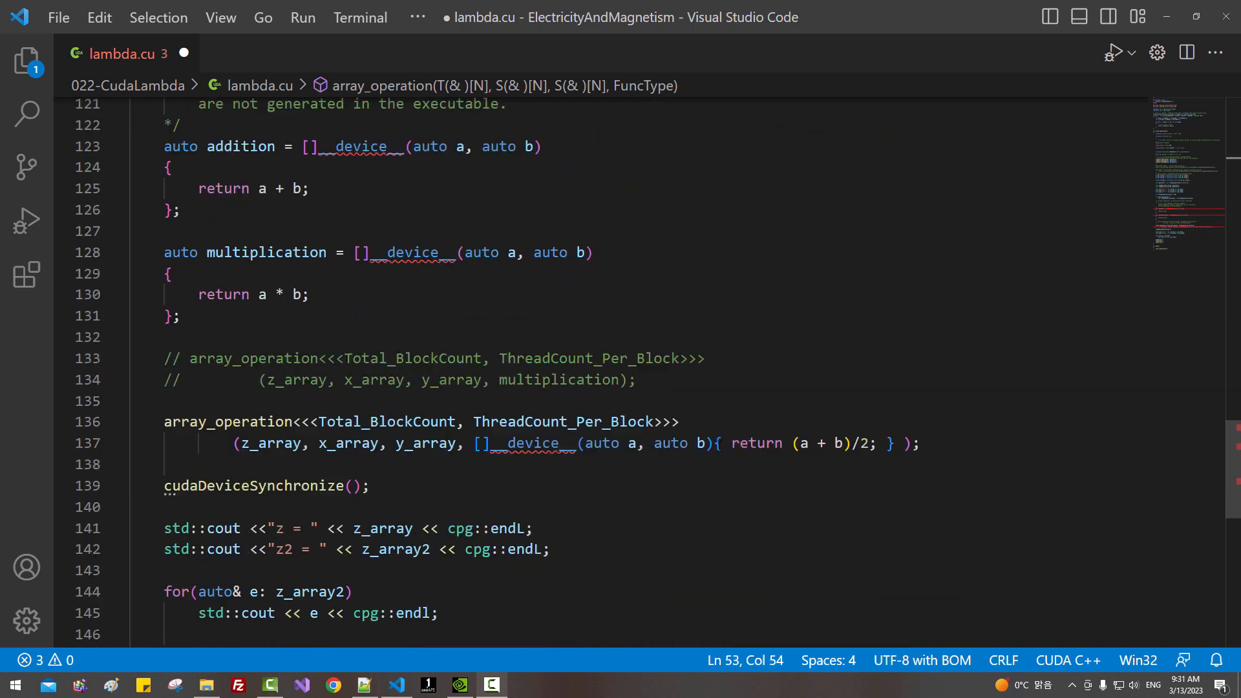
# - Toggle comments back to the multiplication call, clear the console and rebuild/rerun to print element-wise products
pyautogui.moveTo(475, 444); pyautogui.dragTo(845, 444)
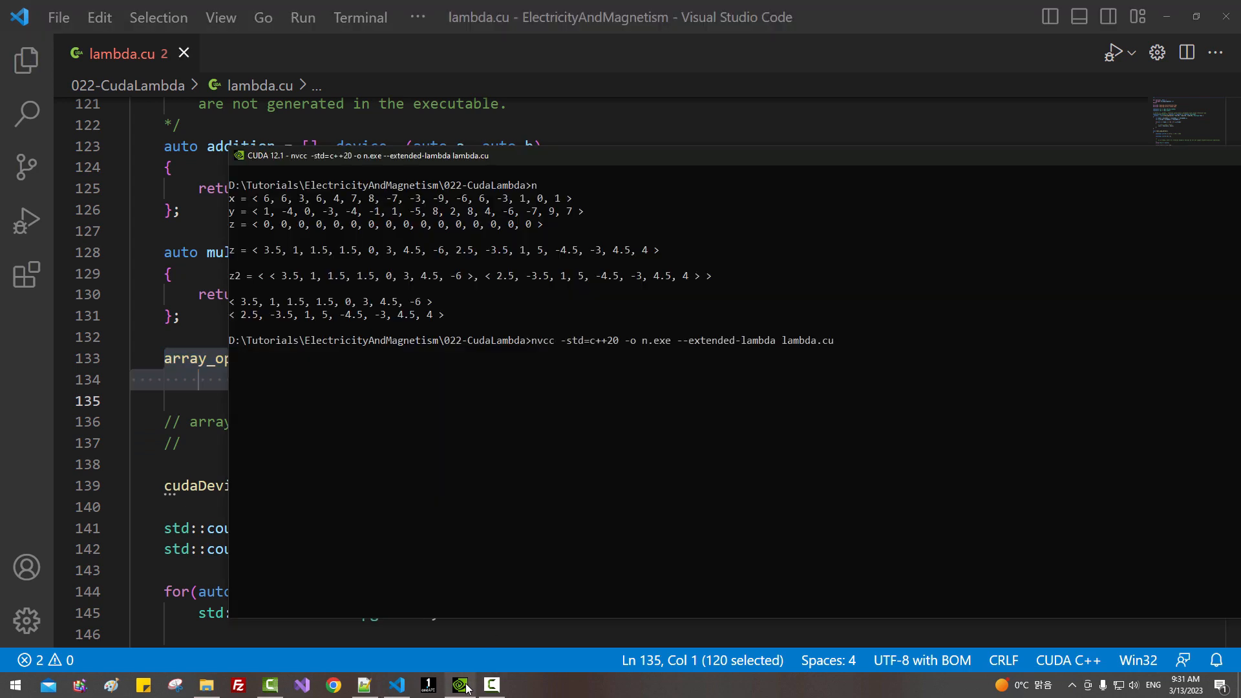
pyautogui.write('cls')
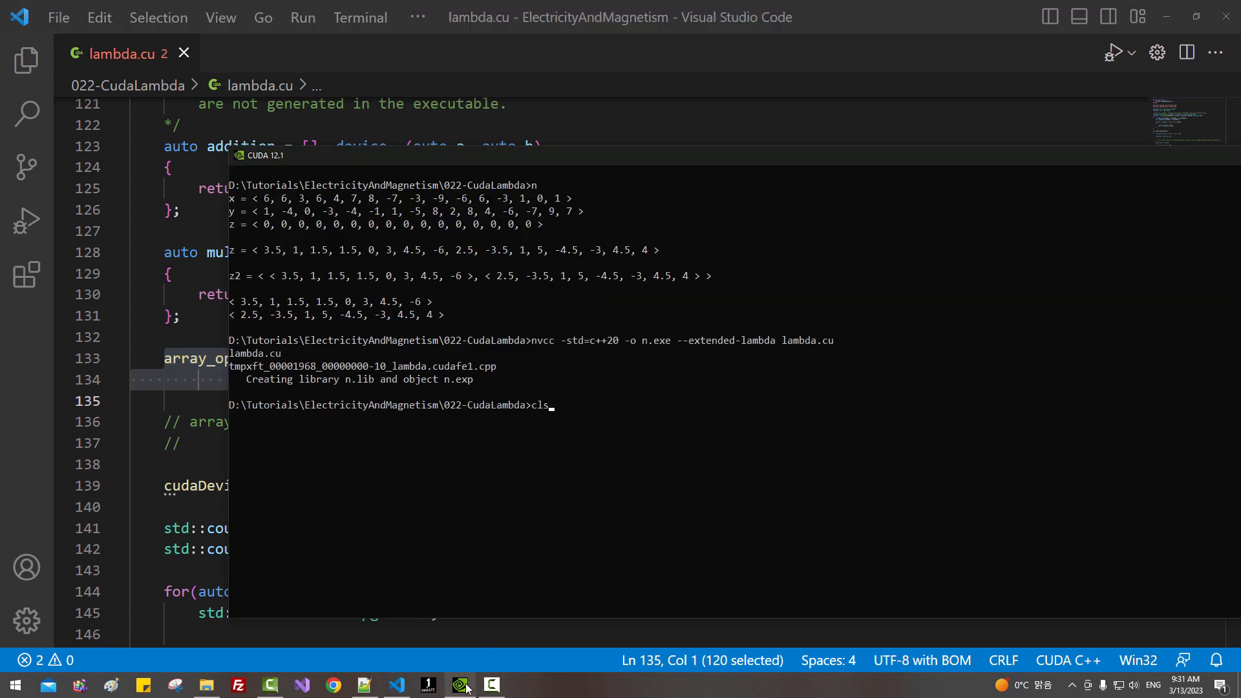
pyautogui.press('Enter')
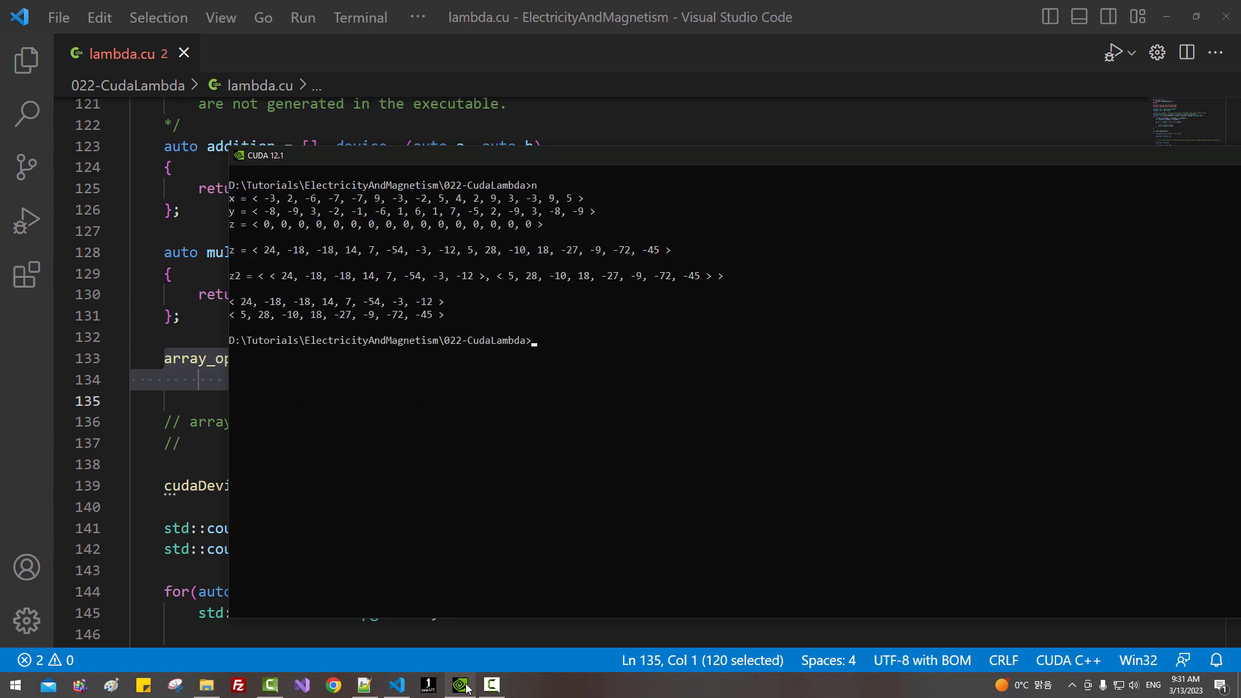